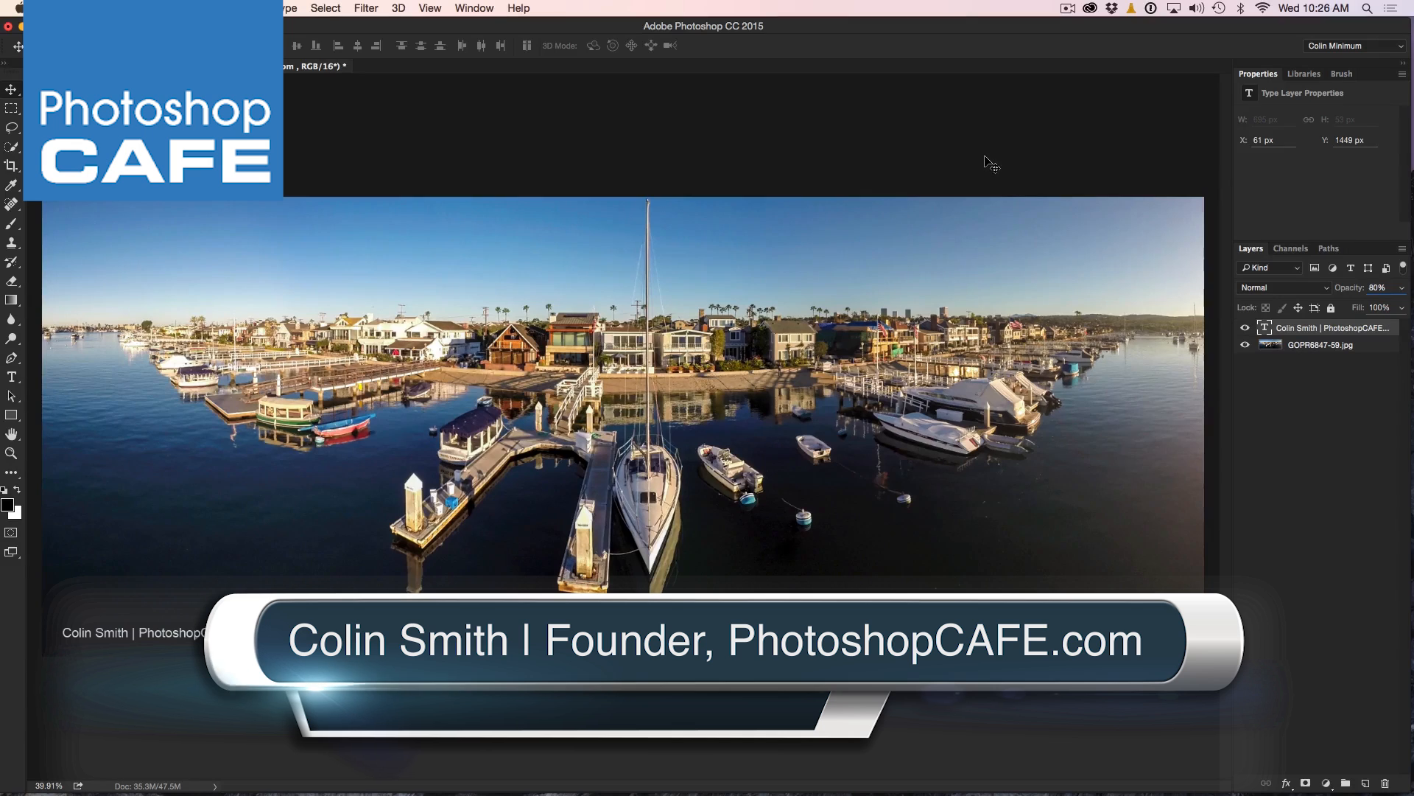
{"action": "mouse_move", "coordinate": [364, 188]}
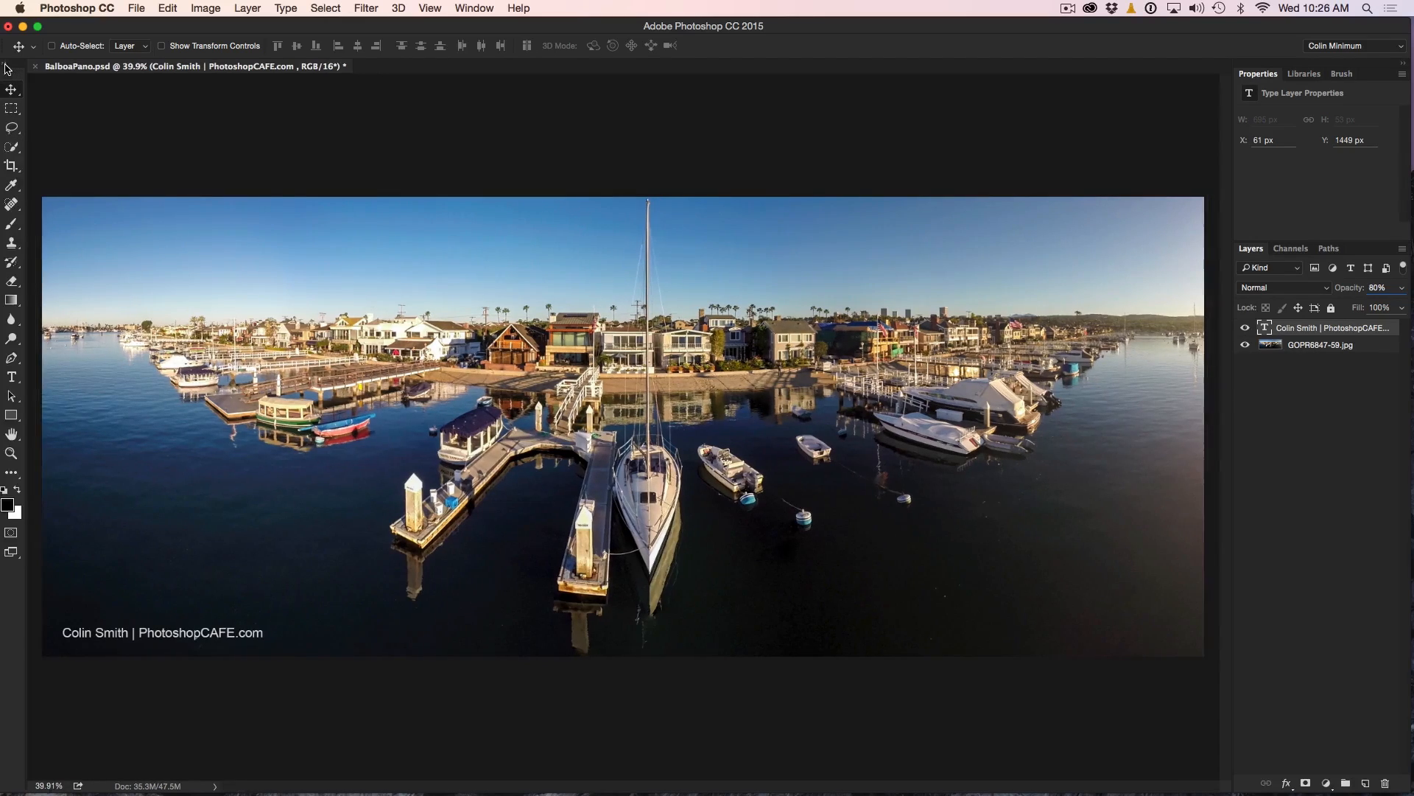
Enter toolbar customization from the Edit Toolbar button on the Tools panel.
{"action": "left_click", "coordinate": [14, 89]}
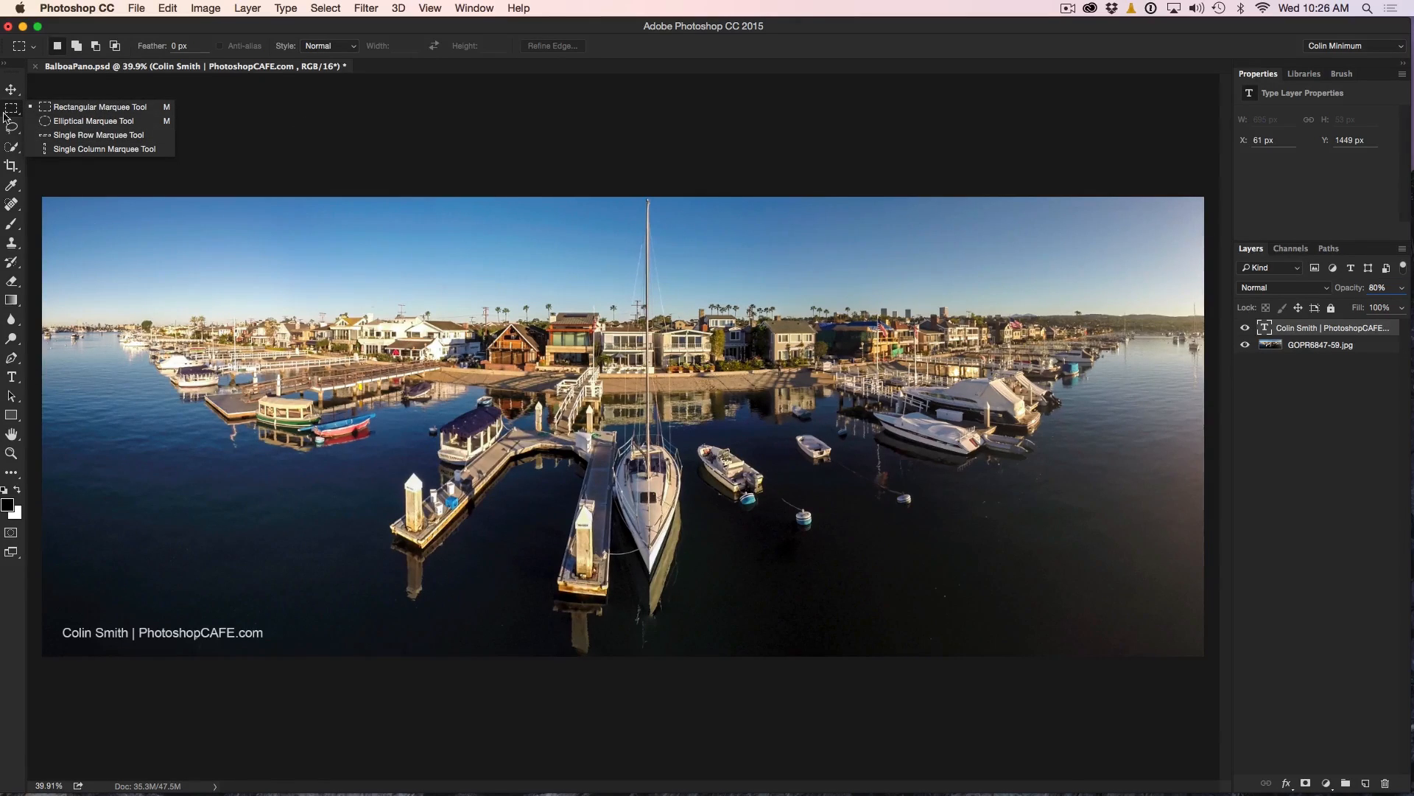
{"action": "left_click", "coordinate": [12, 89]}
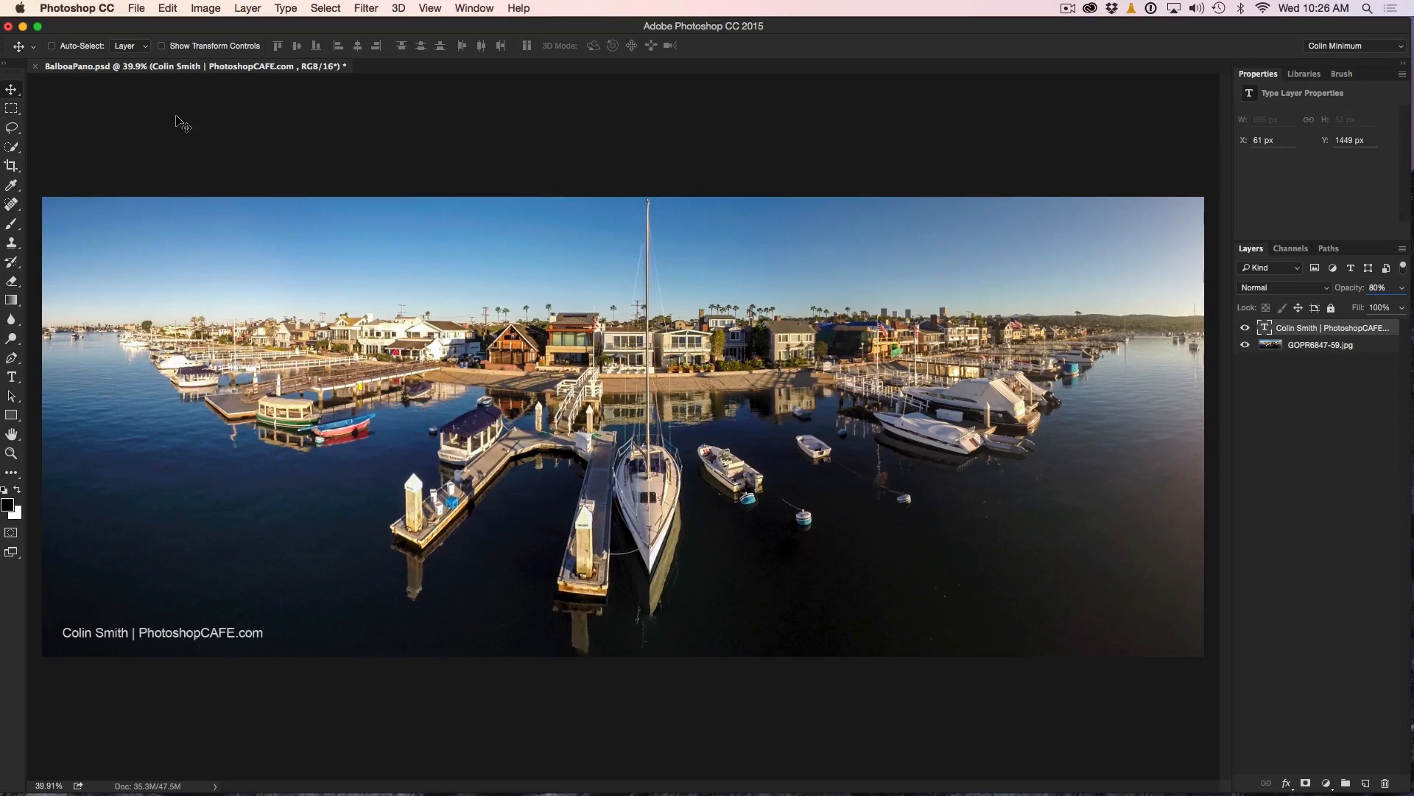
{"action": "mouse_move", "coordinate": [549, 107]}
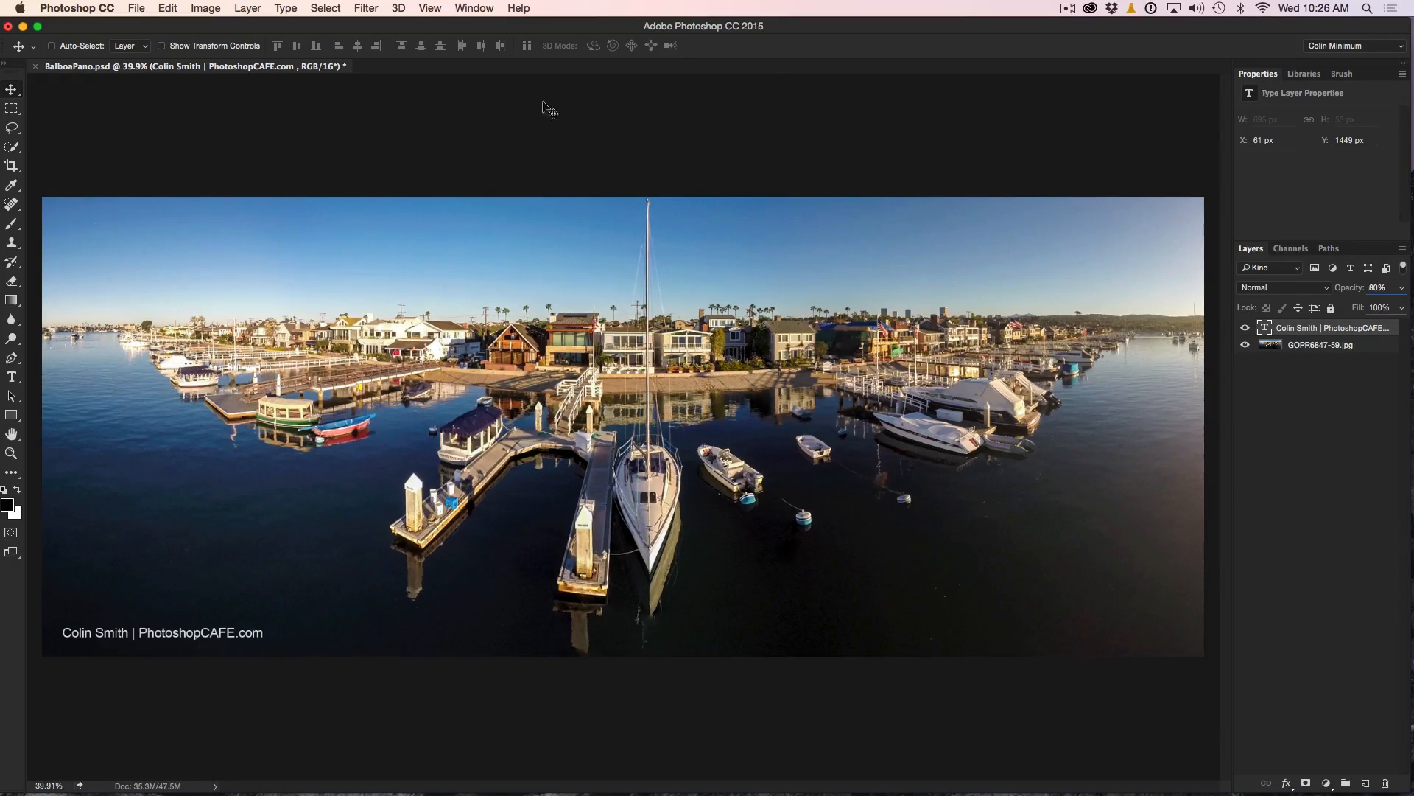
{"action": "mouse_move", "coordinate": [284, 124]}
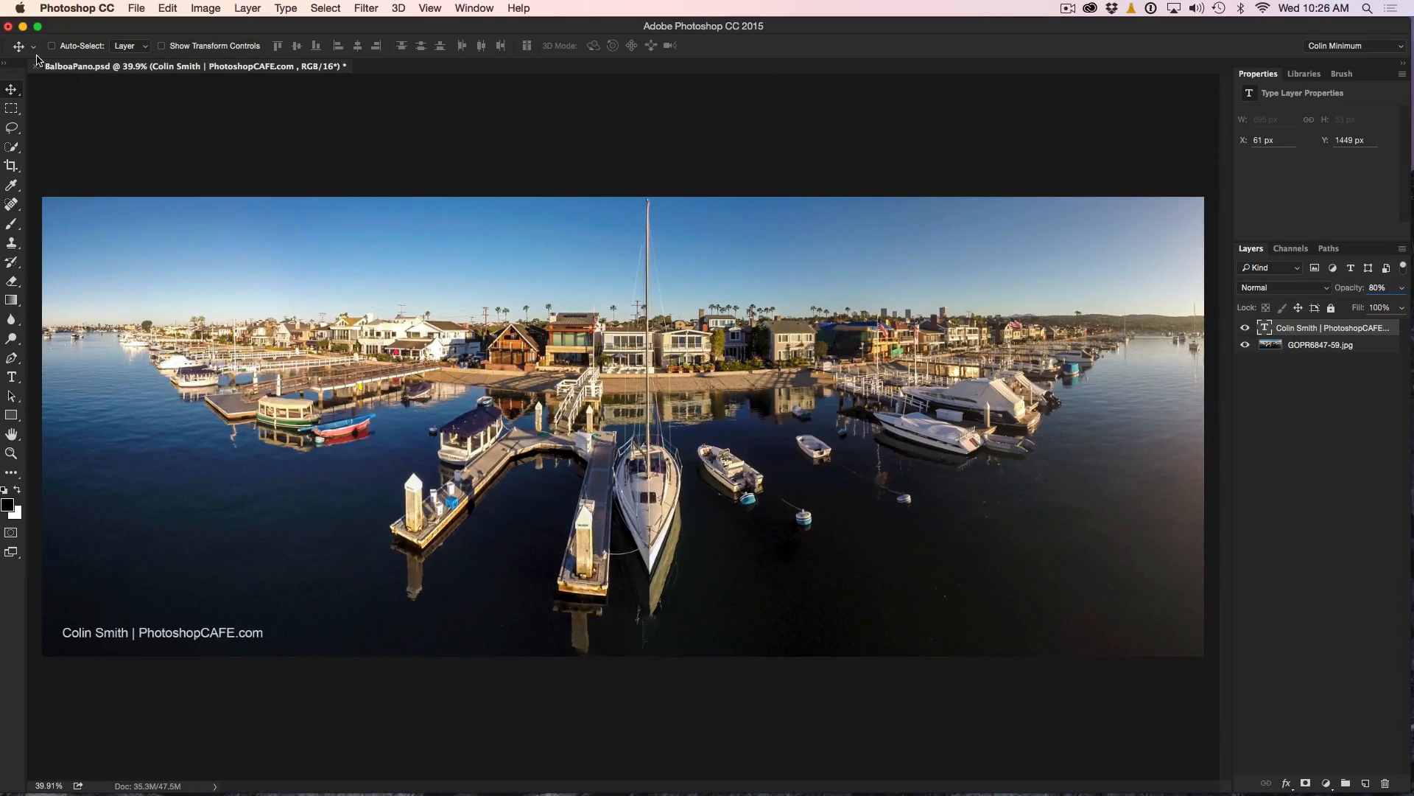
{"action": "mouse_move", "coordinate": [25, 483]}
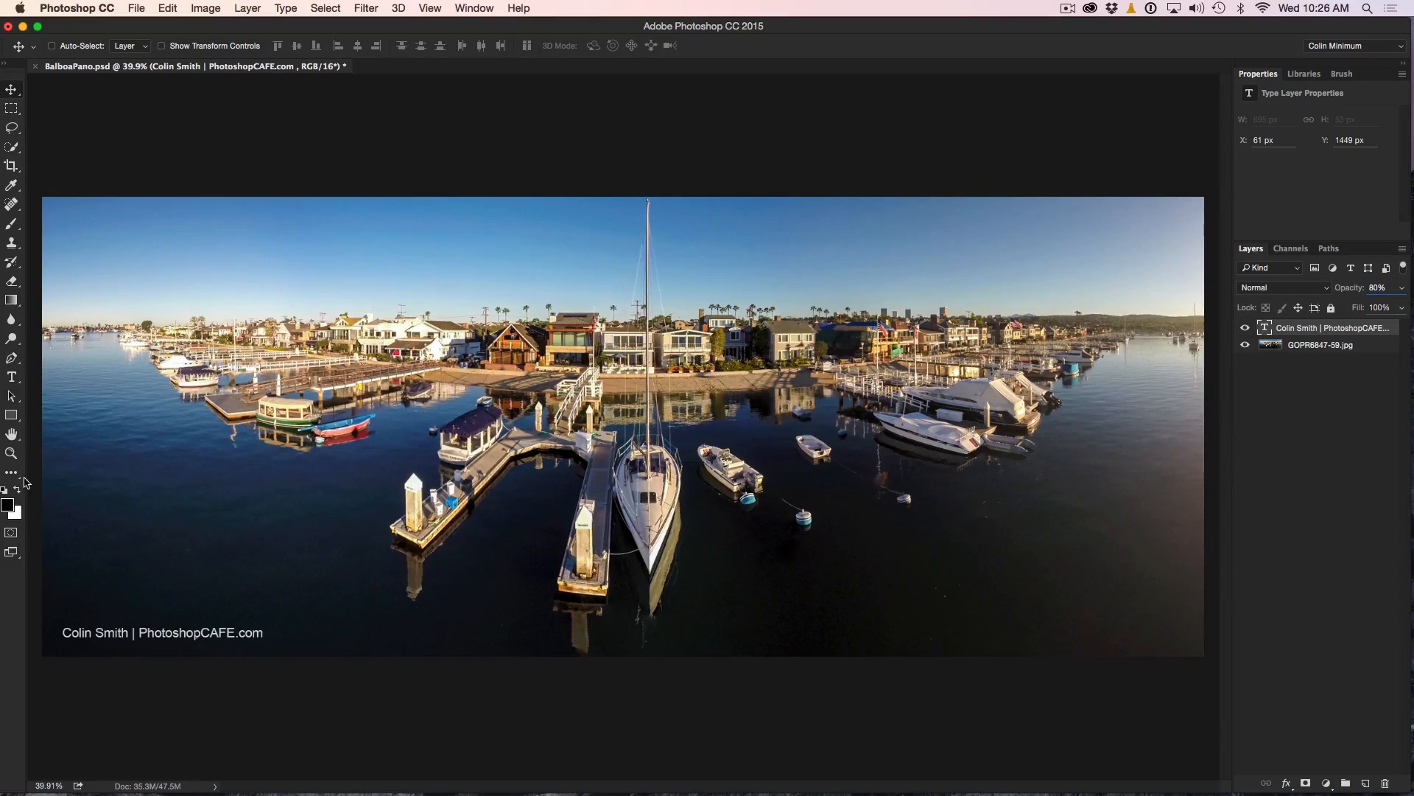
{"action": "left_click", "coordinate": [12, 476]}
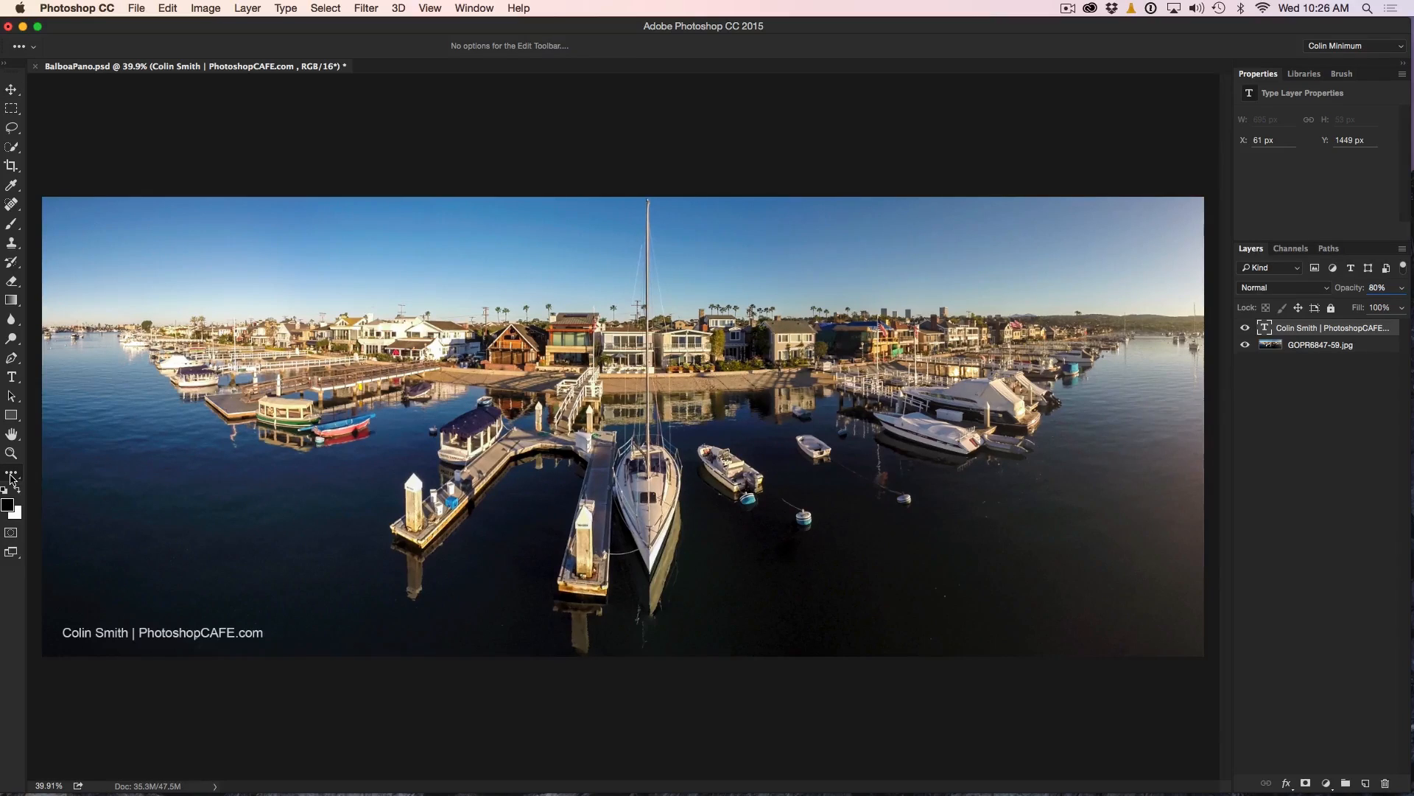
{"action": "mouse_move", "coordinate": [12, 476]}
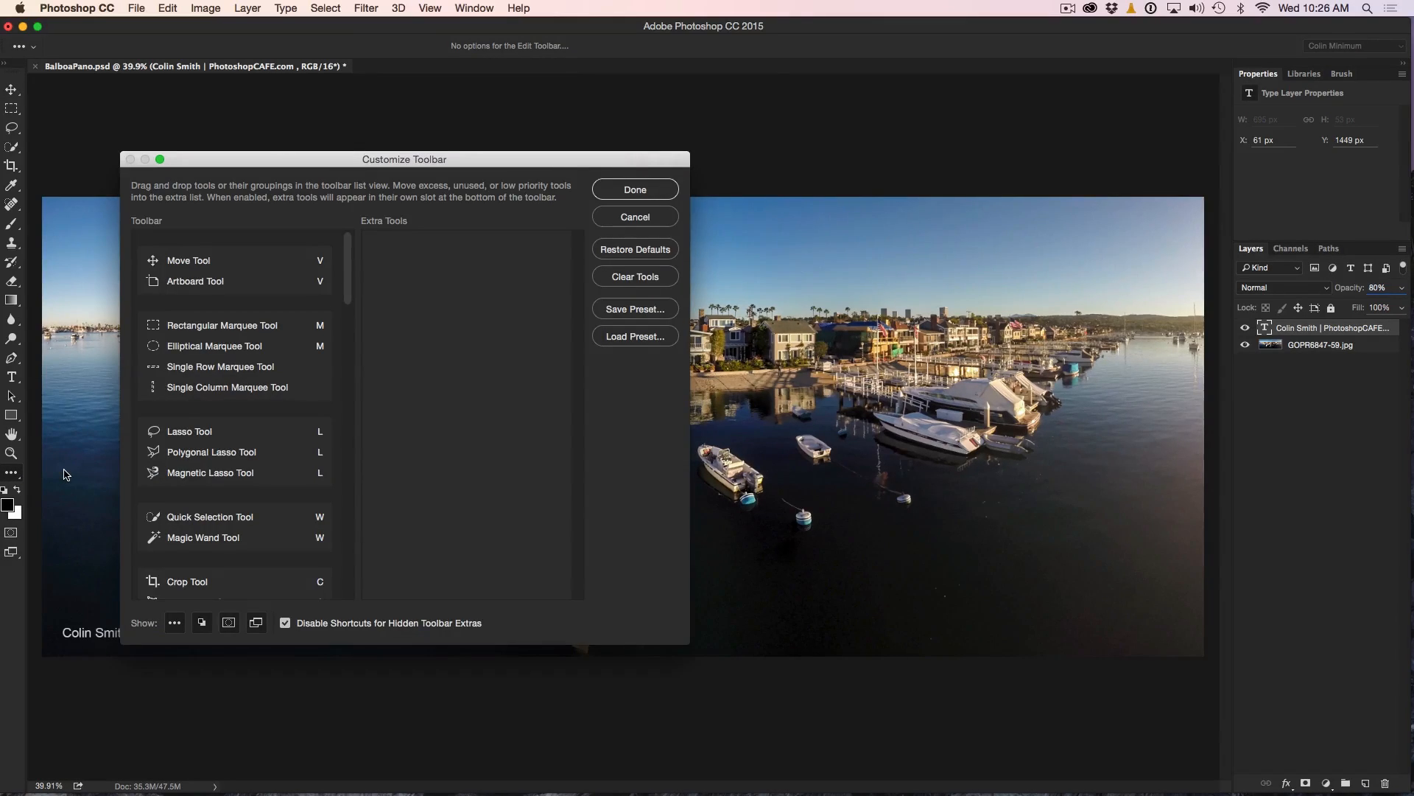
{"action": "mouse_move", "coordinate": [276, 169]}
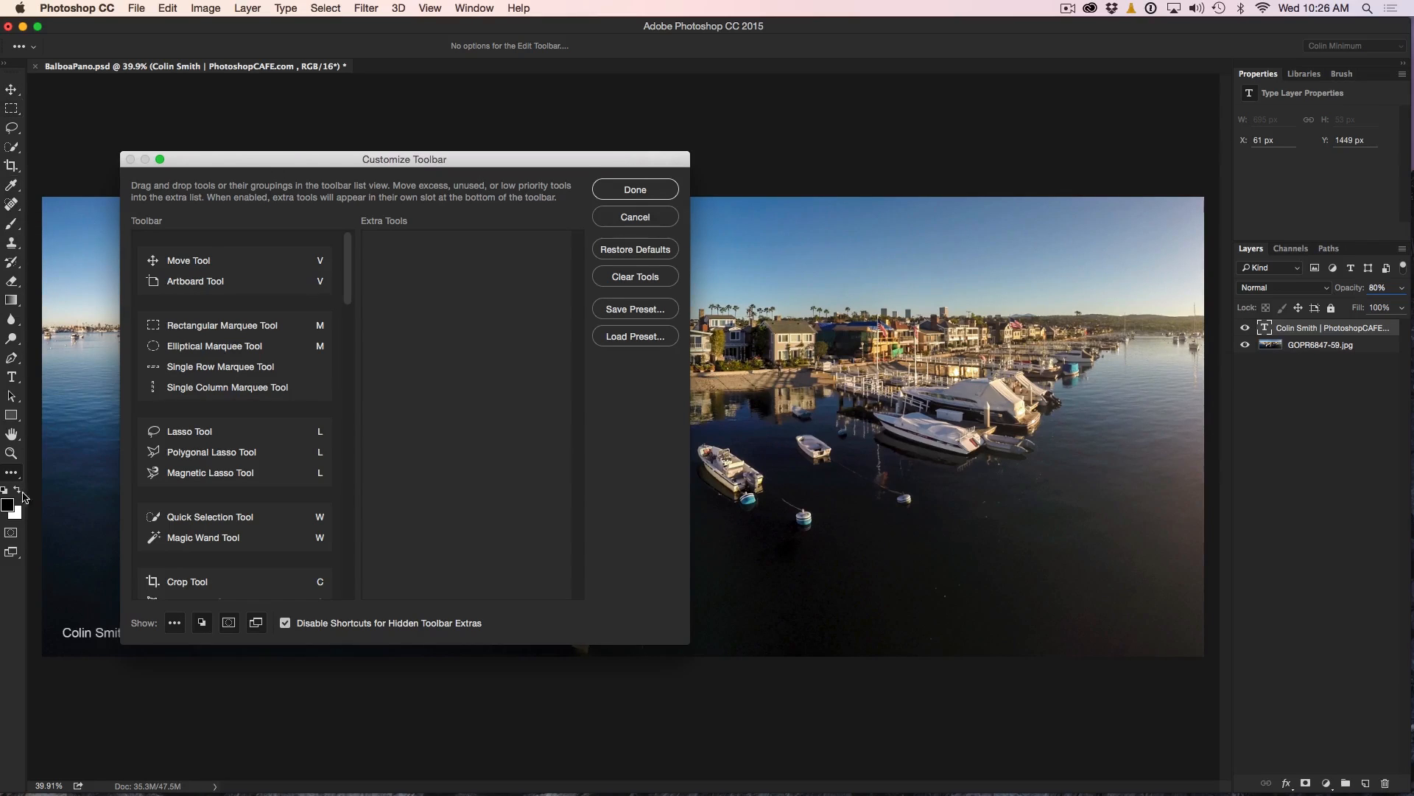
{"action": "mouse_move", "coordinate": [29, 408]}
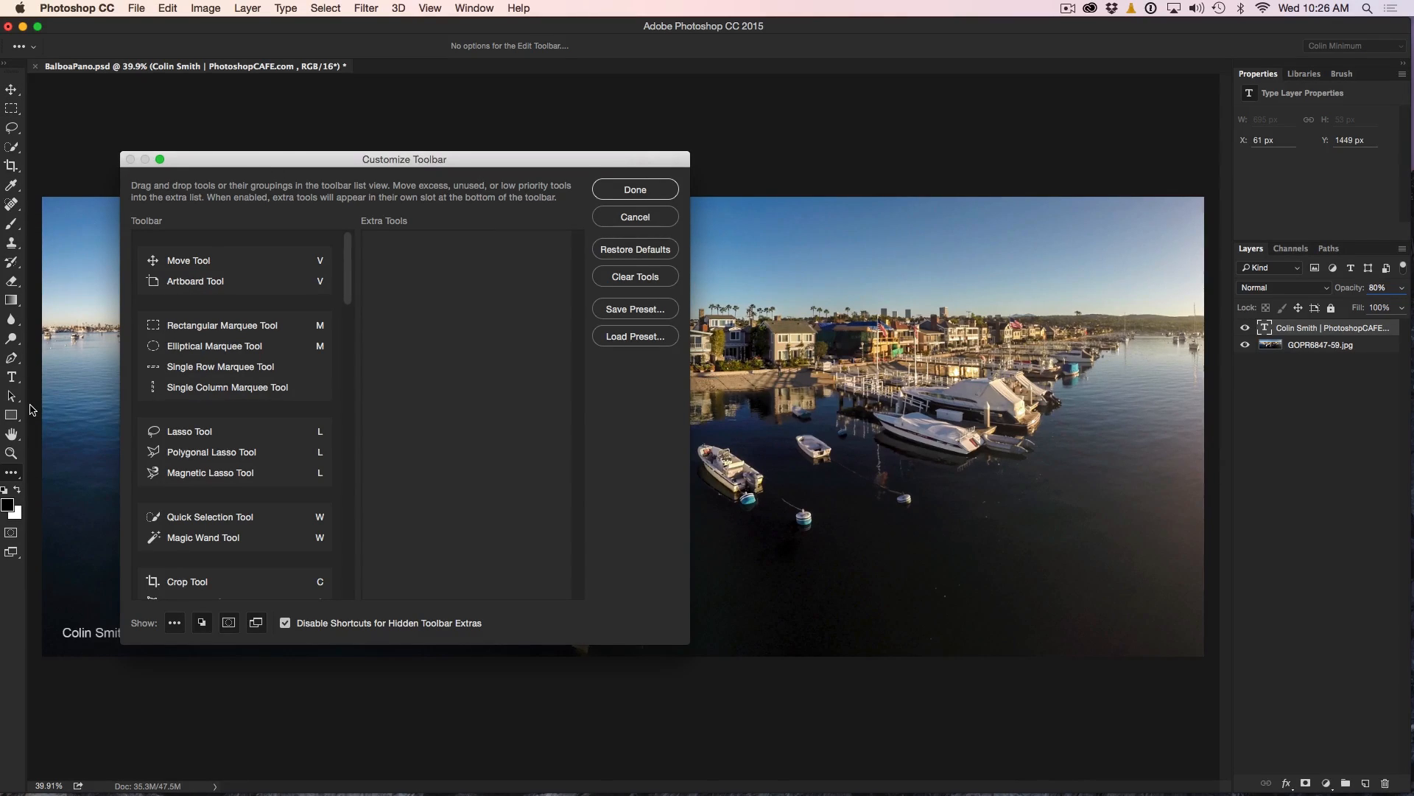
{"action": "mouse_move", "coordinate": [147, 230]}
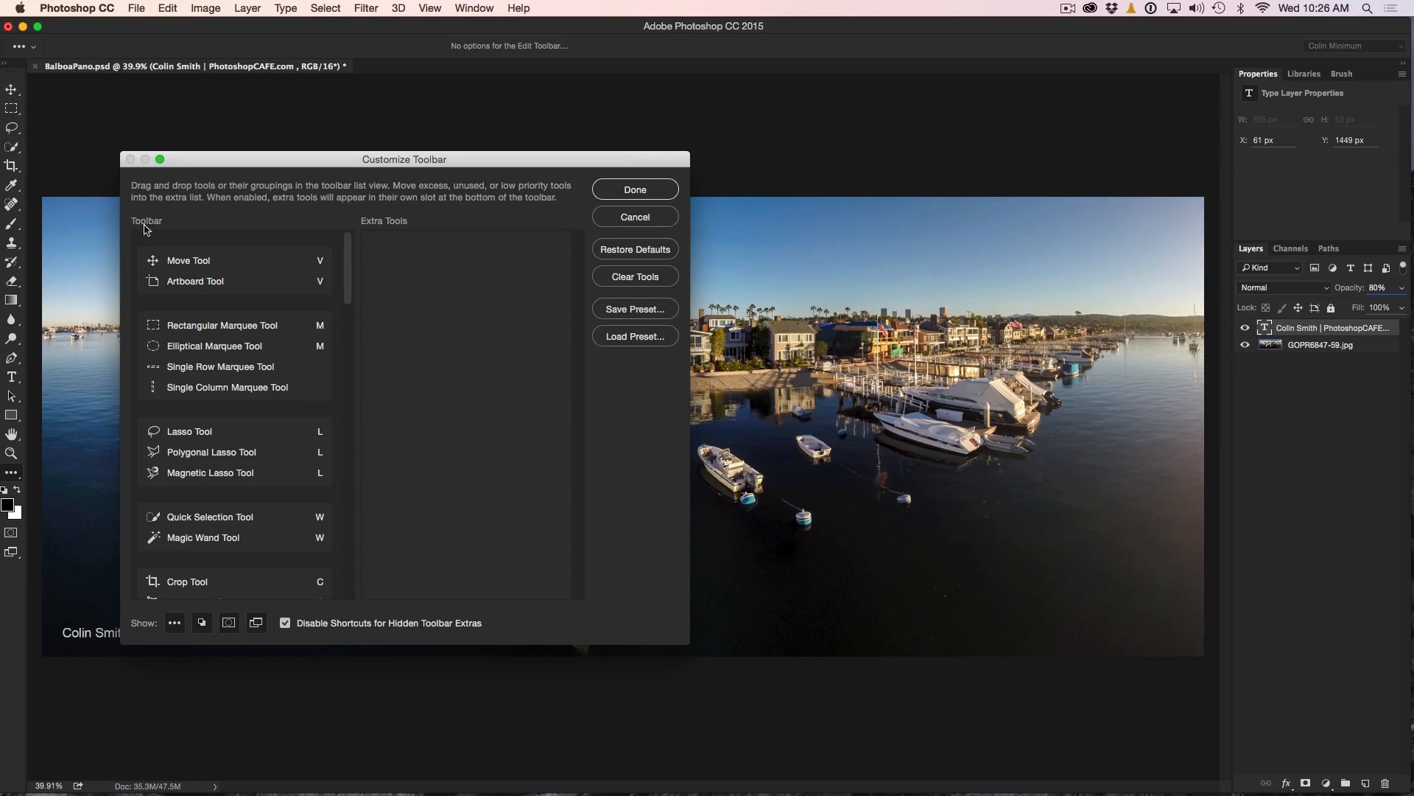
Move the Artboard Tool into the Extra Tools list.
{"action": "left_click", "coordinate": [194, 280]}
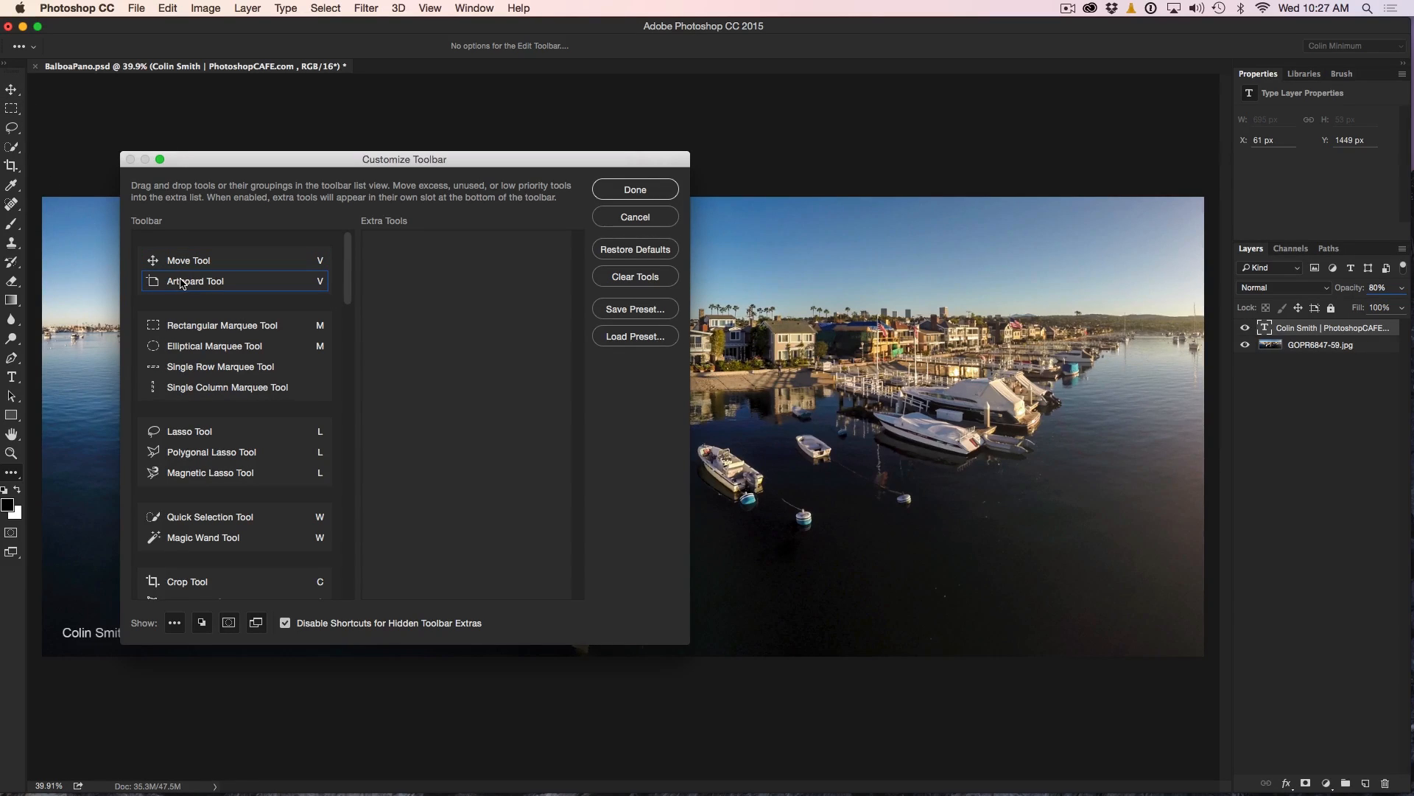
{"action": "left_click_drag", "start_coordinate": [195, 280], "coordinate": [416, 271]}
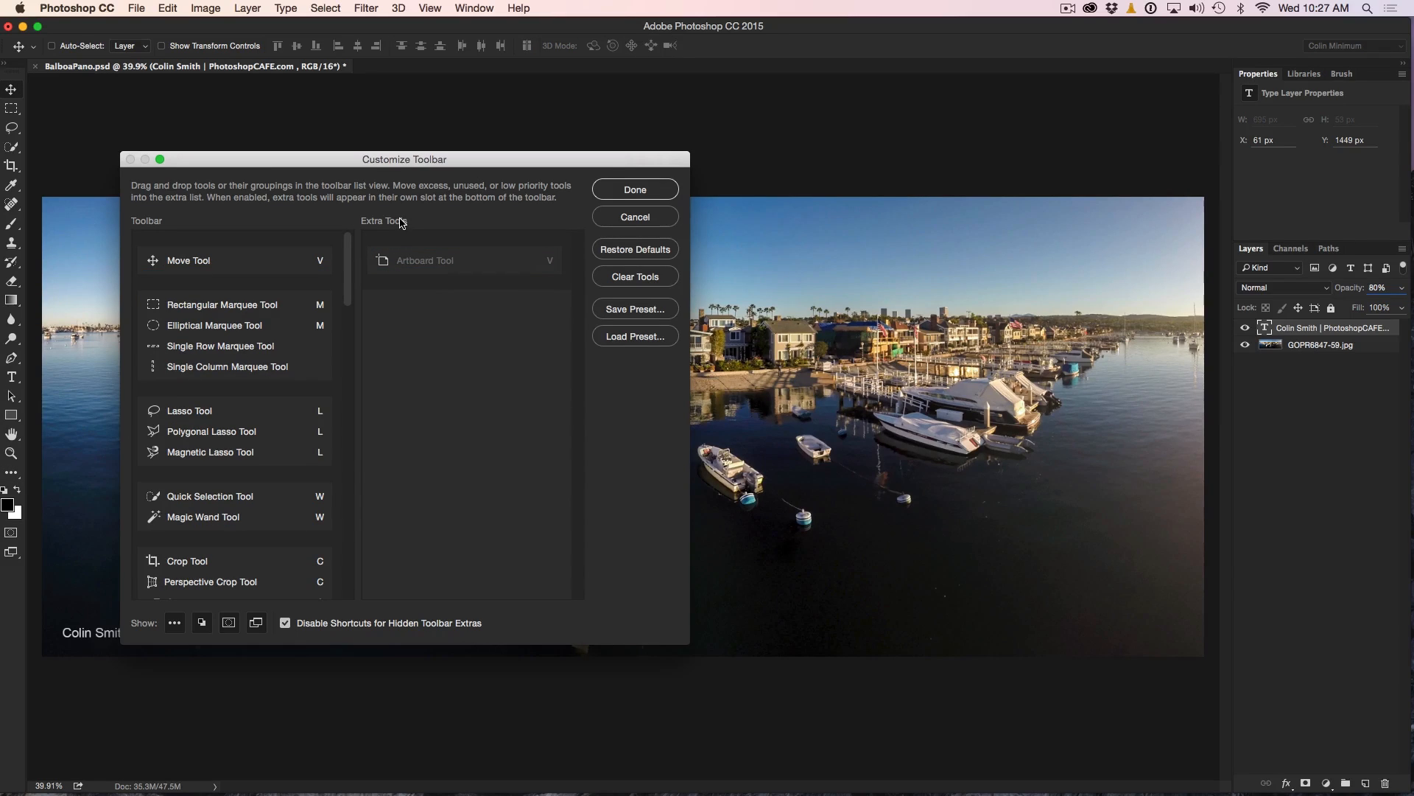
{"action": "mouse_move", "coordinate": [16, 91]}
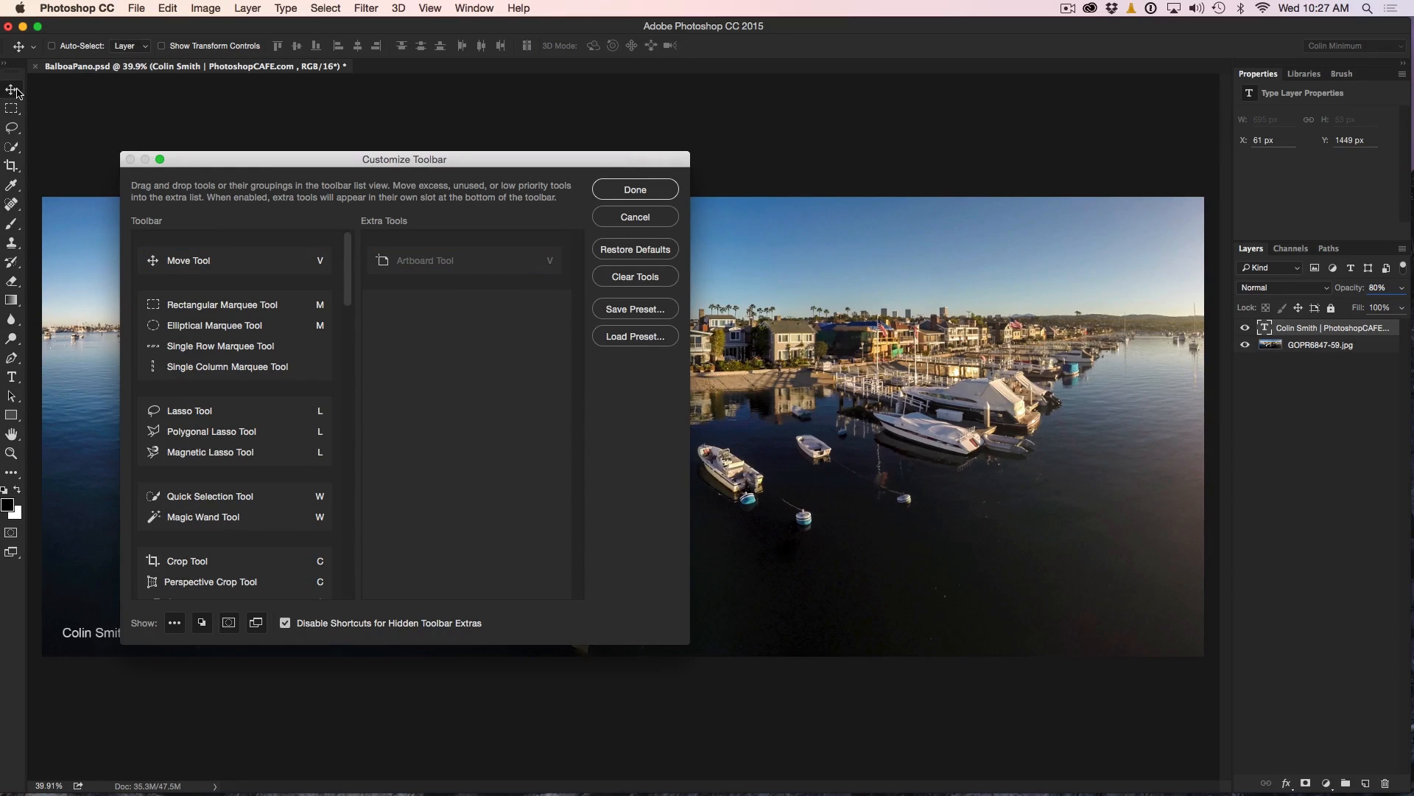
{"action": "mouse_move", "coordinate": [16, 118]}
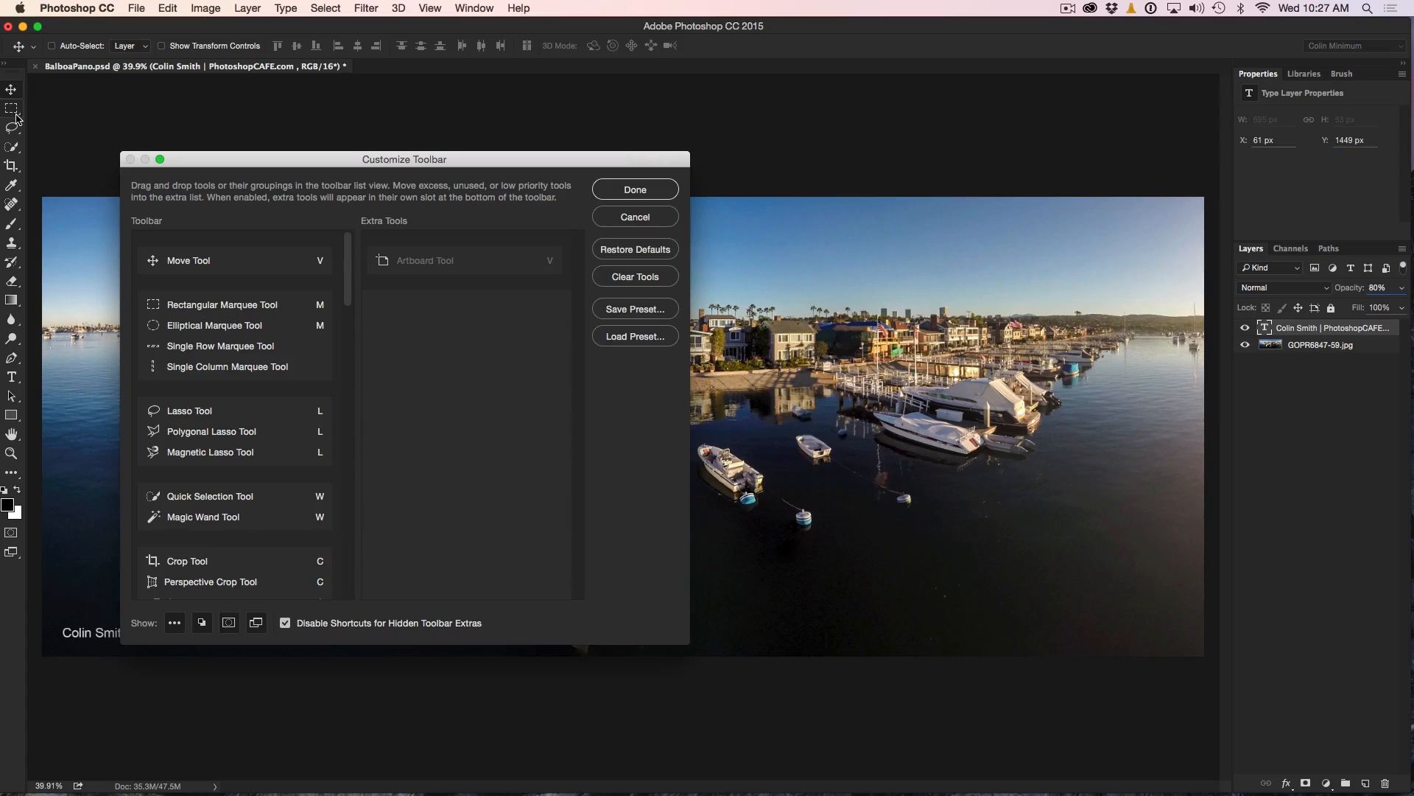
{"action": "mouse_move", "coordinate": [13, 98]}
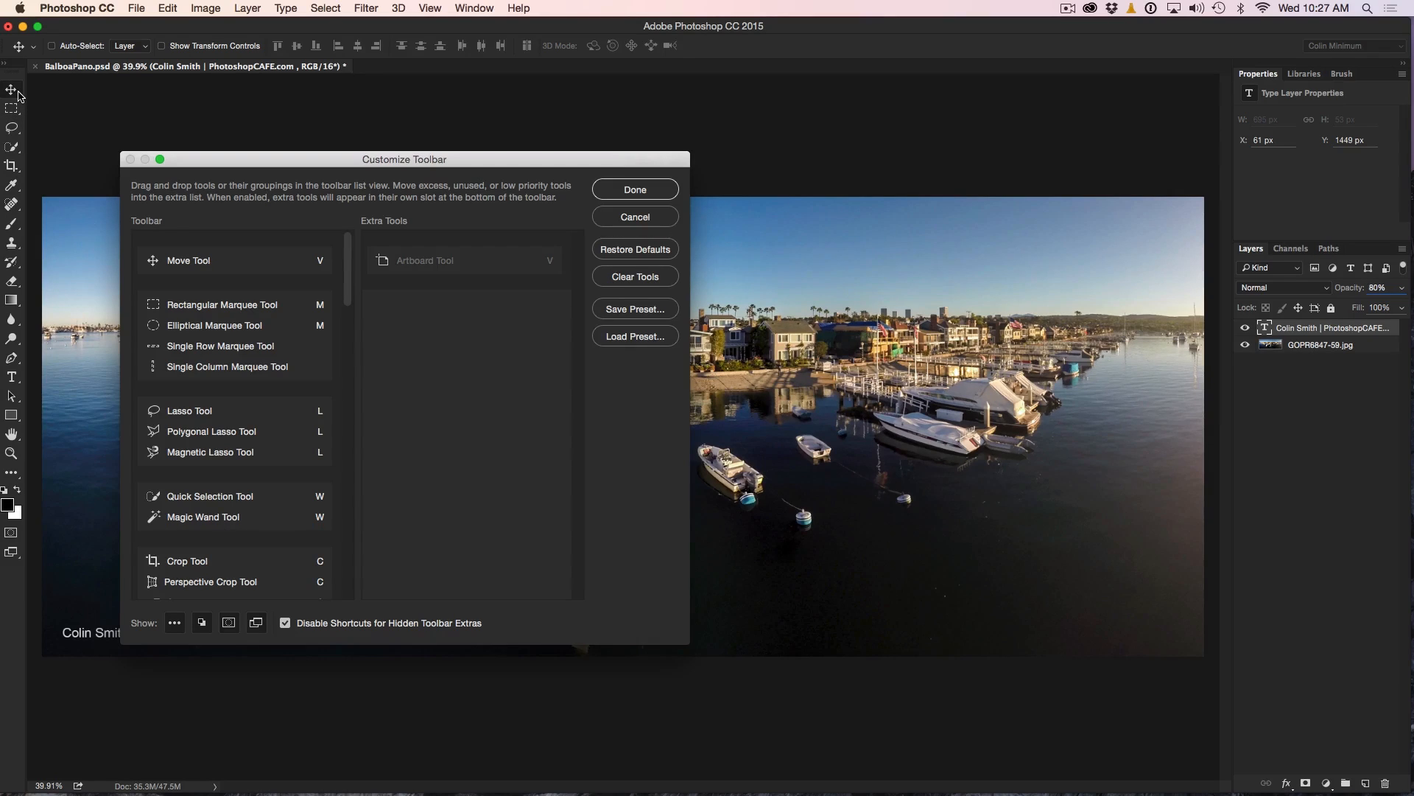
{"action": "mouse_move", "coordinate": [13, 134]}
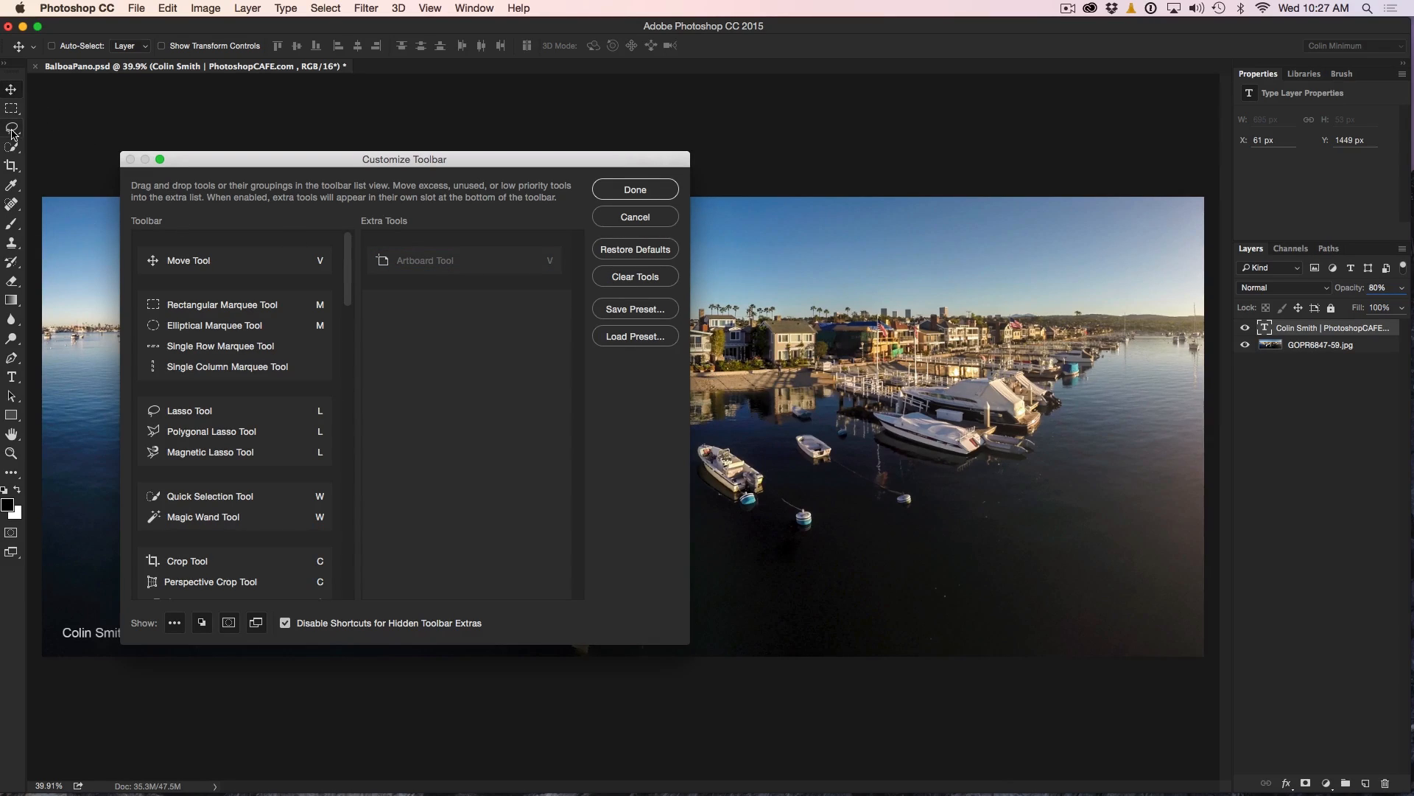
{"action": "left_click", "coordinate": [233, 261]}
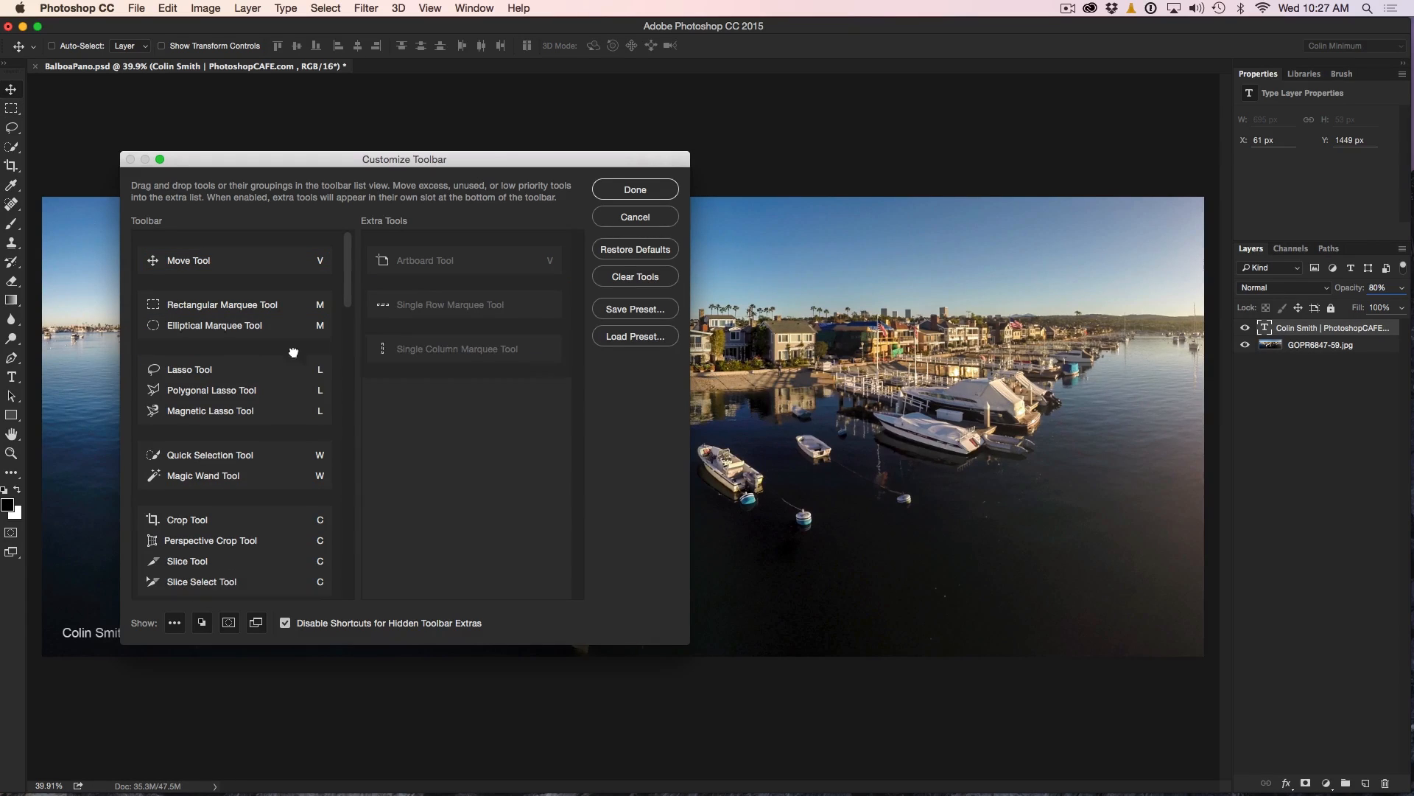
{"action": "mouse_move", "coordinate": [73, 206]}
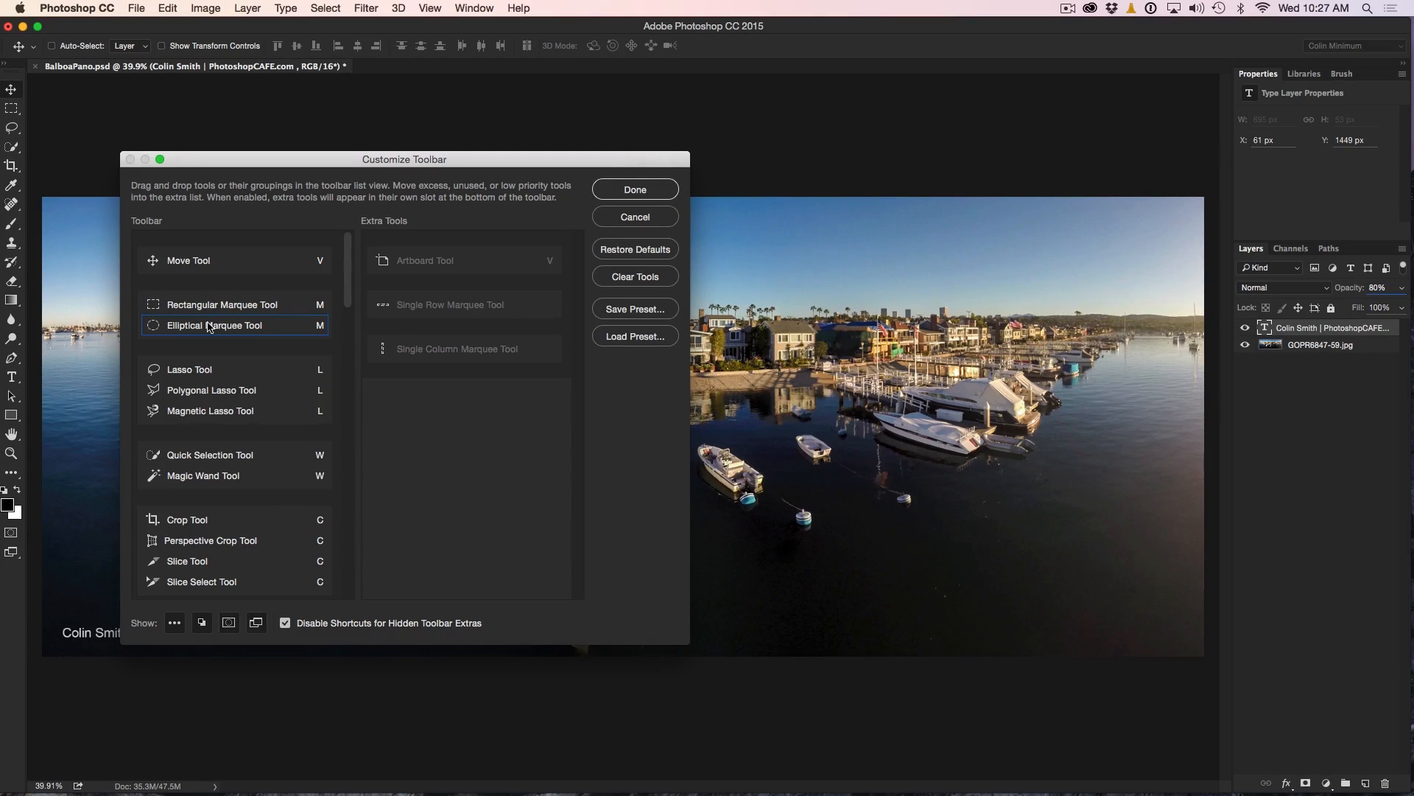
{"action": "mouse_move", "coordinate": [214, 324]}
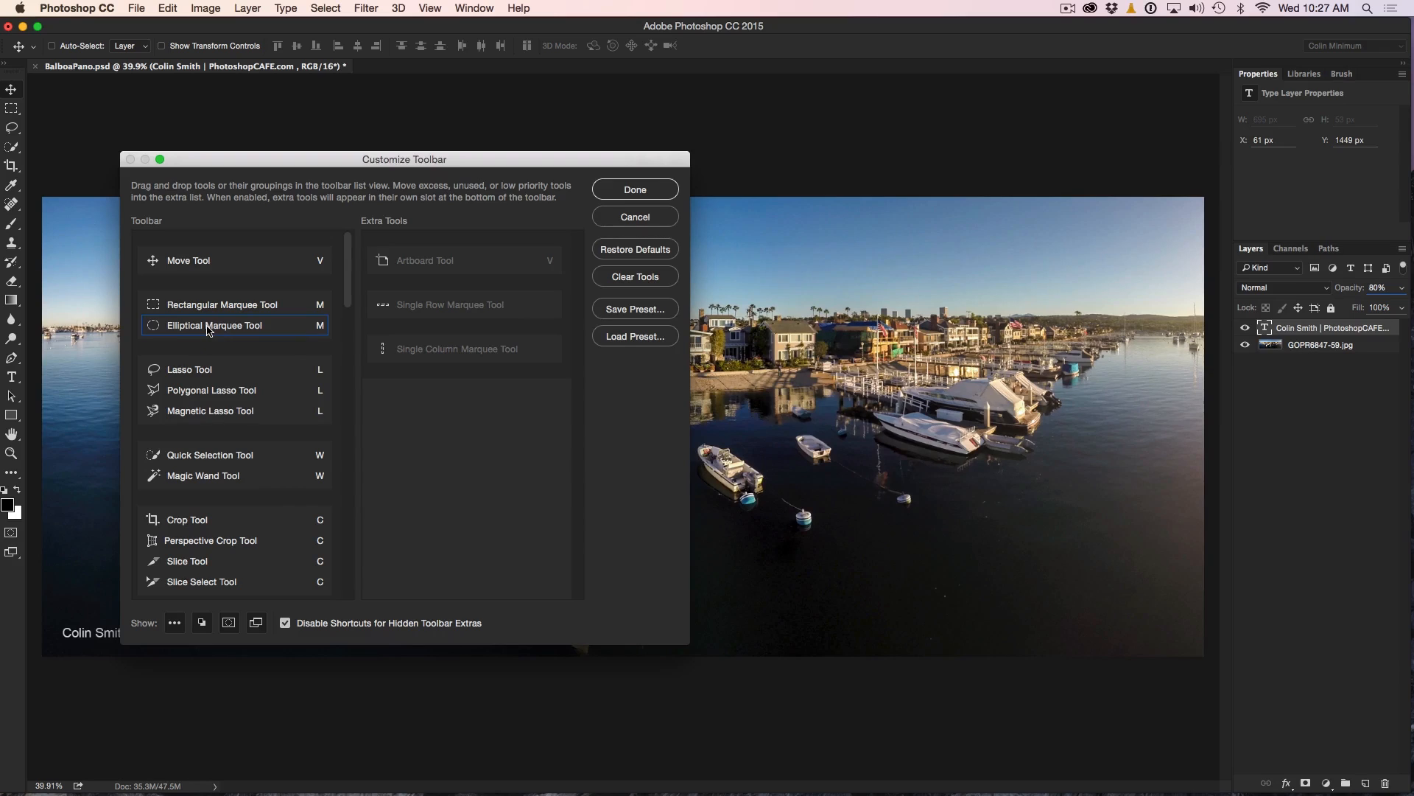
Put Elliptical Marquee above Rectangular Marquee and split them into separate toolbar slots.
{"action": "left_click_drag", "start_coordinate": [213, 324], "coordinate": [214, 304]}
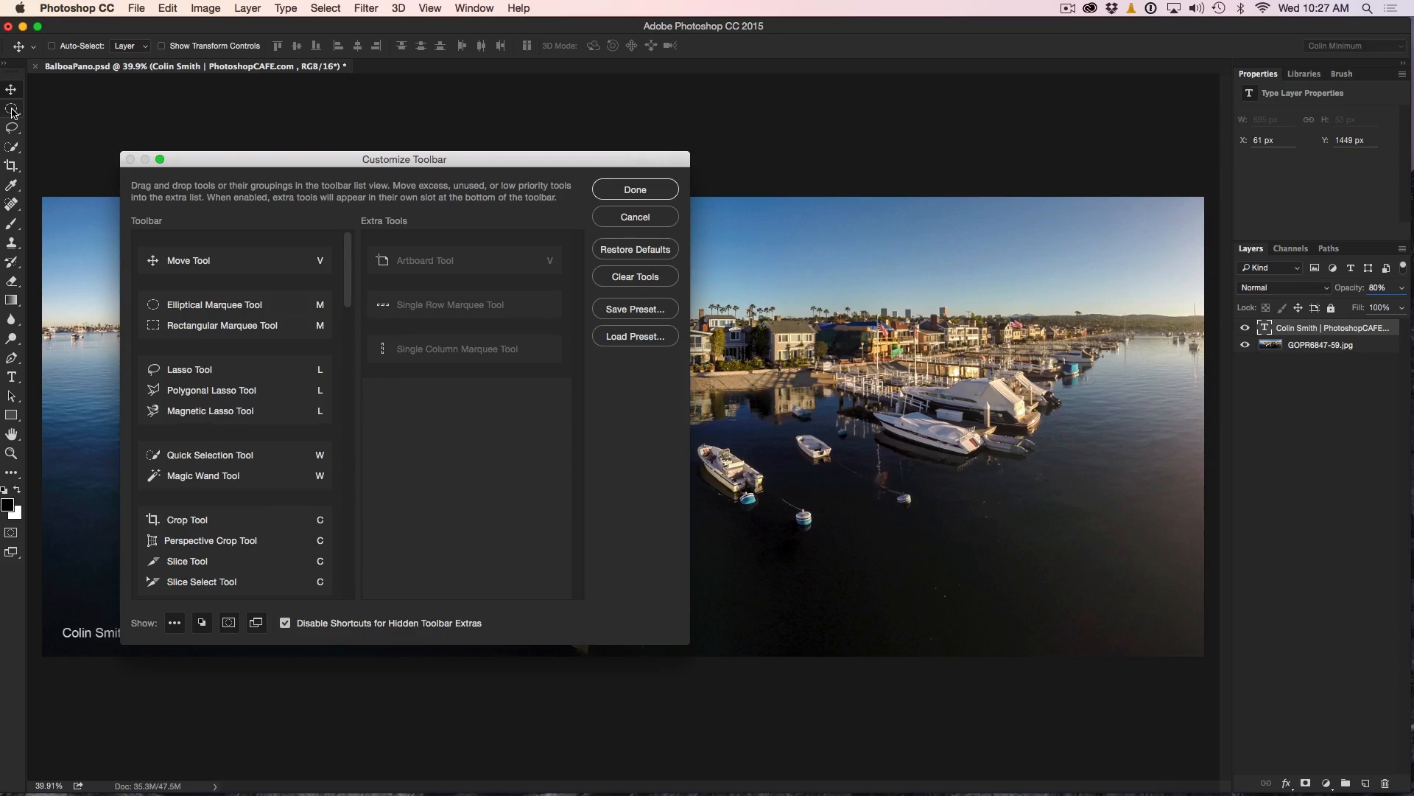
{"action": "left_click", "coordinate": [222, 324]}
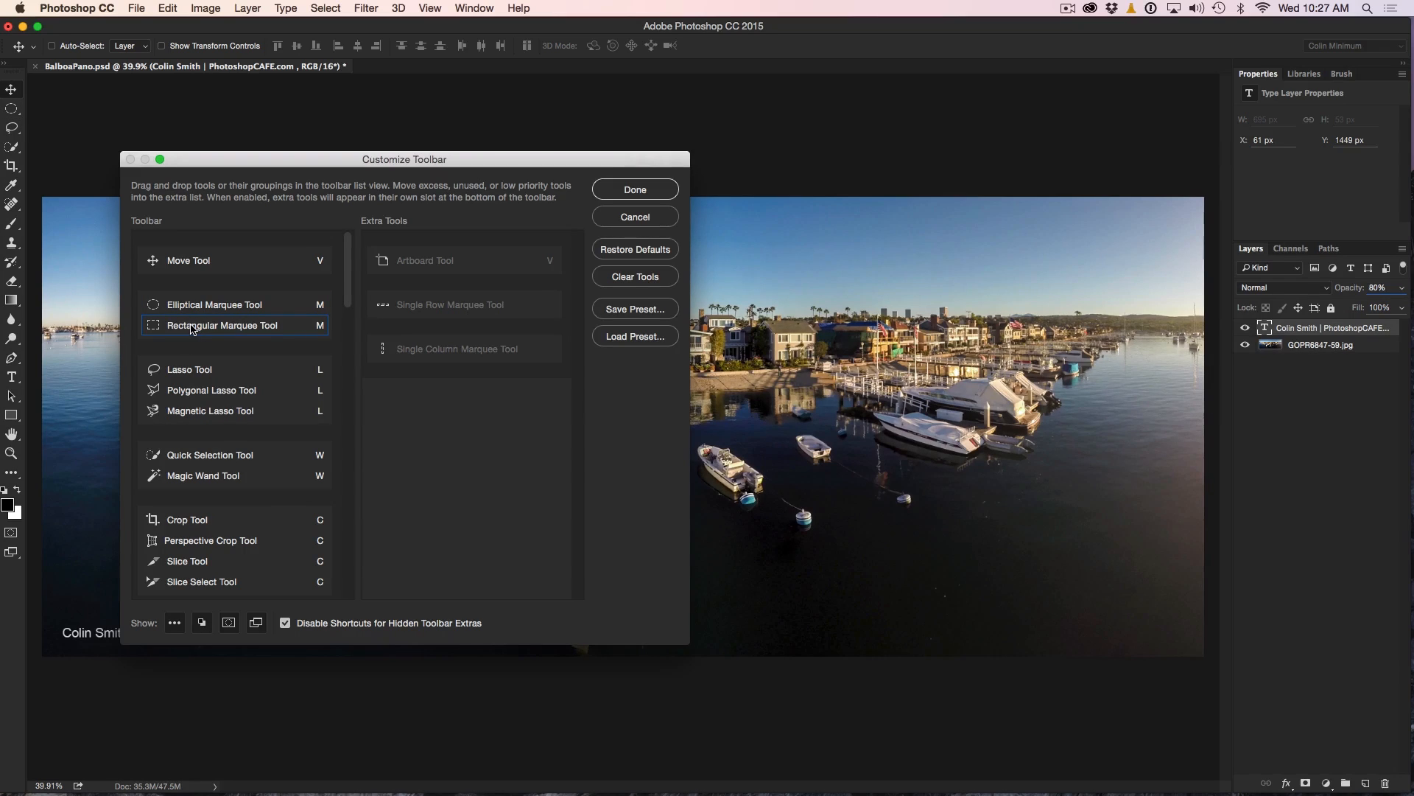
{"action": "left_click", "coordinate": [214, 304]}
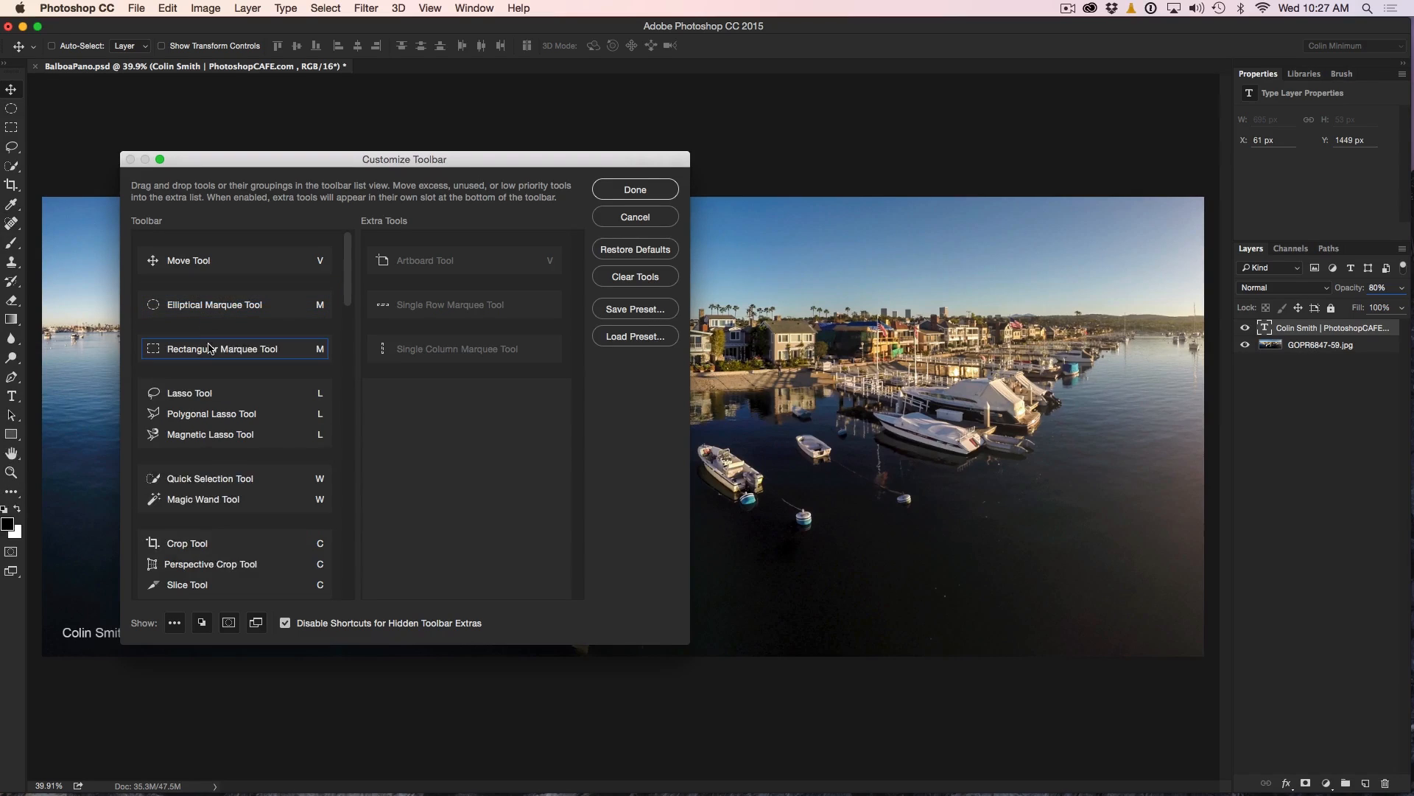
{"action": "left_click", "coordinate": [234, 303]}
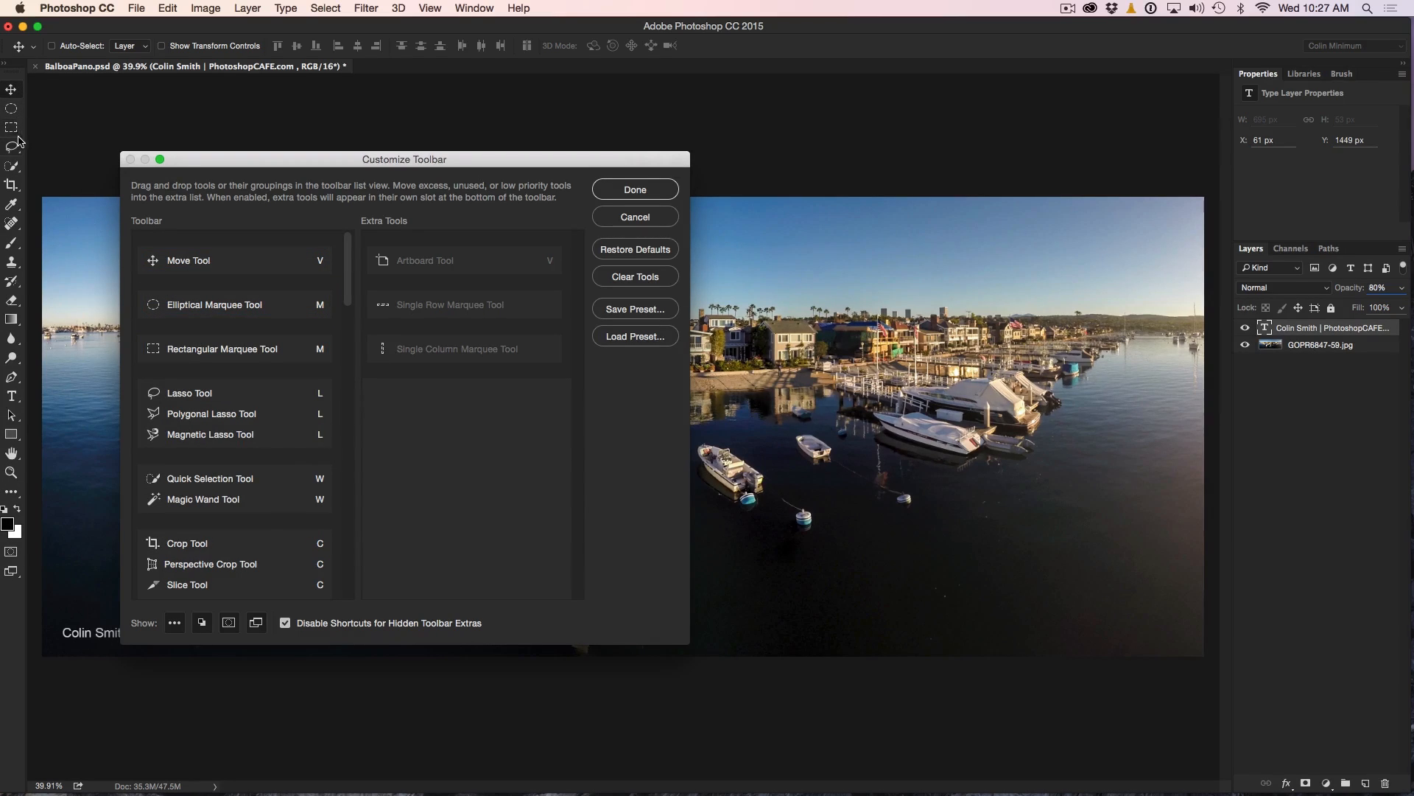
{"action": "left_click", "coordinate": [214, 303]}
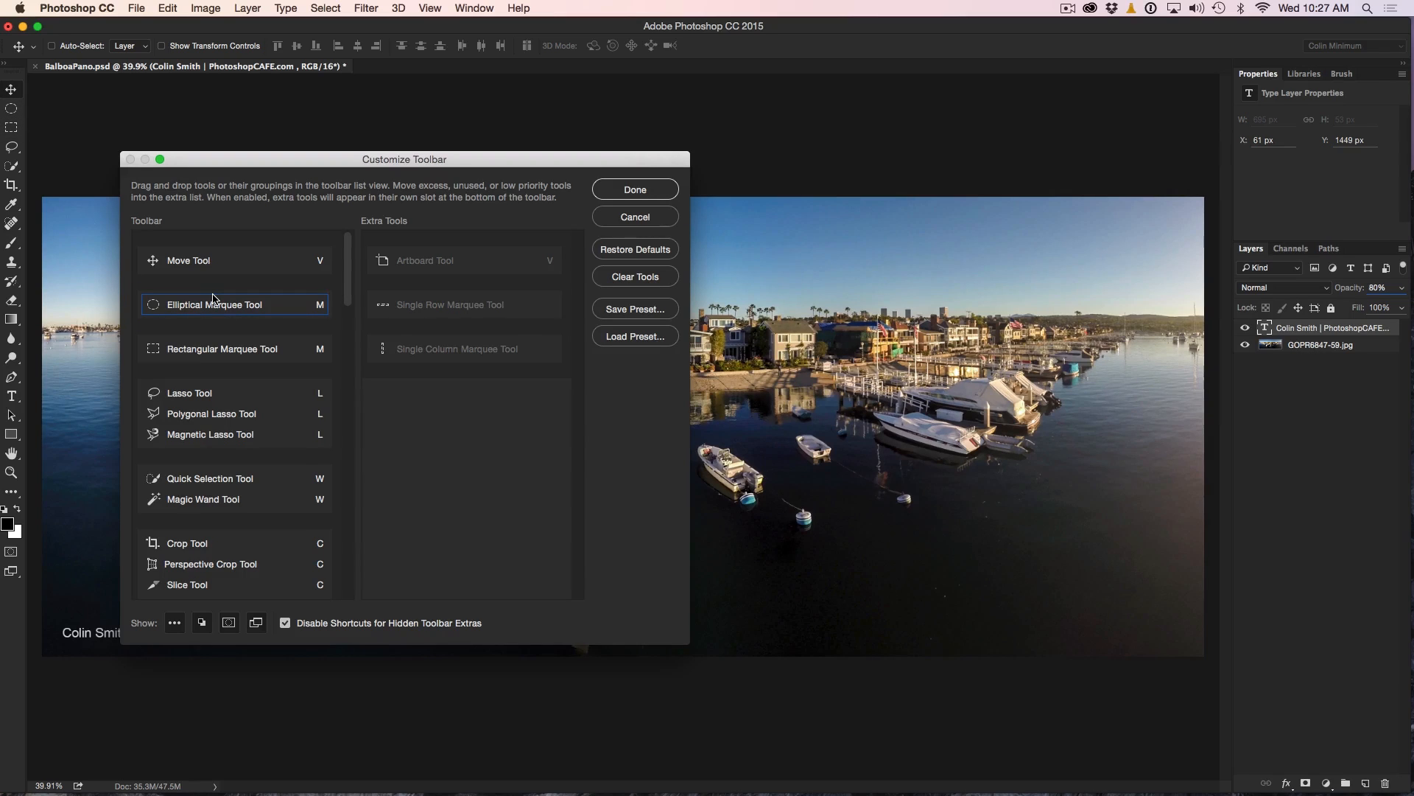
{"action": "mouse_move", "coordinate": [214, 368]}
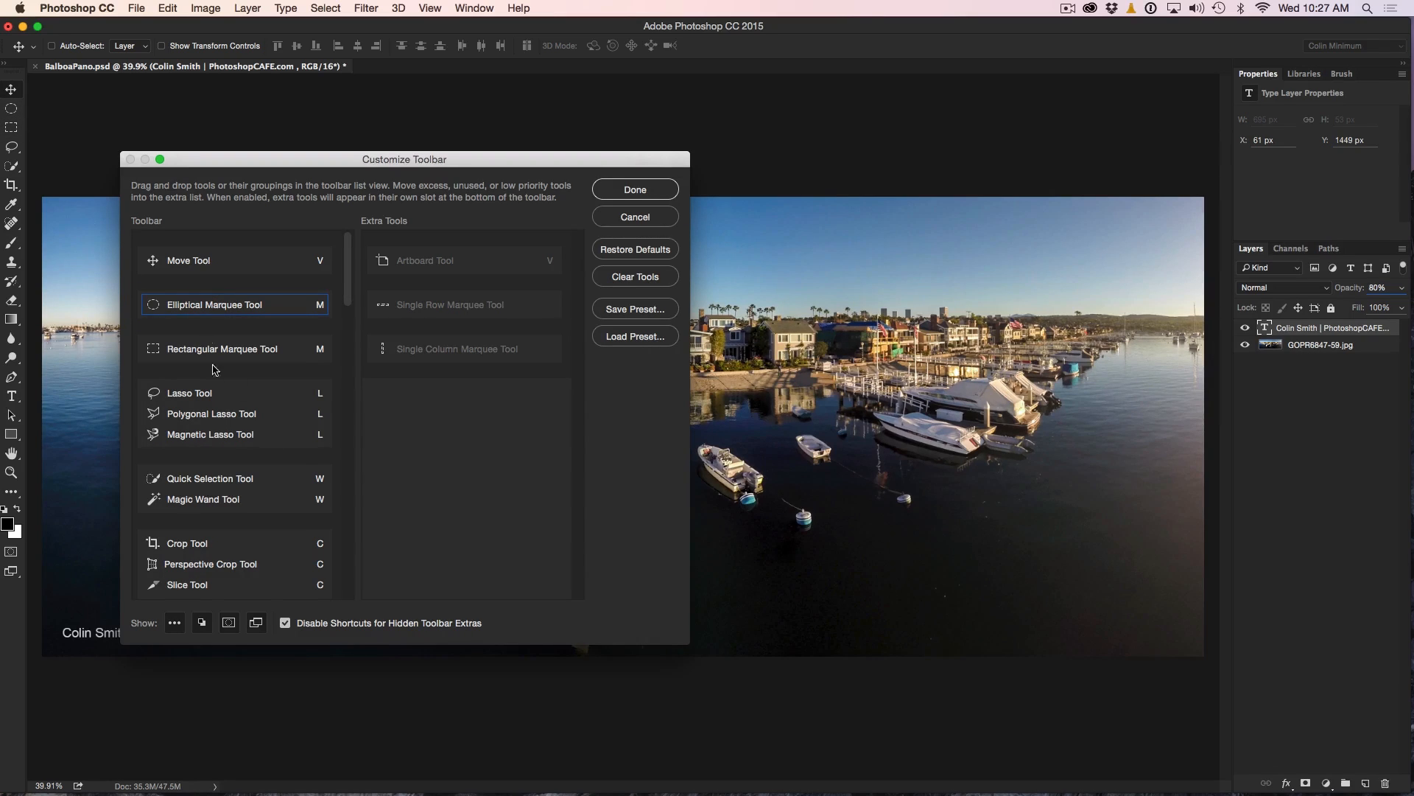
{"action": "left_click", "coordinate": [211, 433]}
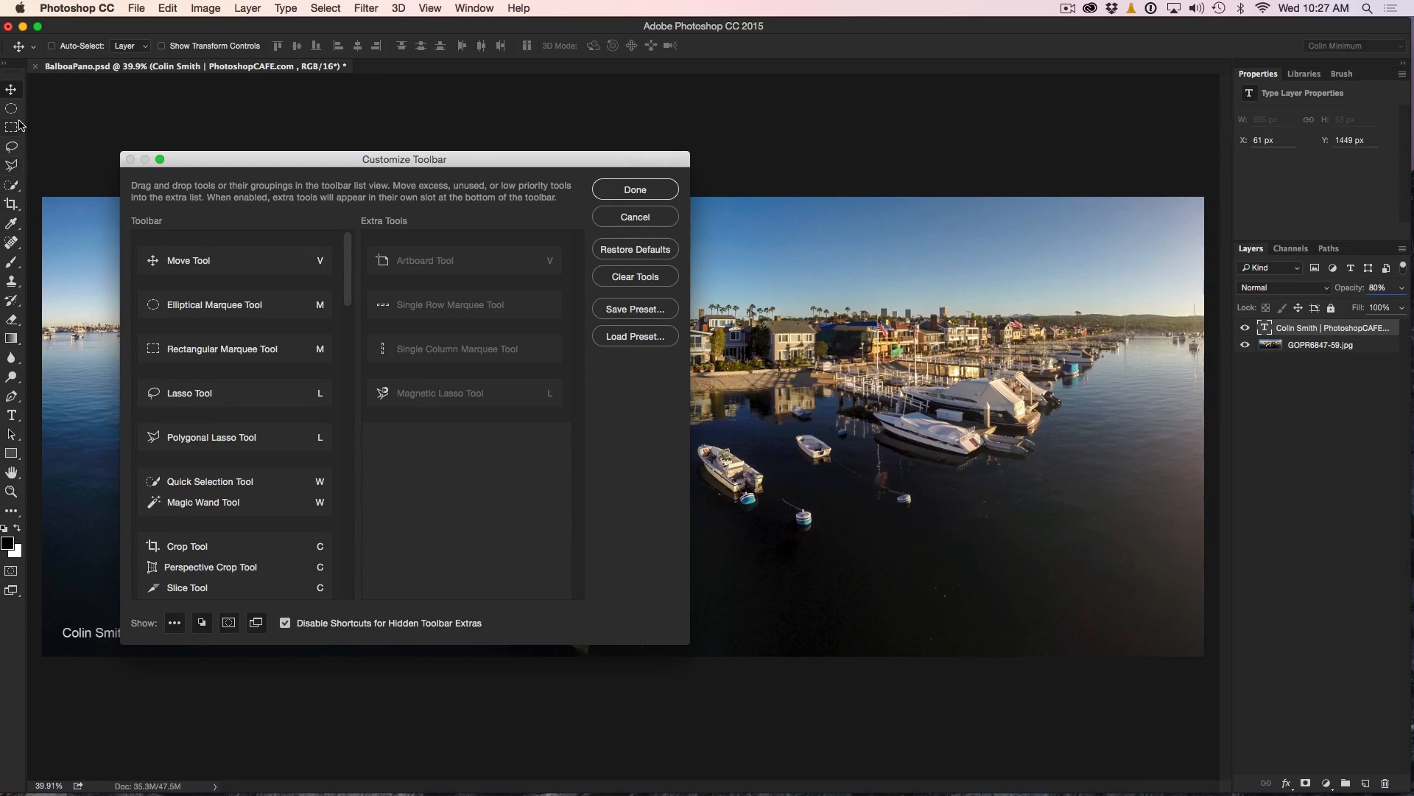
{"action": "mouse_move", "coordinate": [224, 376]}
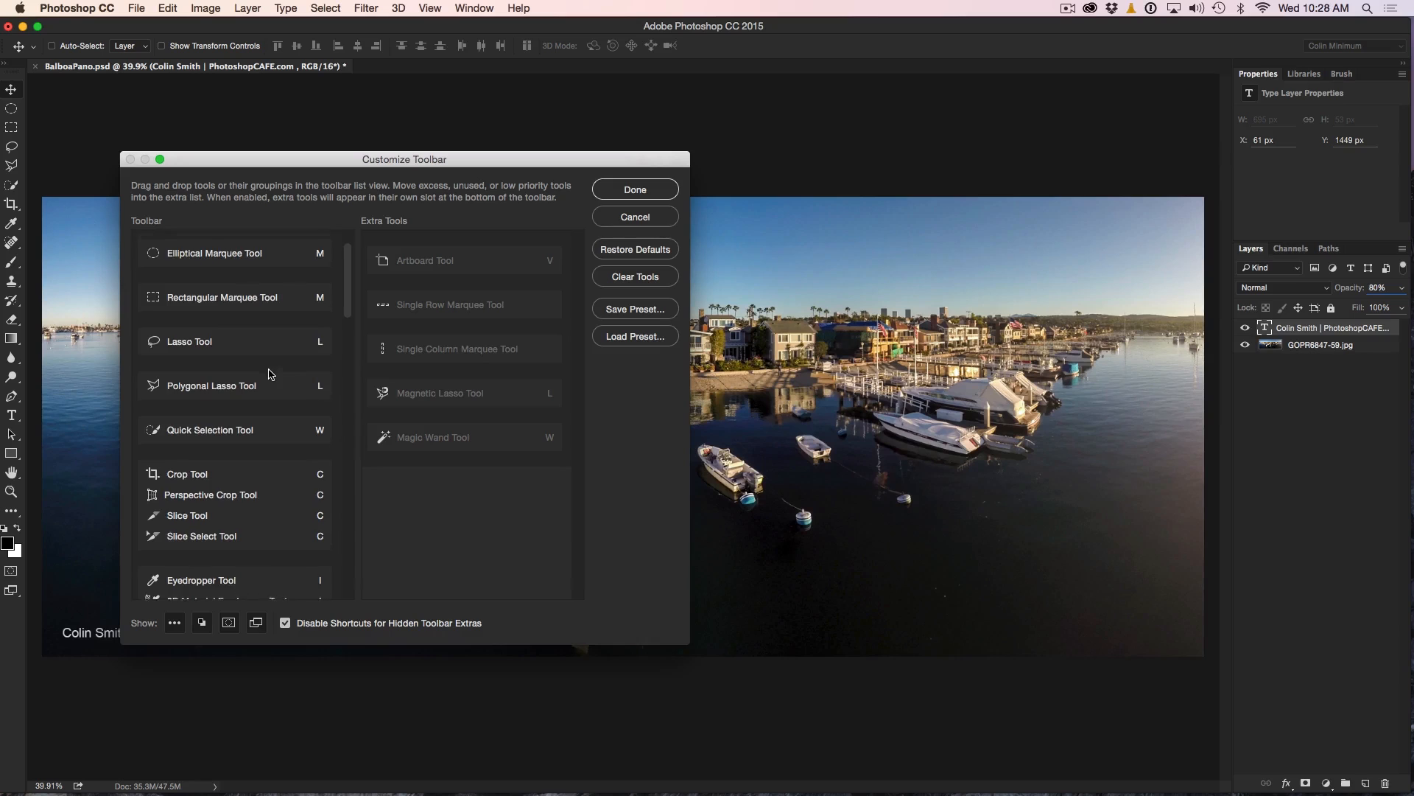
Move Perspective Crop, Slice, eyedropper extras, Pencil, Paint Bucket, Pattern Stamp and Mixer Brush to Extra Tools.
{"action": "scroll", "scroll_direction": "down", "scroll_amount": 3}
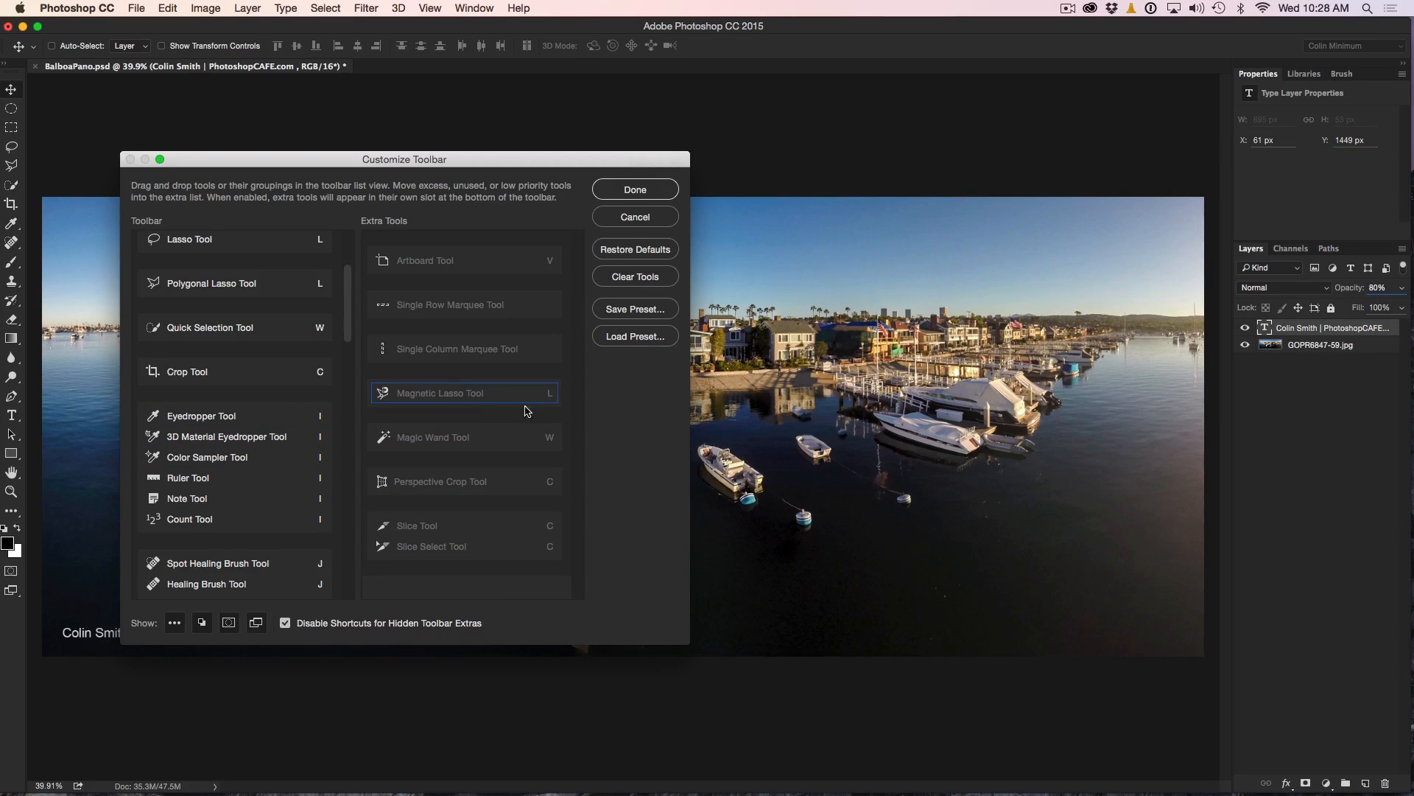
{"action": "left_click", "coordinate": [439, 436]}
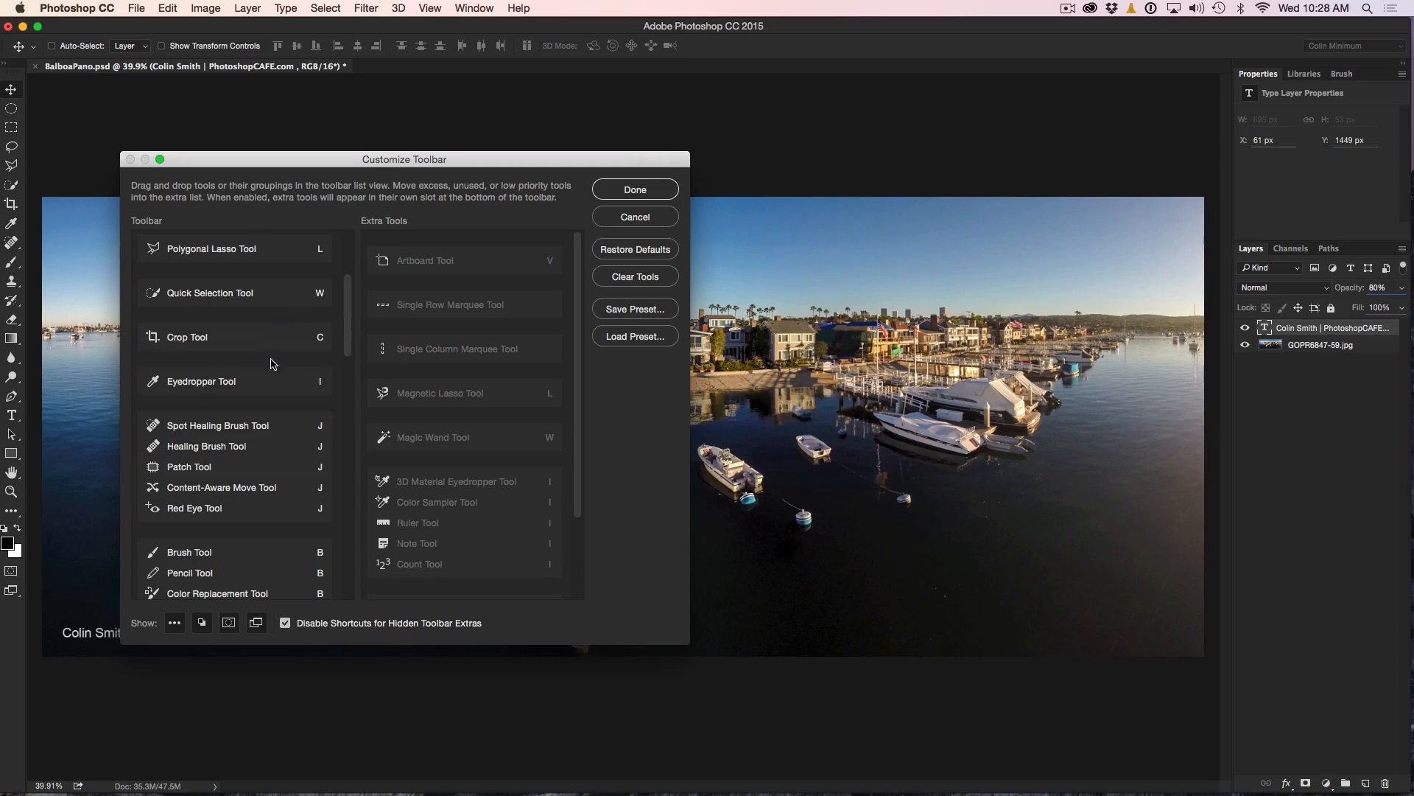
{"action": "mouse_move", "coordinate": [311, 413]}
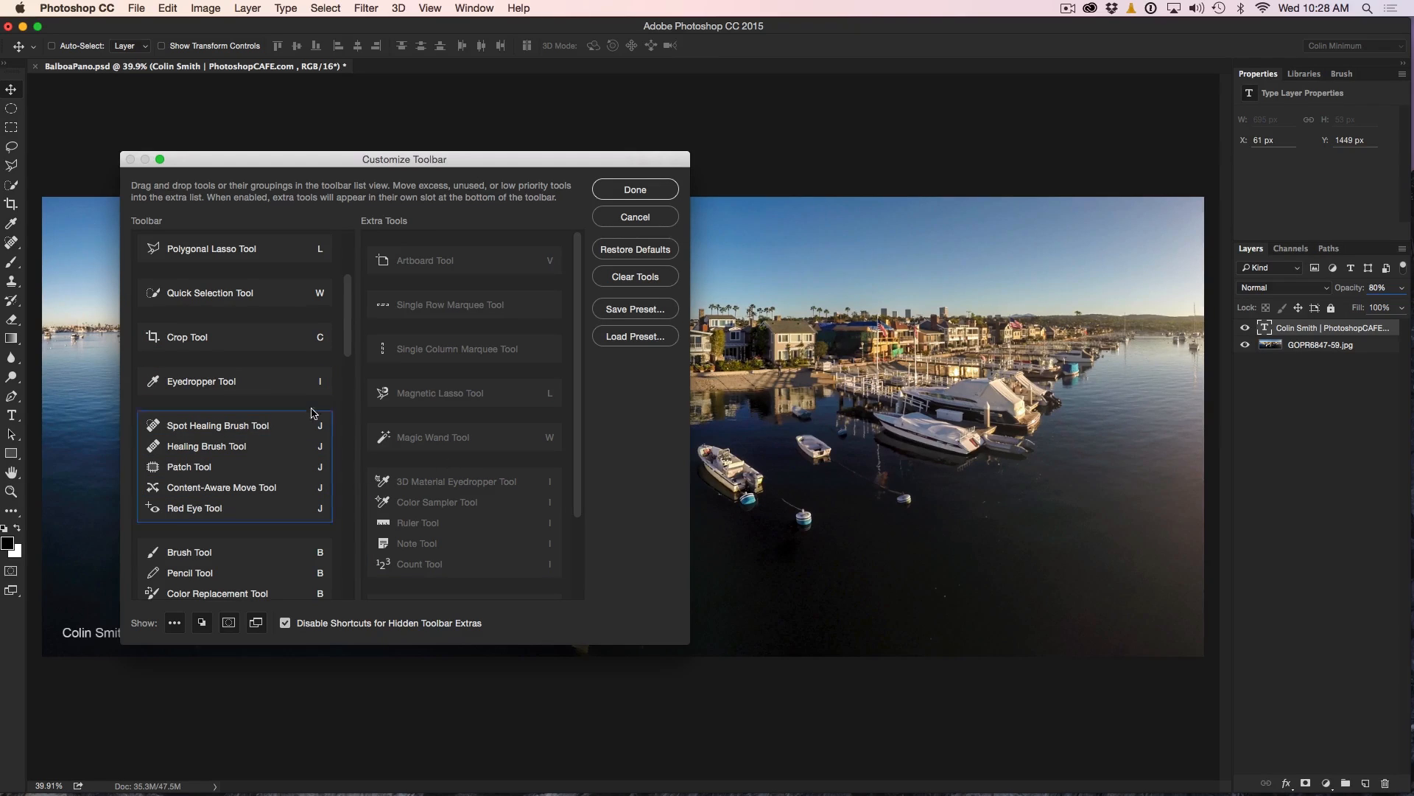
{"action": "scroll", "scroll_direction": "down", "scroll_amount": 3}
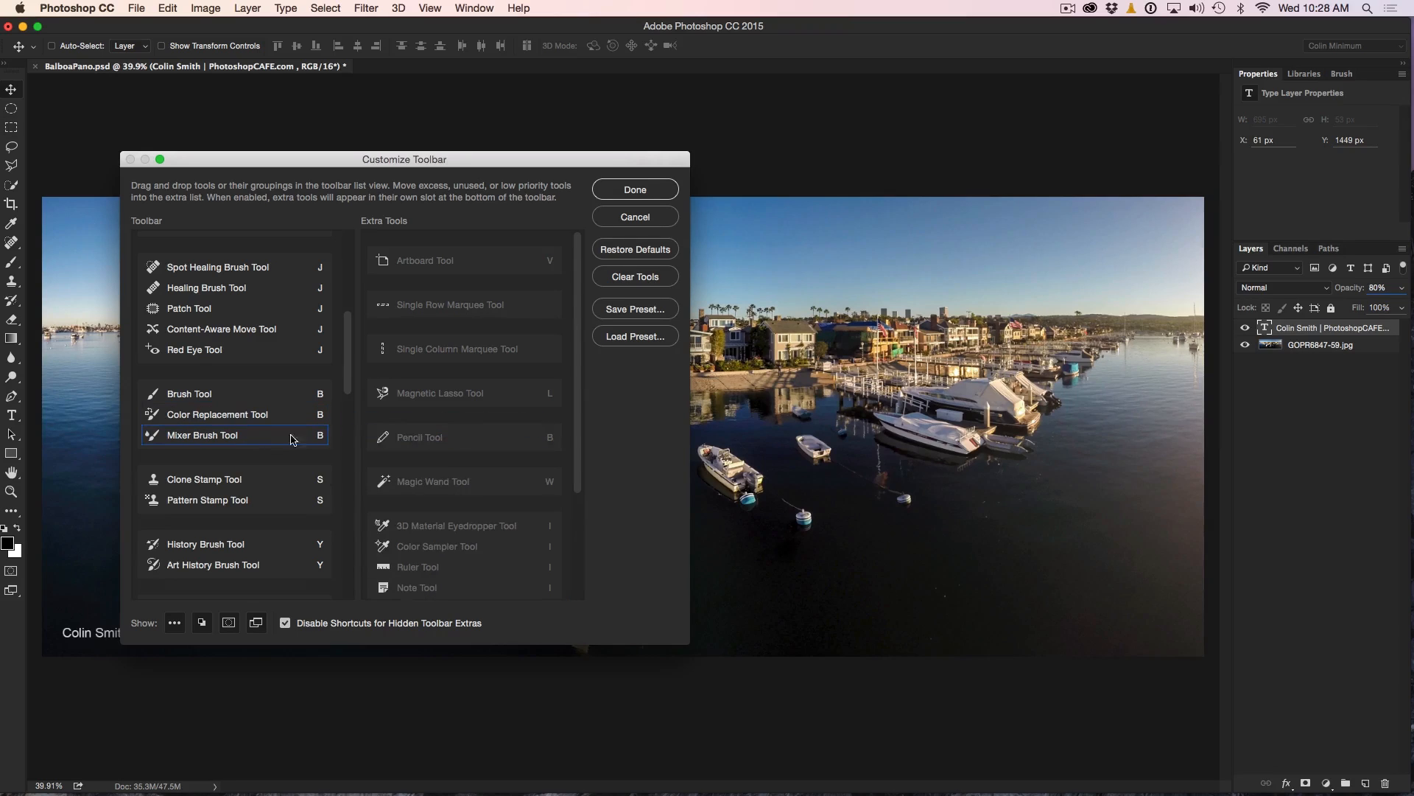
{"action": "mouse_move", "coordinate": [223, 437]}
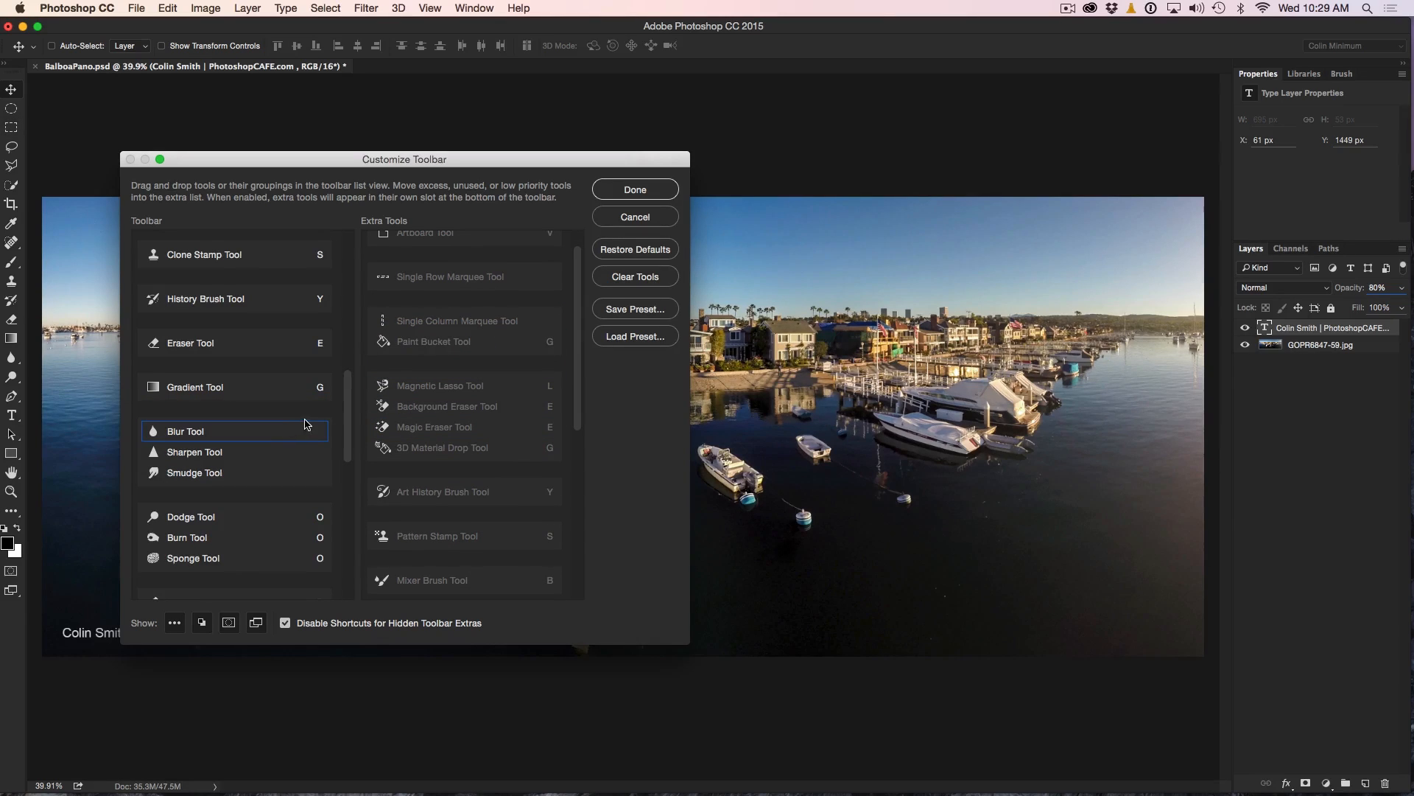
Give Smudge, Burn and Sponge separate slots; move Type, Shape, Hand and Rotate View to extras.
{"action": "scroll", "scroll_direction": "down", "scroll_amount": 3}
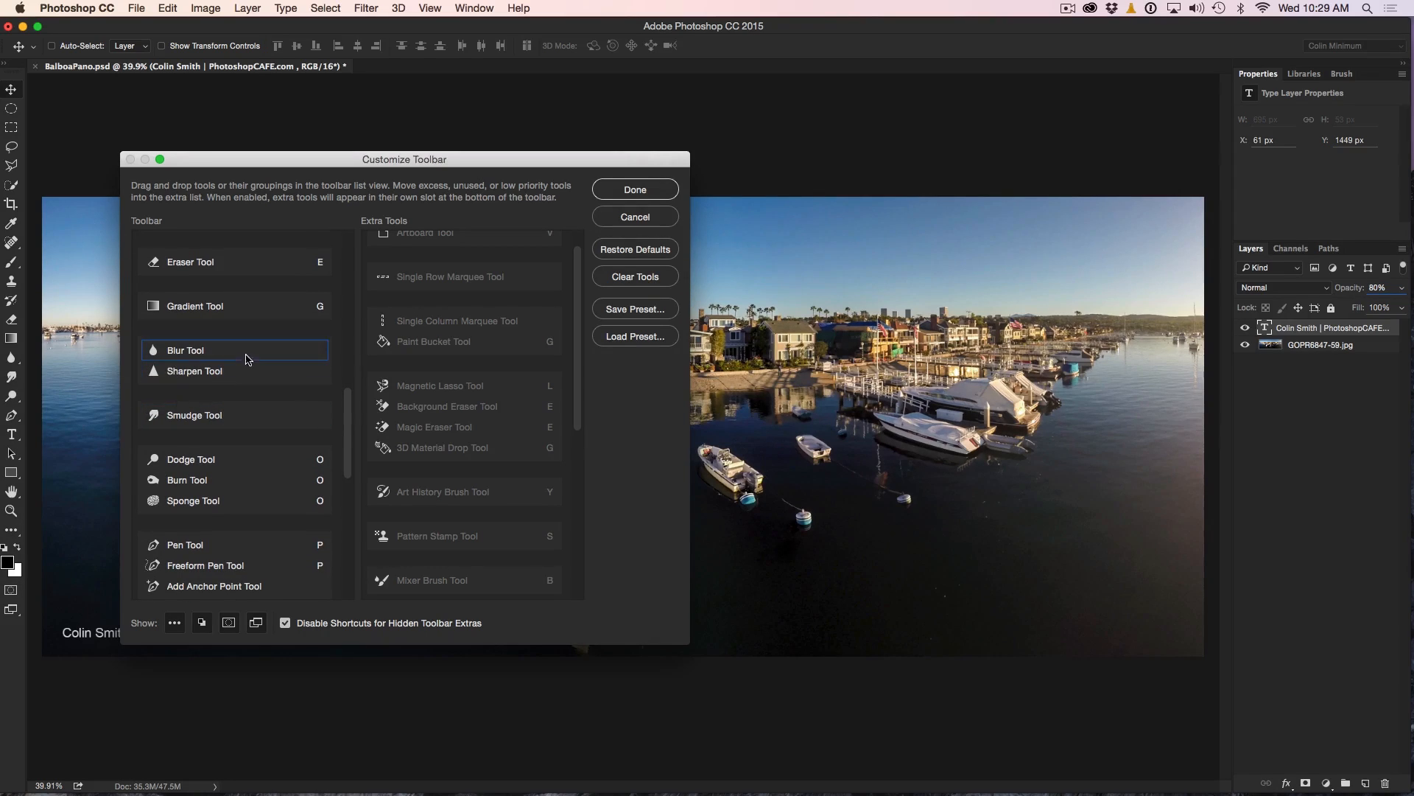
{"action": "mouse_move", "coordinate": [274, 352]}
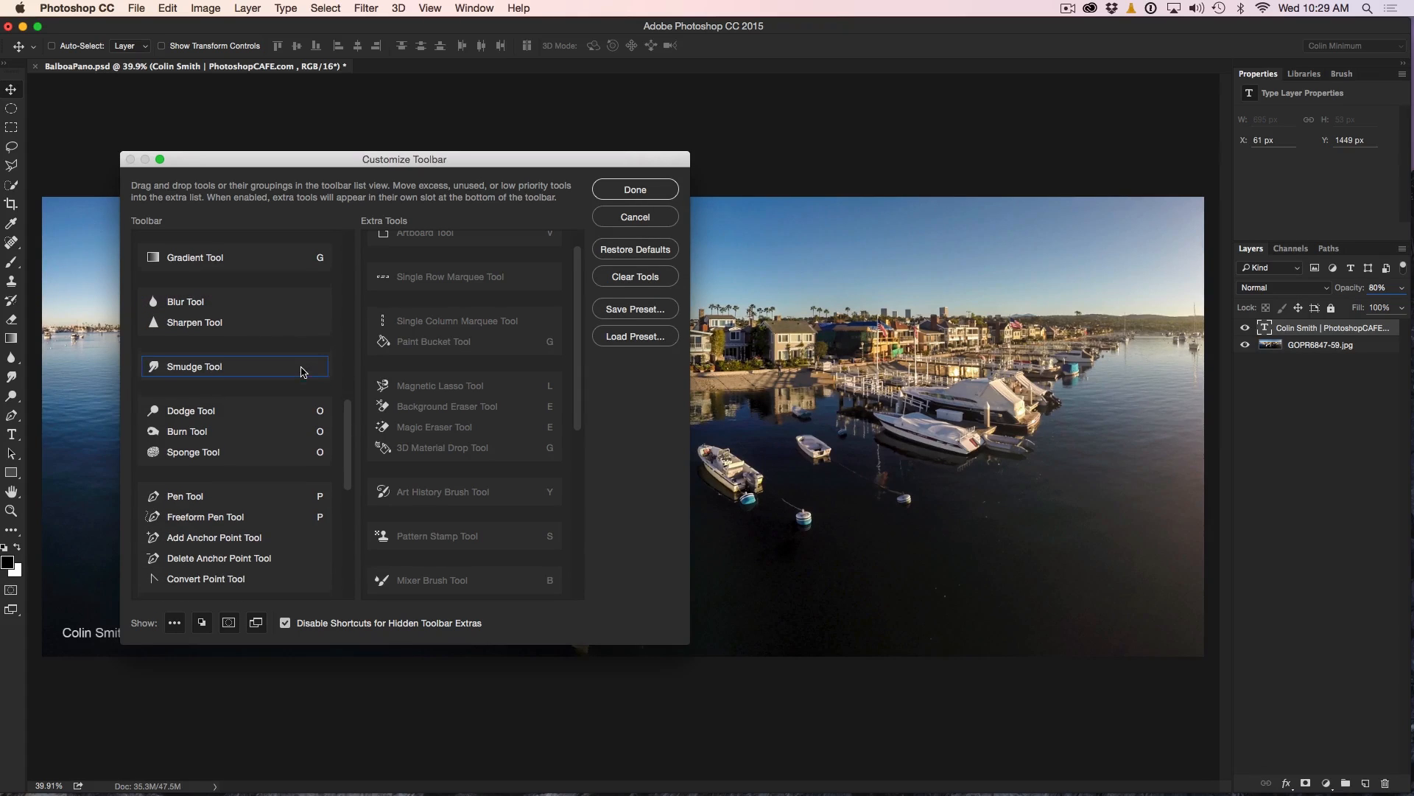
{"action": "scroll", "scroll_direction": "down", "scroll_amount": 3}
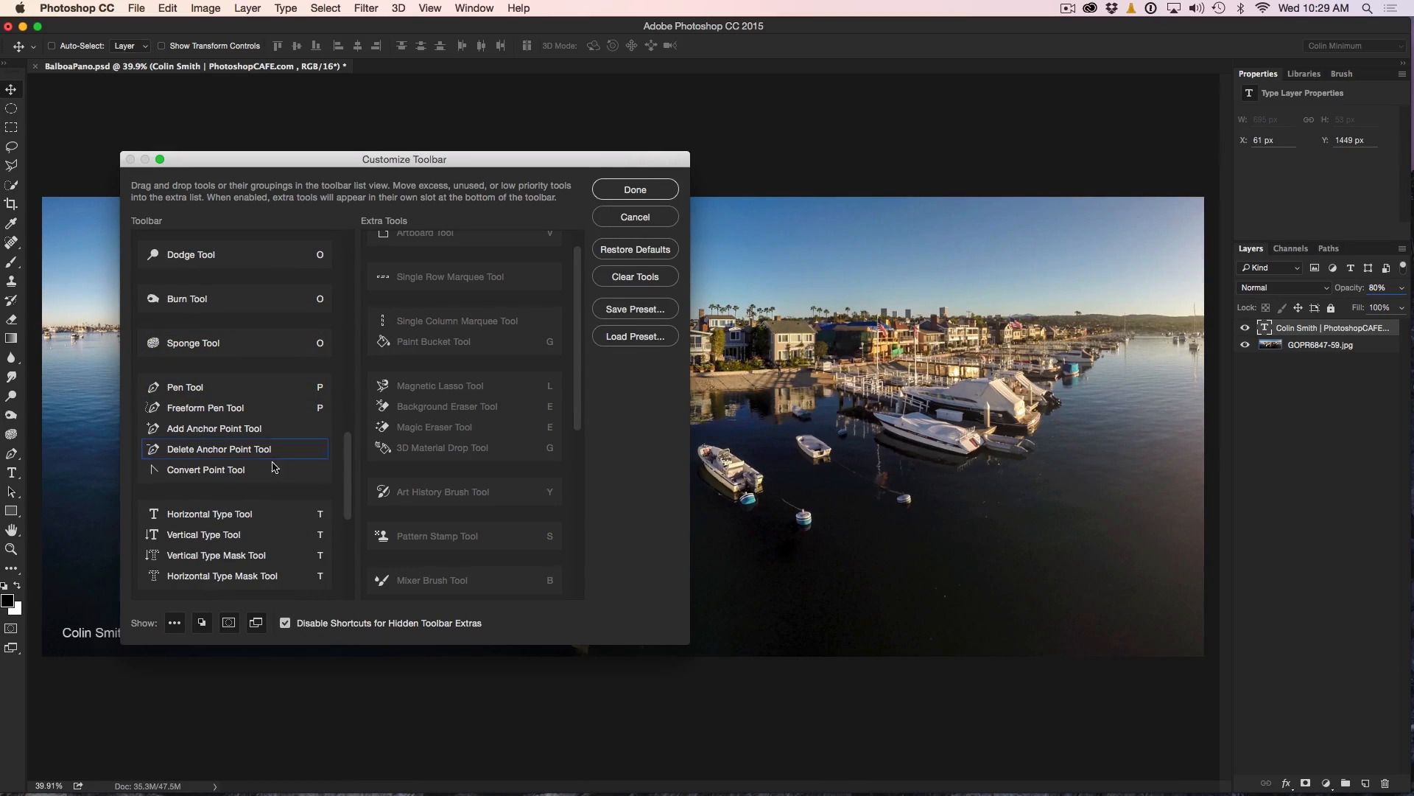
{"action": "scroll", "scroll_direction": "down", "scroll_amount": 3}
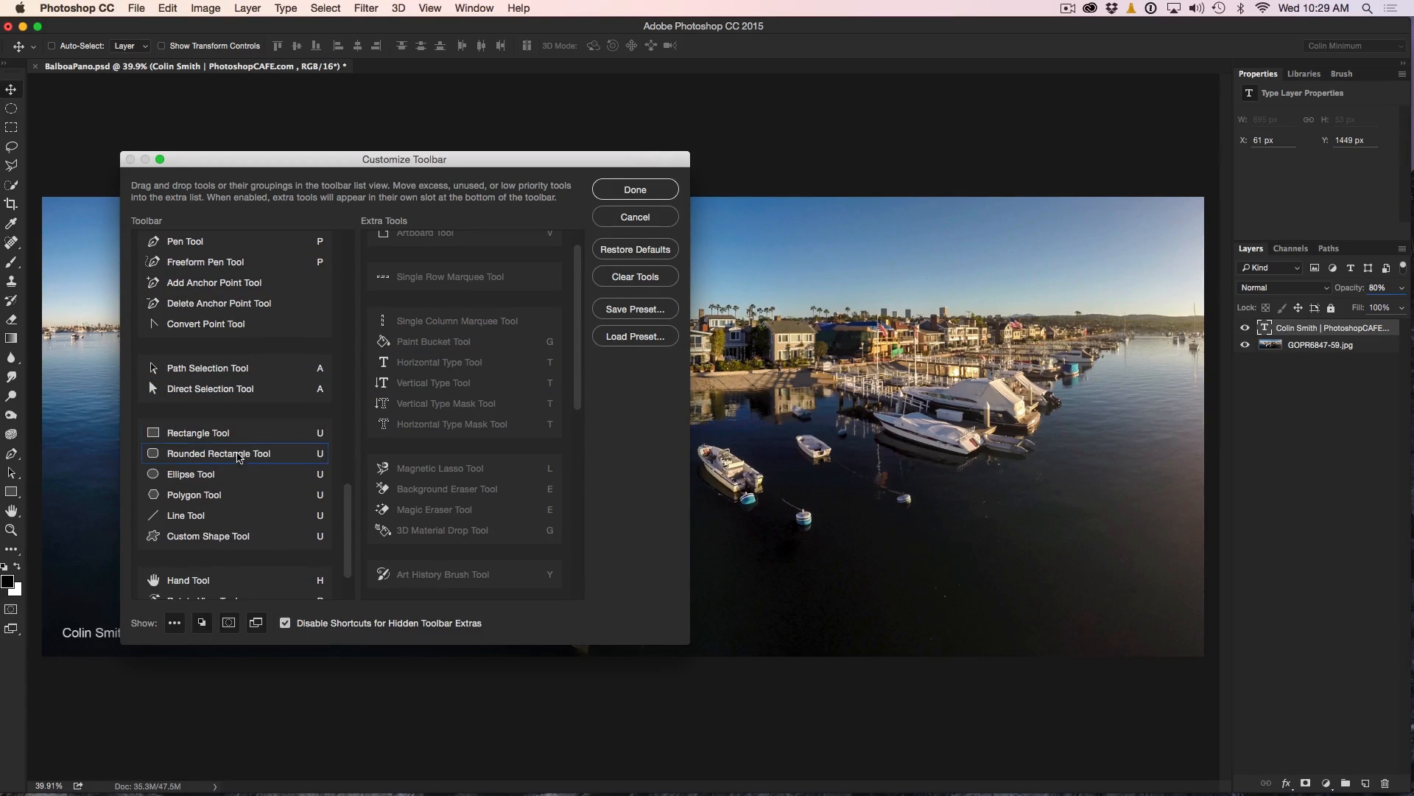
{"action": "scroll", "scroll_direction": "down", "scroll_amount": 3}
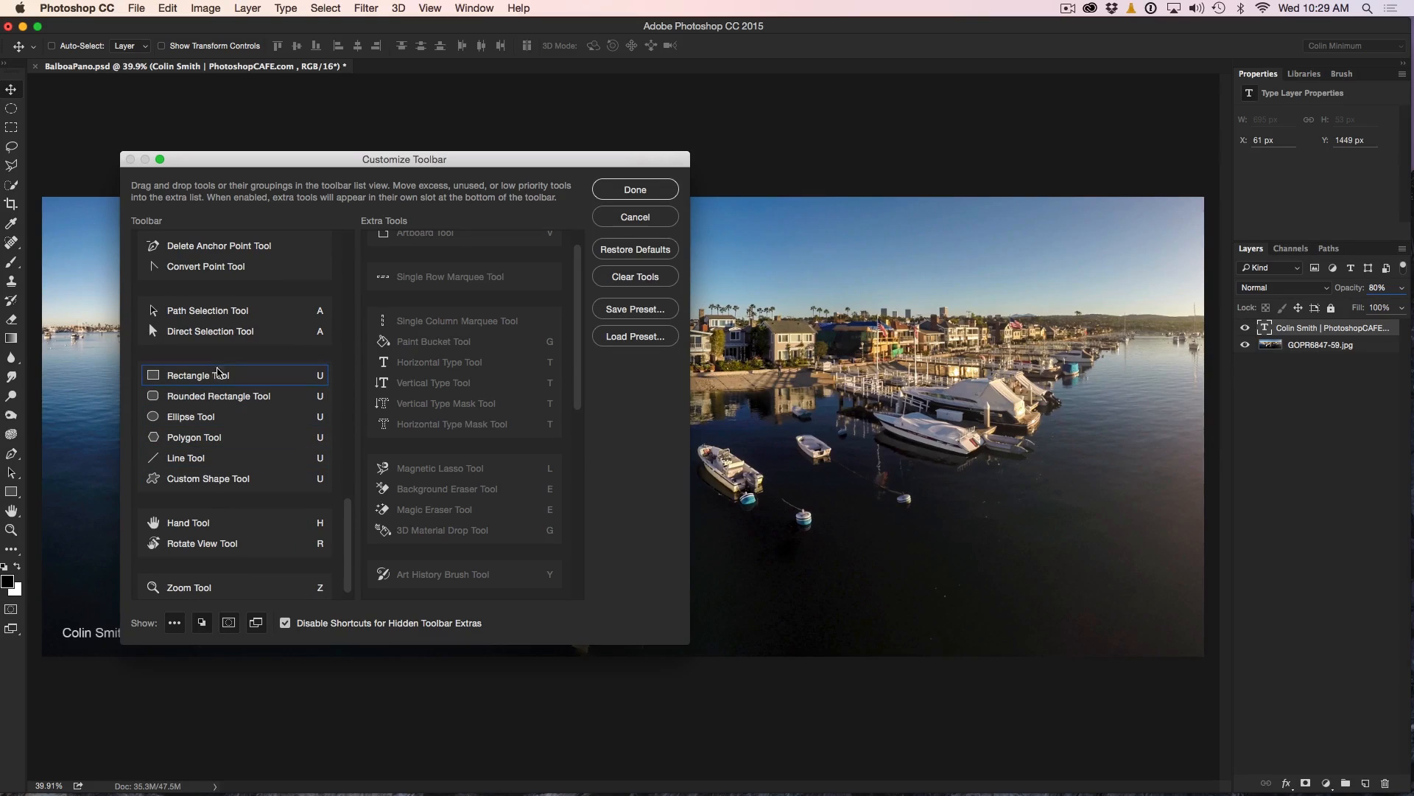
{"action": "mouse_move", "coordinate": [250, 374]}
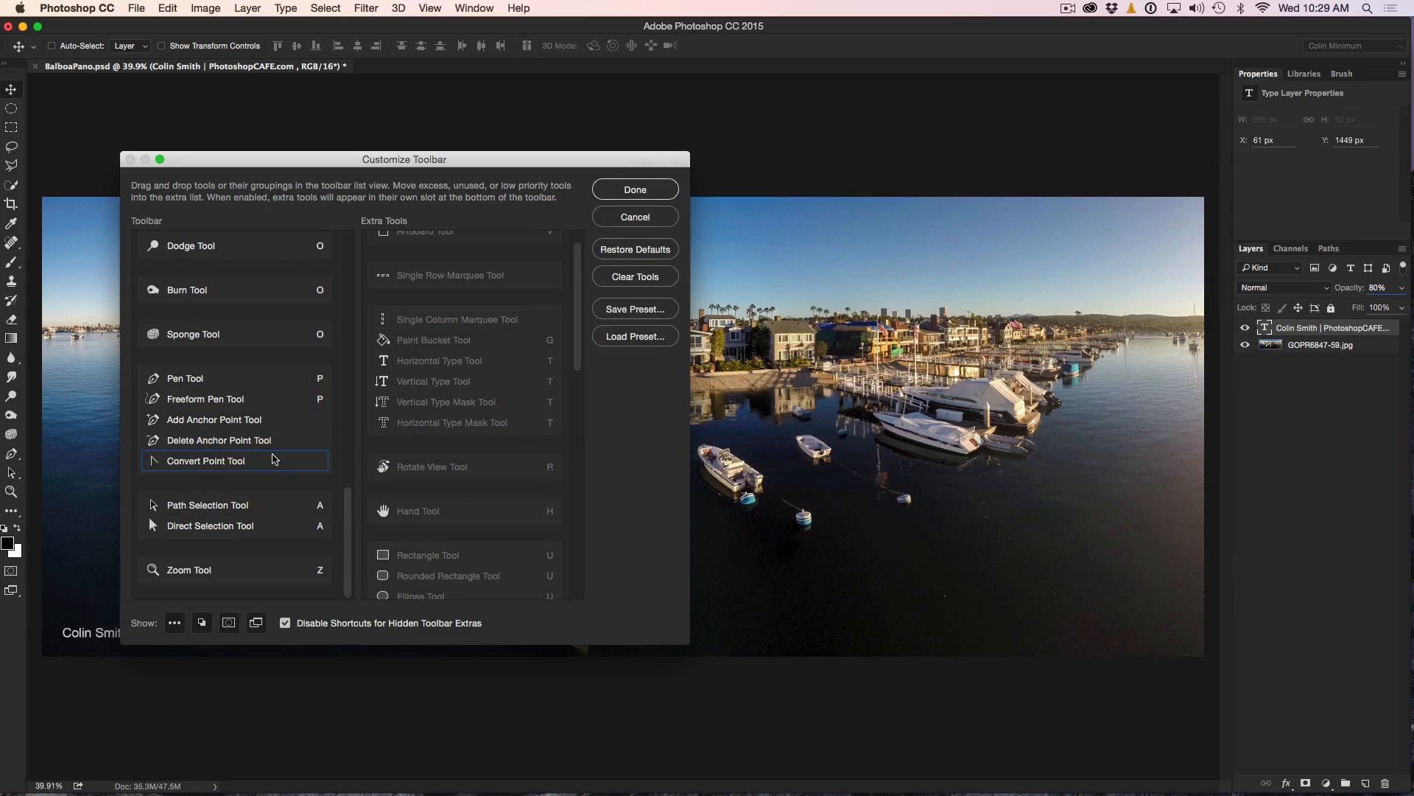
Place the Zoom Tool just below Move and hide one bottom mode button.
{"action": "left_click", "coordinate": [234, 569]}
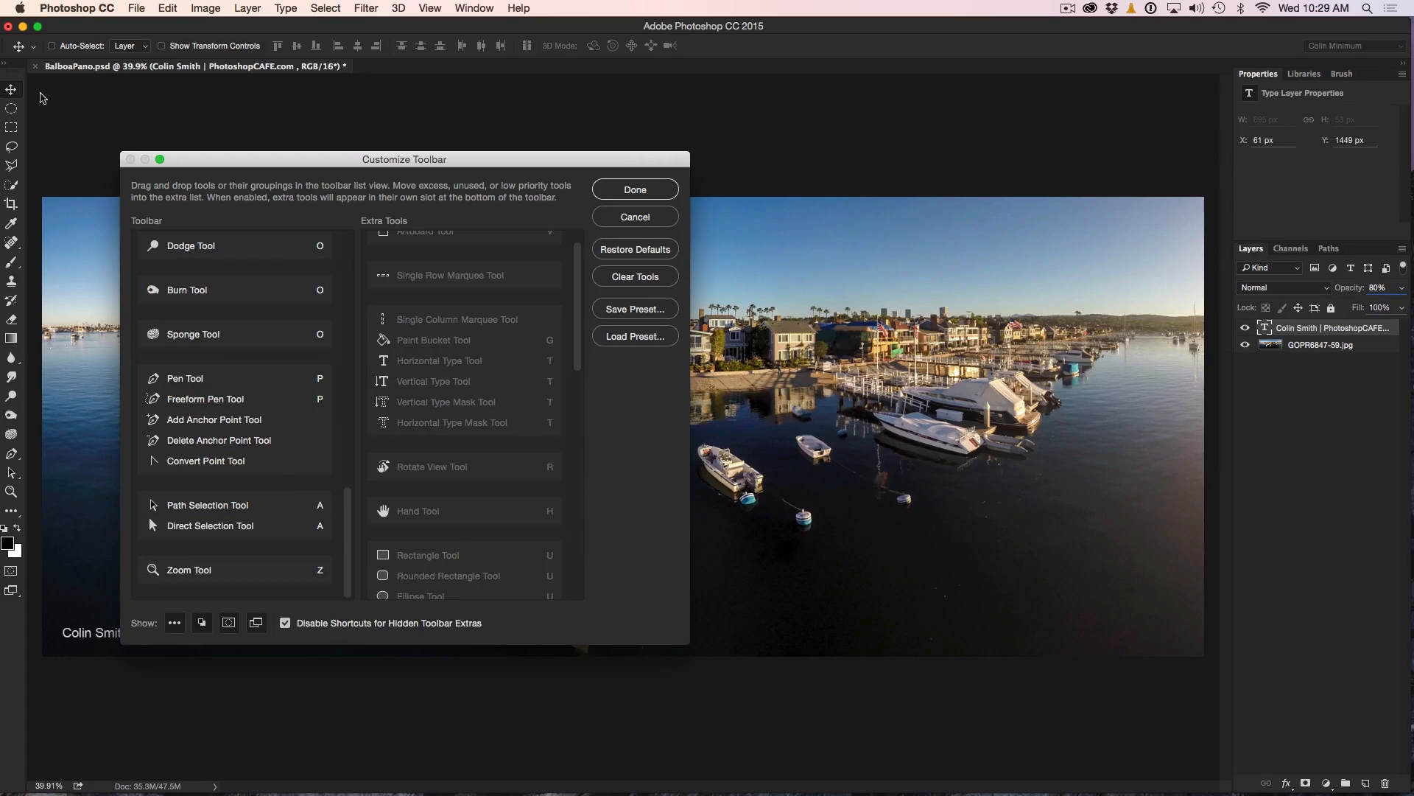
{"action": "mouse_move", "coordinate": [22, 504]}
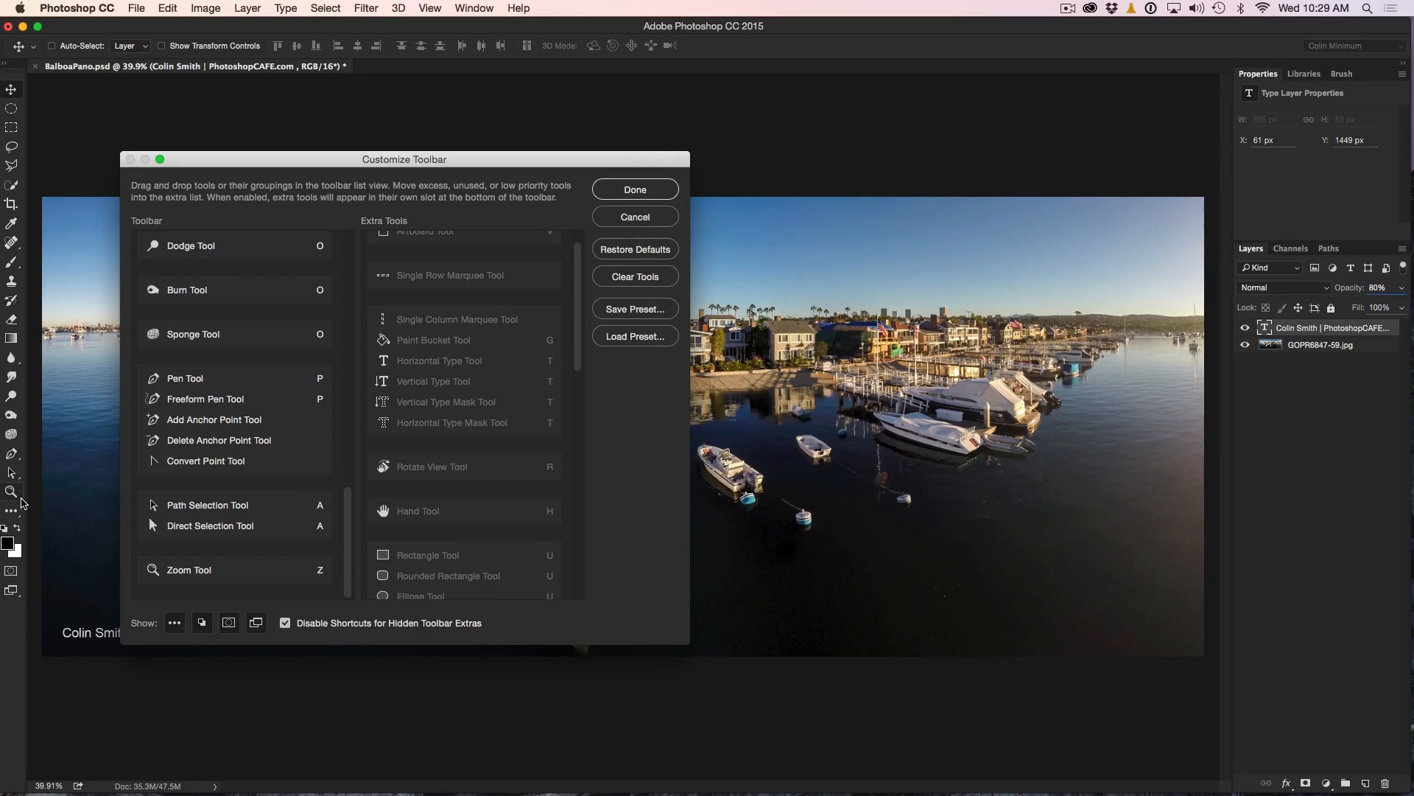
{"action": "mouse_move", "coordinate": [35, 327]}
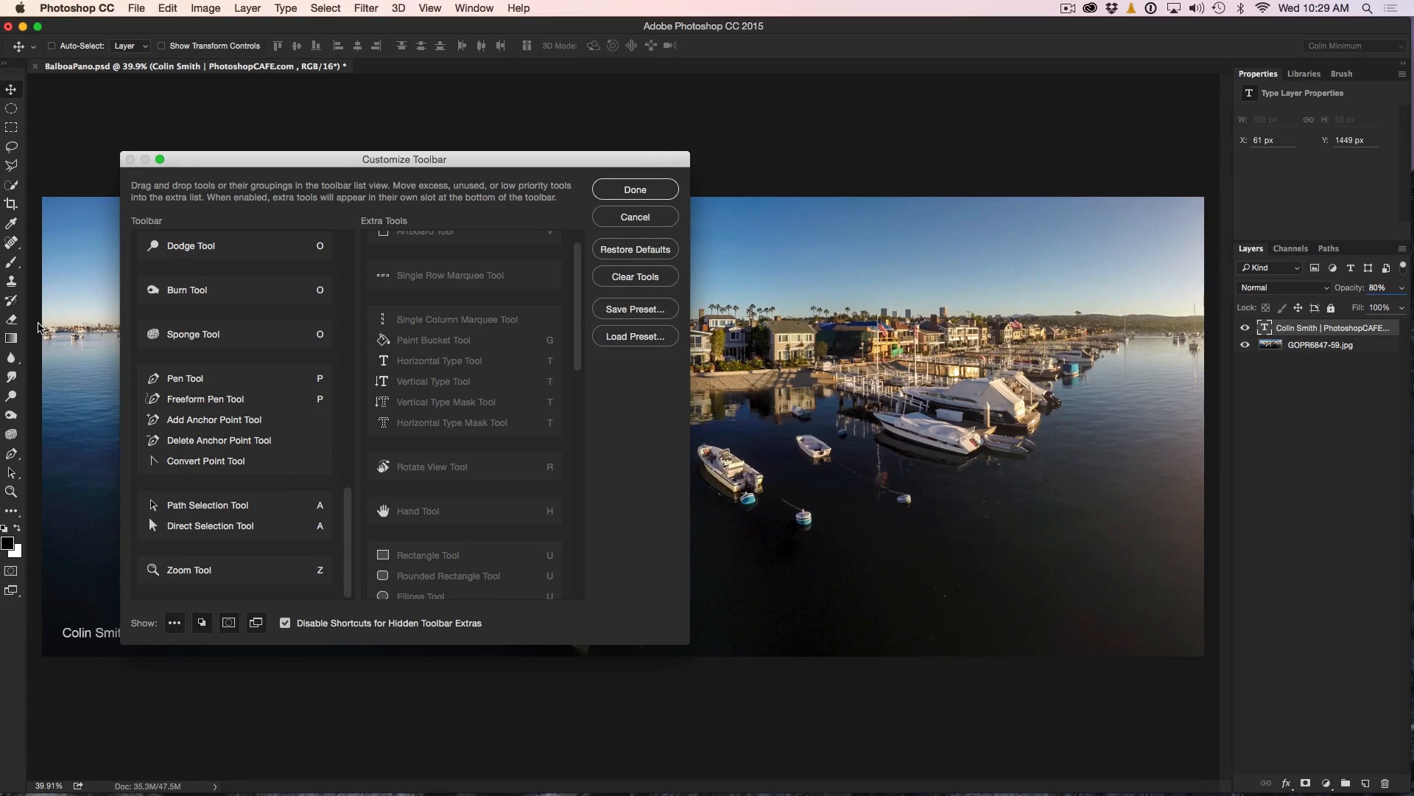
{"action": "mouse_move", "coordinate": [13, 468]}
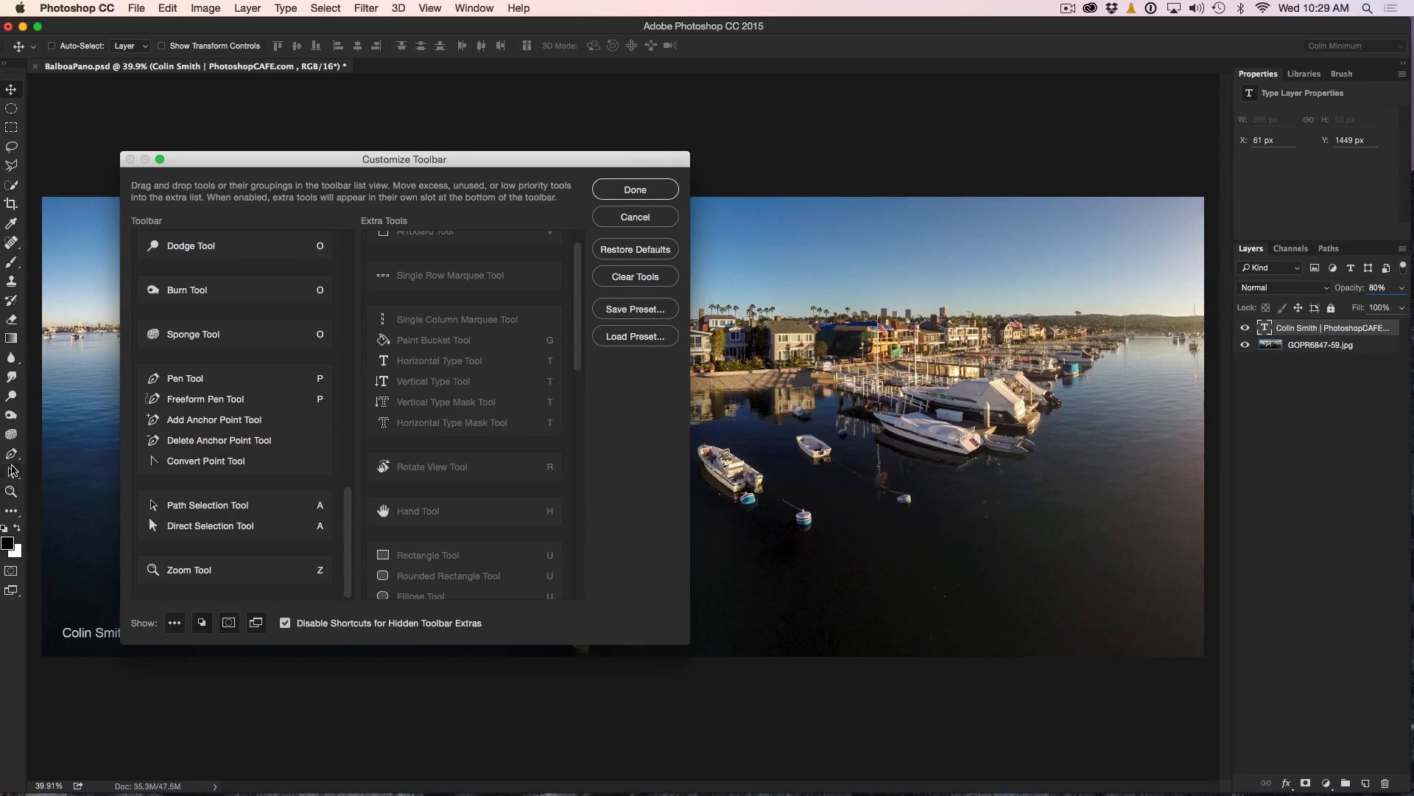
{"action": "mouse_move", "coordinate": [98, 455]}
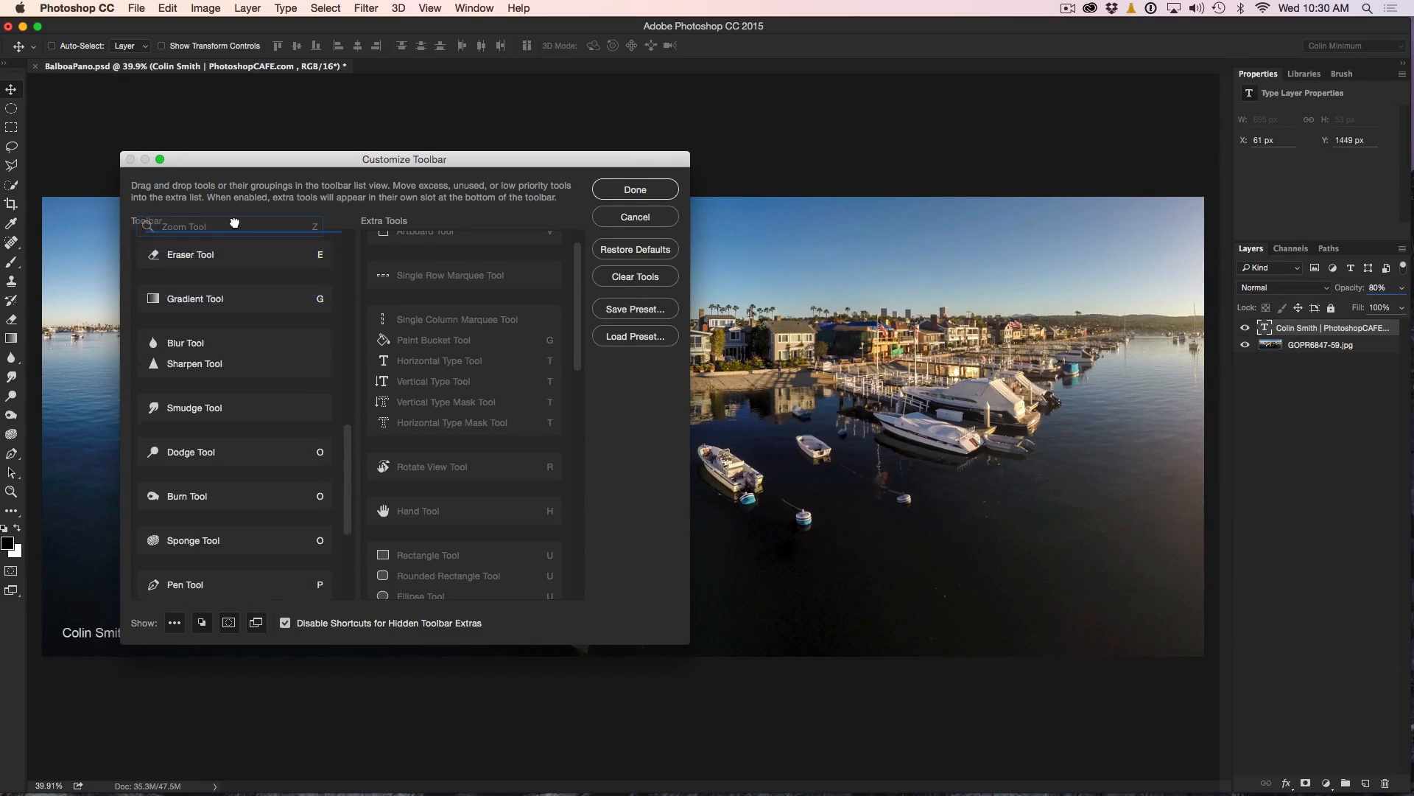
{"action": "scroll", "scroll_direction": "up", "scroll_amount": 3}
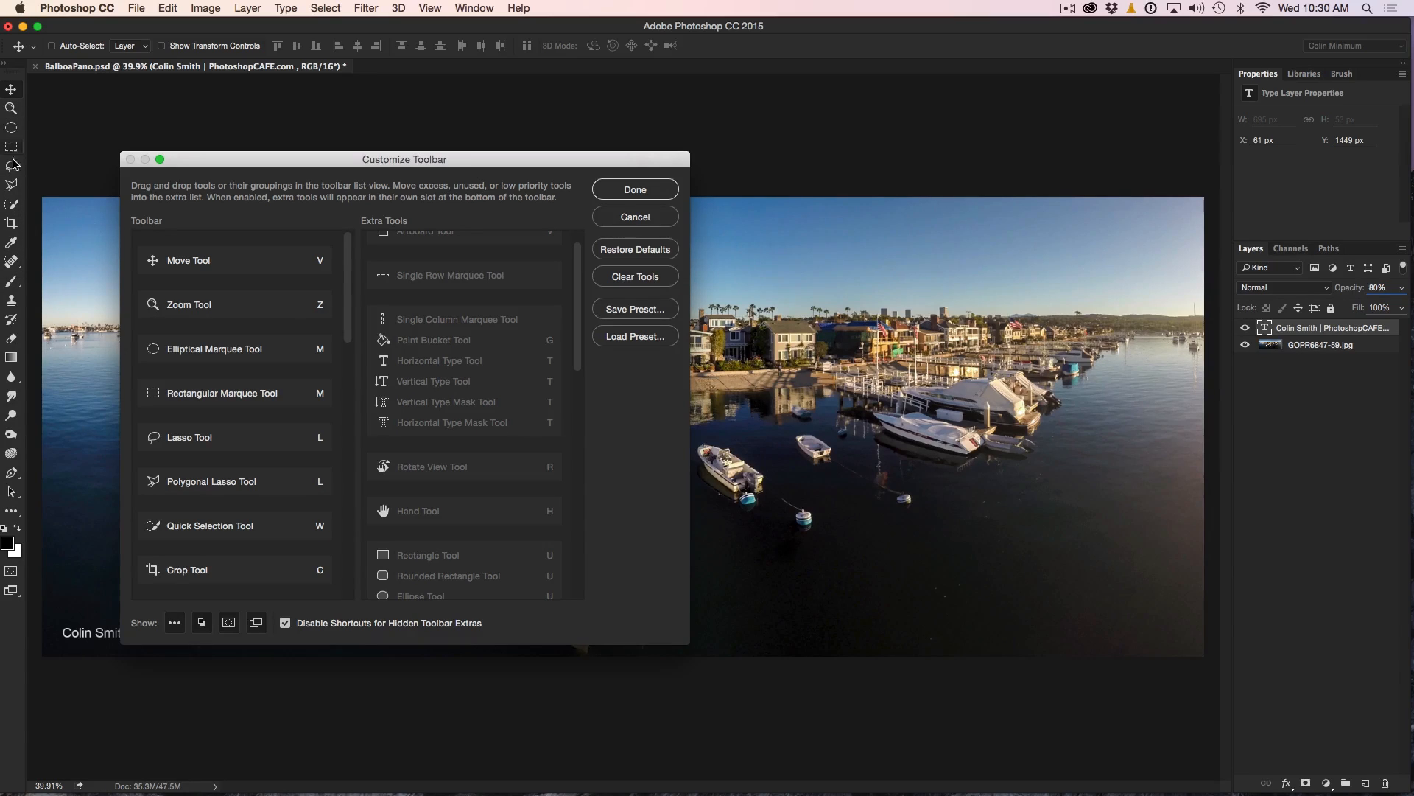
{"action": "mouse_move", "coordinate": [13, 289]}
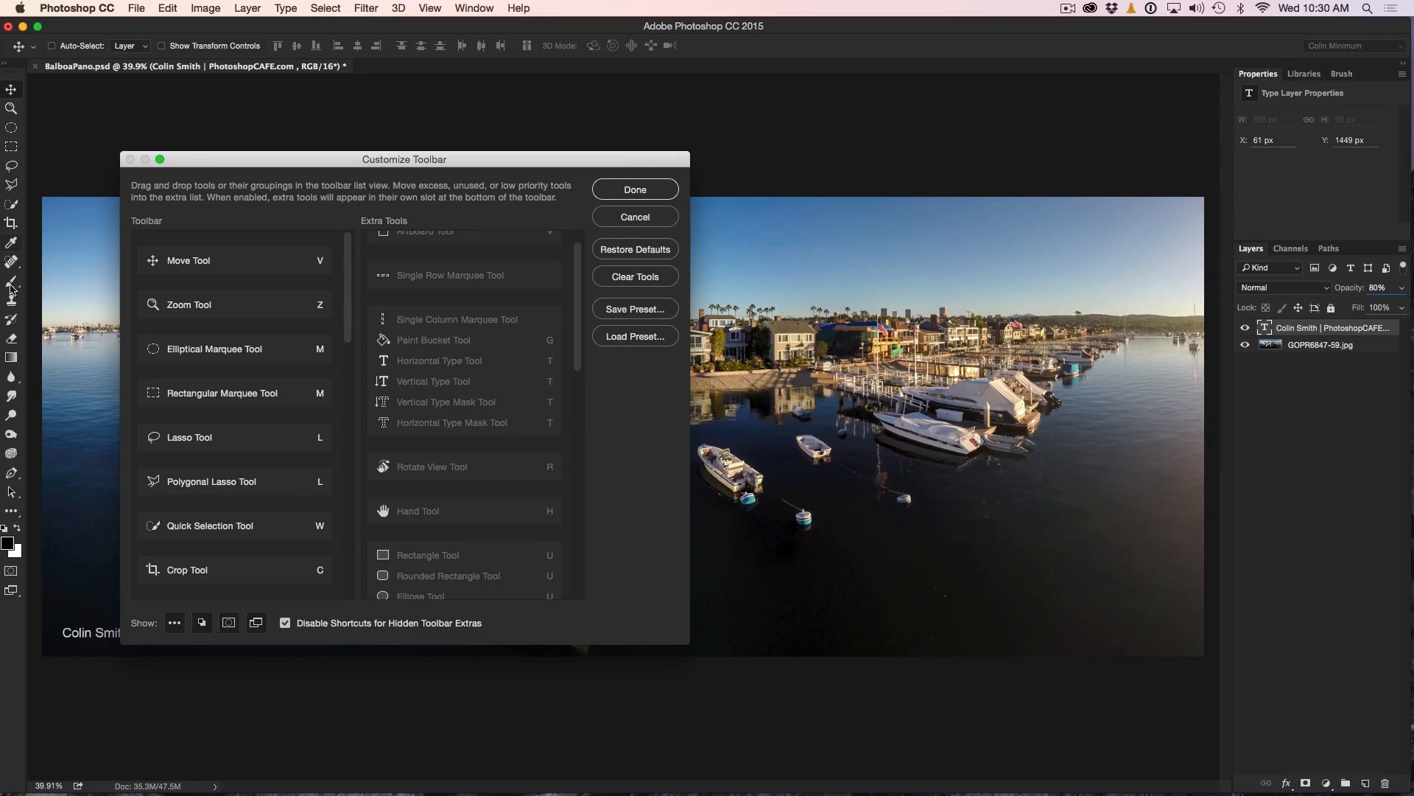
{"action": "mouse_move", "coordinate": [9, 403]}
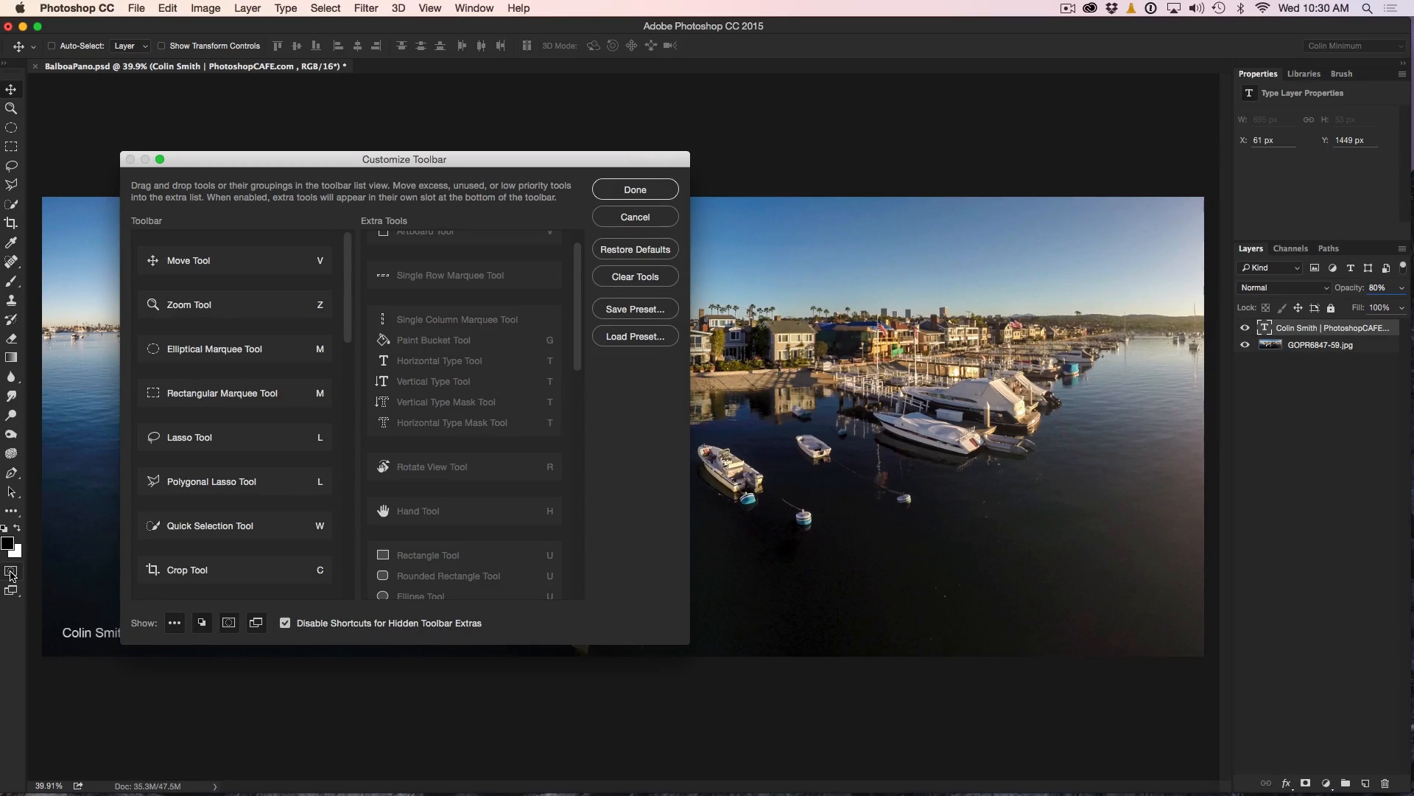
{"action": "mouse_move", "coordinate": [43, 581]}
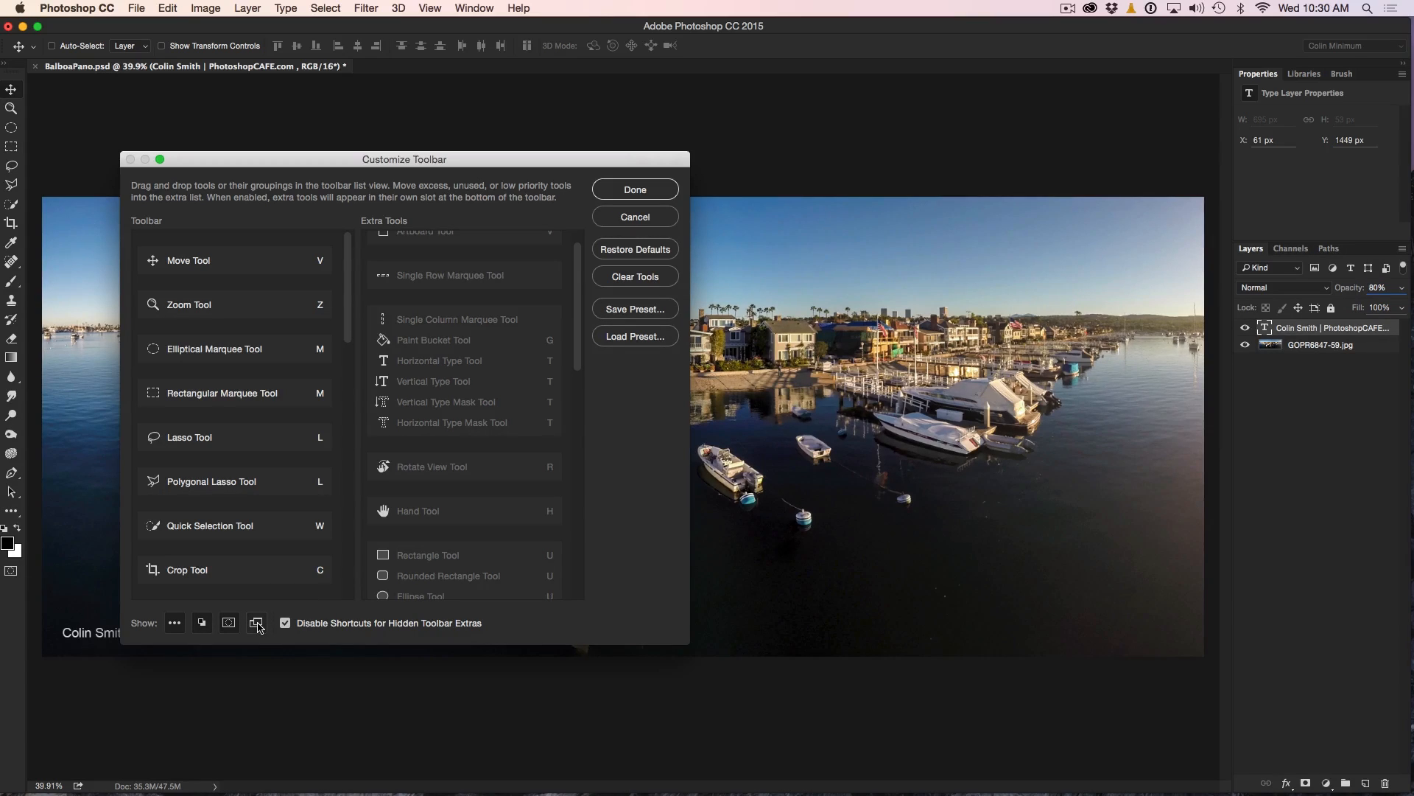
{"action": "mouse_move", "coordinate": [301, 604]}
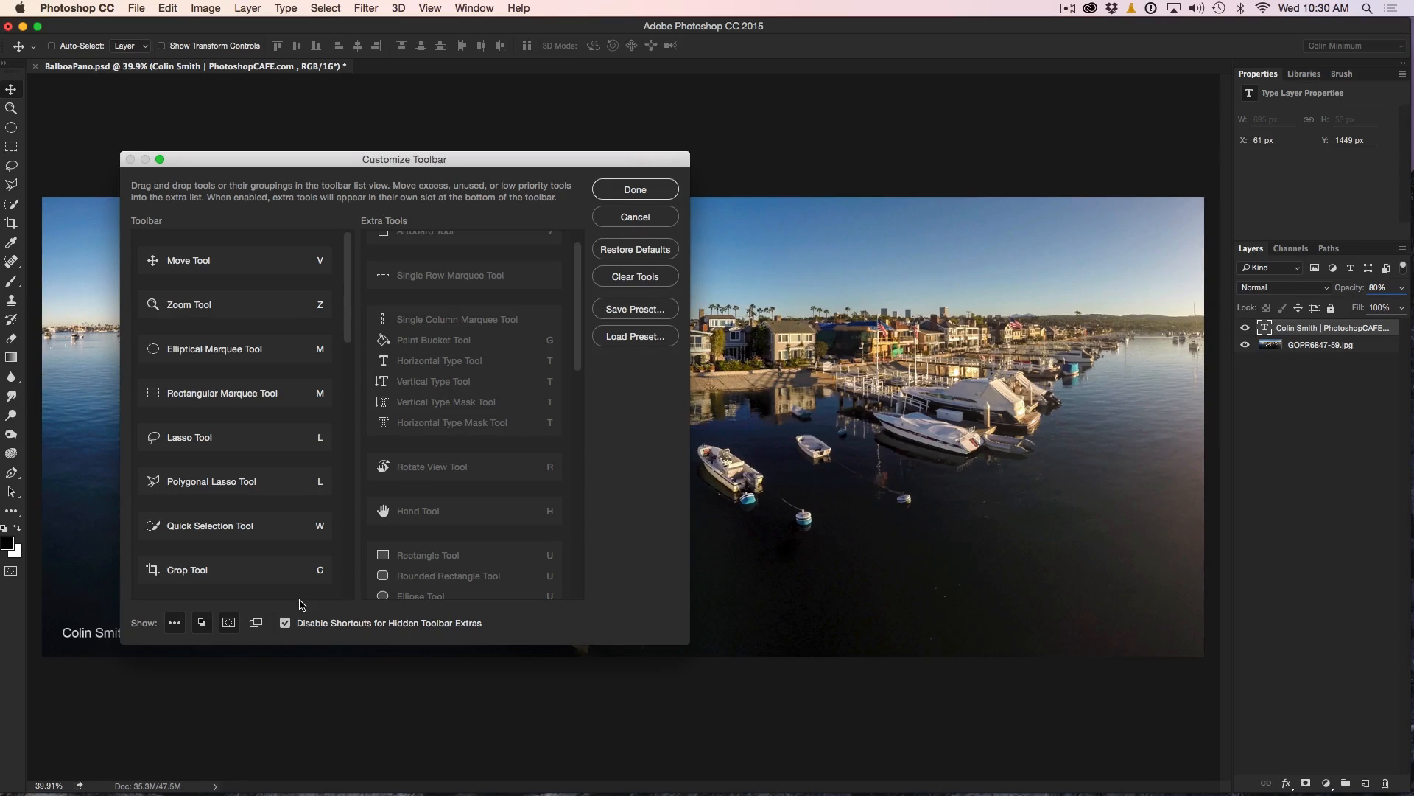
{"action": "mouse_move", "coordinate": [22, 298]}
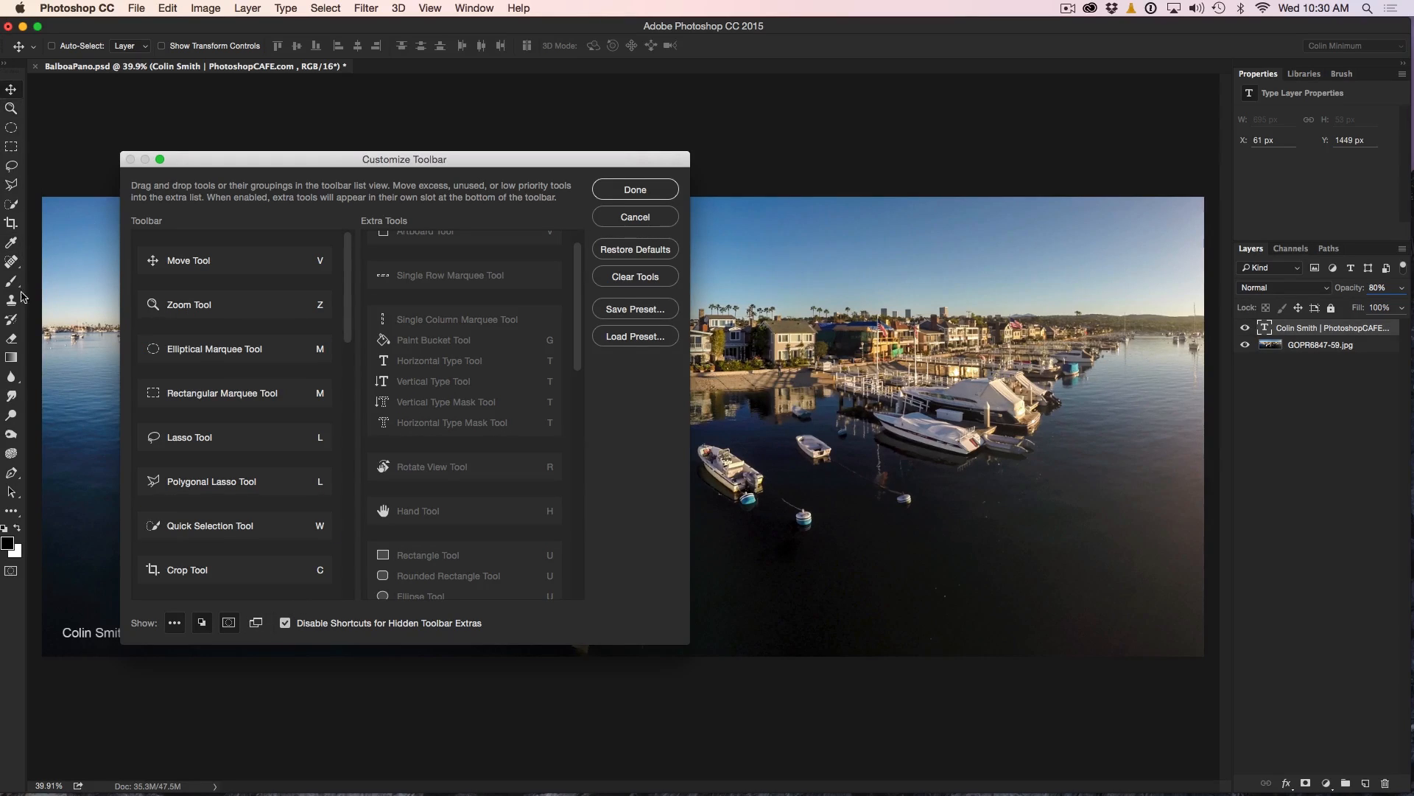
{"action": "left_click", "coordinate": [234, 392]}
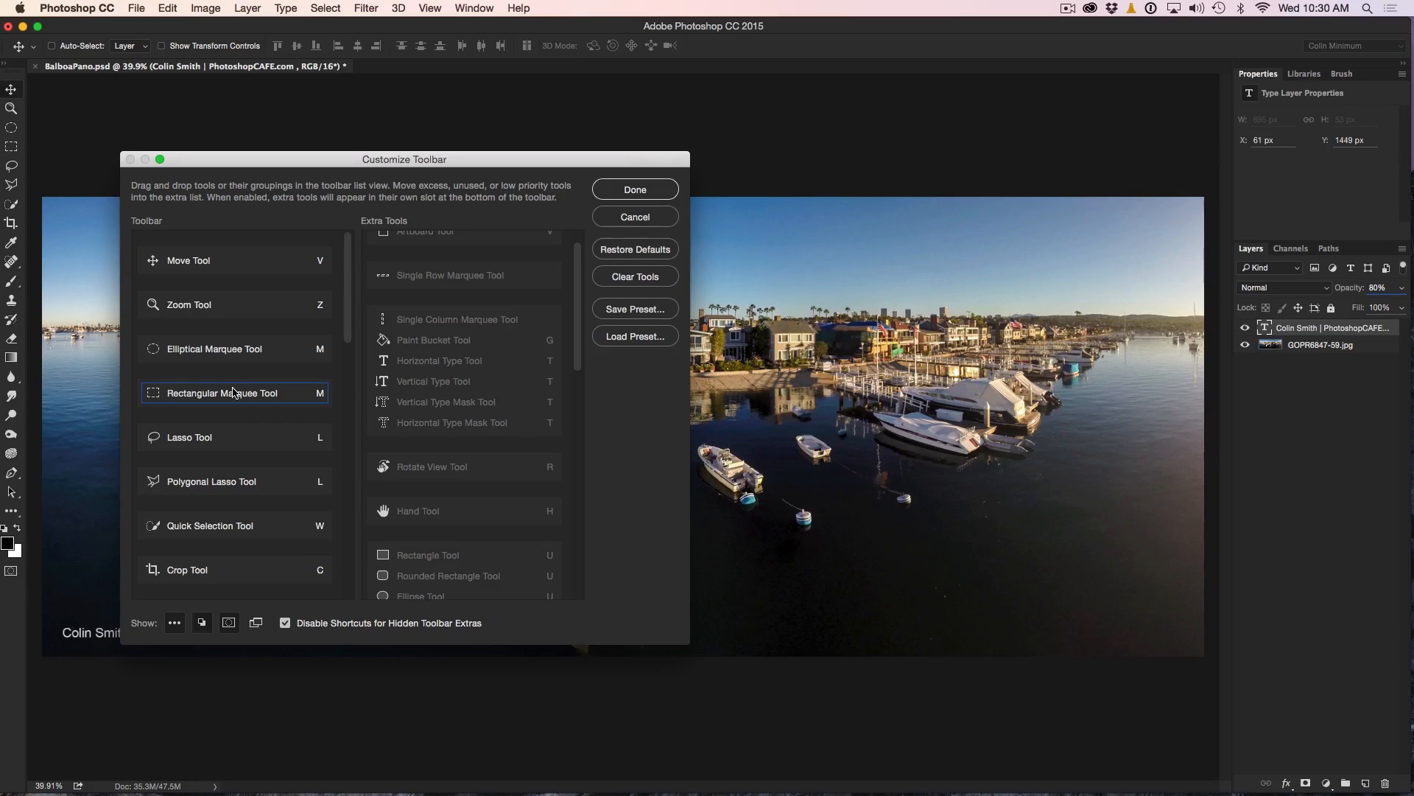
{"action": "mouse_move", "coordinate": [263, 237]}
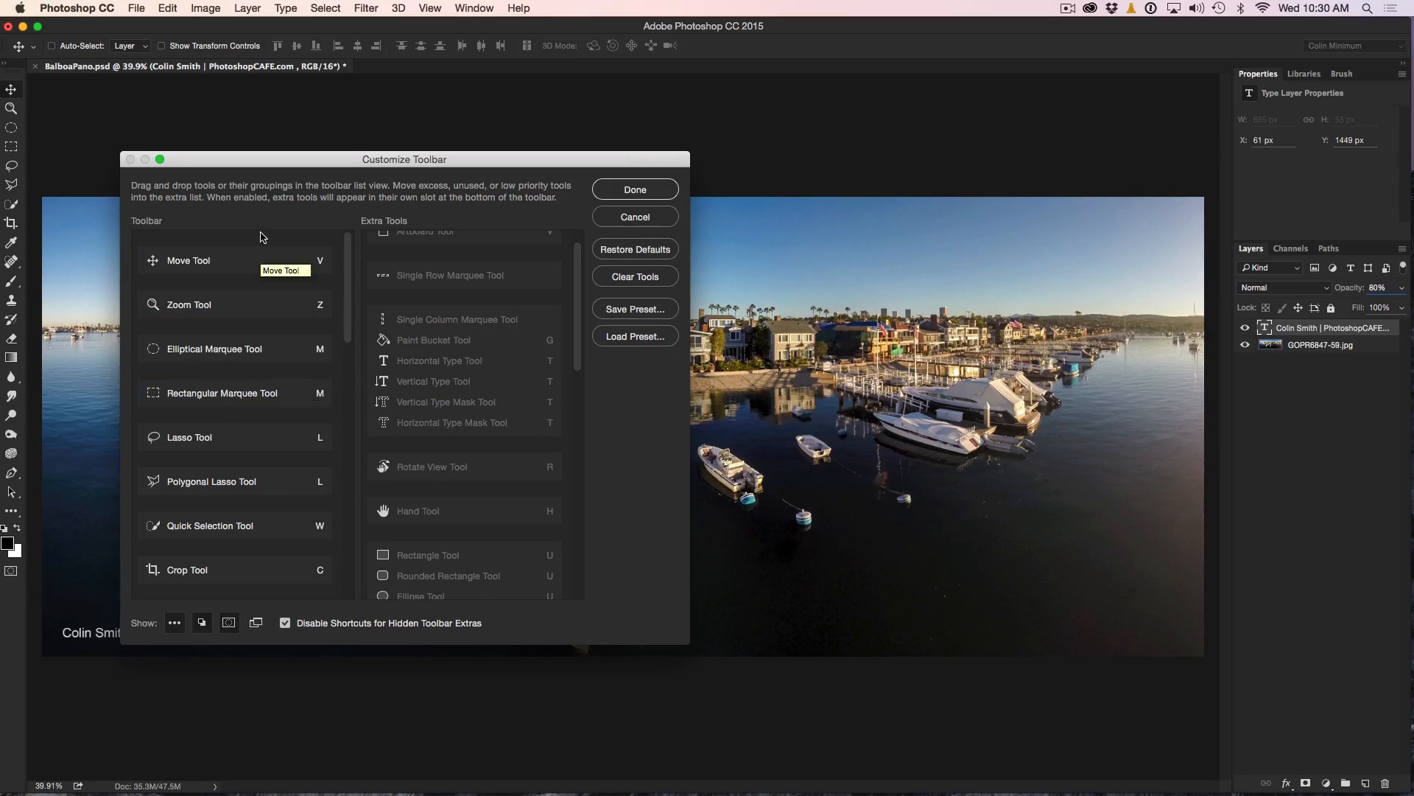
{"action": "mouse_move", "coordinate": [569, 308]}
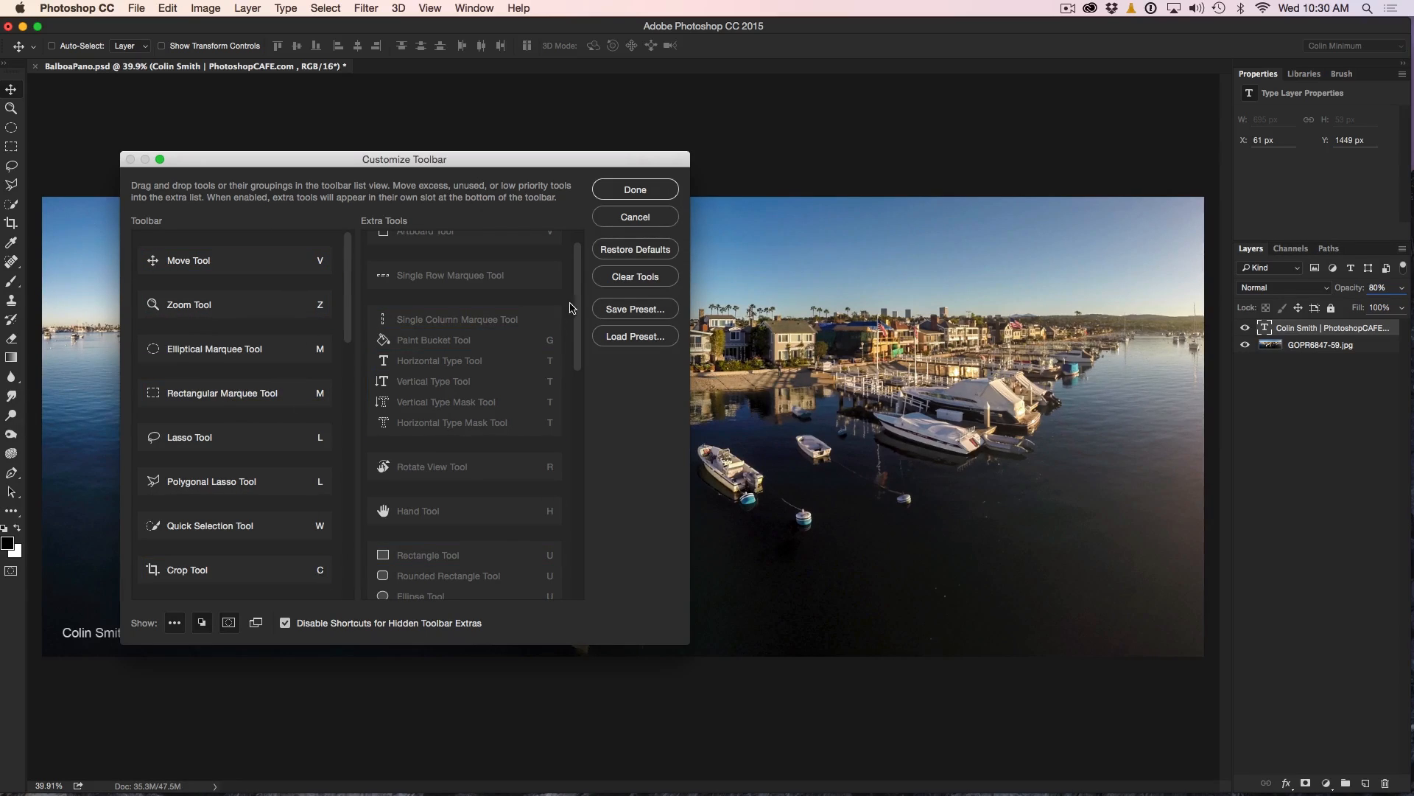
Toggle 'Disable Shortcuts for Hidden Toolbar Extras' off and back on.
{"action": "scroll", "scroll_direction": "down", "scroll_amount": 3}
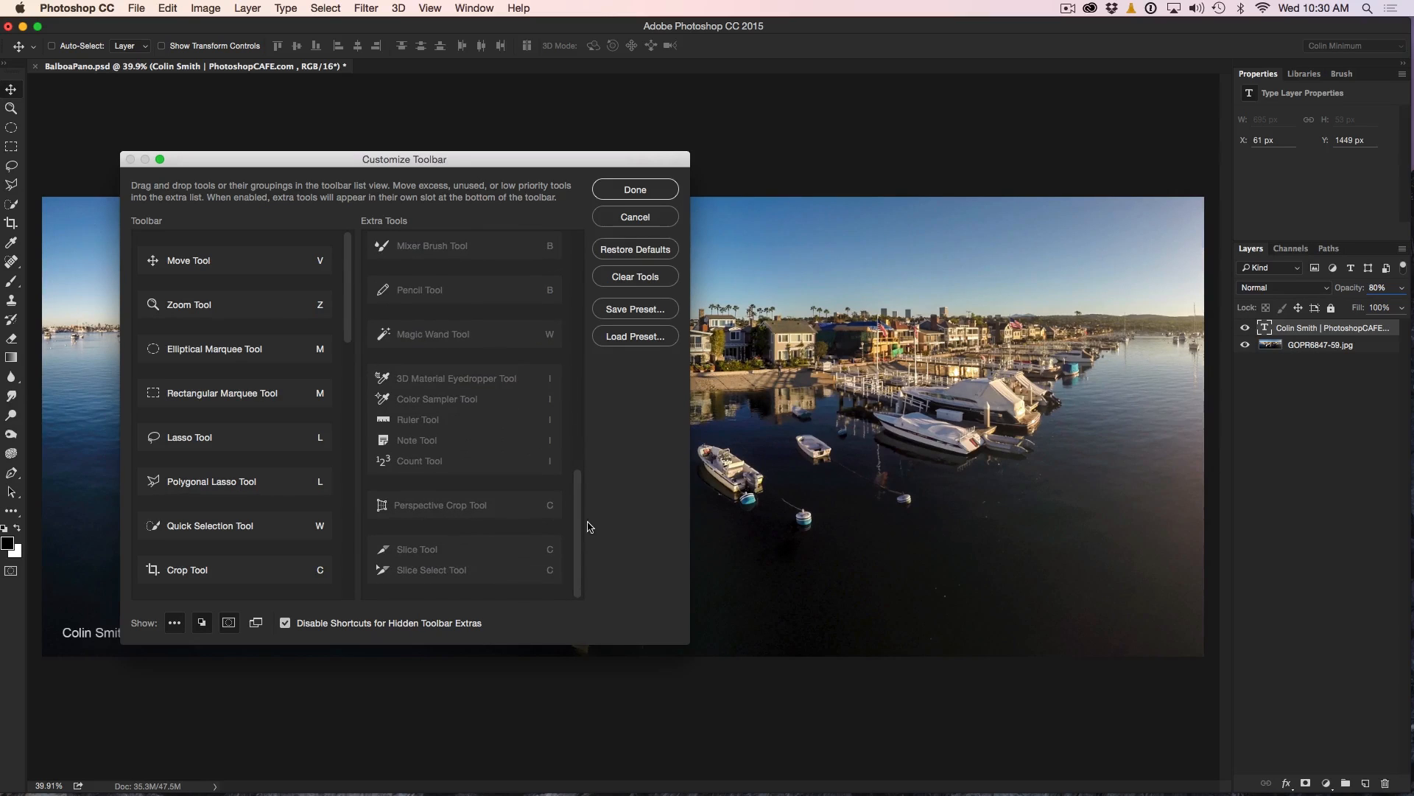
{"action": "scroll", "scroll_direction": "down", "scroll_amount": 3}
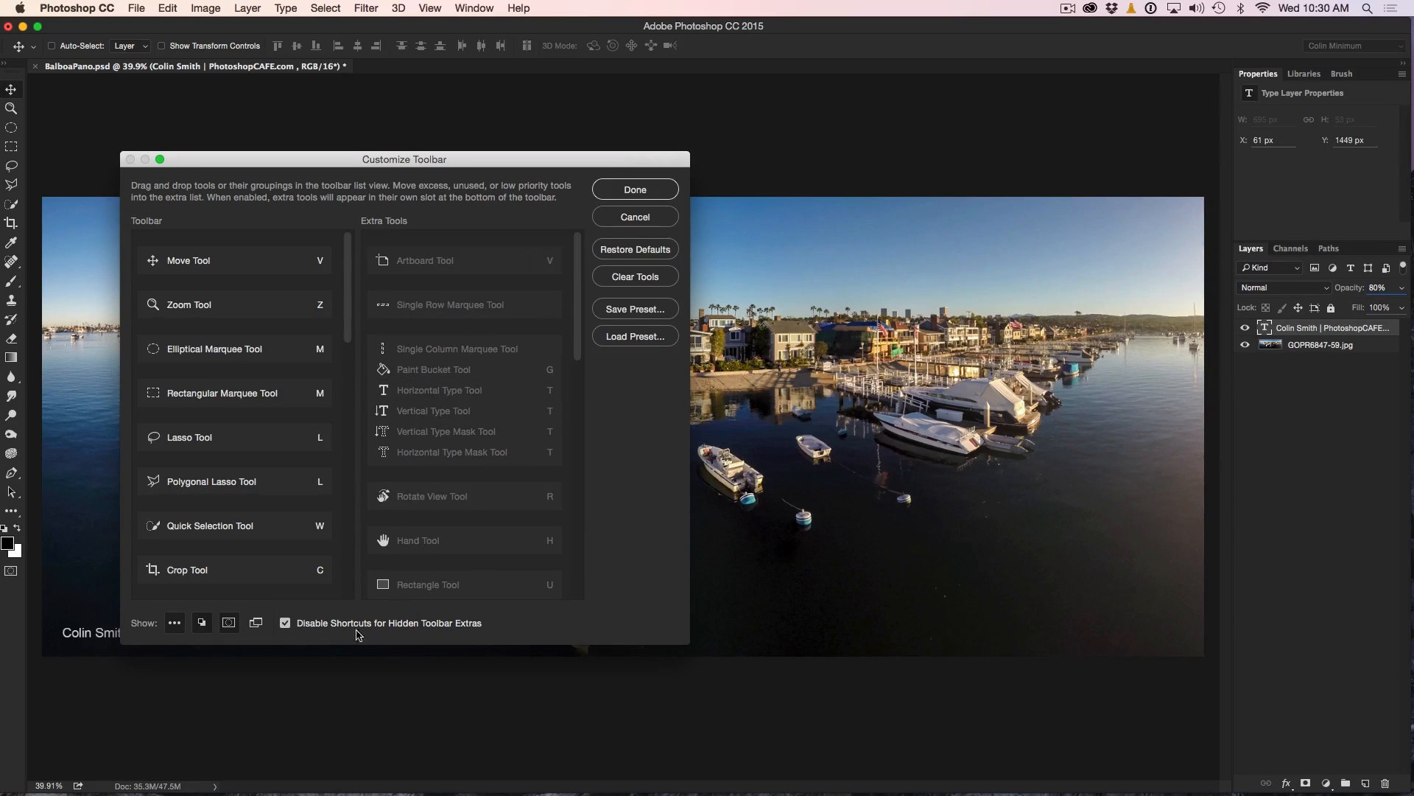
{"action": "mouse_move", "coordinate": [400, 628]}
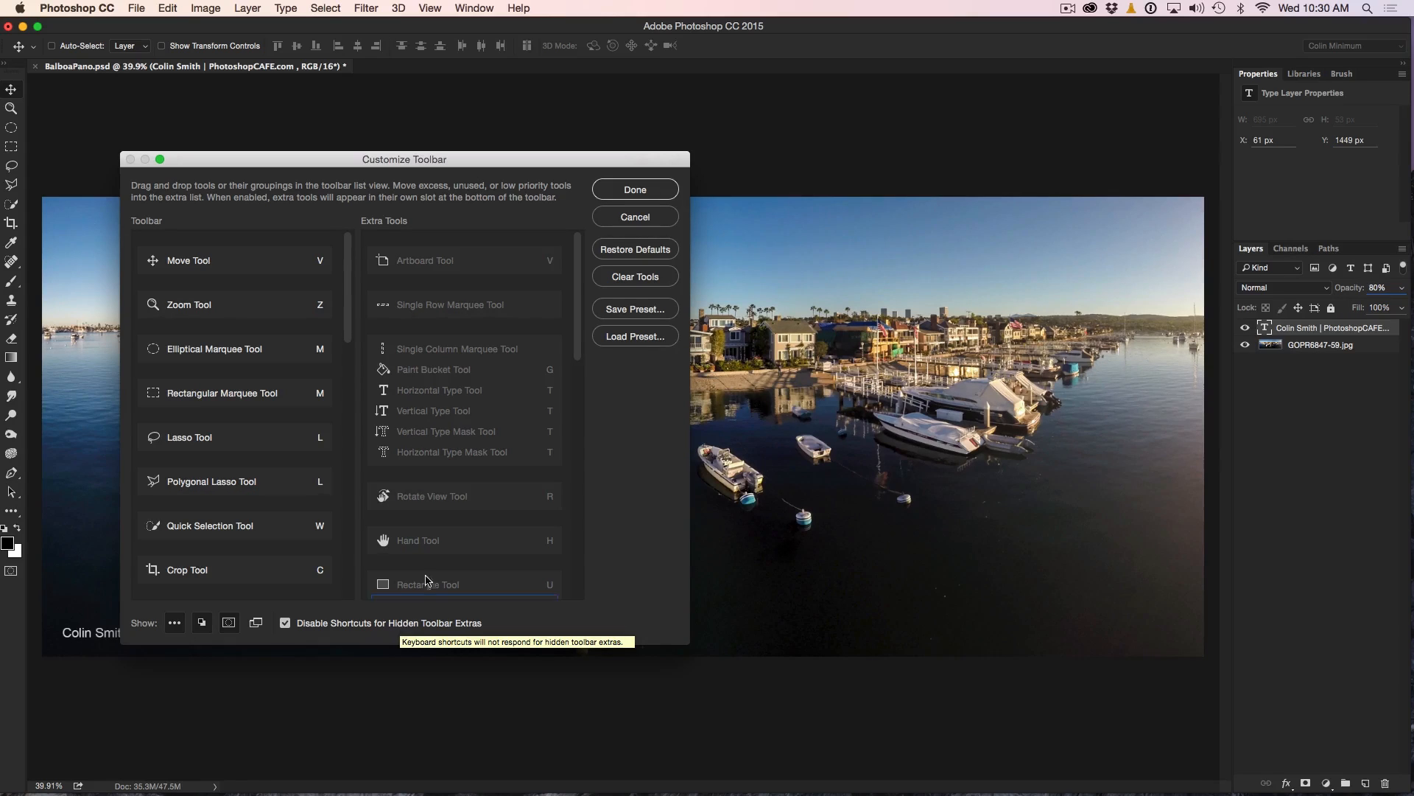
{"action": "mouse_move", "coordinate": [517, 495]}
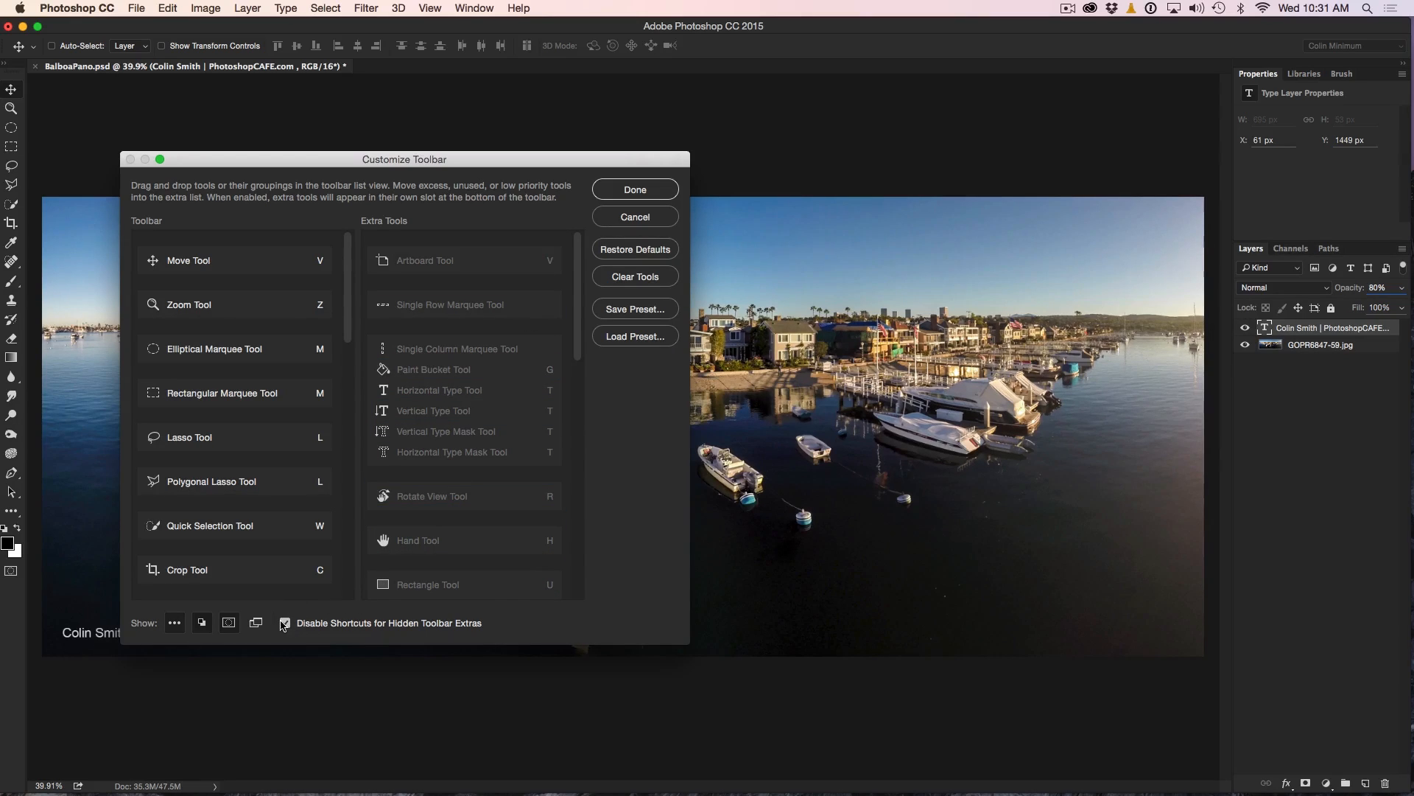
{"action": "left_click", "coordinate": [284, 622]}
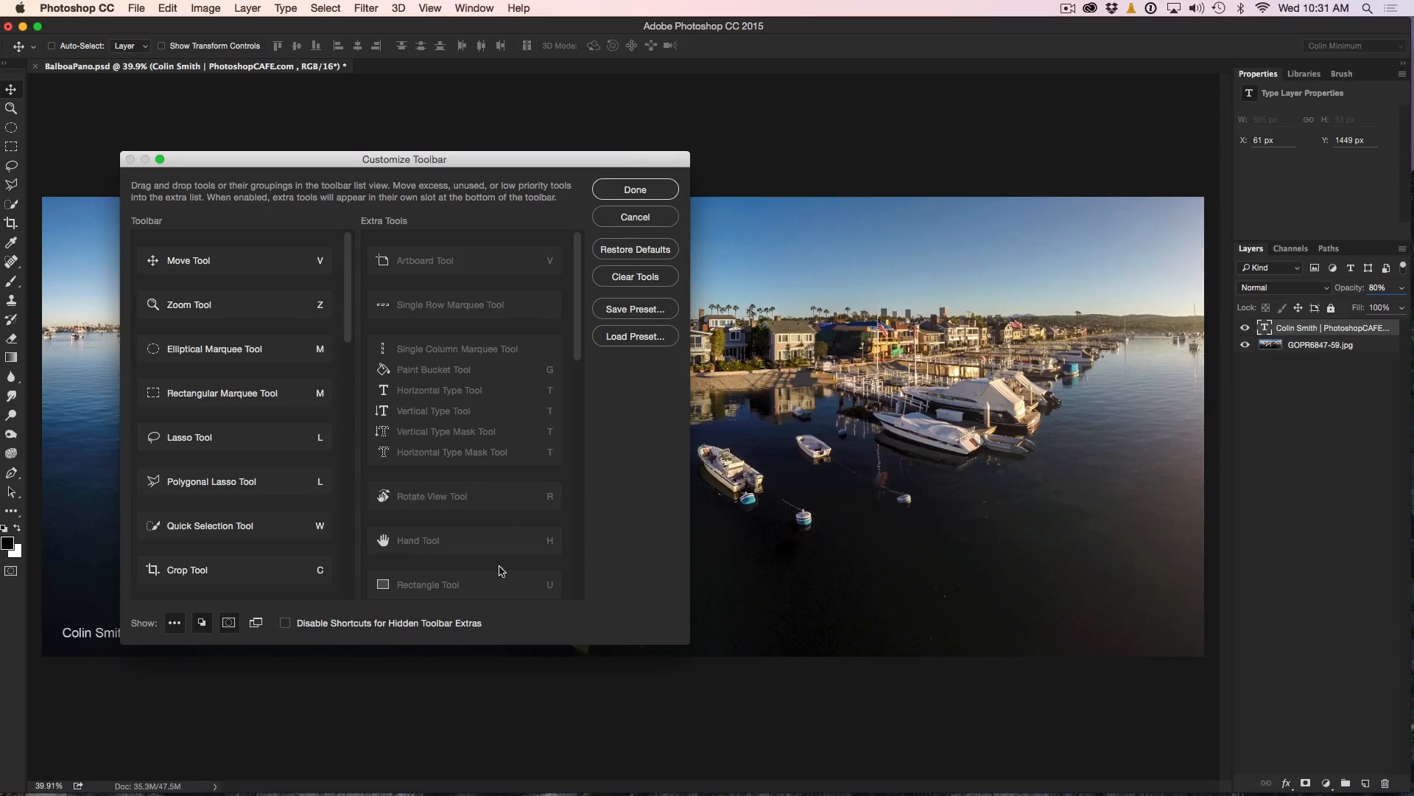
{"action": "left_click", "coordinate": [465, 453]}
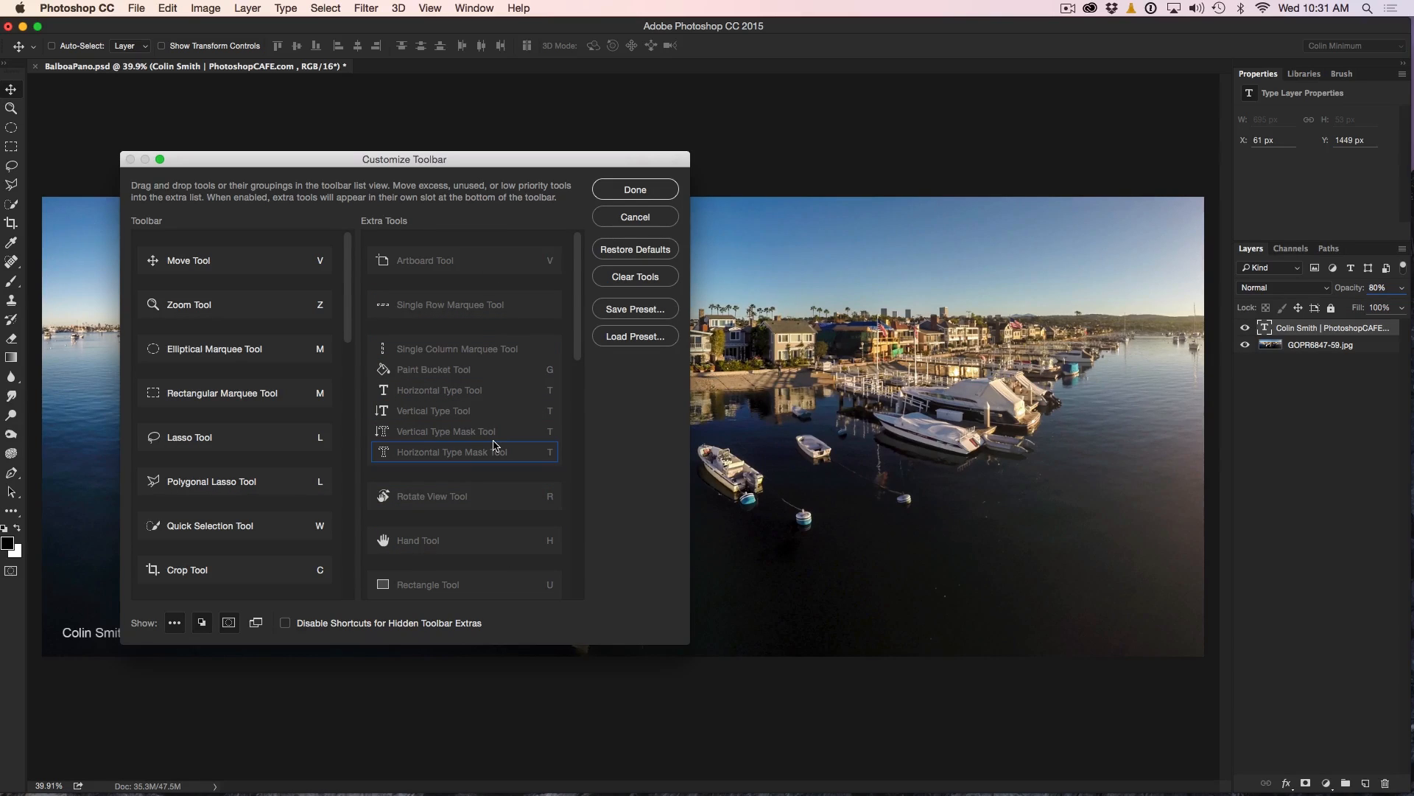
{"action": "left_click", "coordinate": [284, 623]}
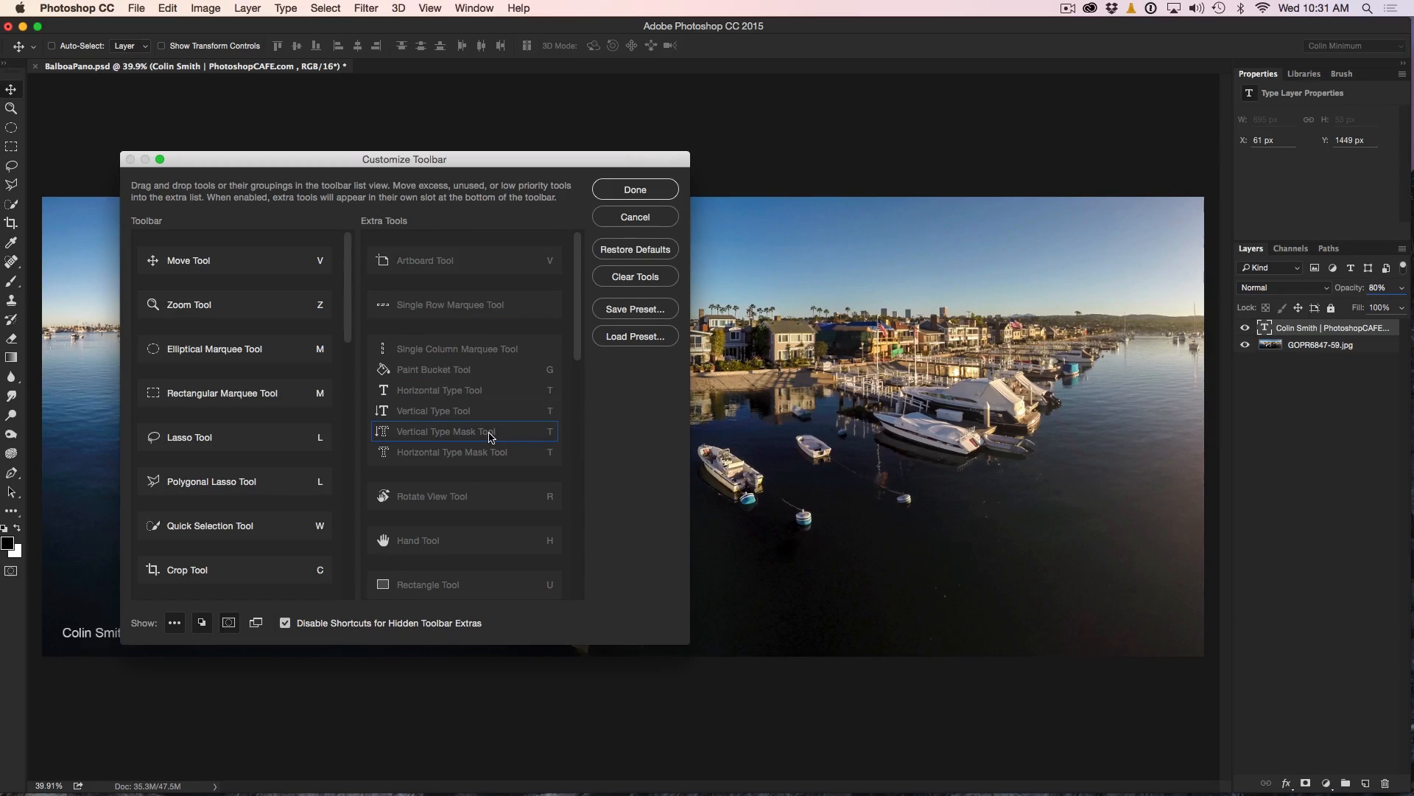
{"action": "mouse_move", "coordinate": [487, 432]}
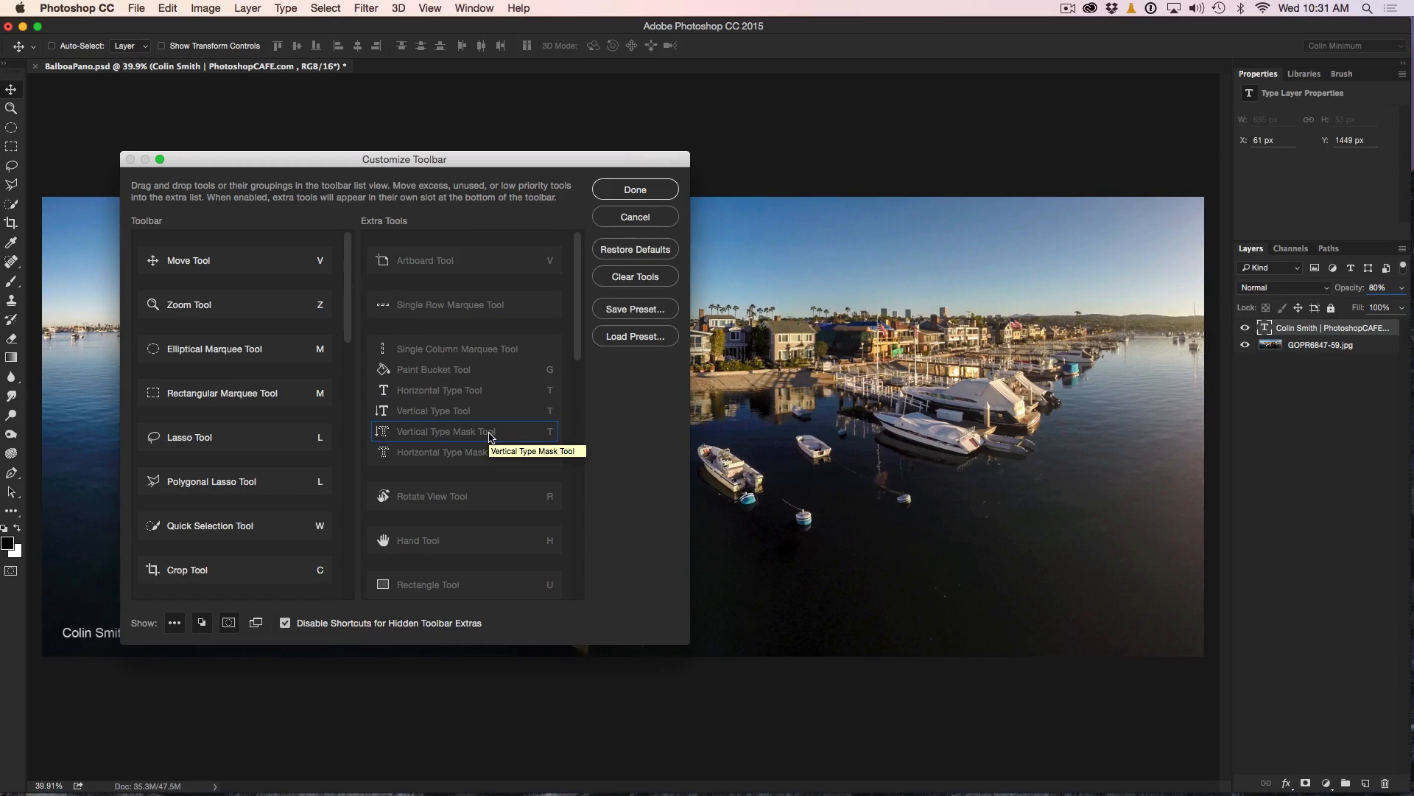
{"action": "mouse_move", "coordinate": [411, 516]}
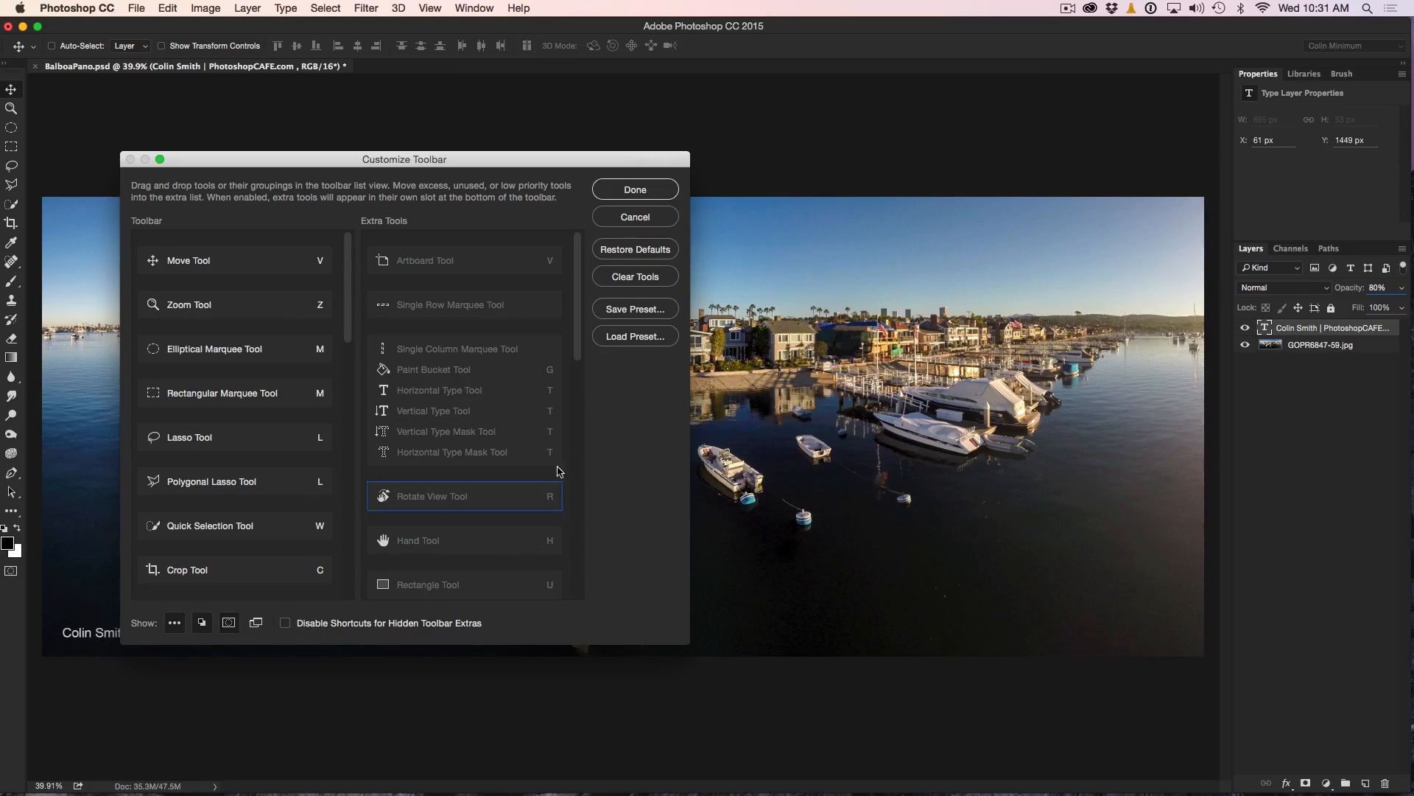
{"action": "mouse_move", "coordinate": [13, 190]}
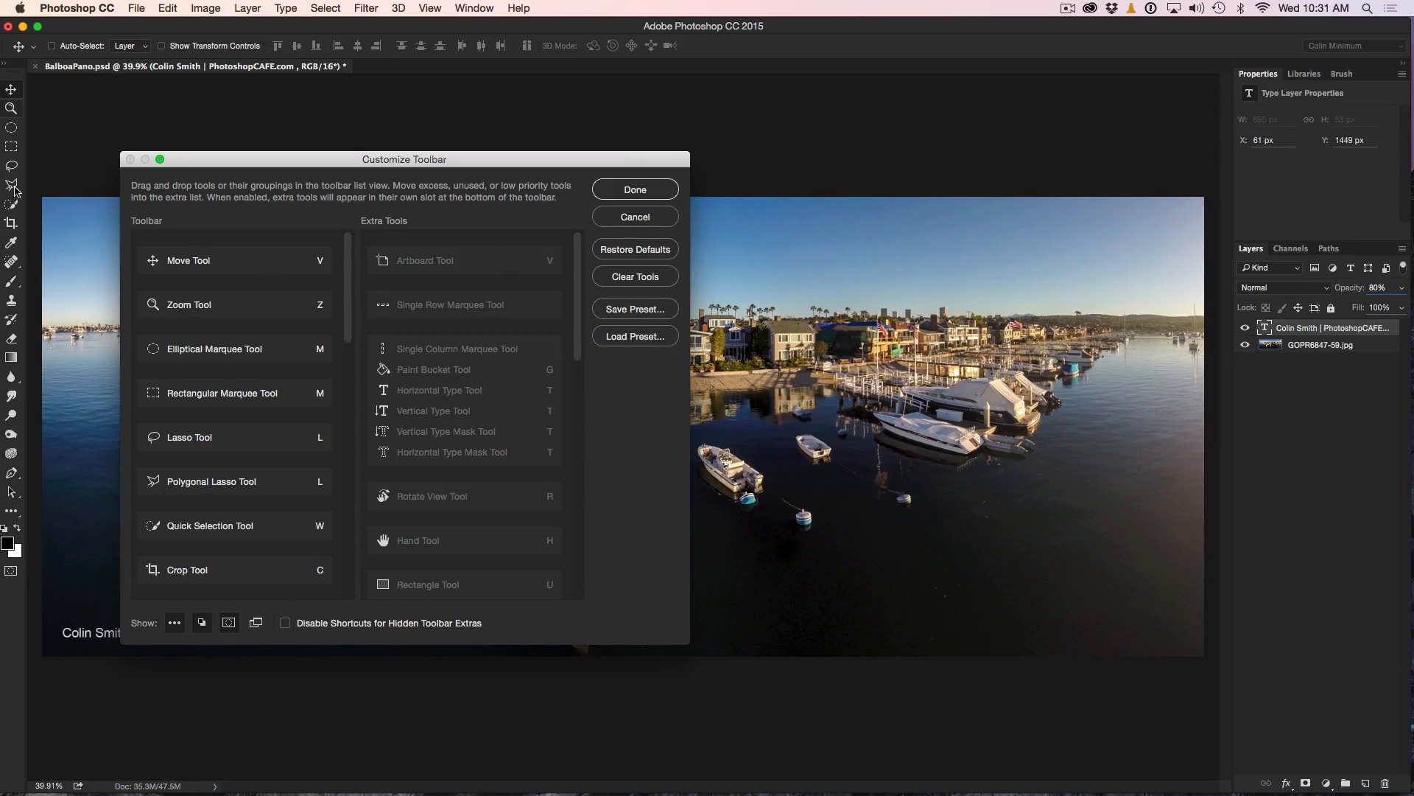
{"action": "mouse_move", "coordinate": [411, 473]}
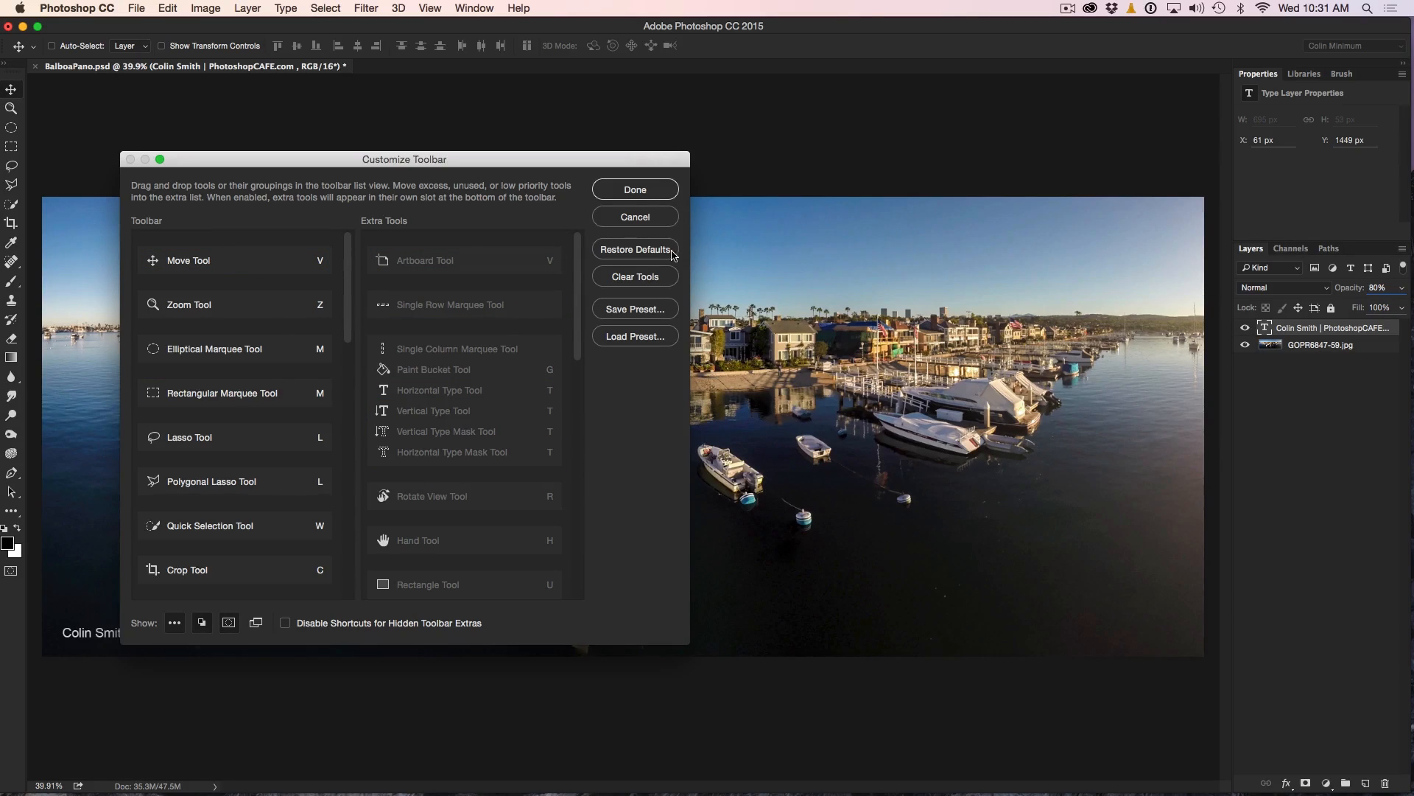
Save the toolbar as preset 'retouchin' in Custom Toolbars and finish customization.
{"action": "left_click", "coordinate": [633, 308]}
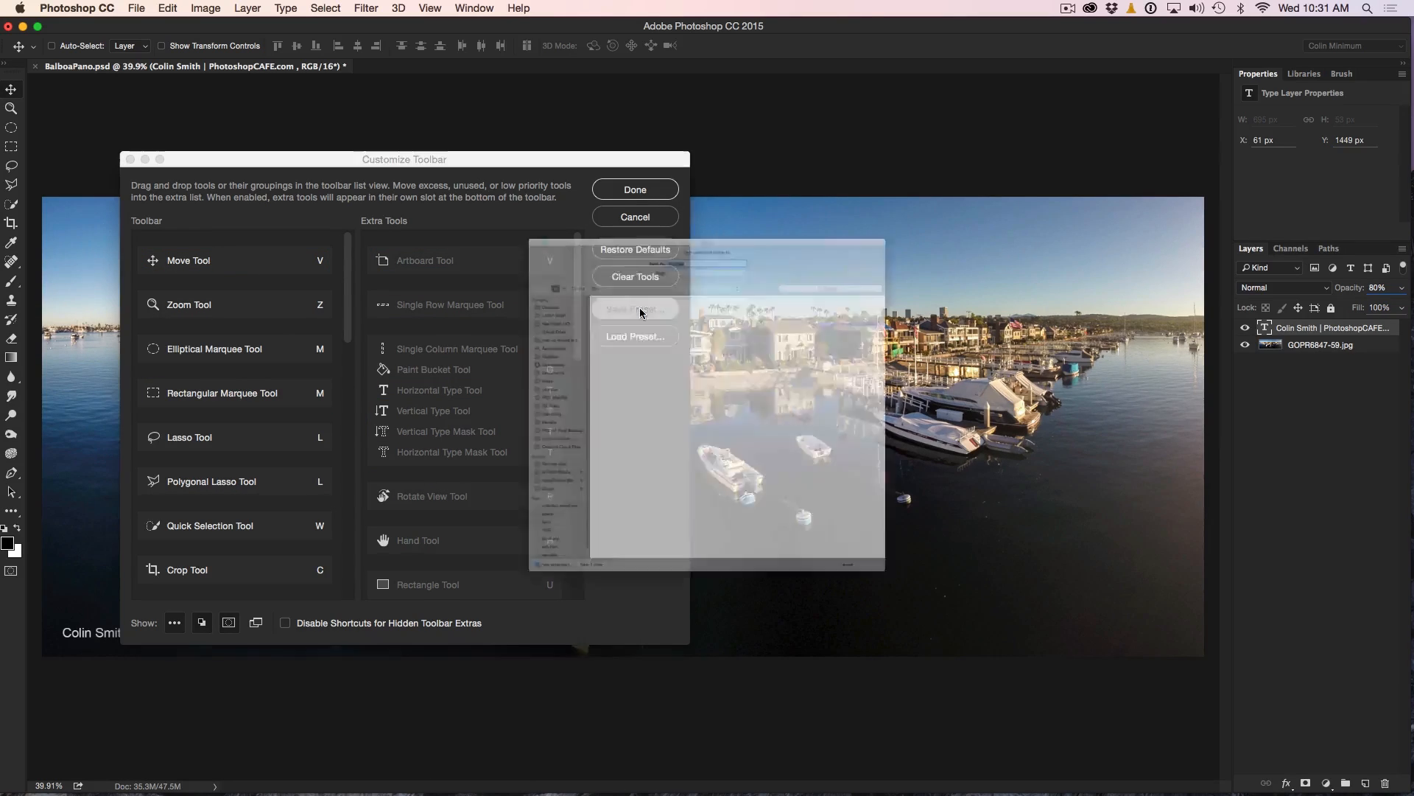
{"action": "left_click", "coordinate": [635, 308]}
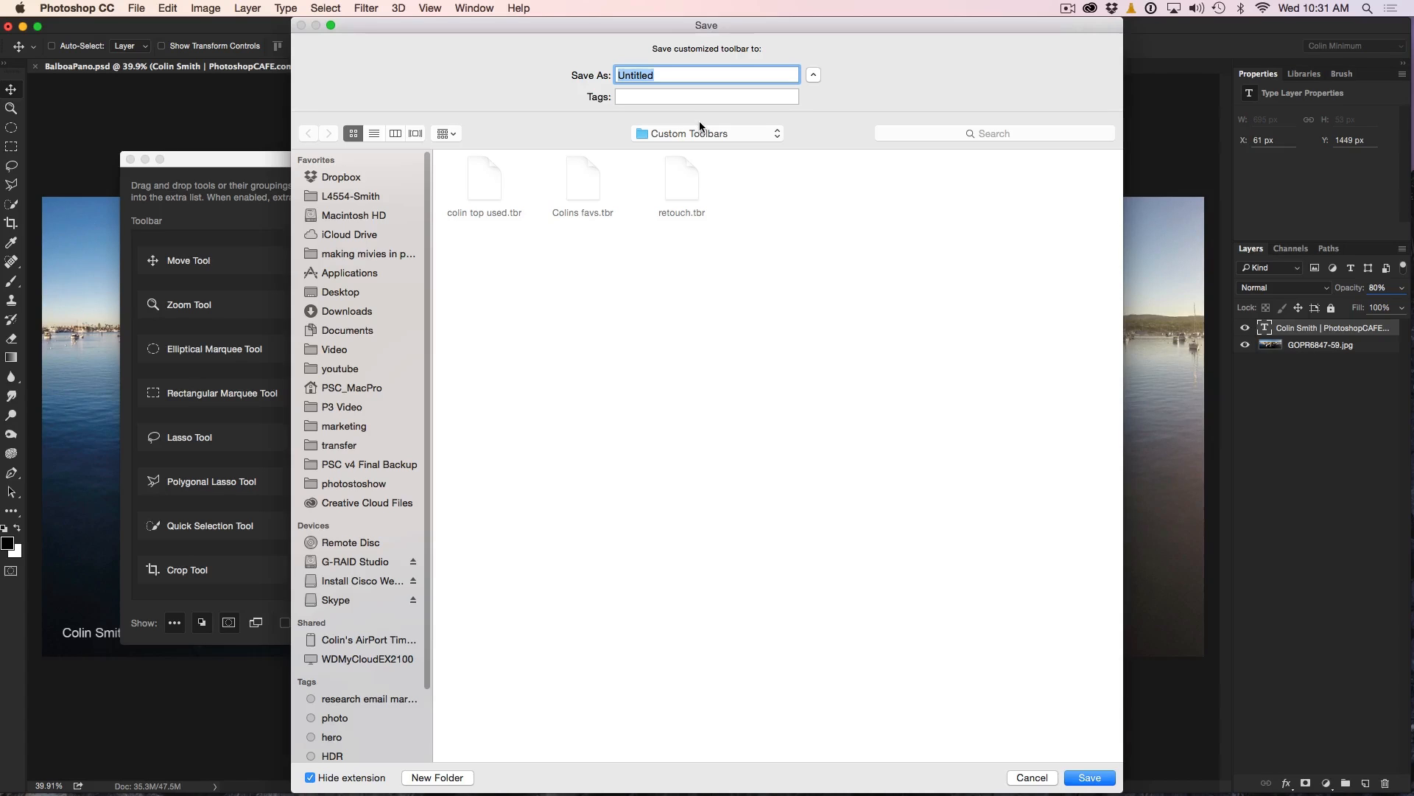
{"action": "type", "text": "retouchin"}
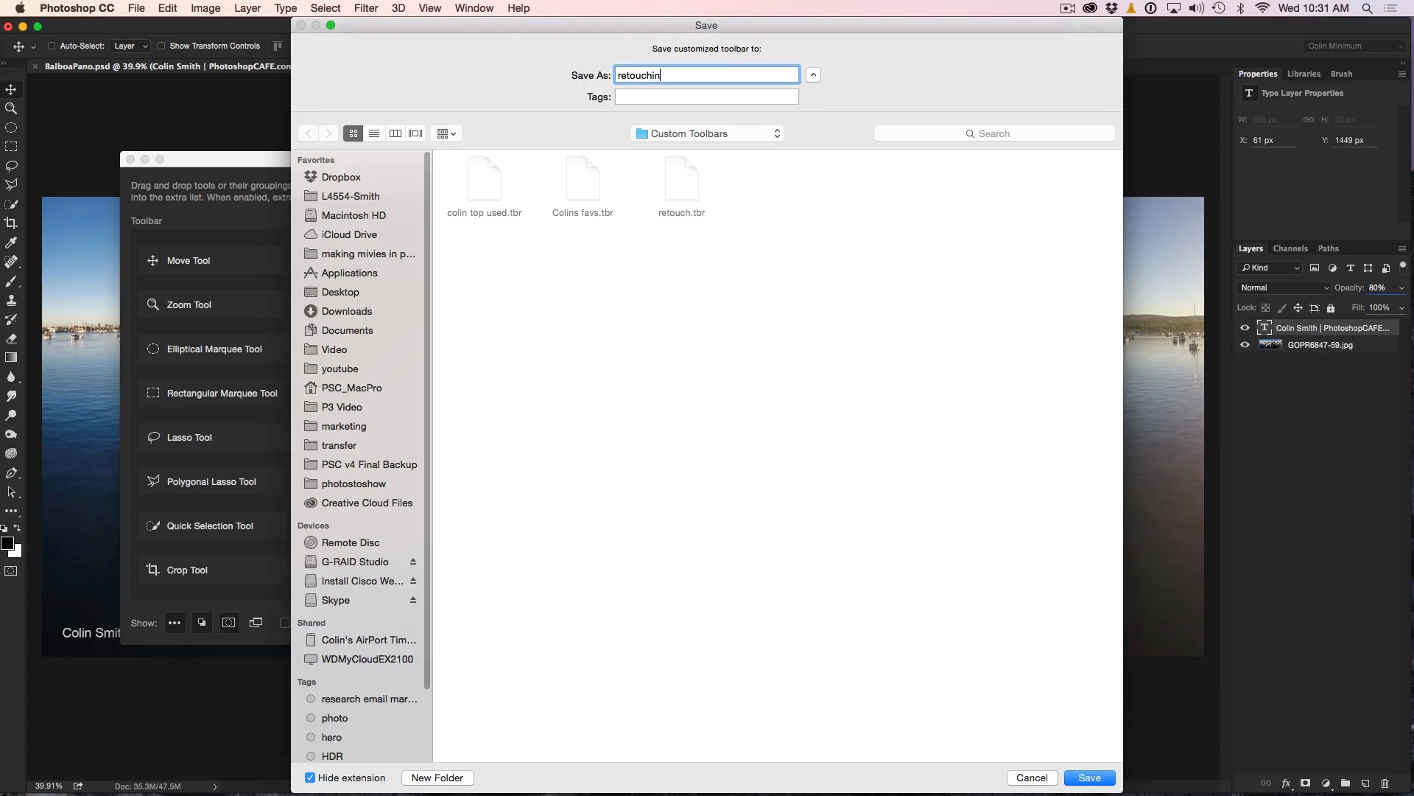
{"action": "left_click", "coordinate": [1088, 776]}
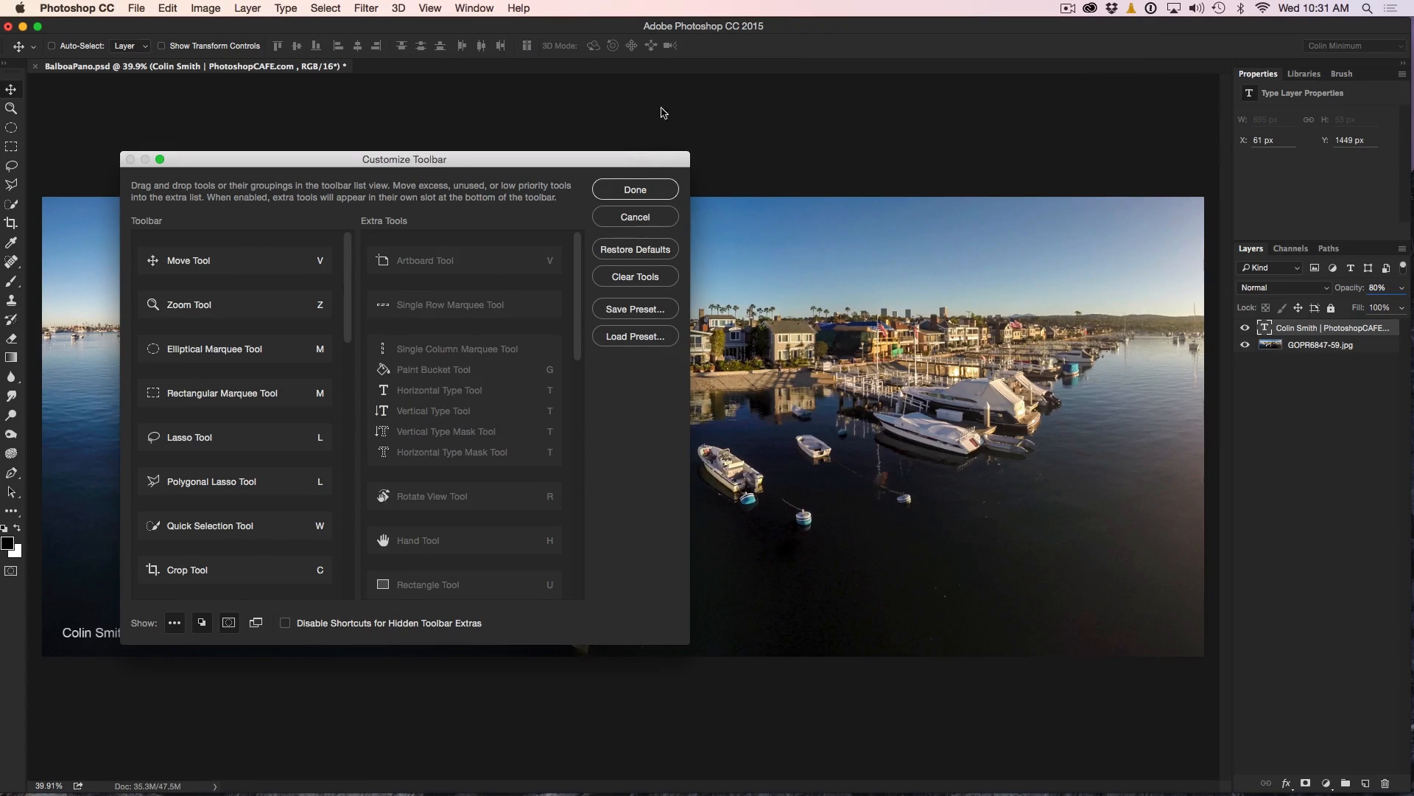
{"action": "left_click", "coordinate": [634, 191]}
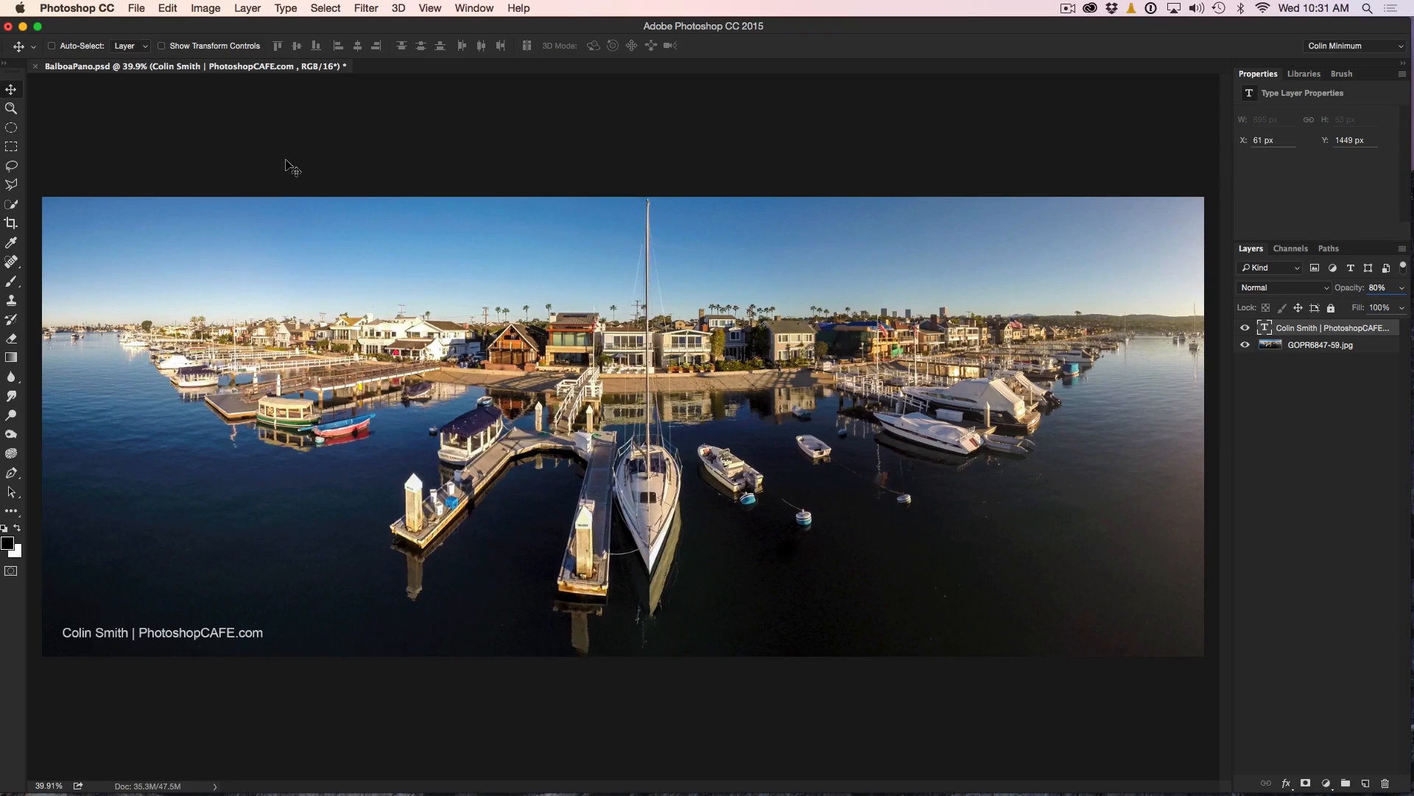
{"action": "mouse_move", "coordinate": [7, 506]}
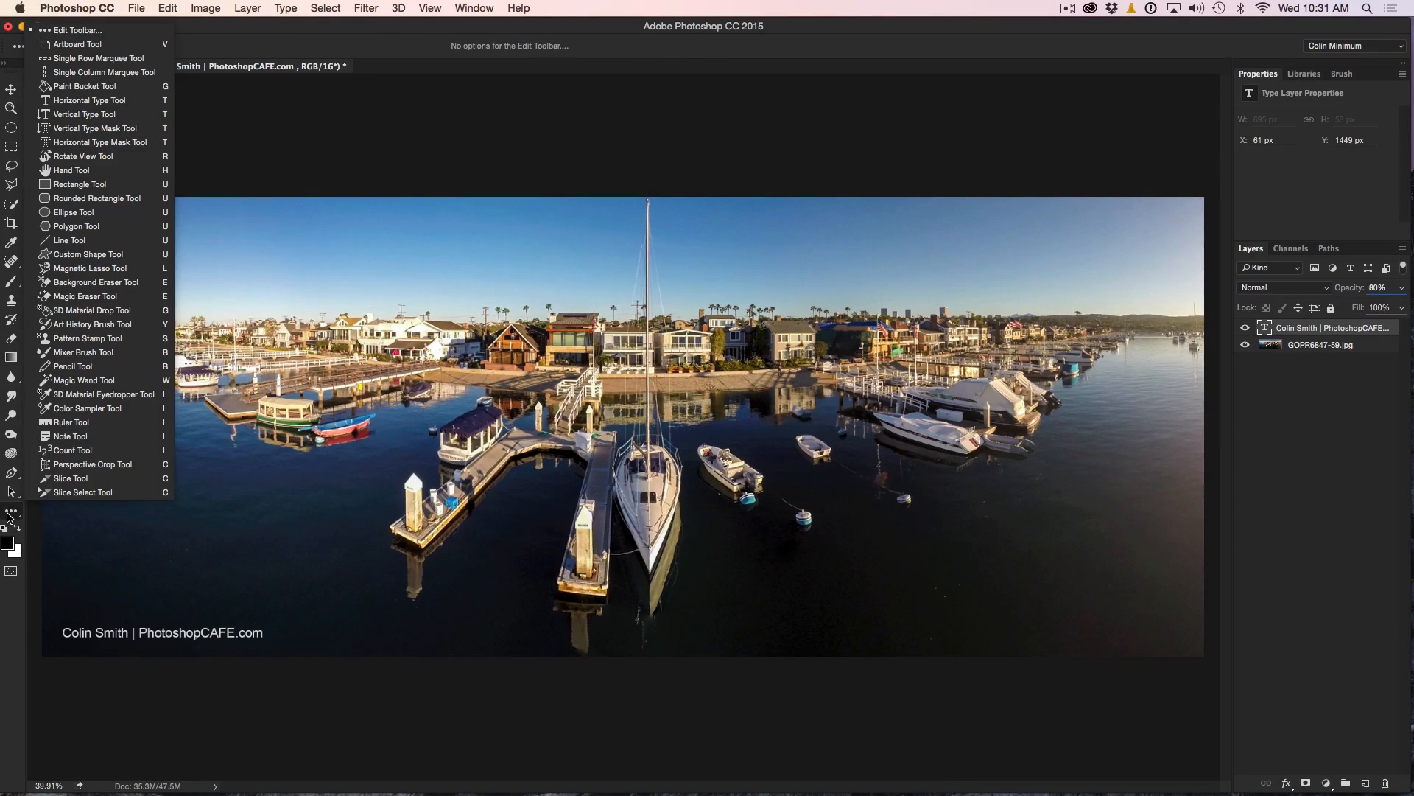
{"action": "mouse_move", "coordinate": [77, 44]}
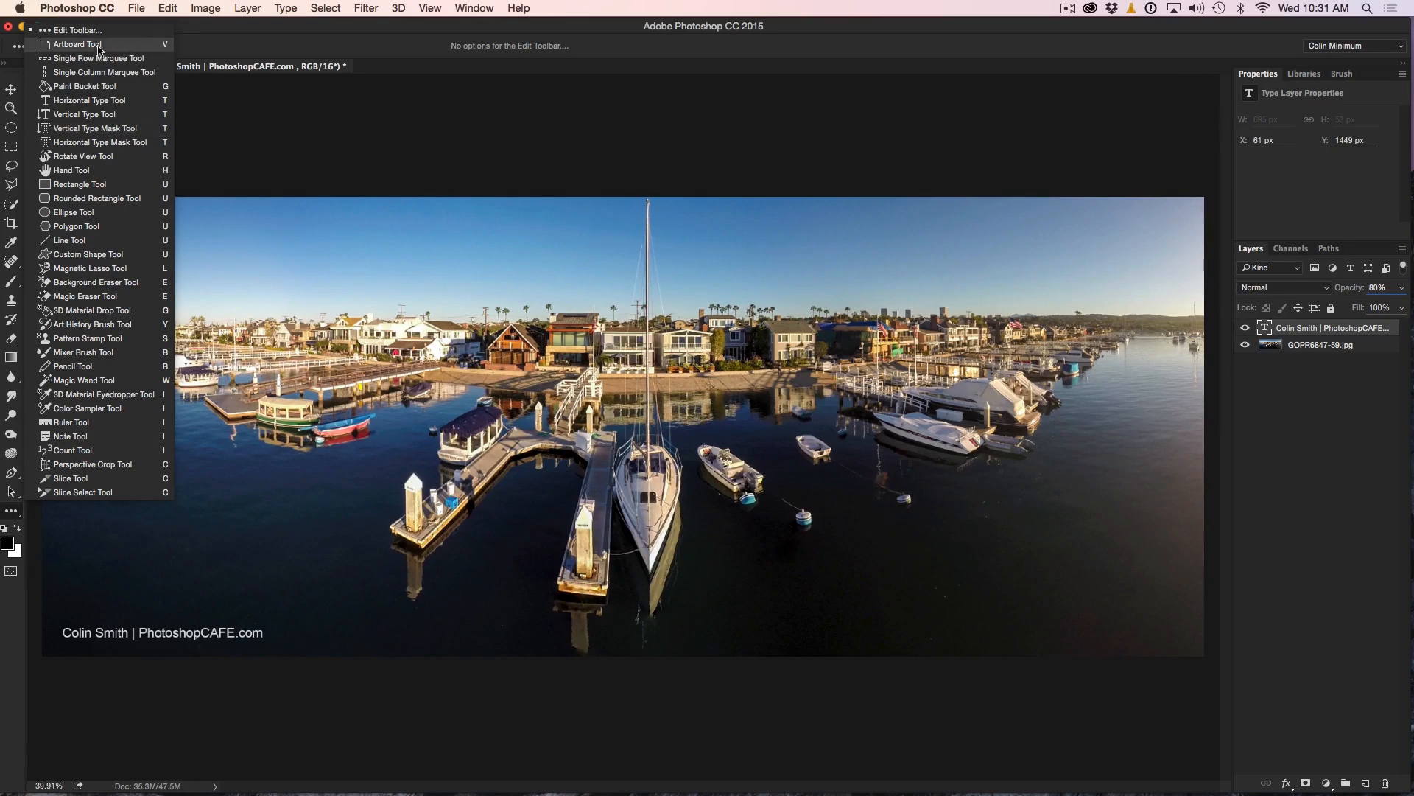
Activate the Paint Bucket Tool from extras and select the GOPR6847-59.jpg layer.
{"action": "left_click", "coordinate": [88, 86]}
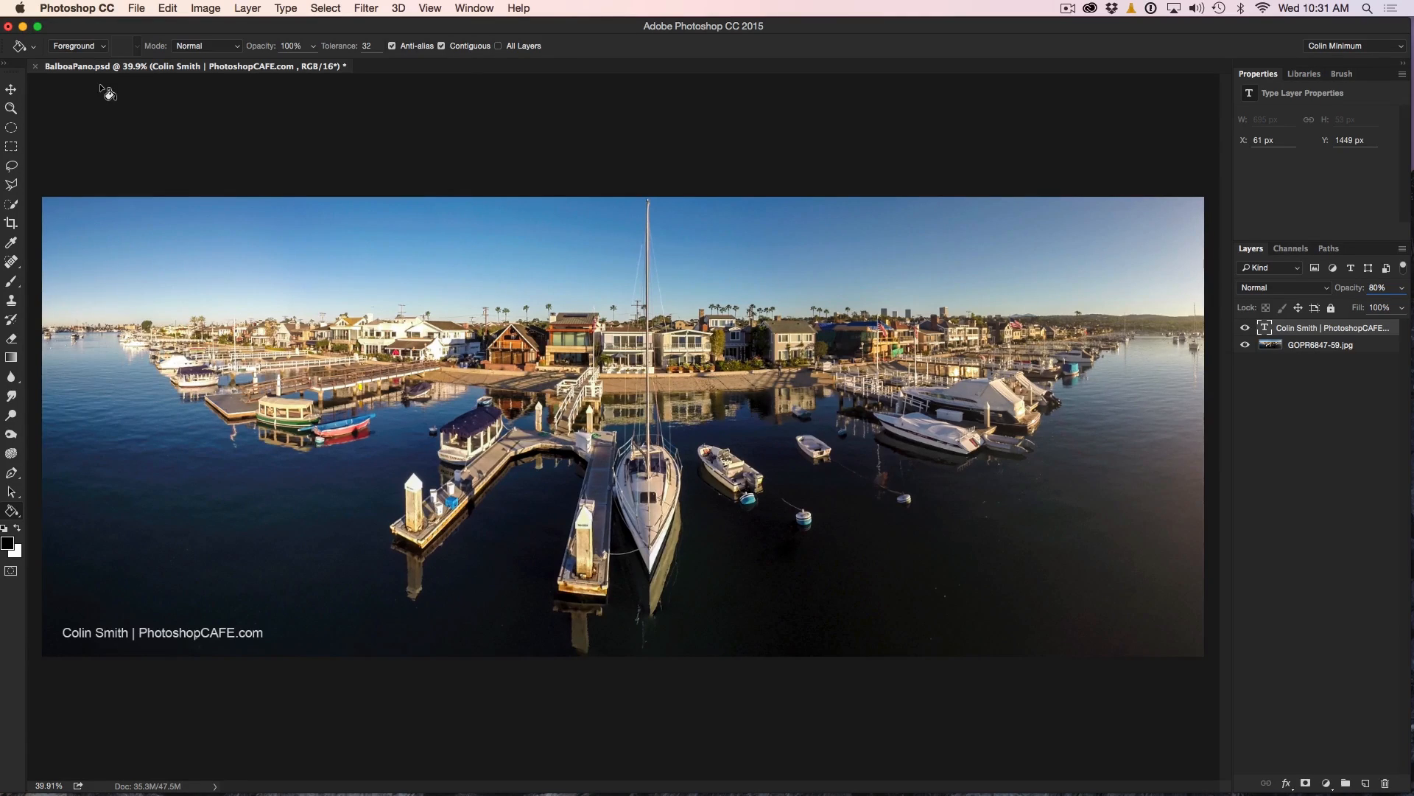
{"action": "mouse_move", "coordinate": [211, 261]}
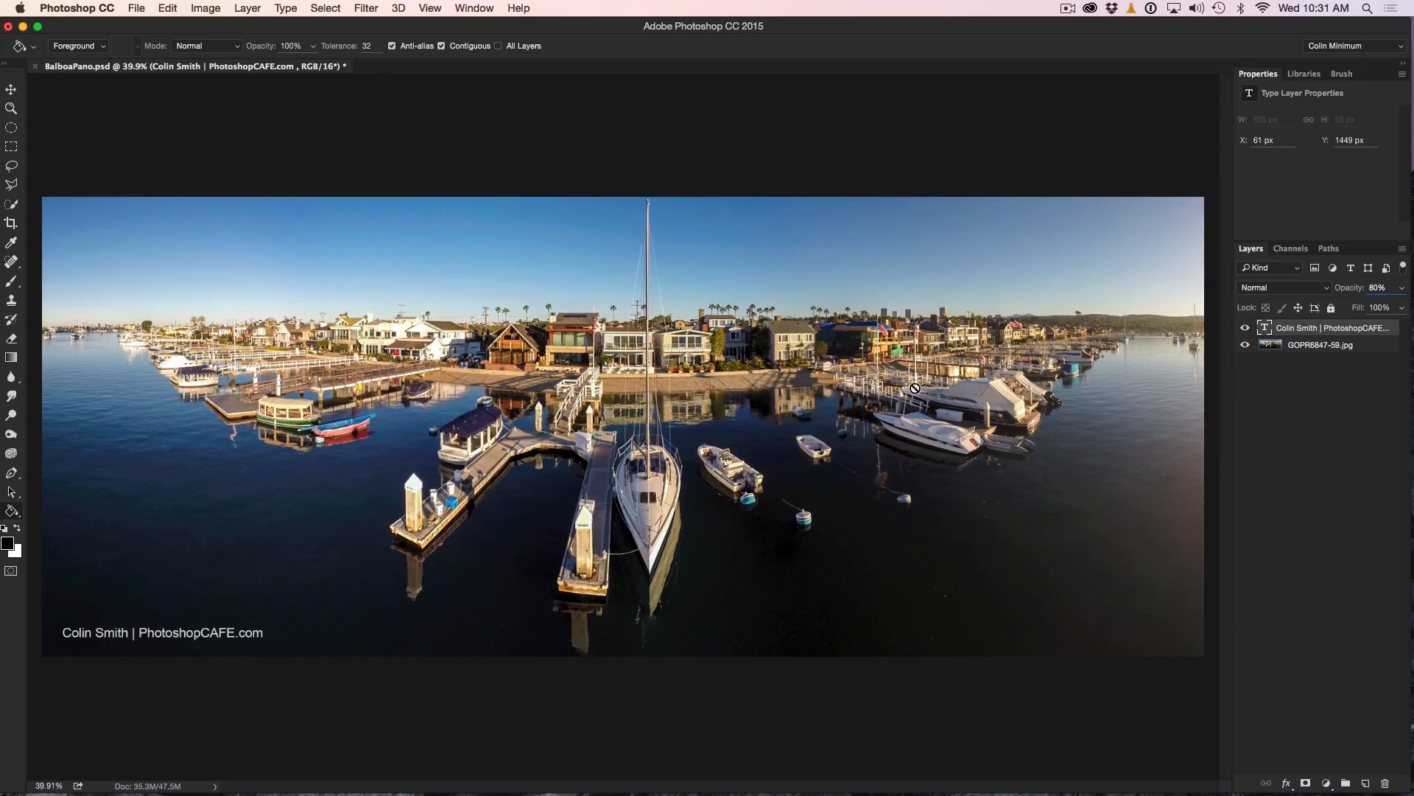
{"action": "left_click", "coordinate": [1320, 344]}
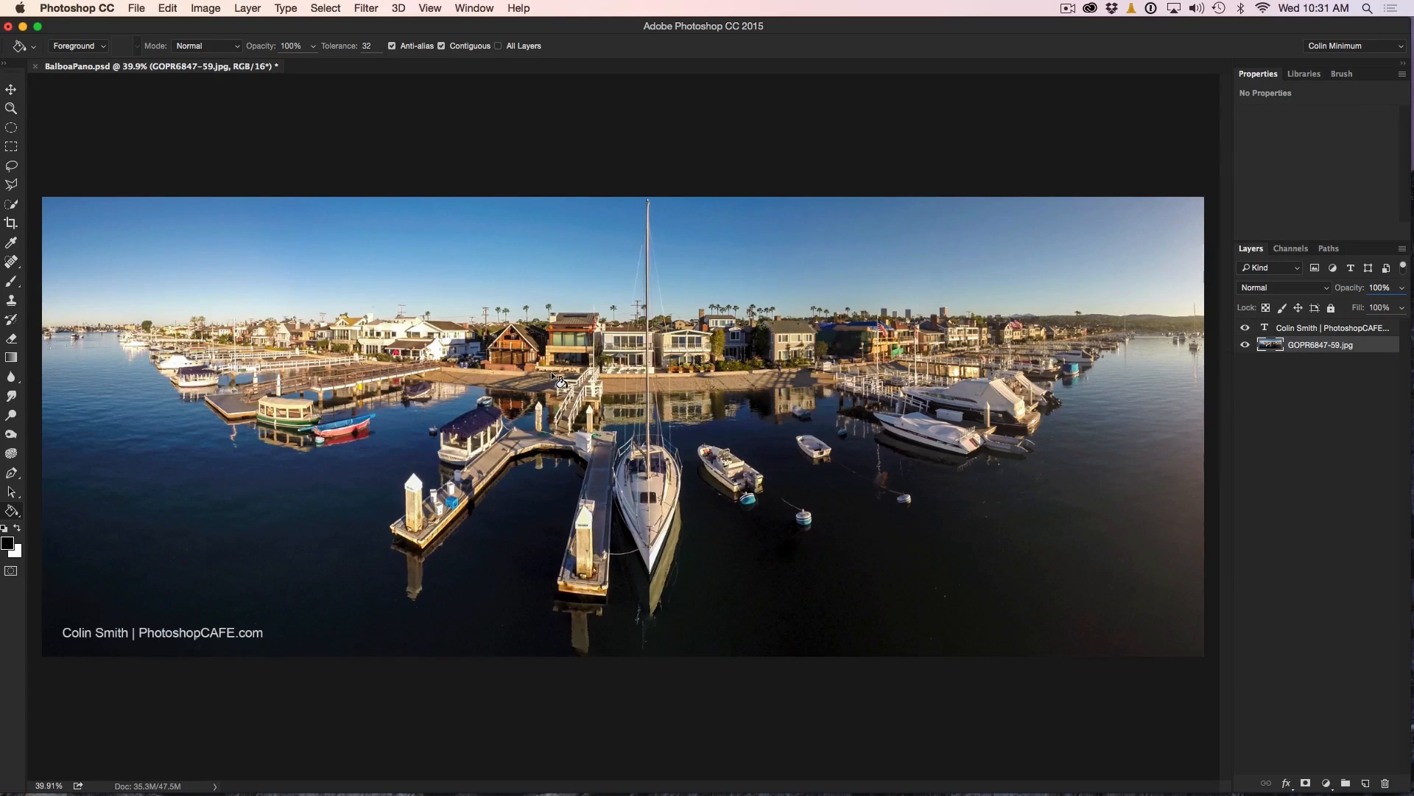
{"action": "mouse_move", "coordinate": [355, 279]}
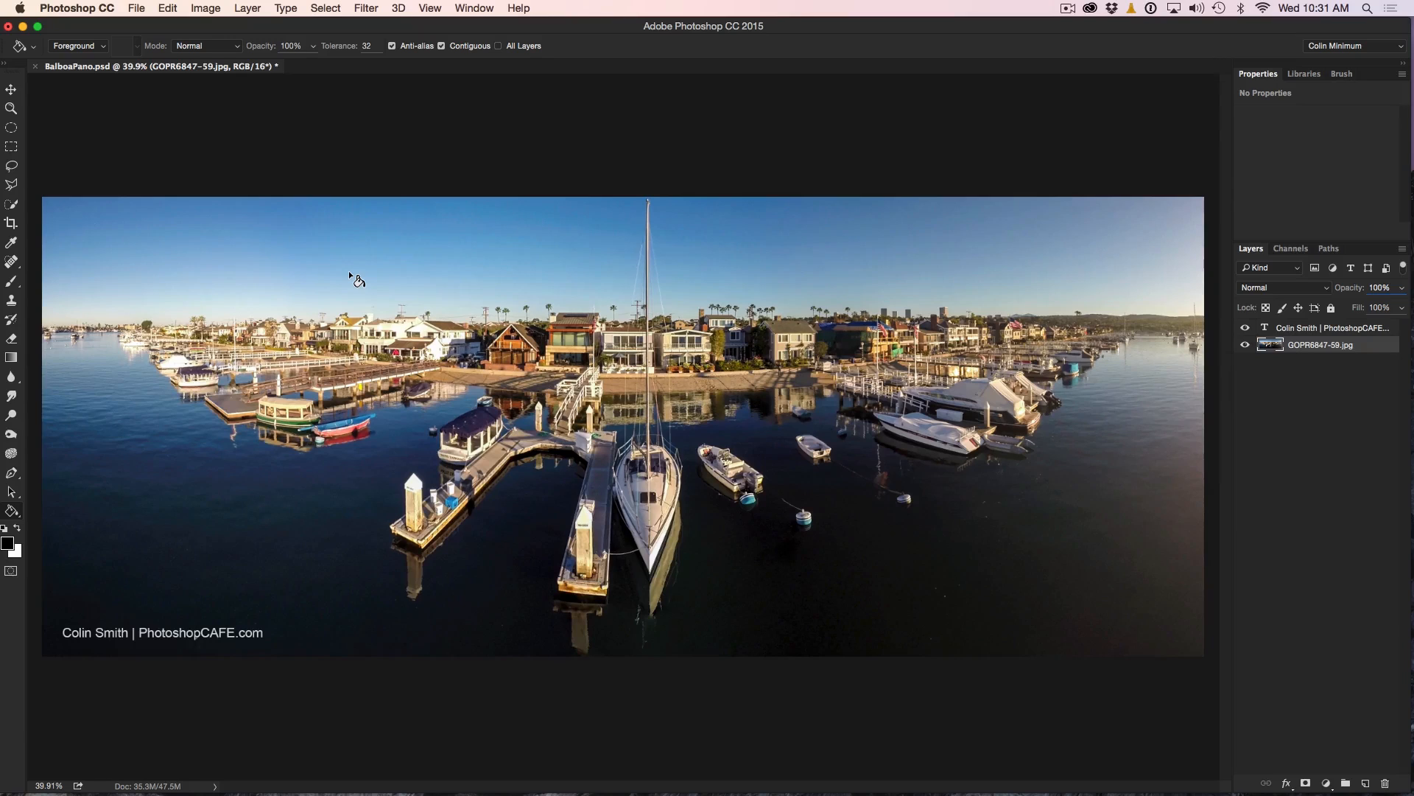
{"action": "mouse_move", "coordinate": [411, 280]}
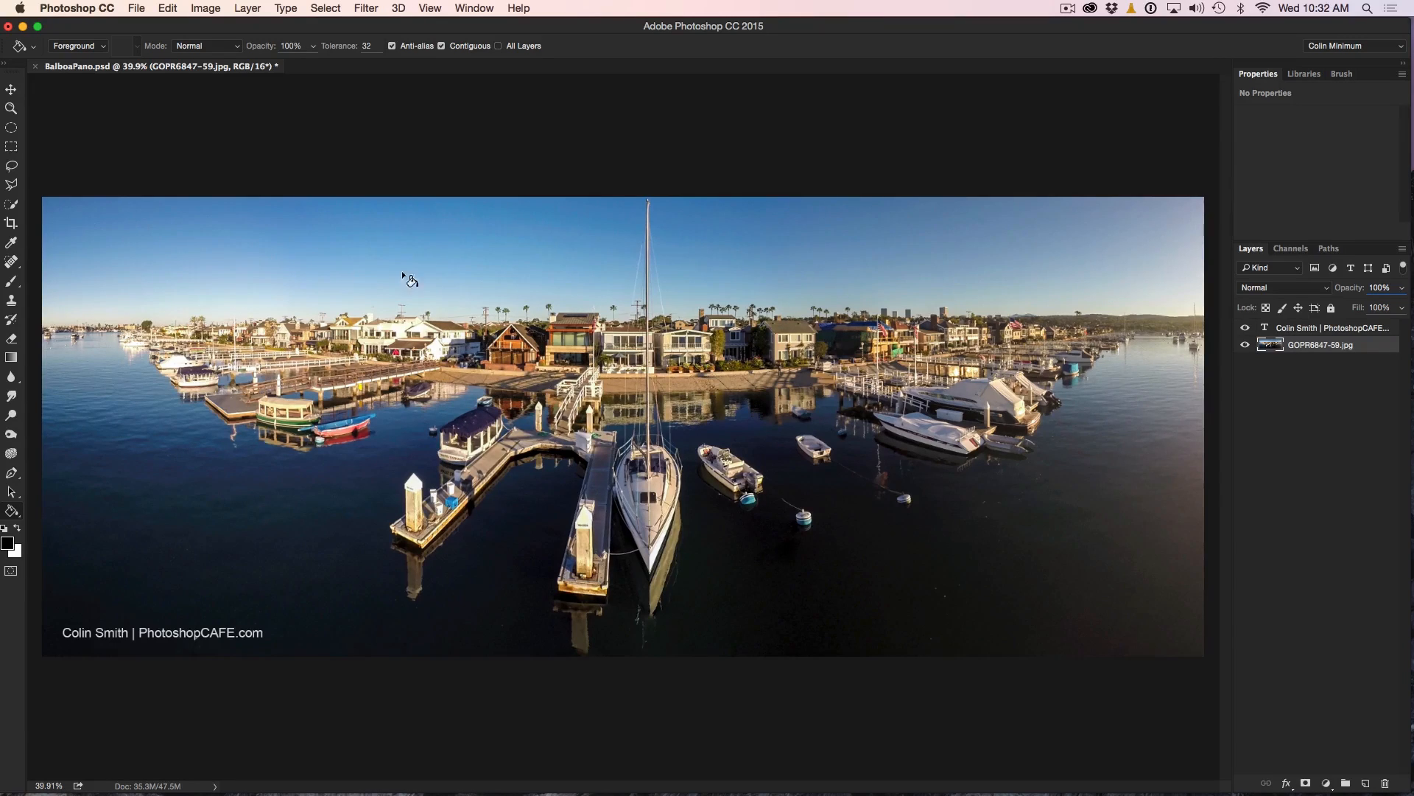
{"action": "left_click", "coordinate": [1354, 46]}
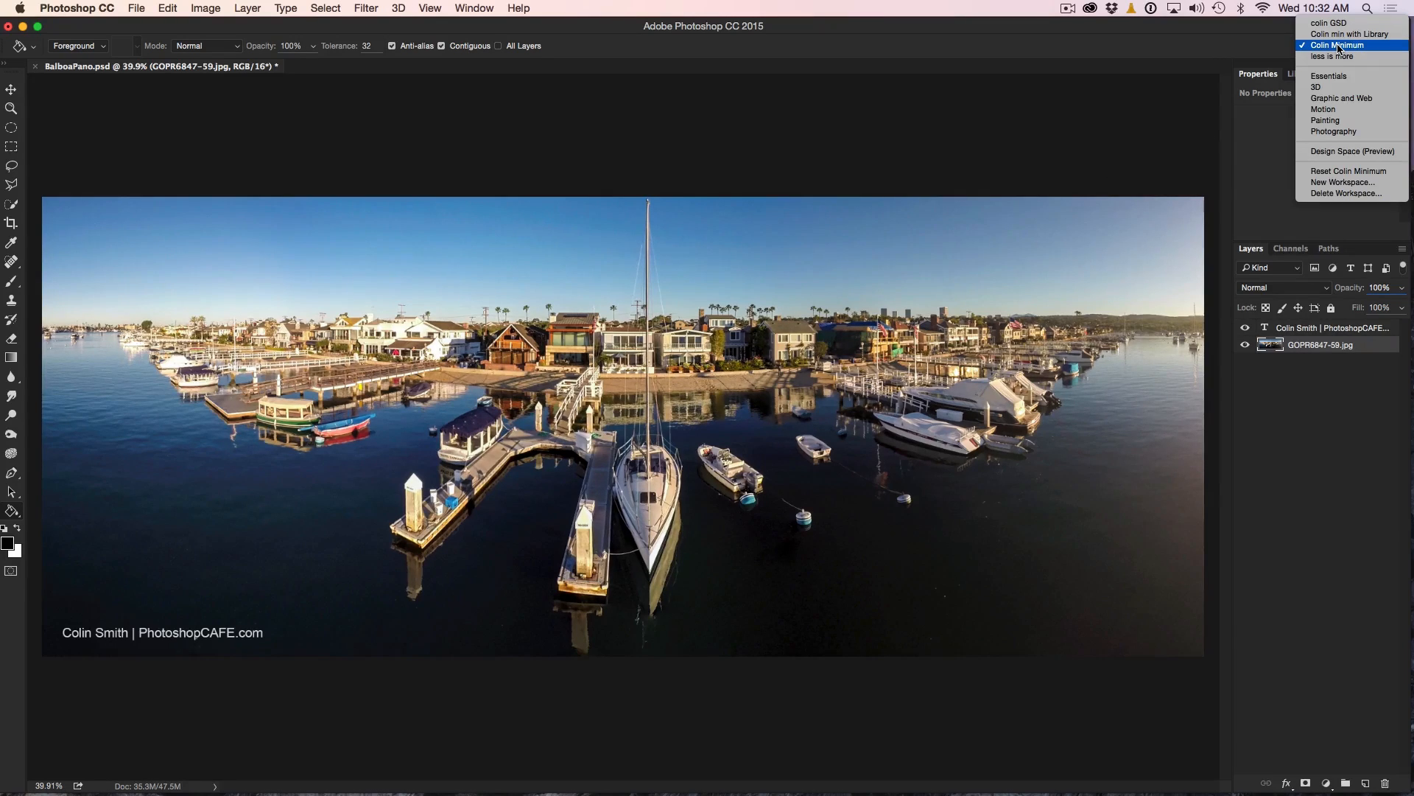
Show the History panel and undock and close the Libraries panel.
{"action": "left_click", "coordinate": [1338, 46]}
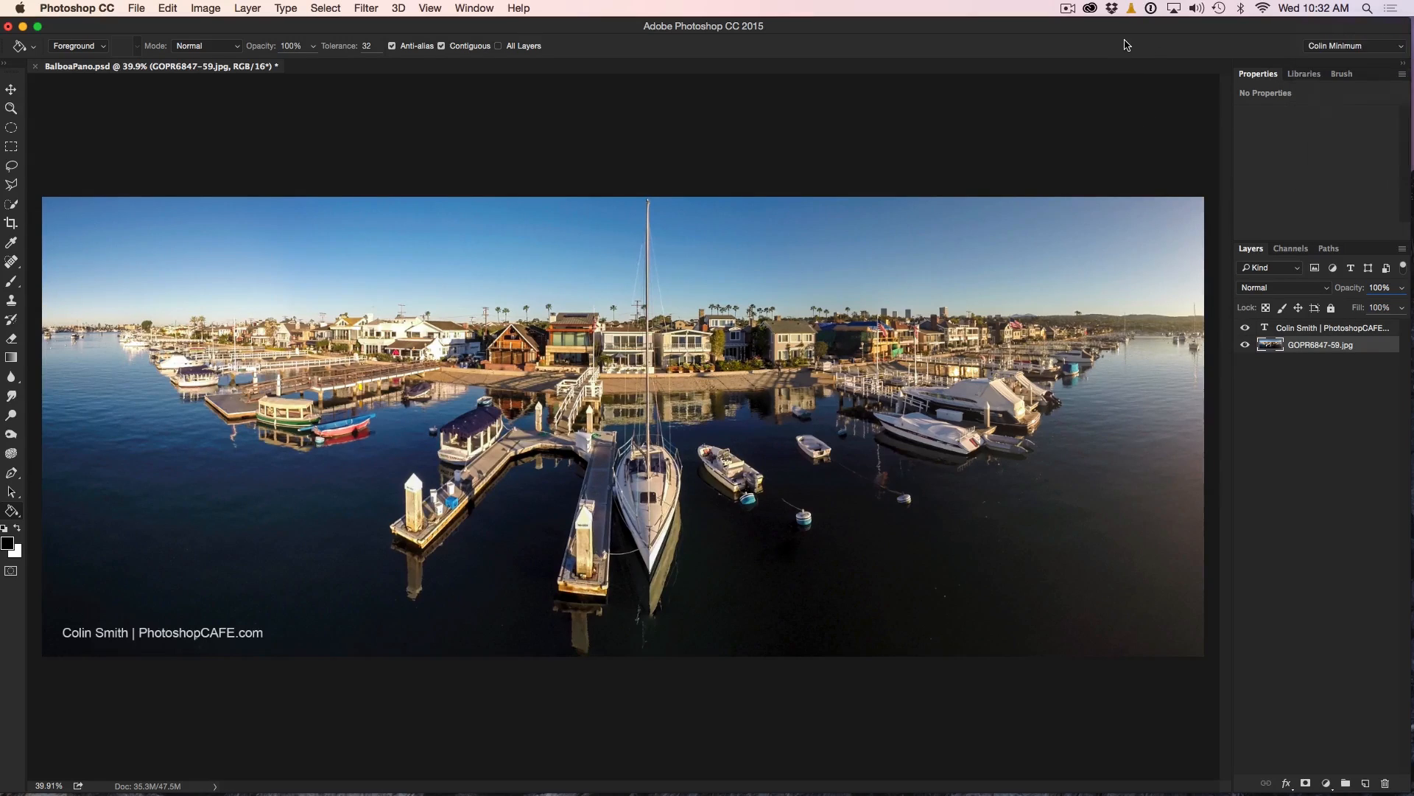
{"action": "mouse_move", "coordinate": [1292, 417]}
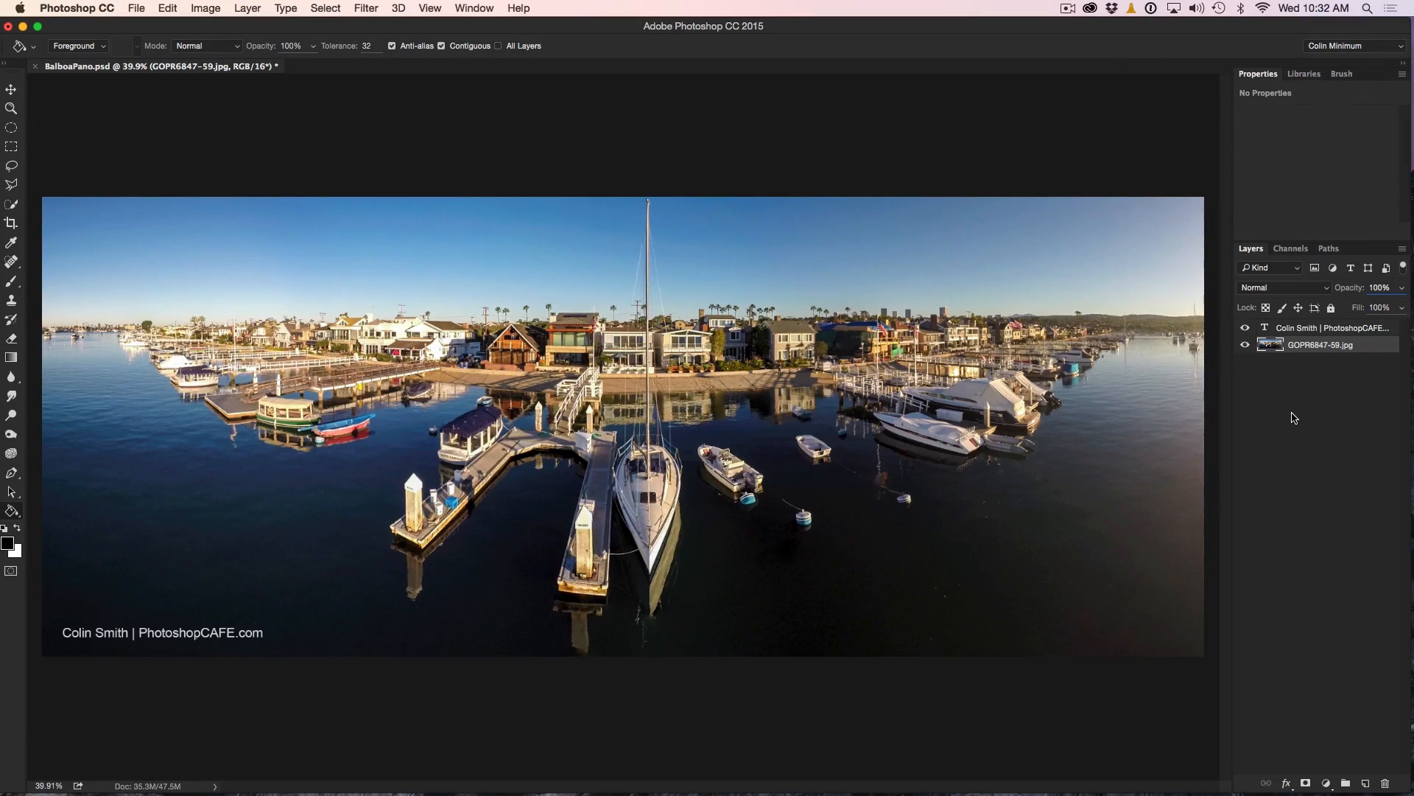
{"action": "mouse_move", "coordinate": [1308, 42]}
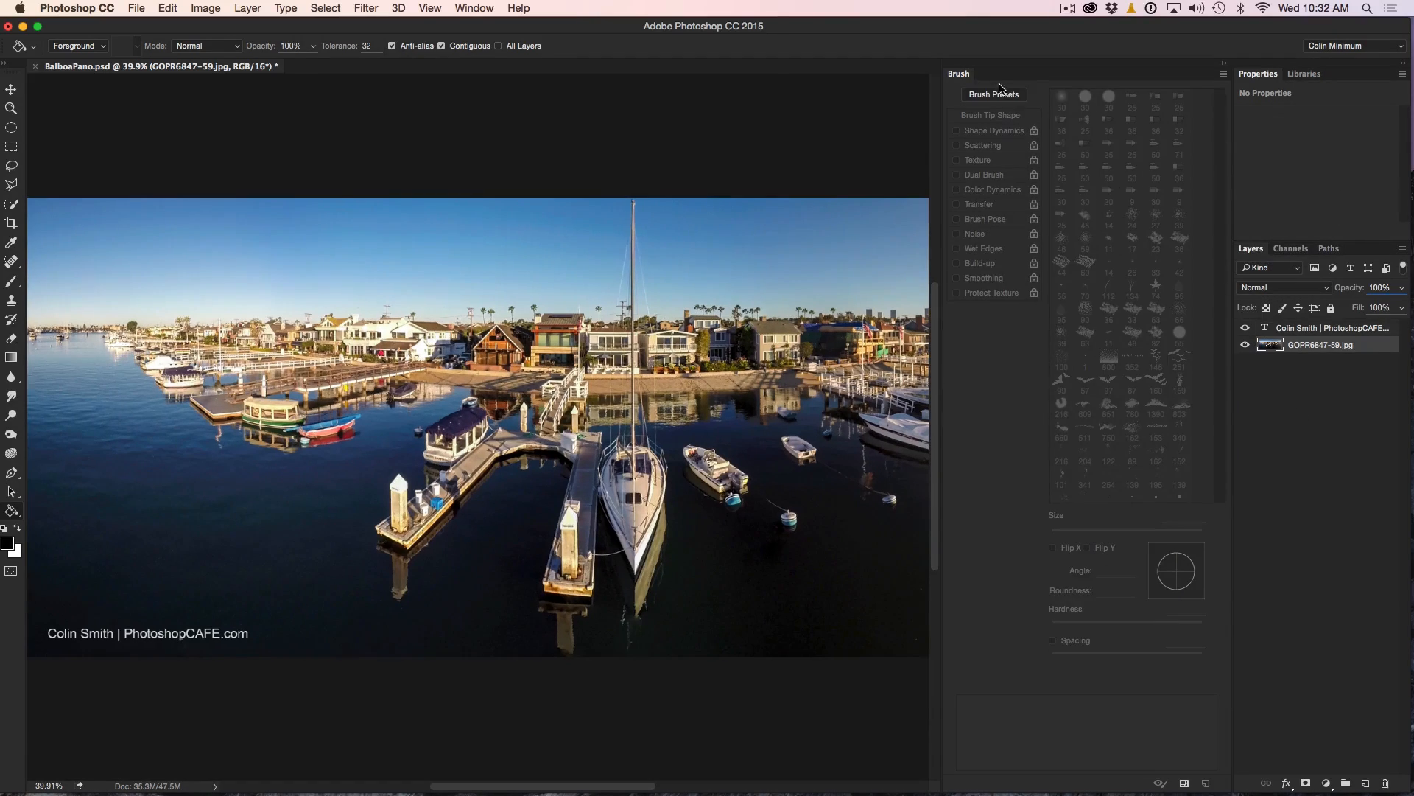
{"action": "mouse_move", "coordinate": [1052, 307]}
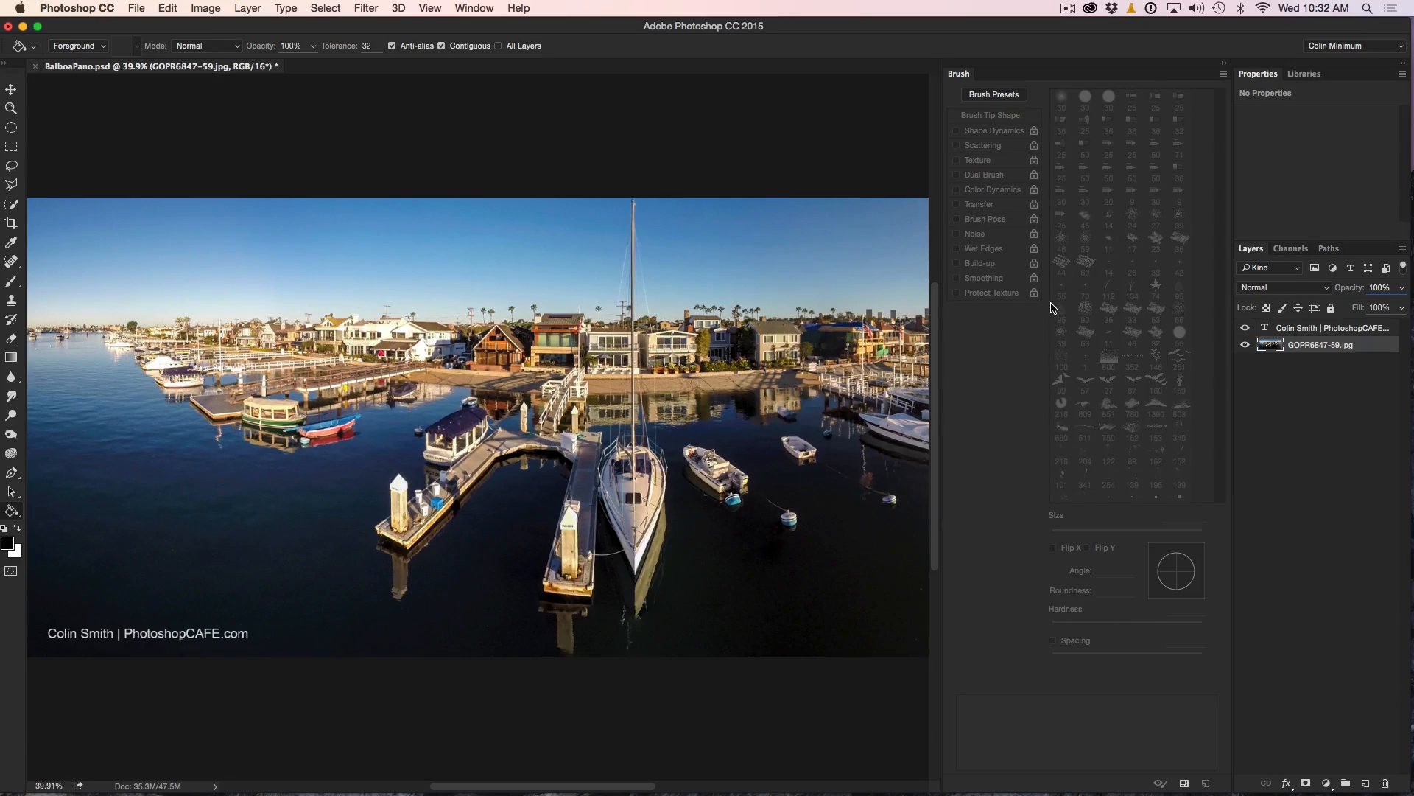
{"action": "mouse_move", "coordinate": [1100, 323]}
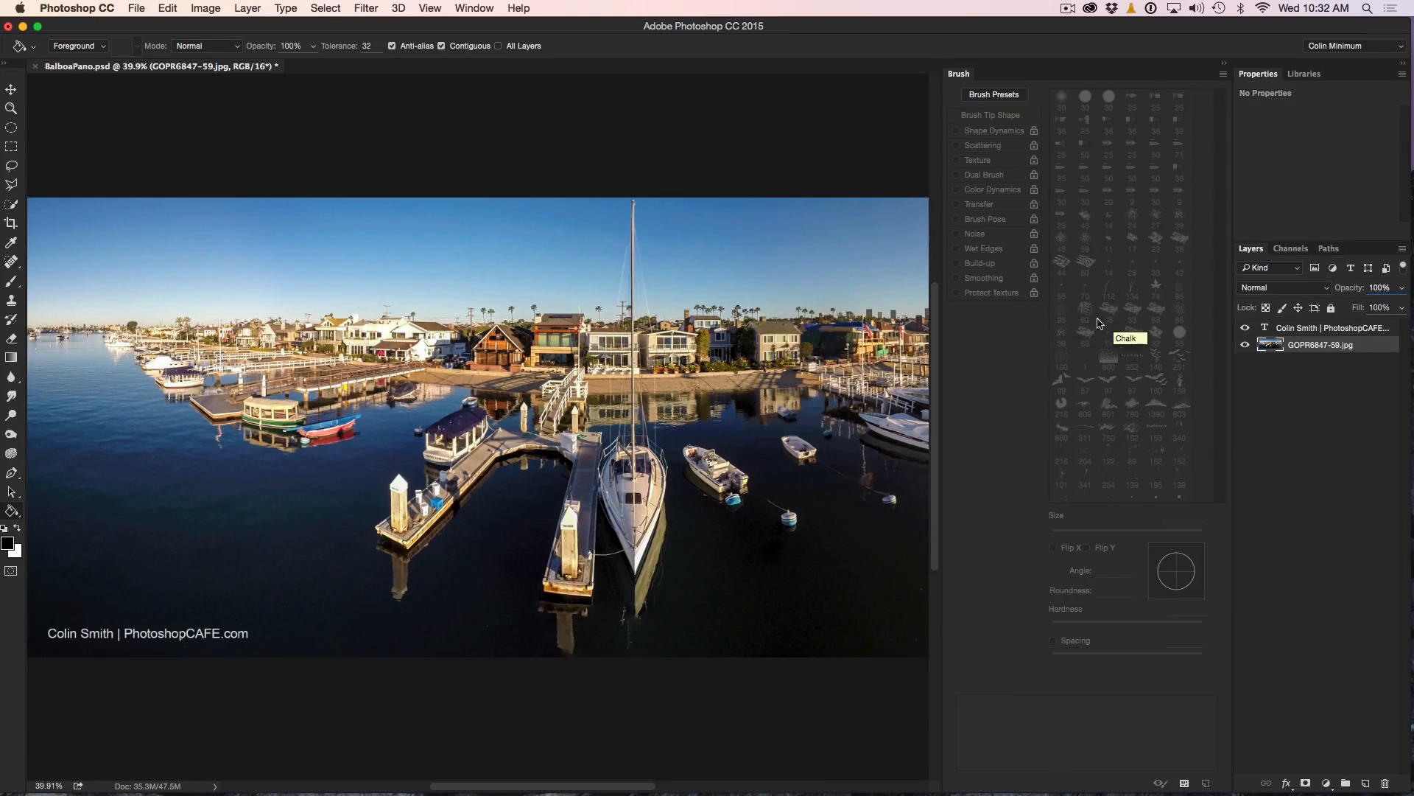
{"action": "left_click", "coordinate": [473, 9]}
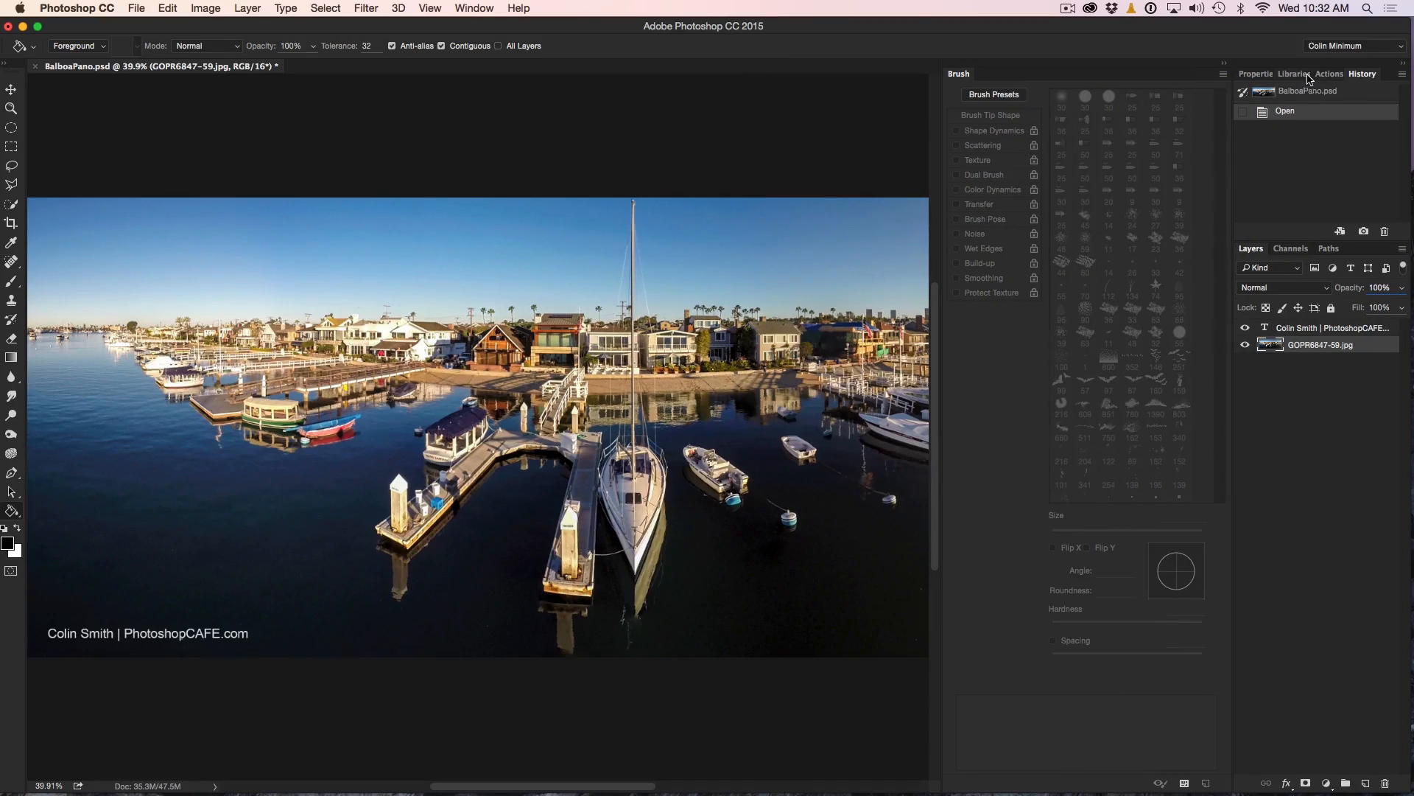
{"action": "left_click", "coordinate": [1295, 74]}
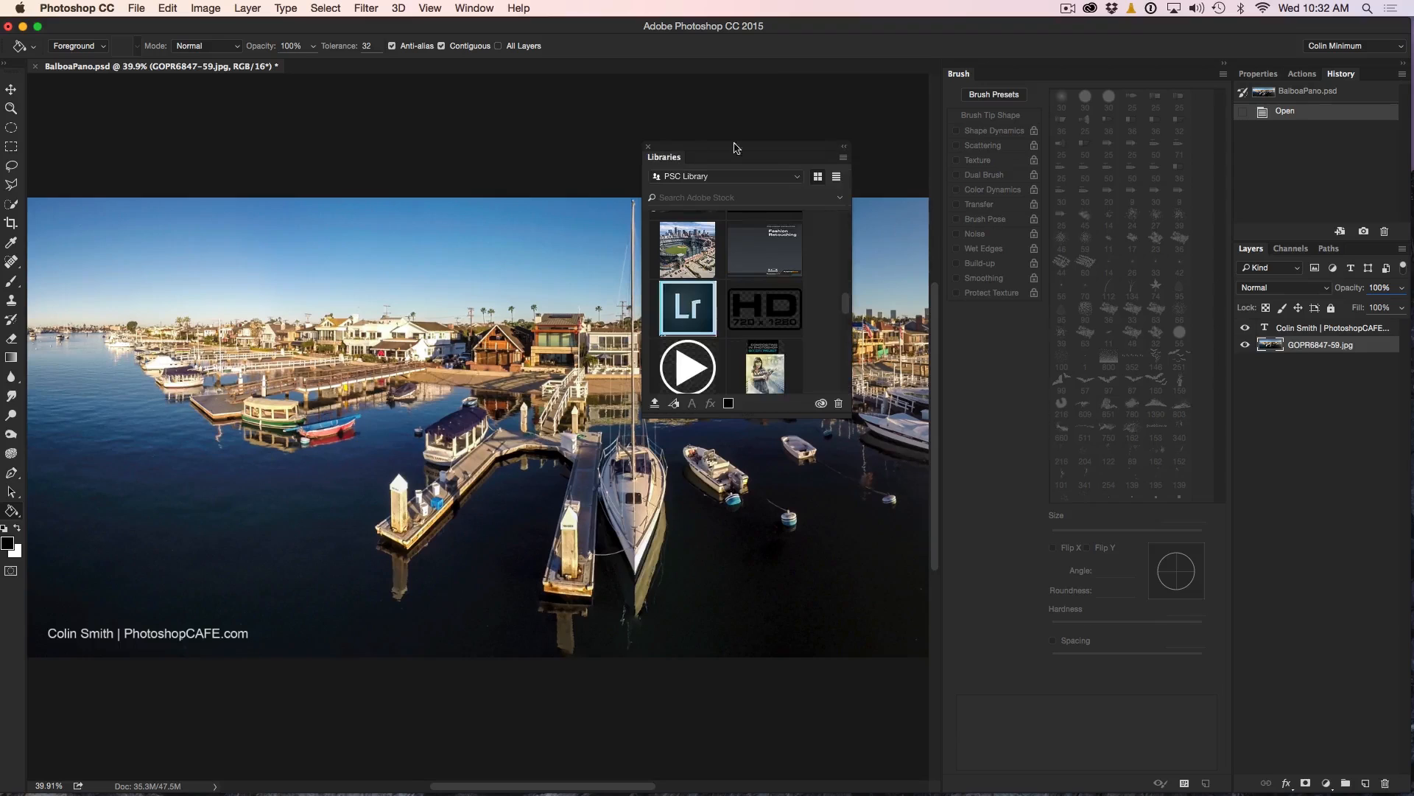
{"action": "left_click", "coordinate": [649, 146]}
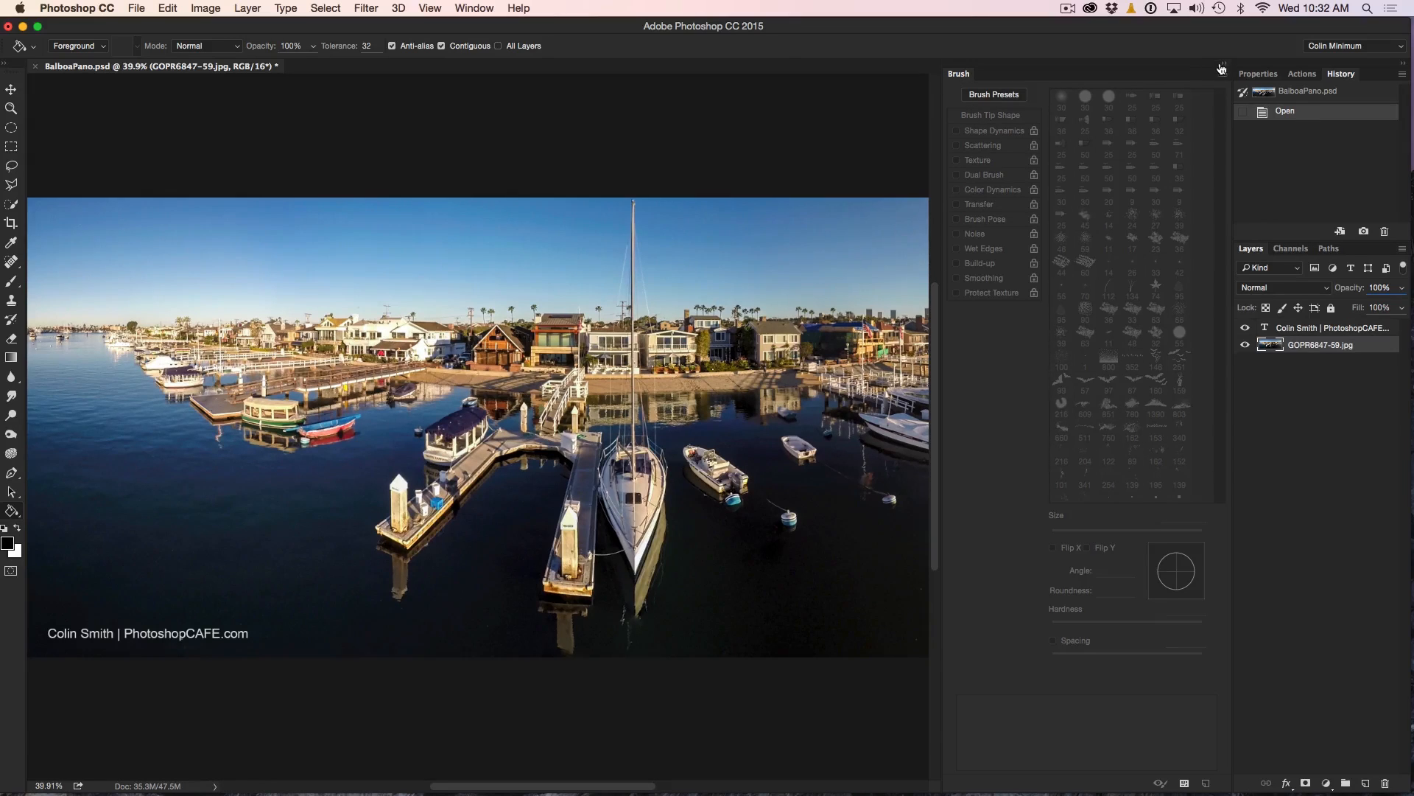
Close the Brush panel and bring Properties to the front below Layers.
{"action": "left_click", "coordinate": [1218, 71]}
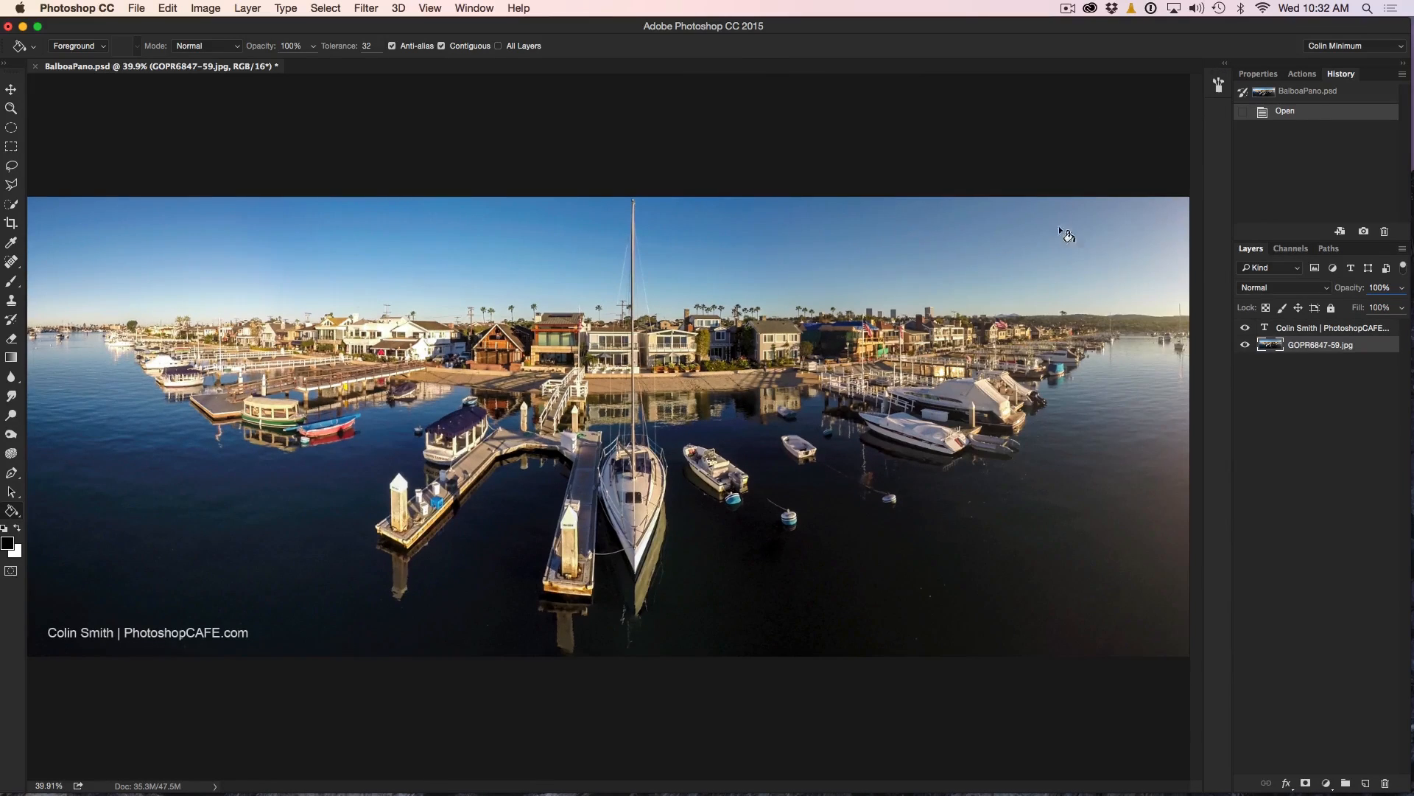
{"action": "mouse_move", "coordinate": [1219, 86]}
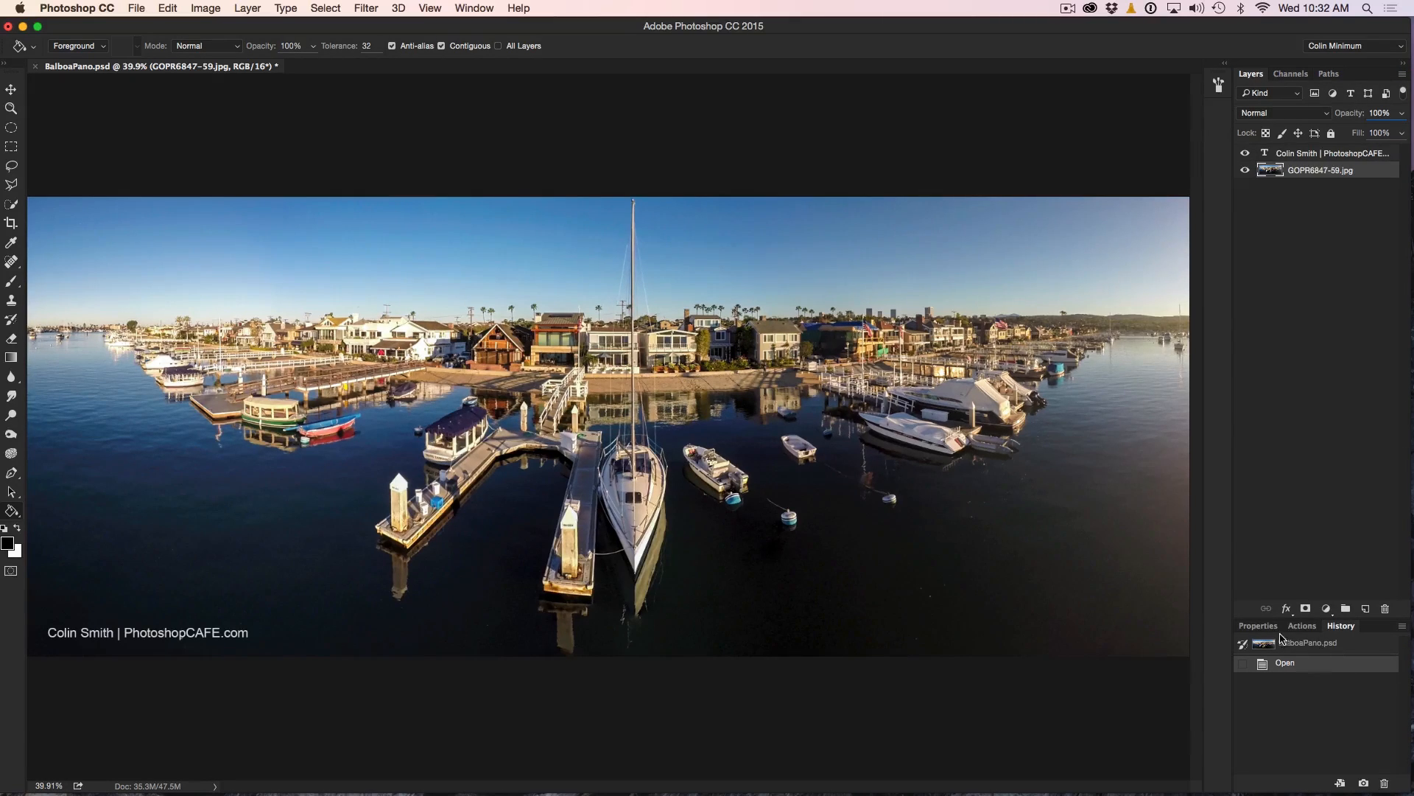
{"action": "left_click", "coordinate": [1257, 601]}
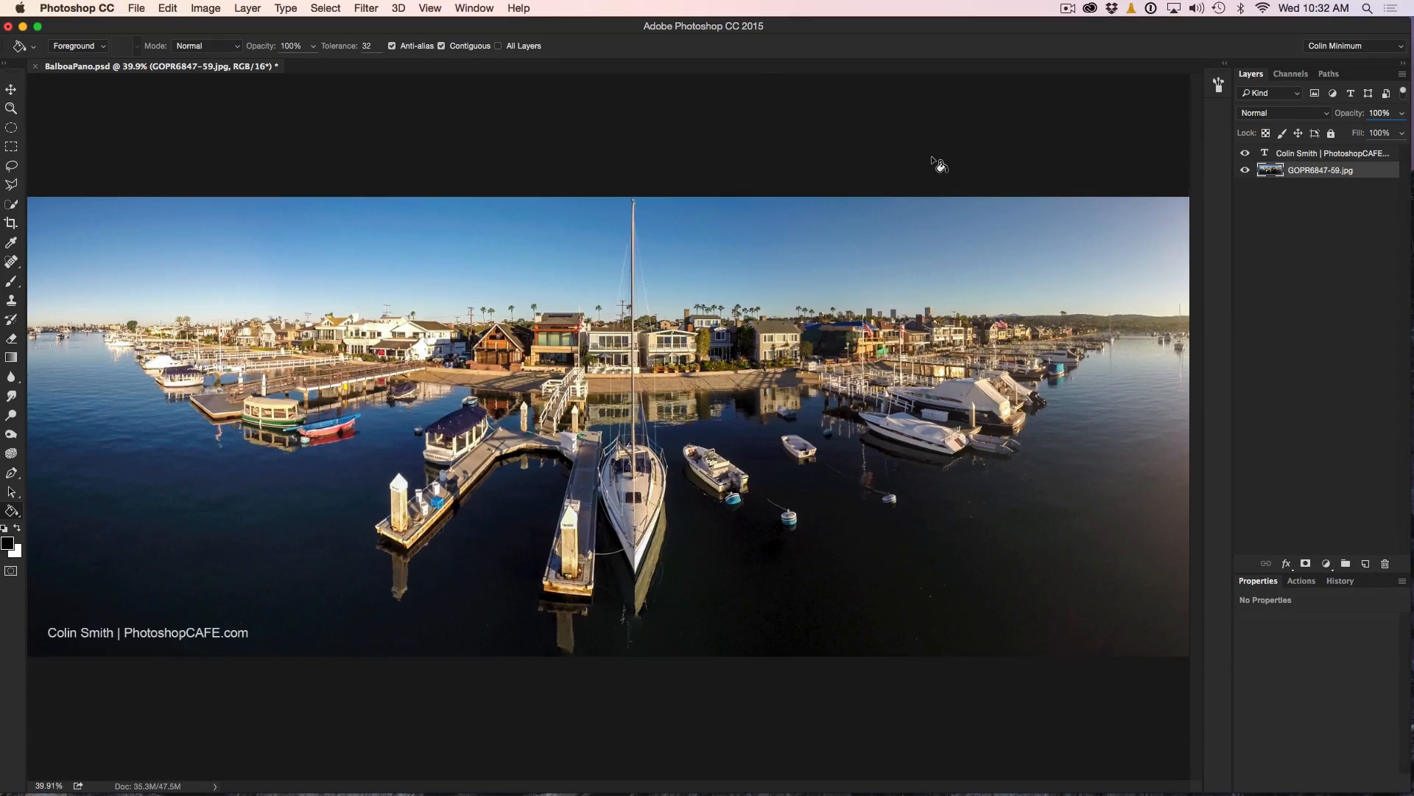
{"action": "mouse_move", "coordinate": [954, 148]}
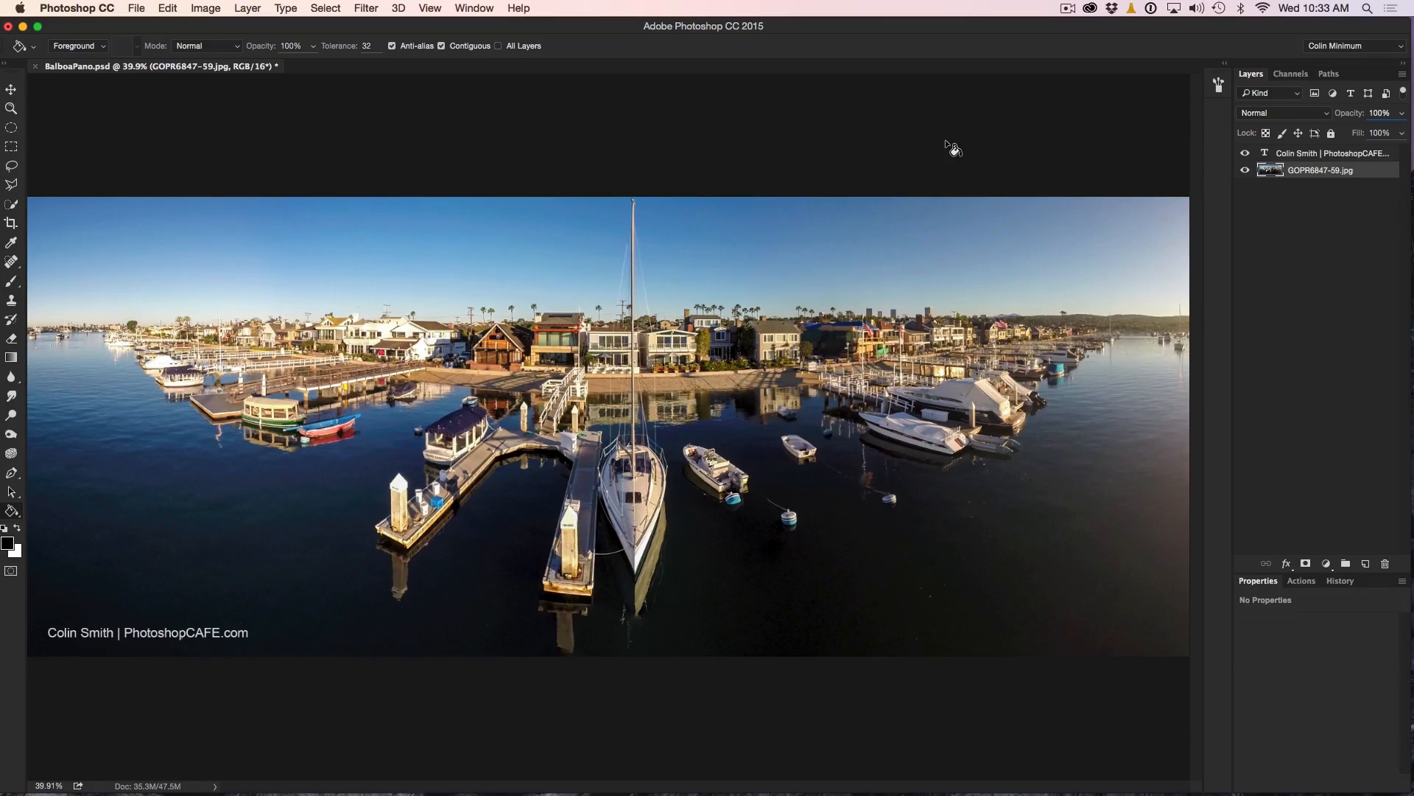
Start a new workspace named 'retouch' from the workspace switcher with the Move tool active.
{"action": "left_click", "coordinate": [12, 89]}
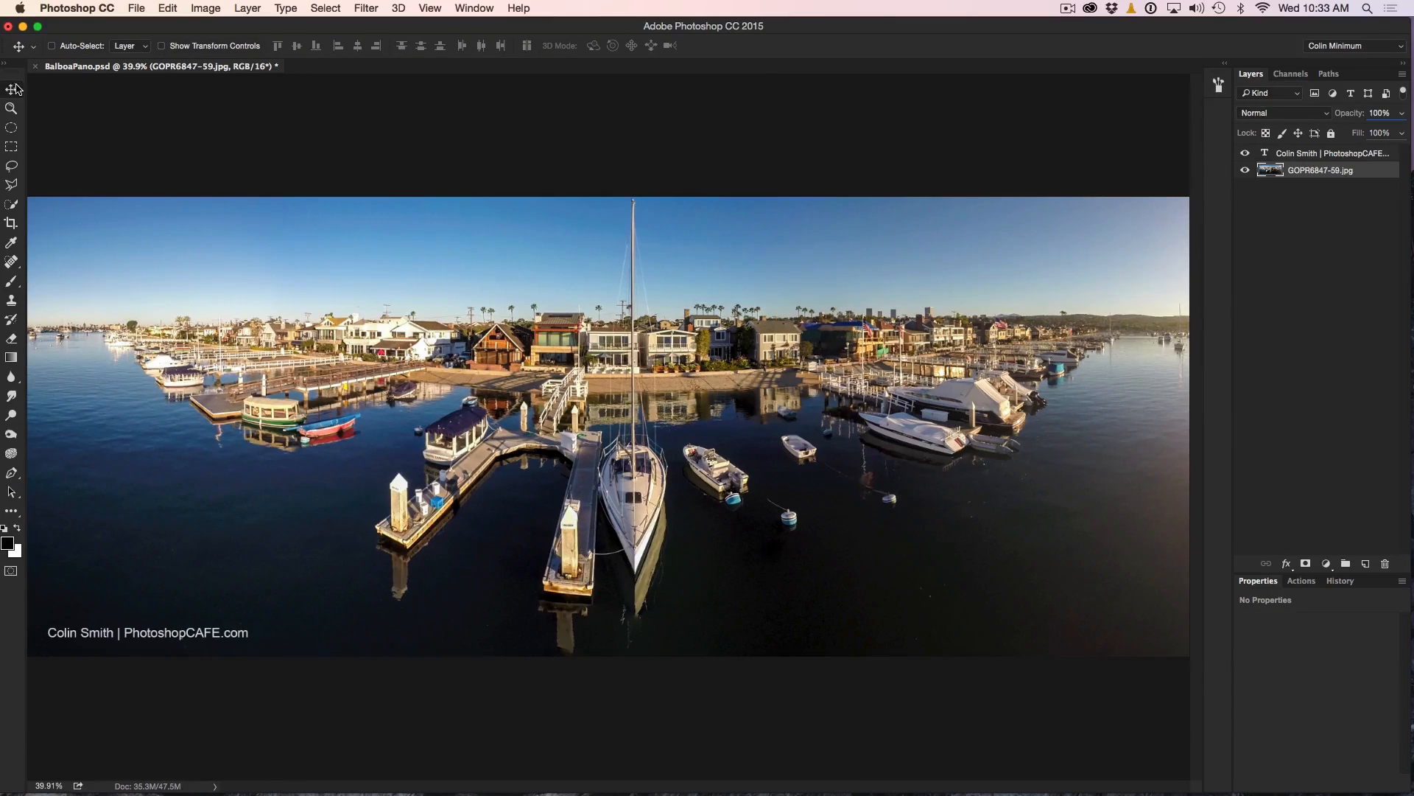
{"action": "left_click", "coordinate": [1354, 46]}
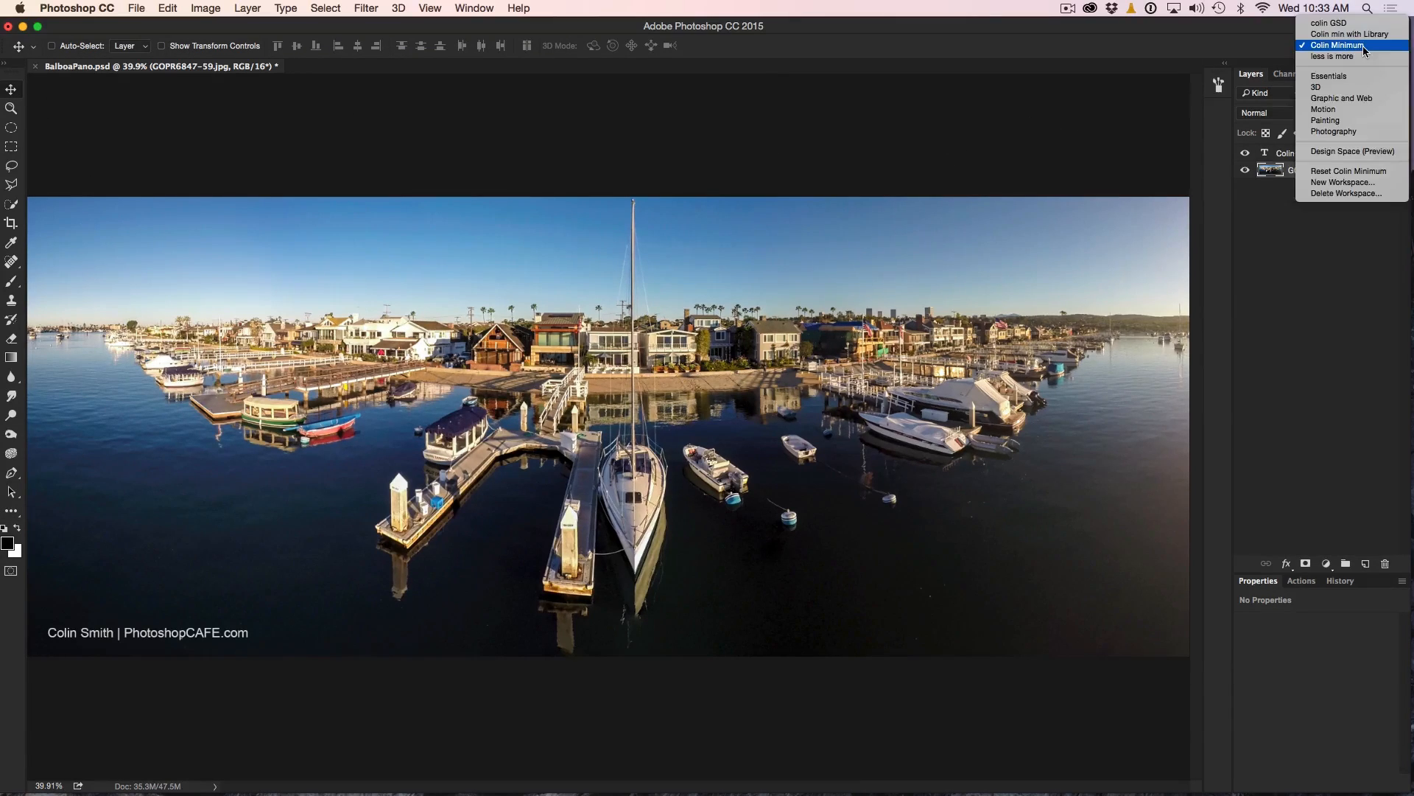
{"action": "mouse_move", "coordinate": [1343, 183]}
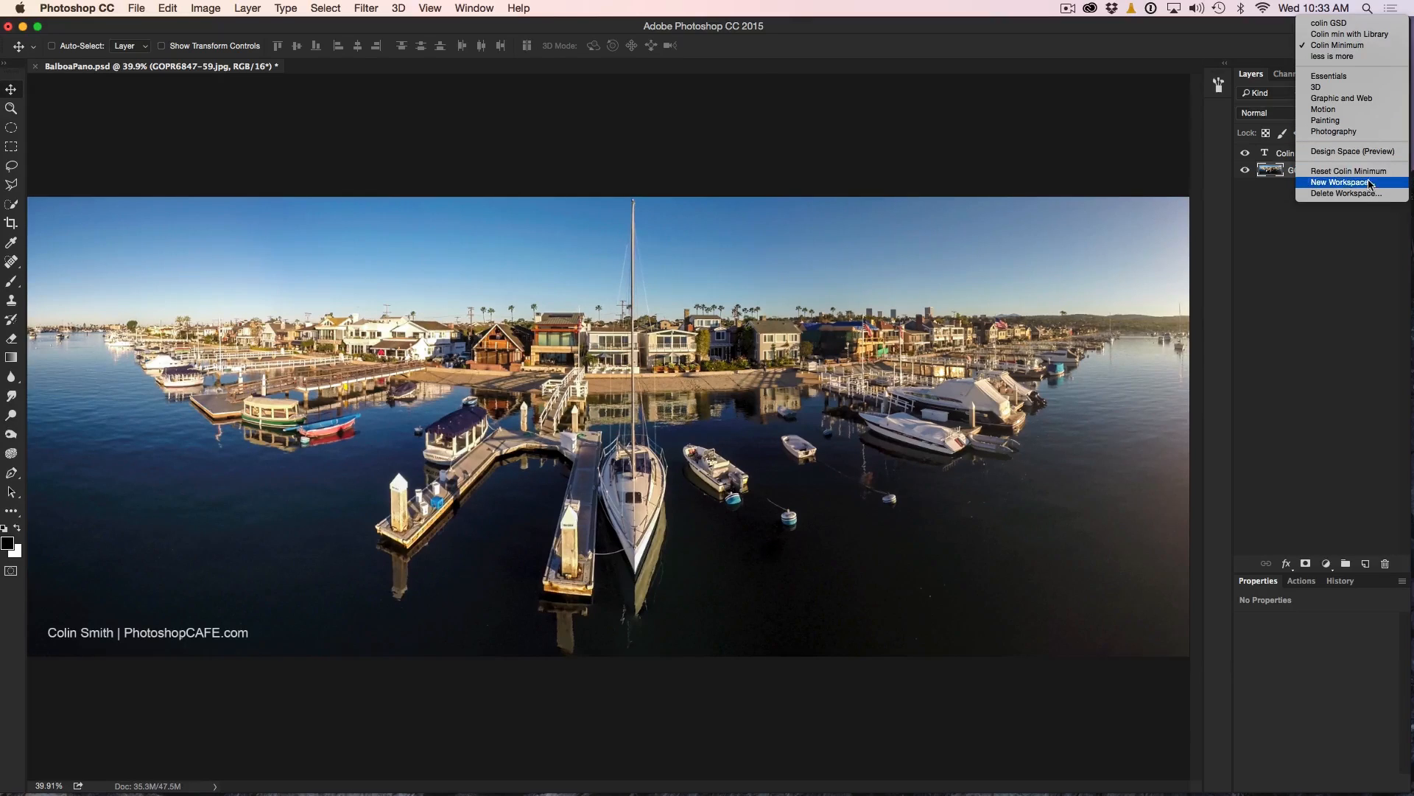
{"action": "left_click", "coordinate": [1338, 181]}
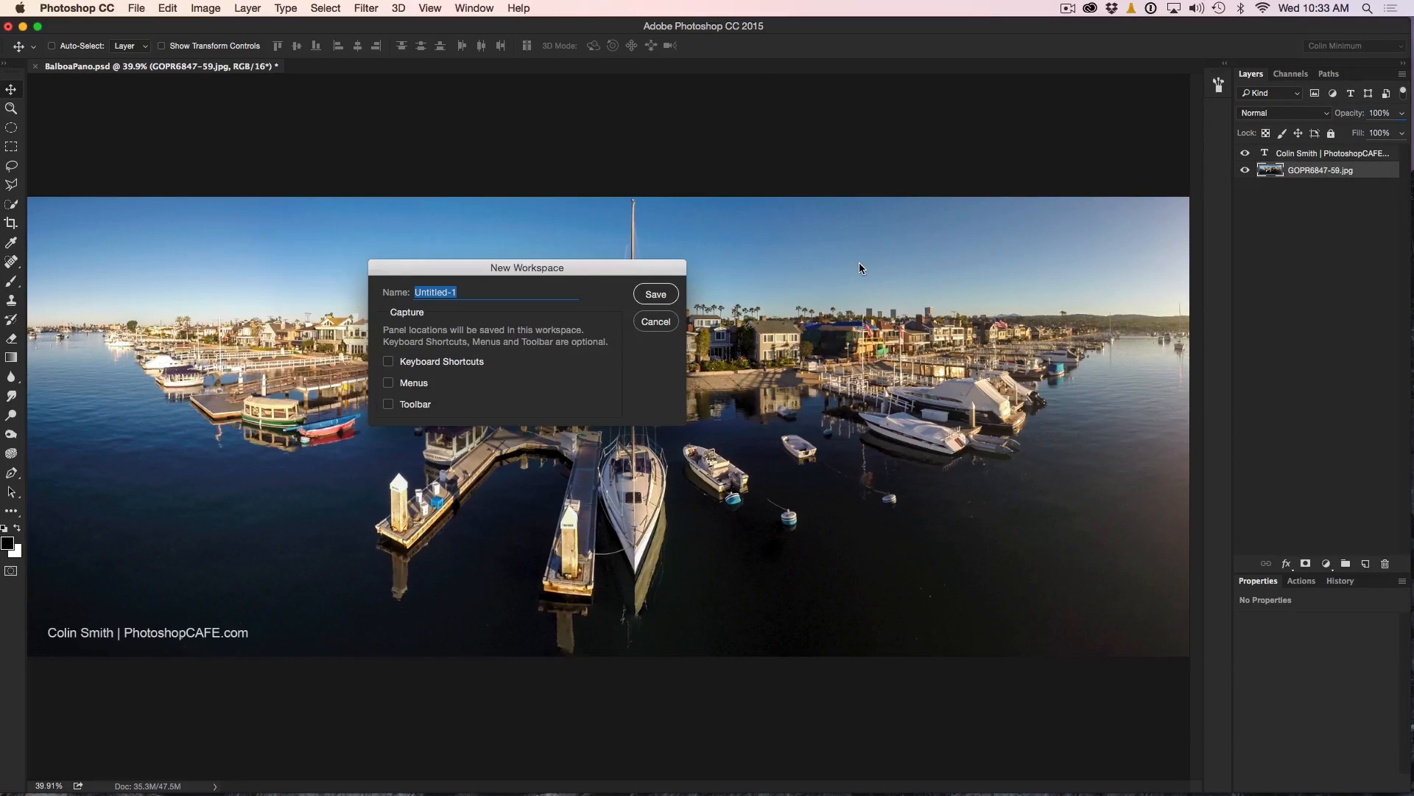
{"action": "type", "text": "retouch"}
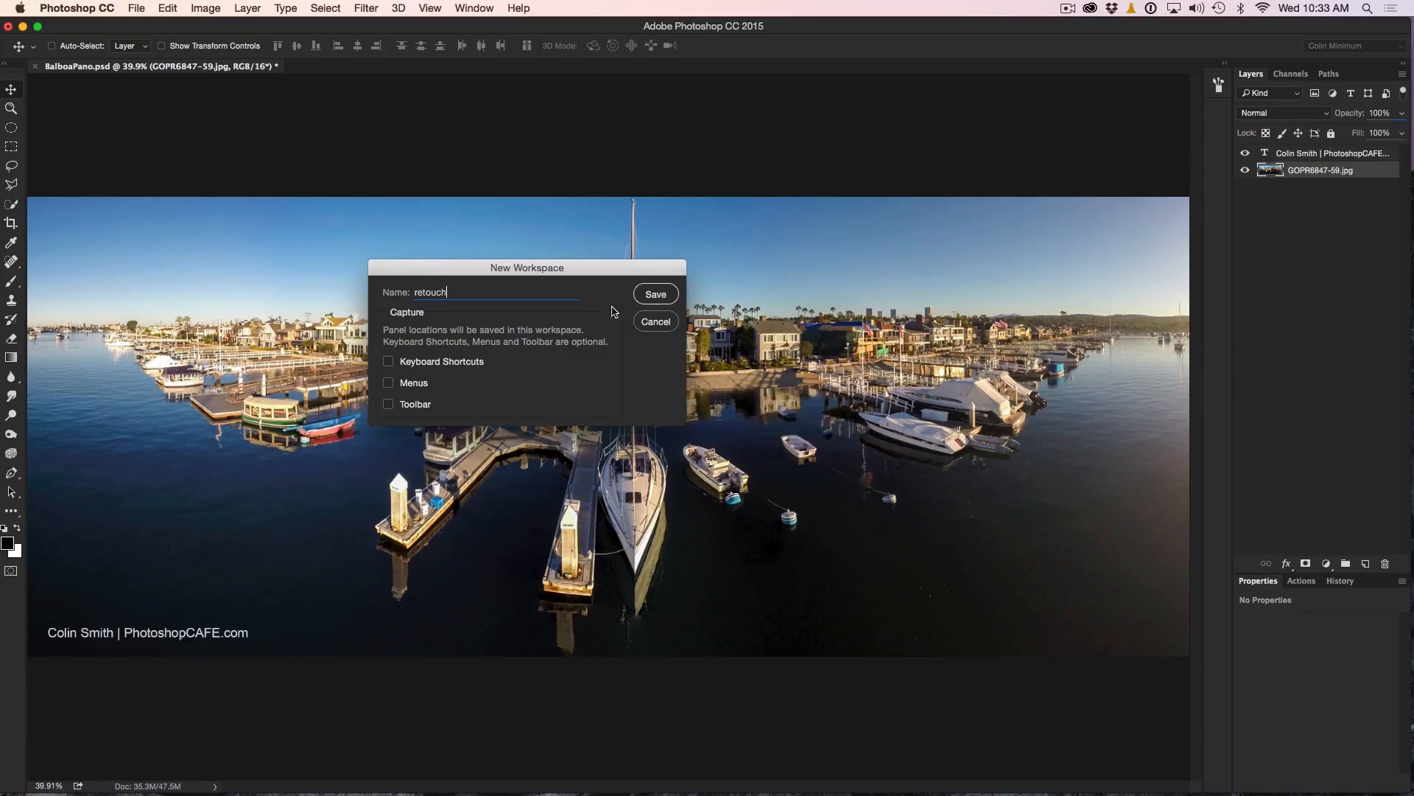
Include Toolbar and Keyboard Shortcuts in the retouch workspace and save it.
{"action": "left_click", "coordinate": [387, 403]}
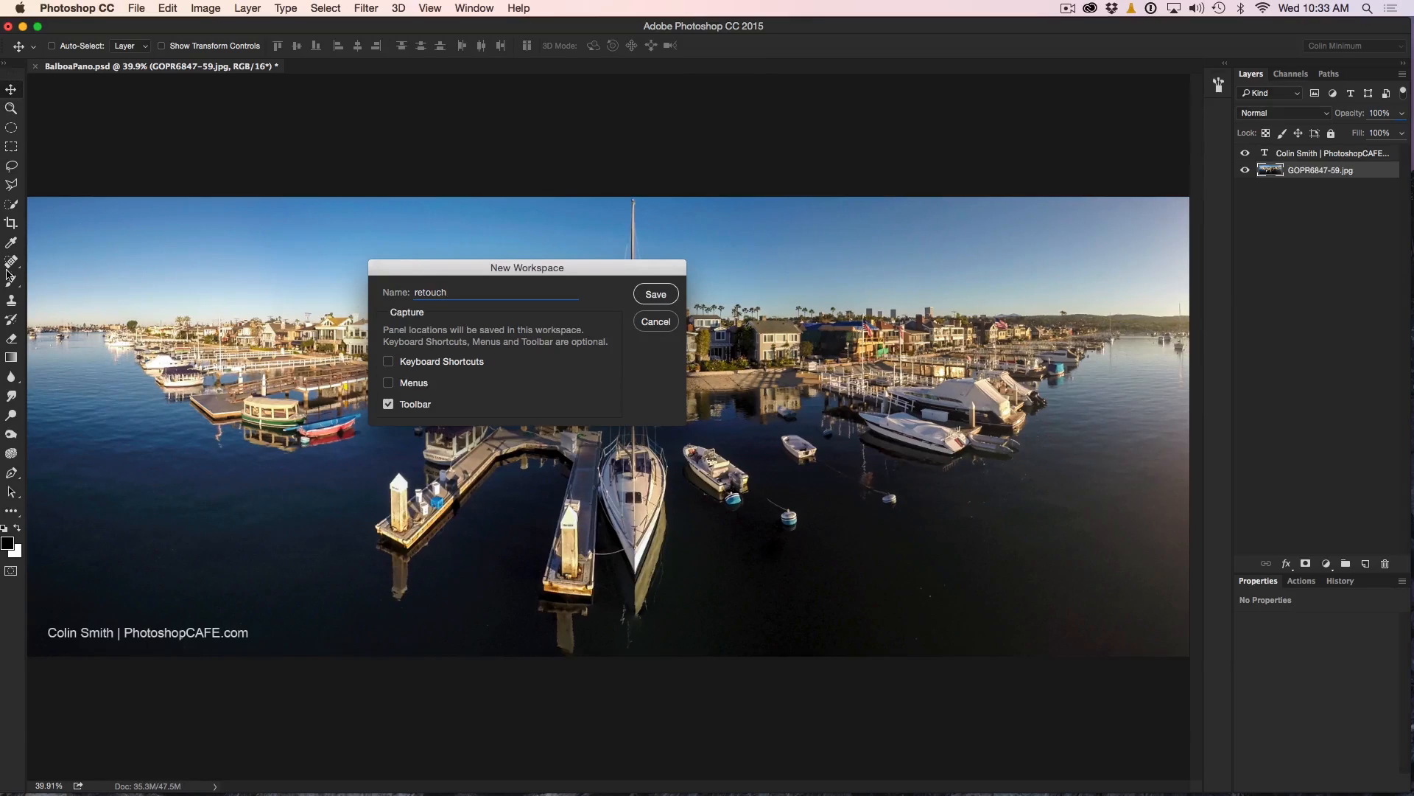
{"action": "mouse_move", "coordinate": [741, 342]}
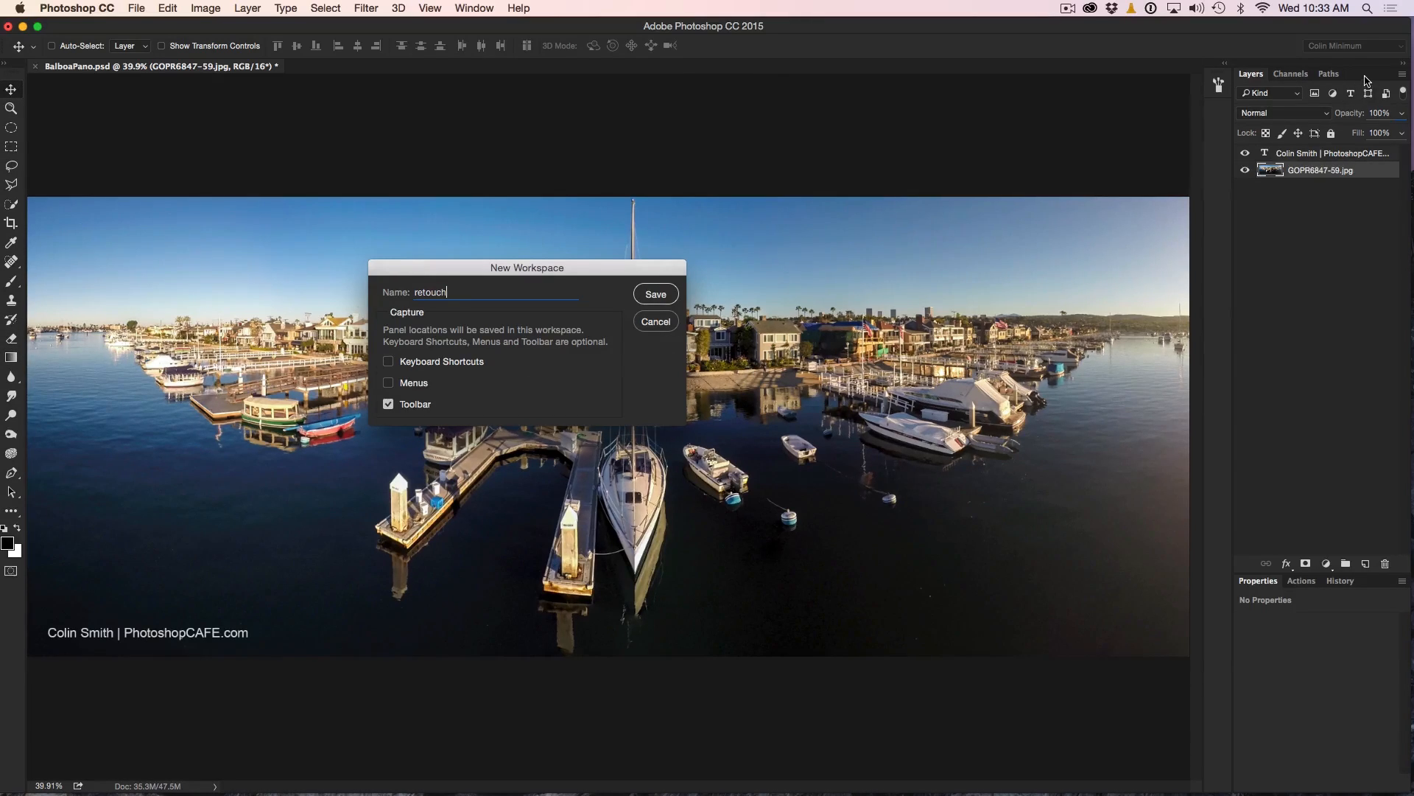
{"action": "mouse_move", "coordinate": [455, 324]}
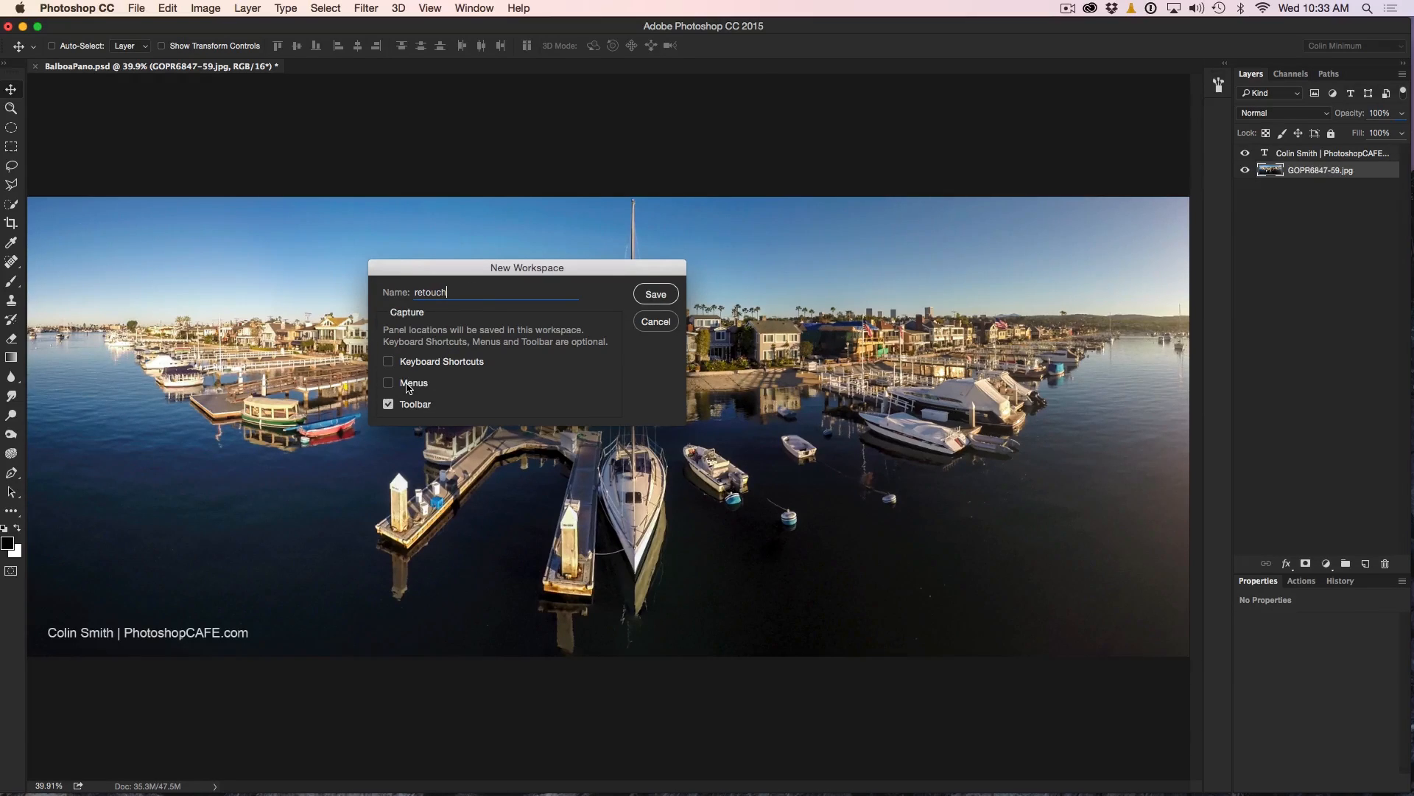
{"action": "left_click", "coordinate": [205, 9]}
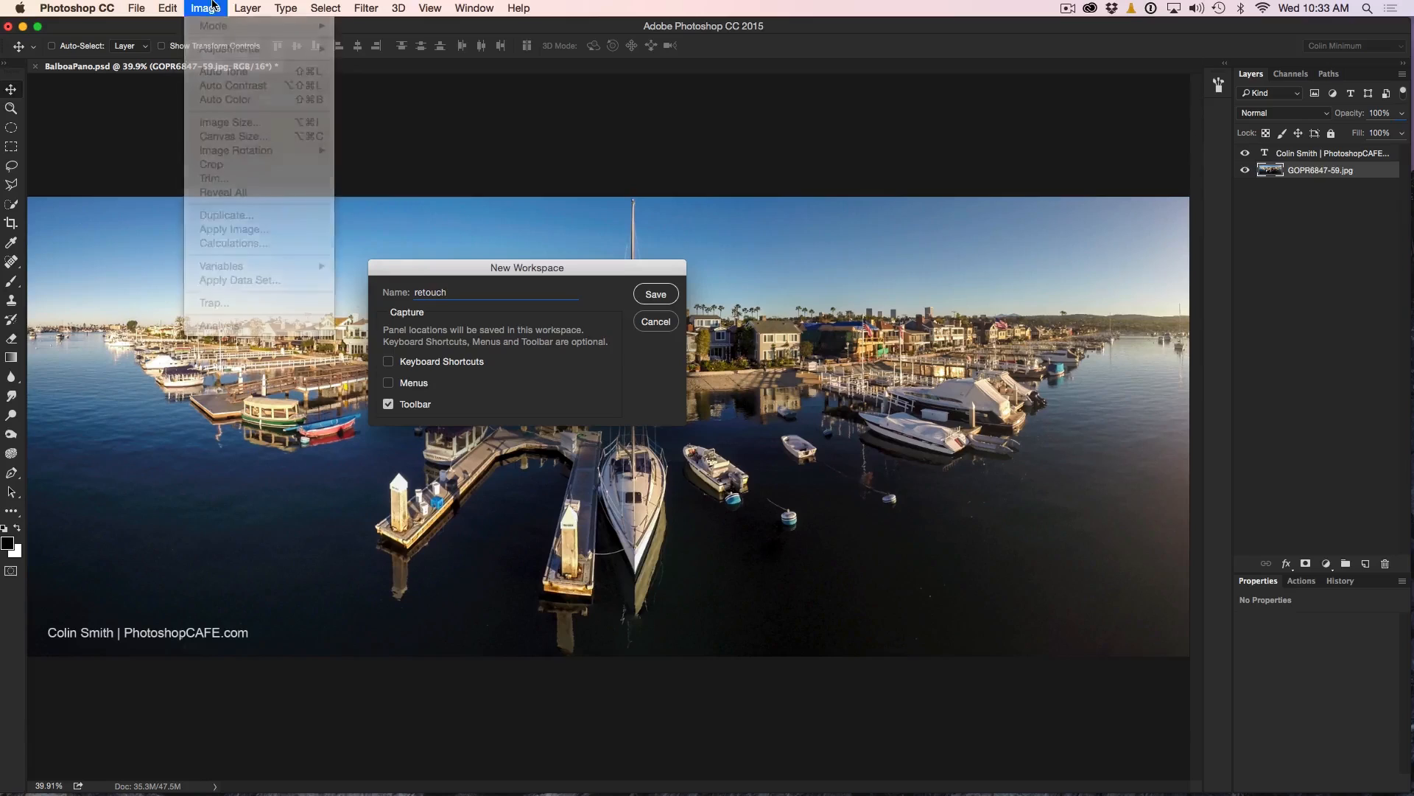
{"action": "left_click", "coordinate": [533, 214]}
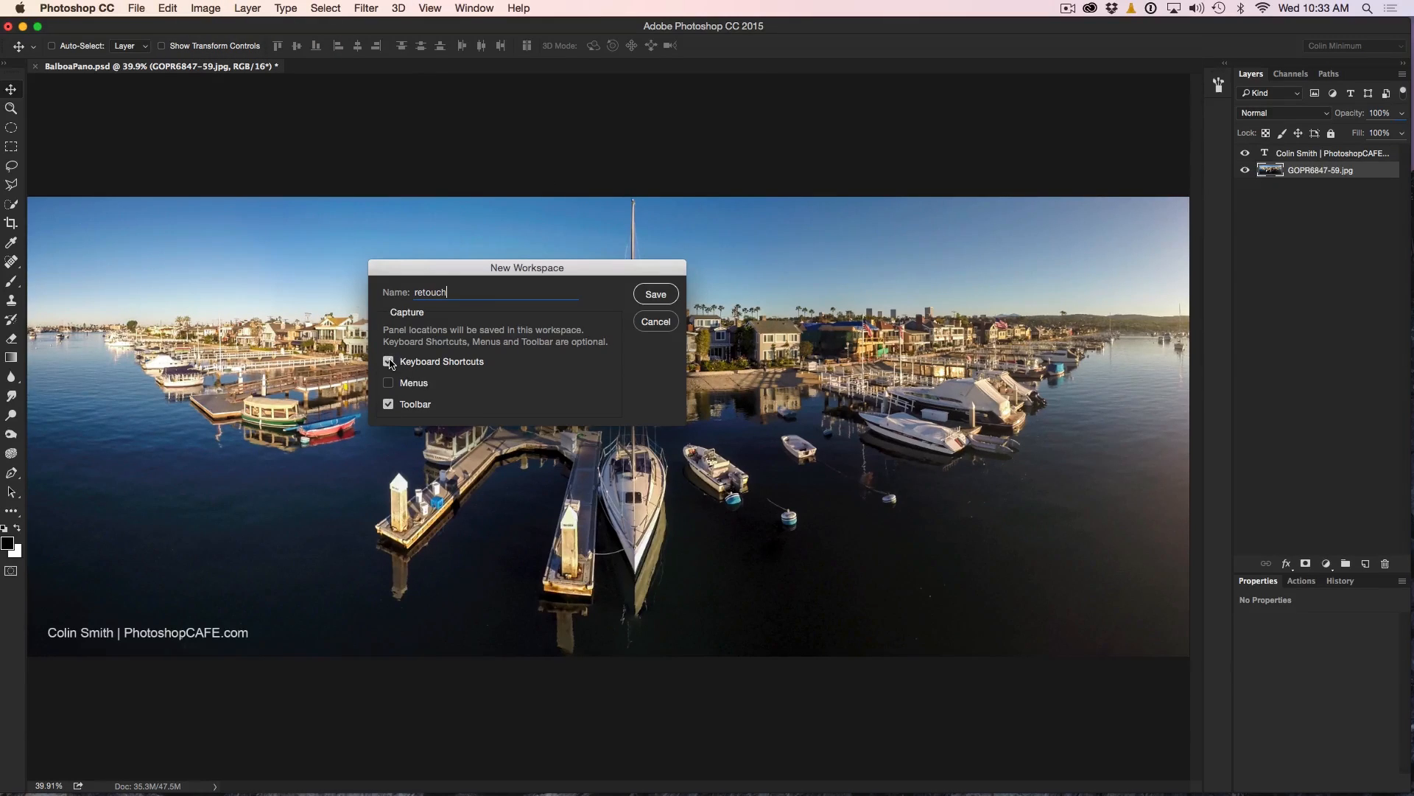
{"action": "mouse_move", "coordinate": [388, 361]}
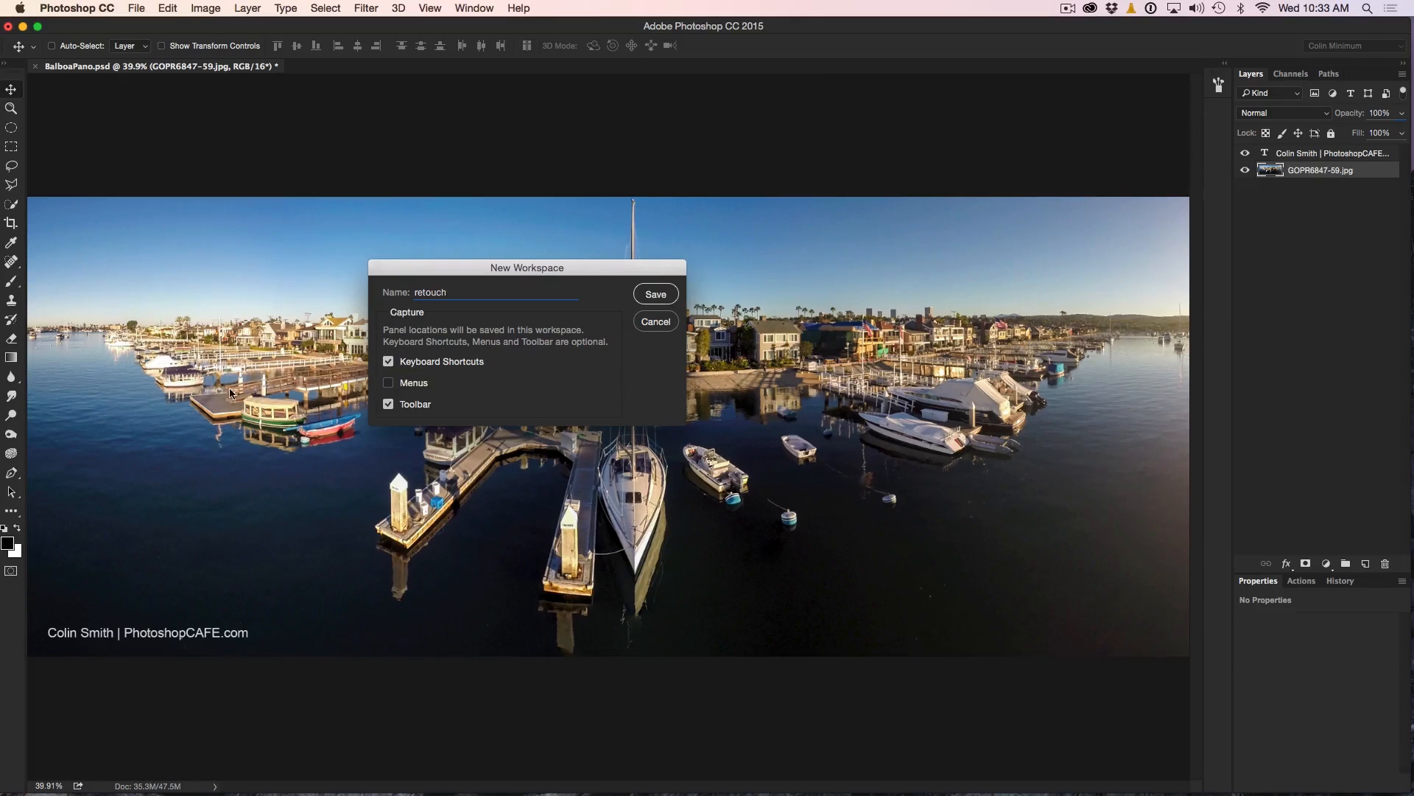
{"action": "mouse_move", "coordinate": [25, 212]}
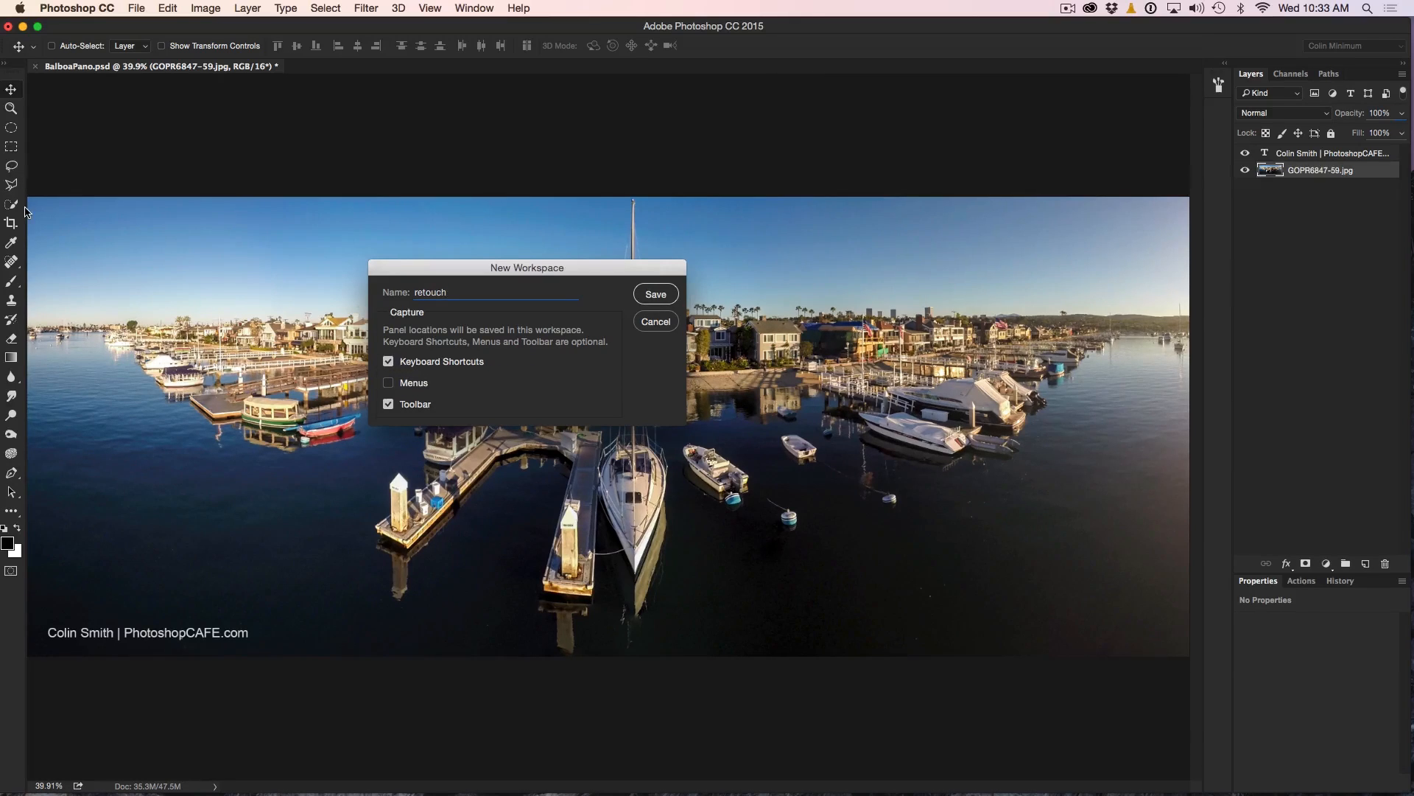
{"action": "mouse_move", "coordinate": [392, 296]}
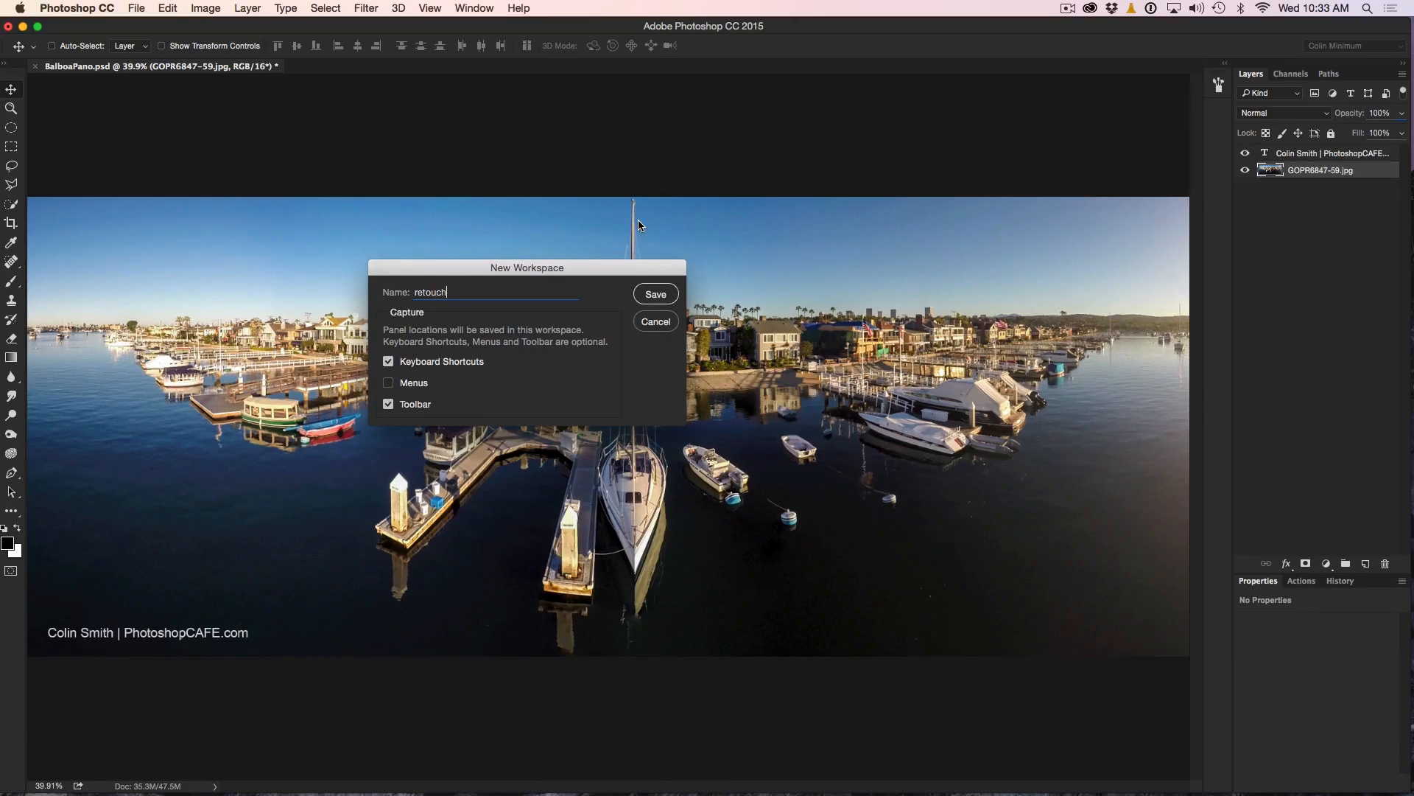
{"action": "left_click", "coordinate": [654, 293]}
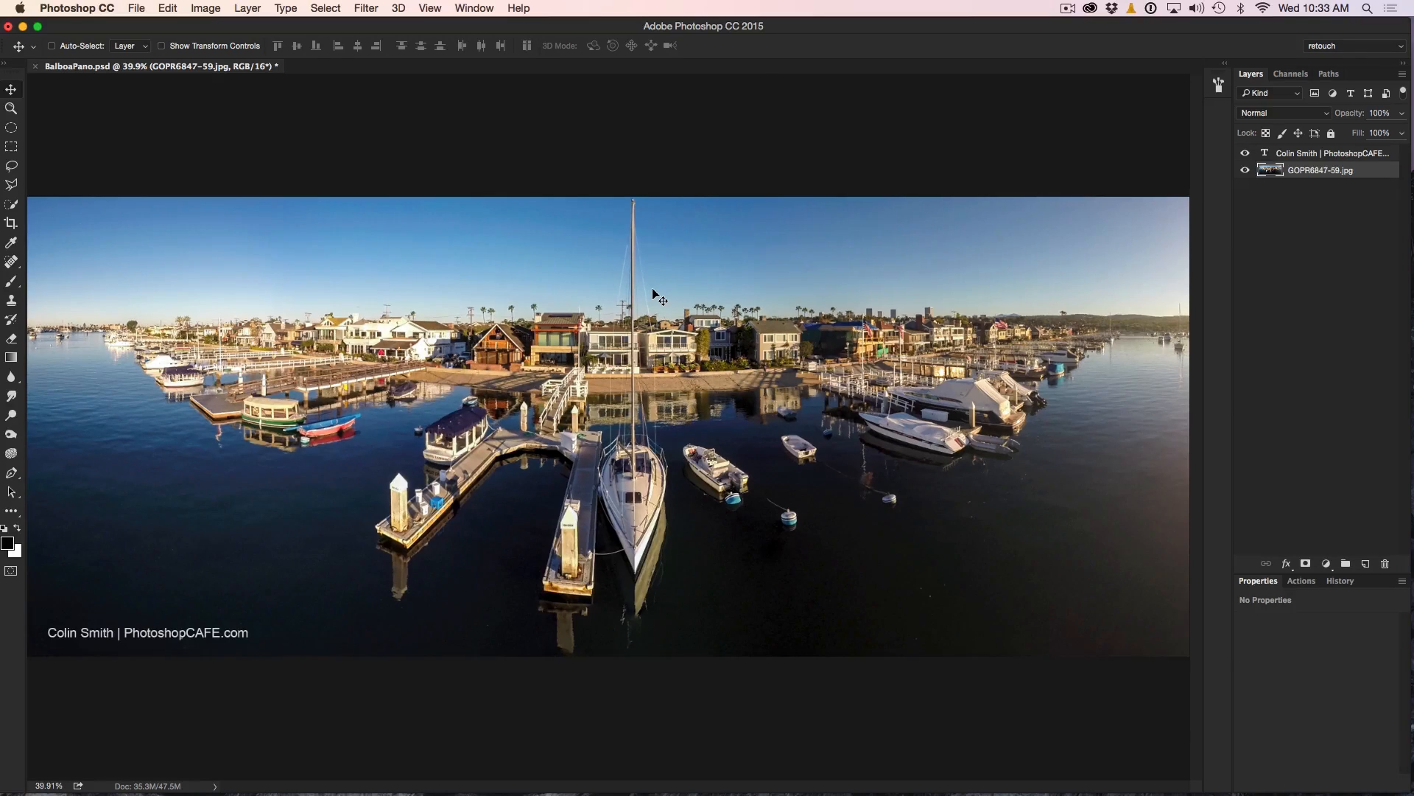
{"action": "mouse_move", "coordinate": [1341, 35]}
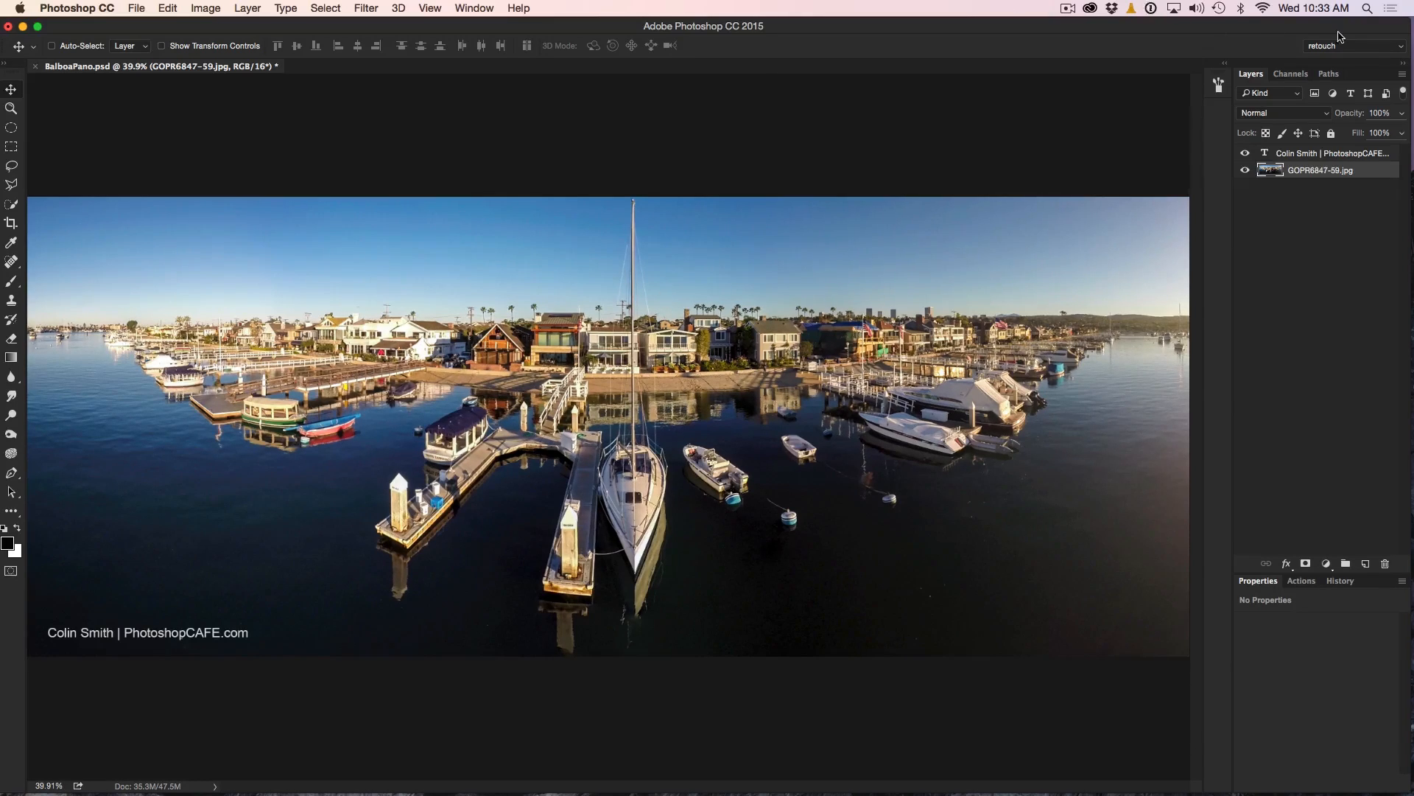
Switch from the Motion workspace to the built-in Painting workspace.
{"action": "left_click", "coordinate": [1351, 46]}
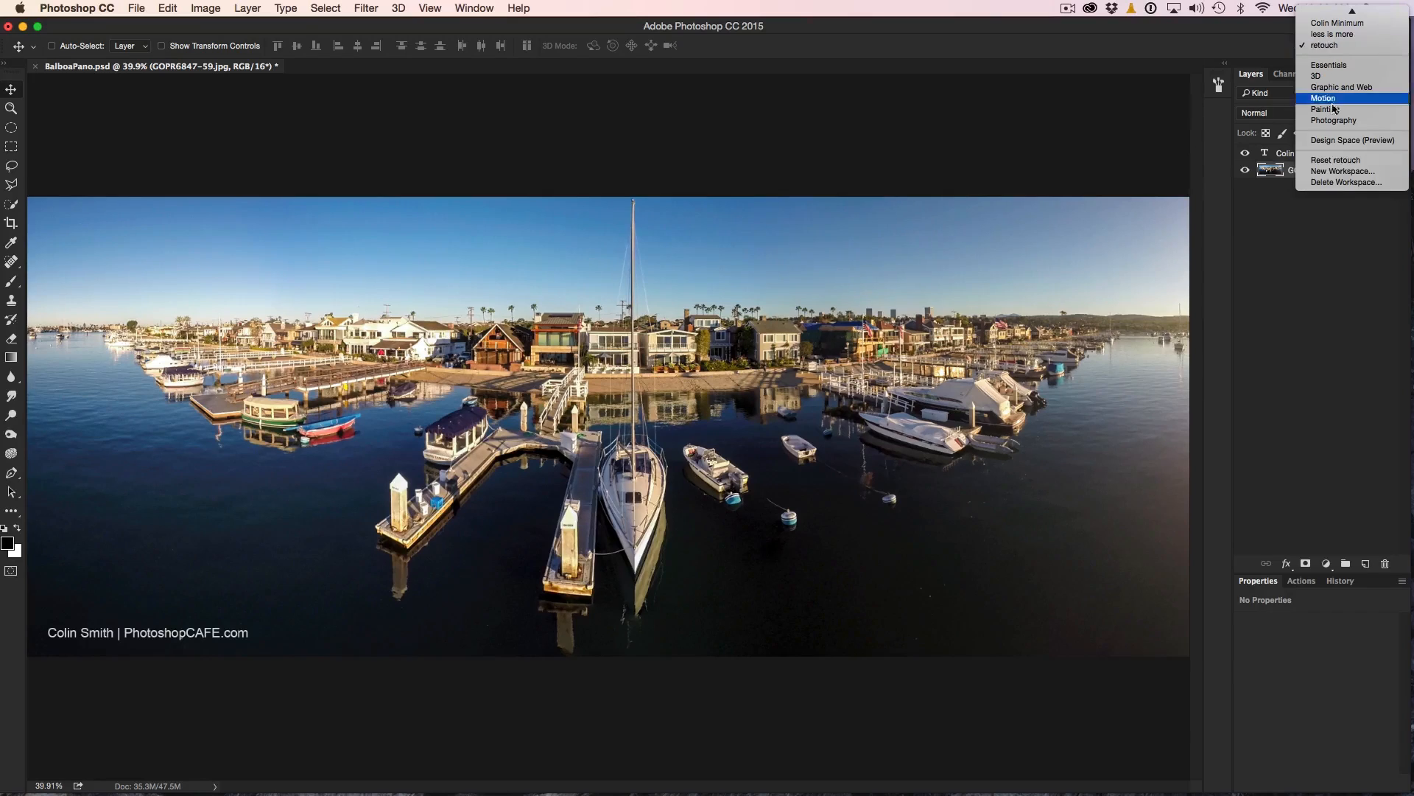
{"action": "mouse_move", "coordinate": [1356, 5]}
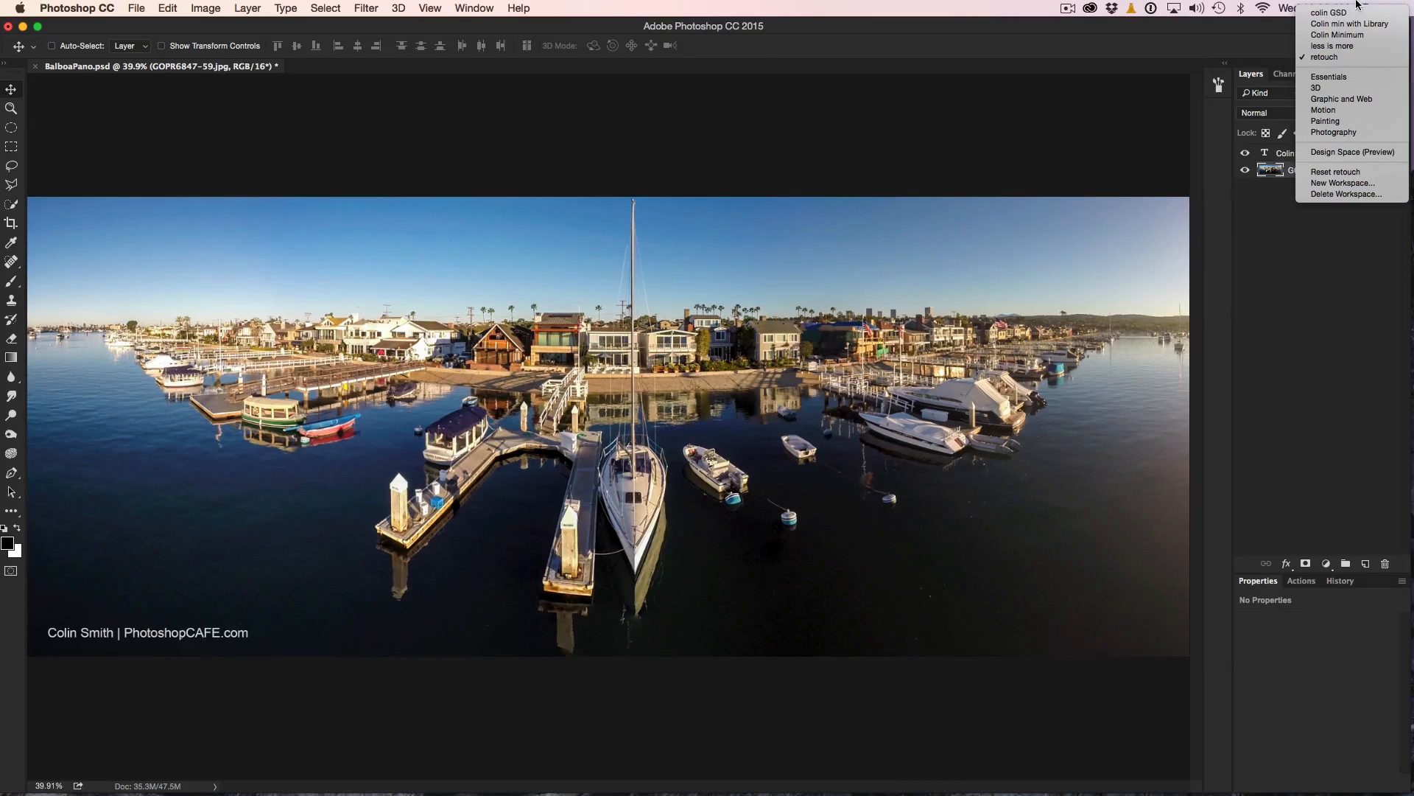
{"action": "mouse_move", "coordinate": [1353, 112]}
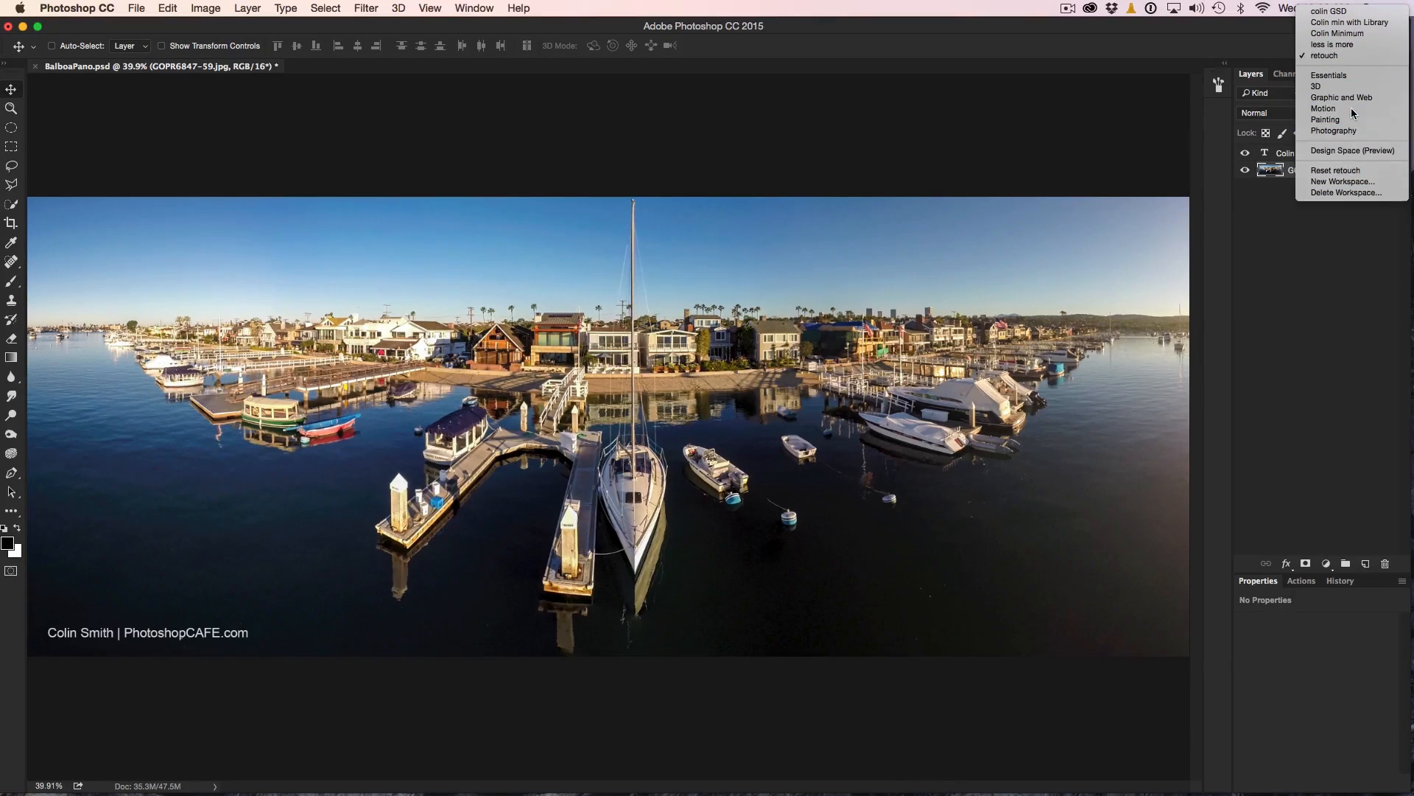
{"action": "left_click", "coordinate": [1323, 108]}
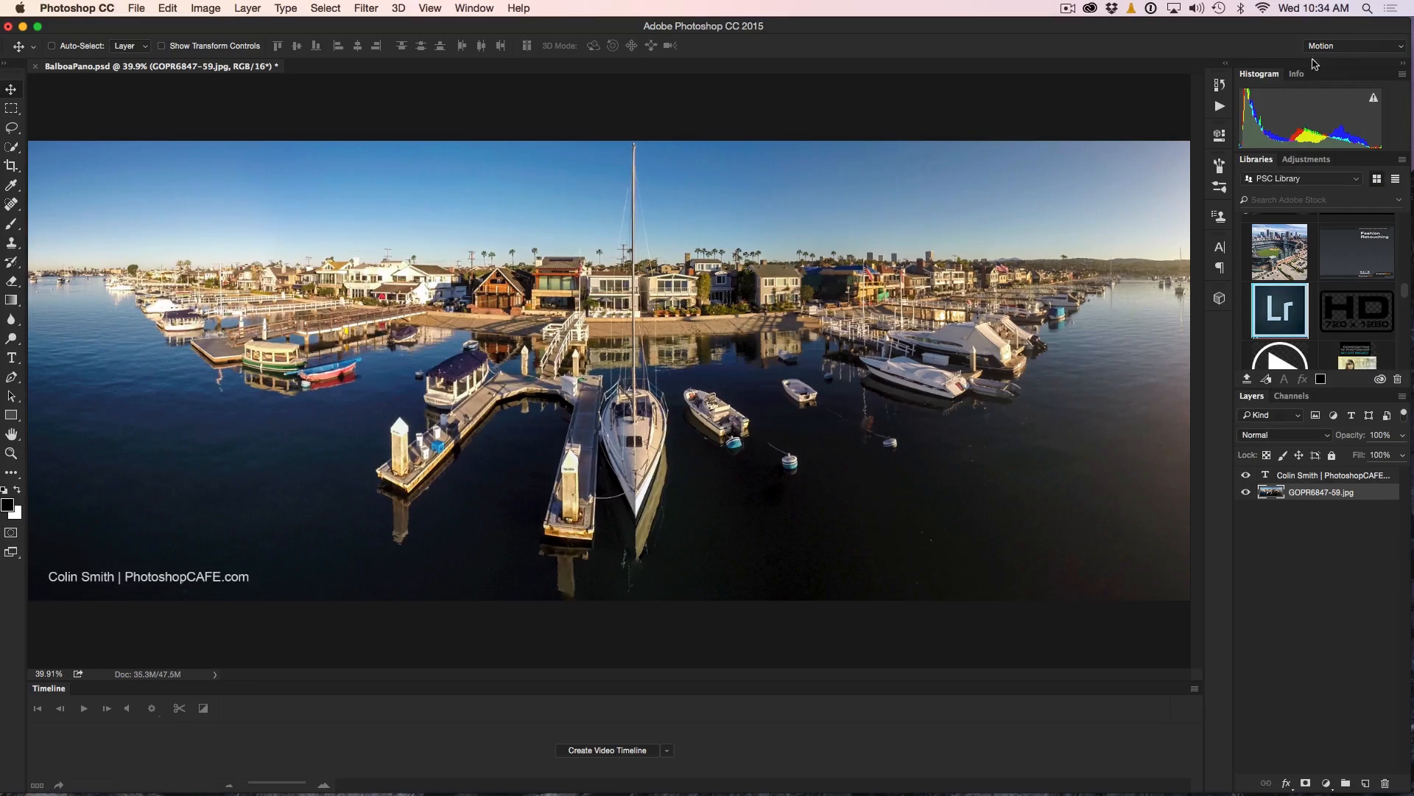
{"action": "left_click", "coordinate": [1353, 46]}
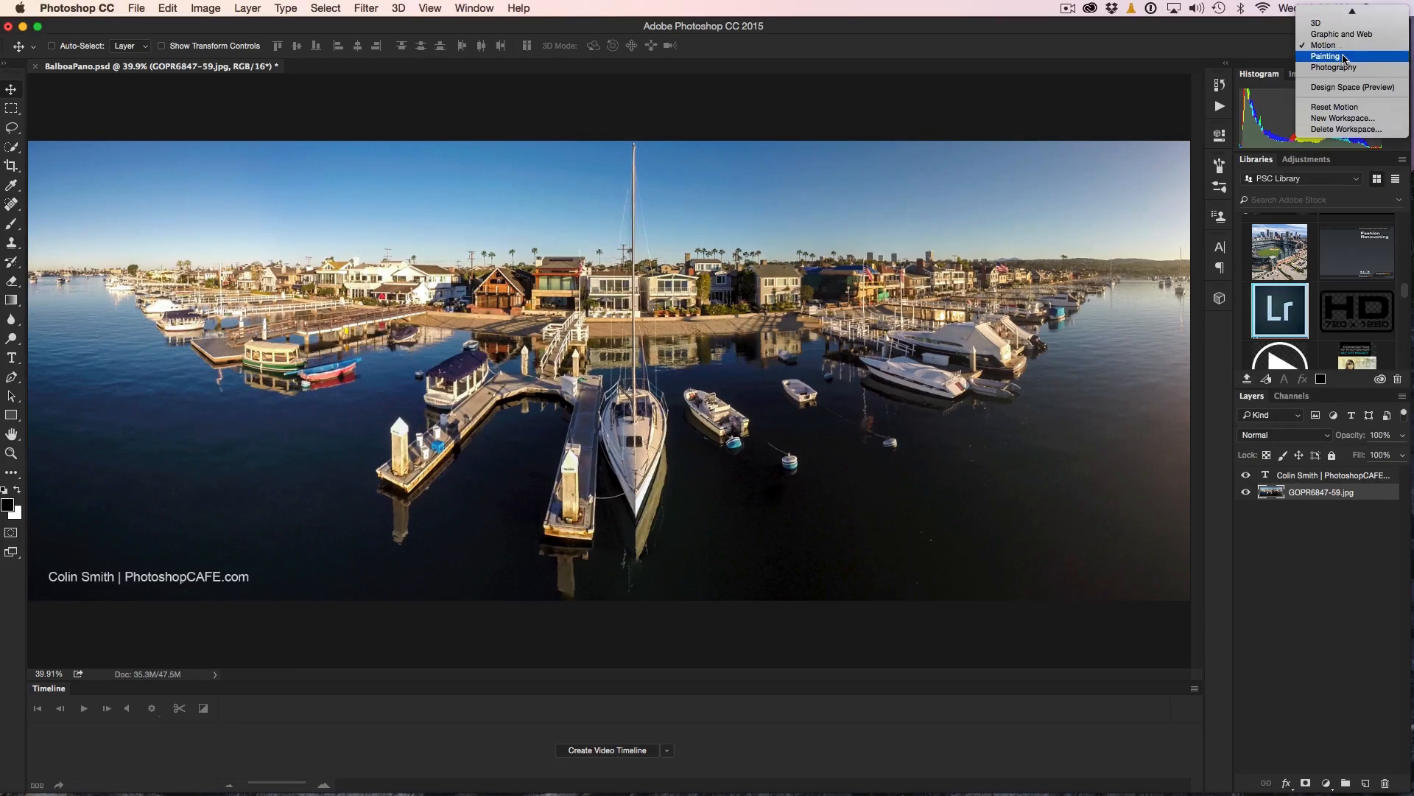
{"action": "left_click", "coordinate": [1327, 56]}
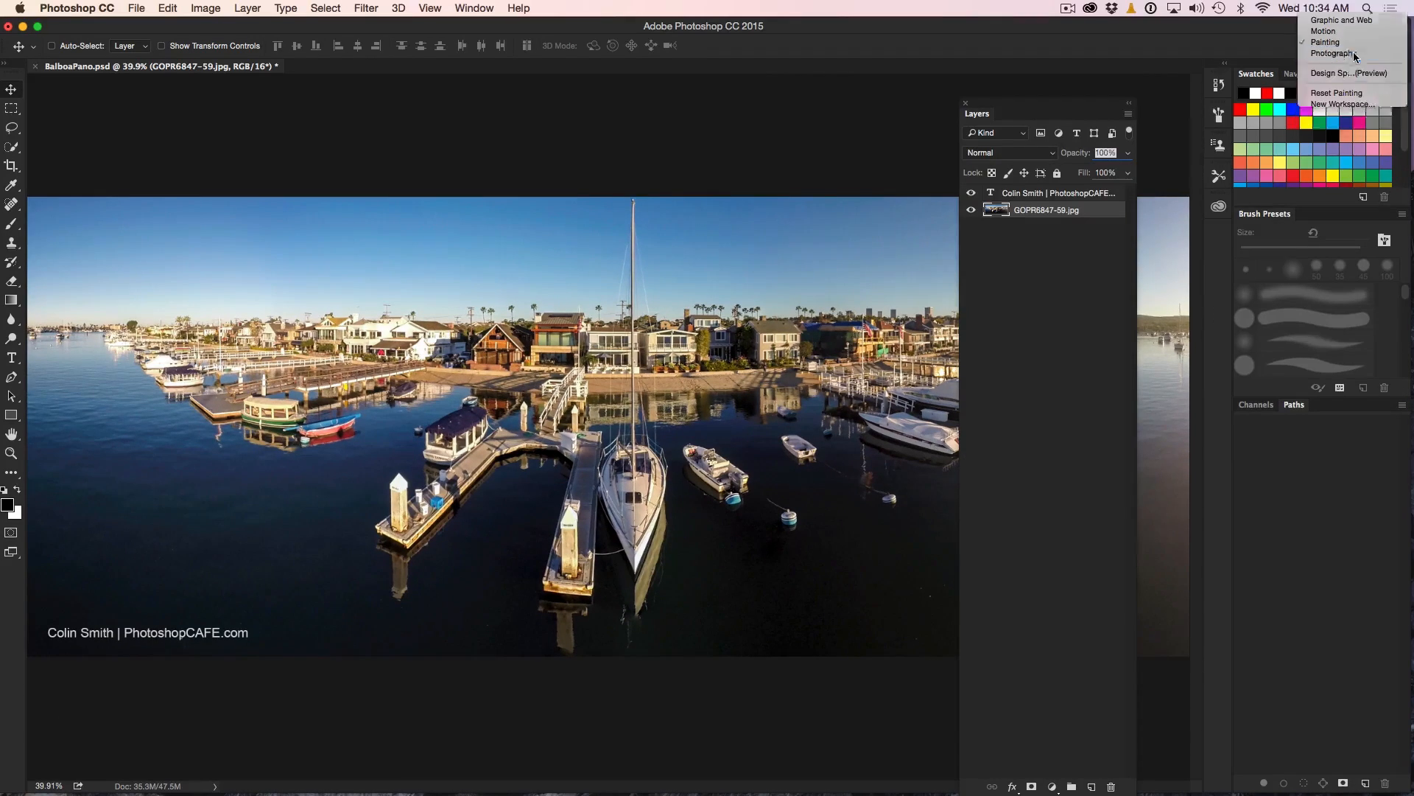
Try the Photography workspace, then settle back on Painting and reopen the workspace list.
{"action": "left_click", "coordinate": [1332, 53]}
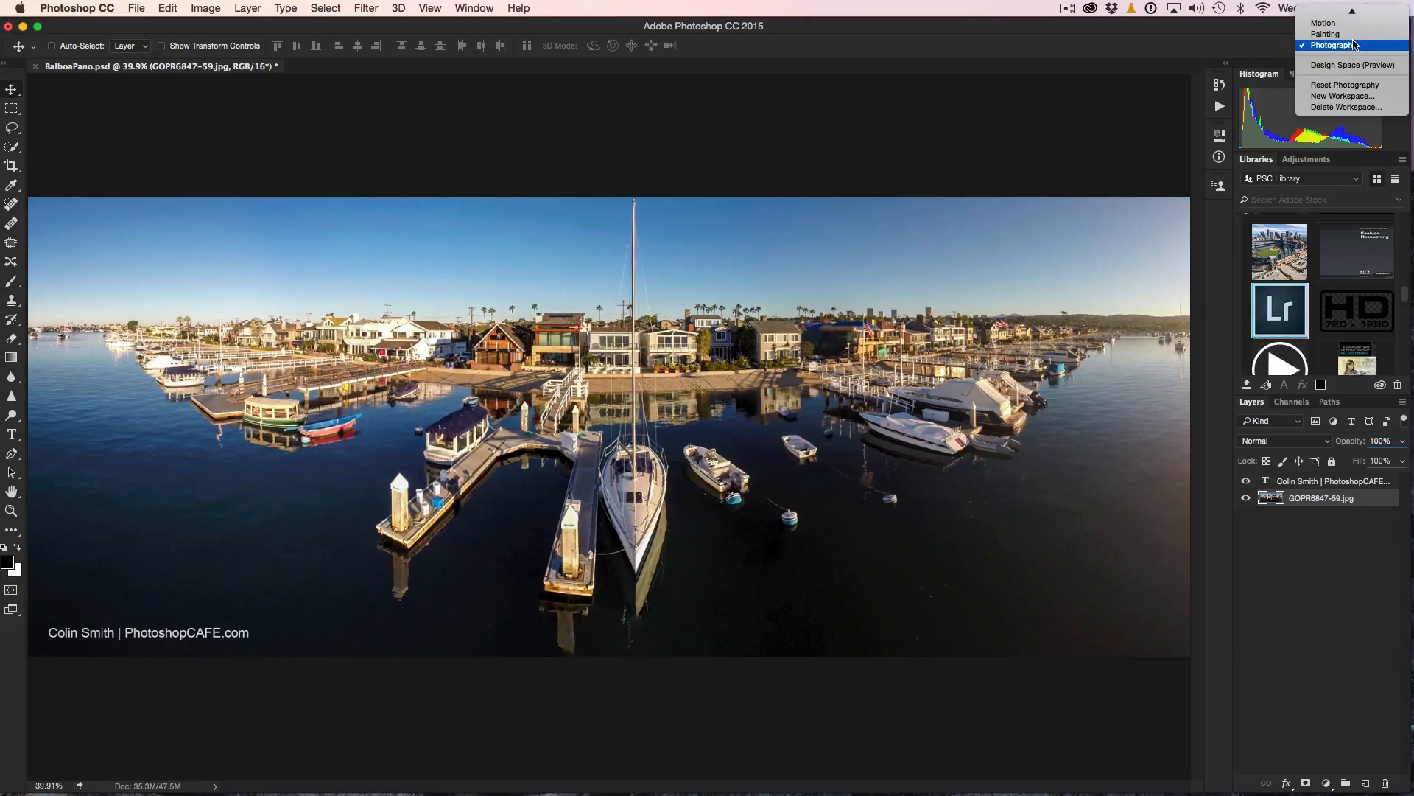
{"action": "left_click", "coordinate": [1325, 46]}
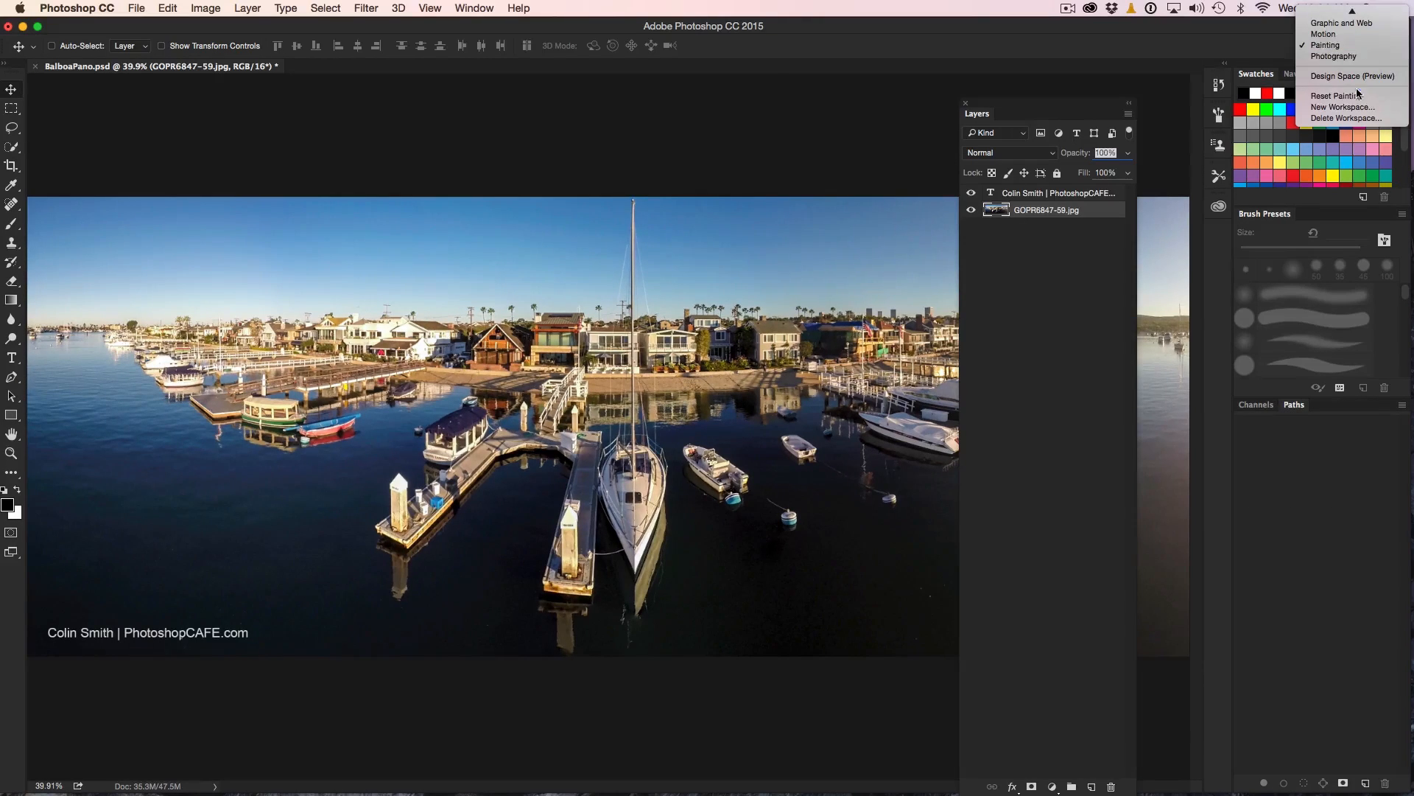
{"action": "left_click", "coordinate": [1326, 46]}
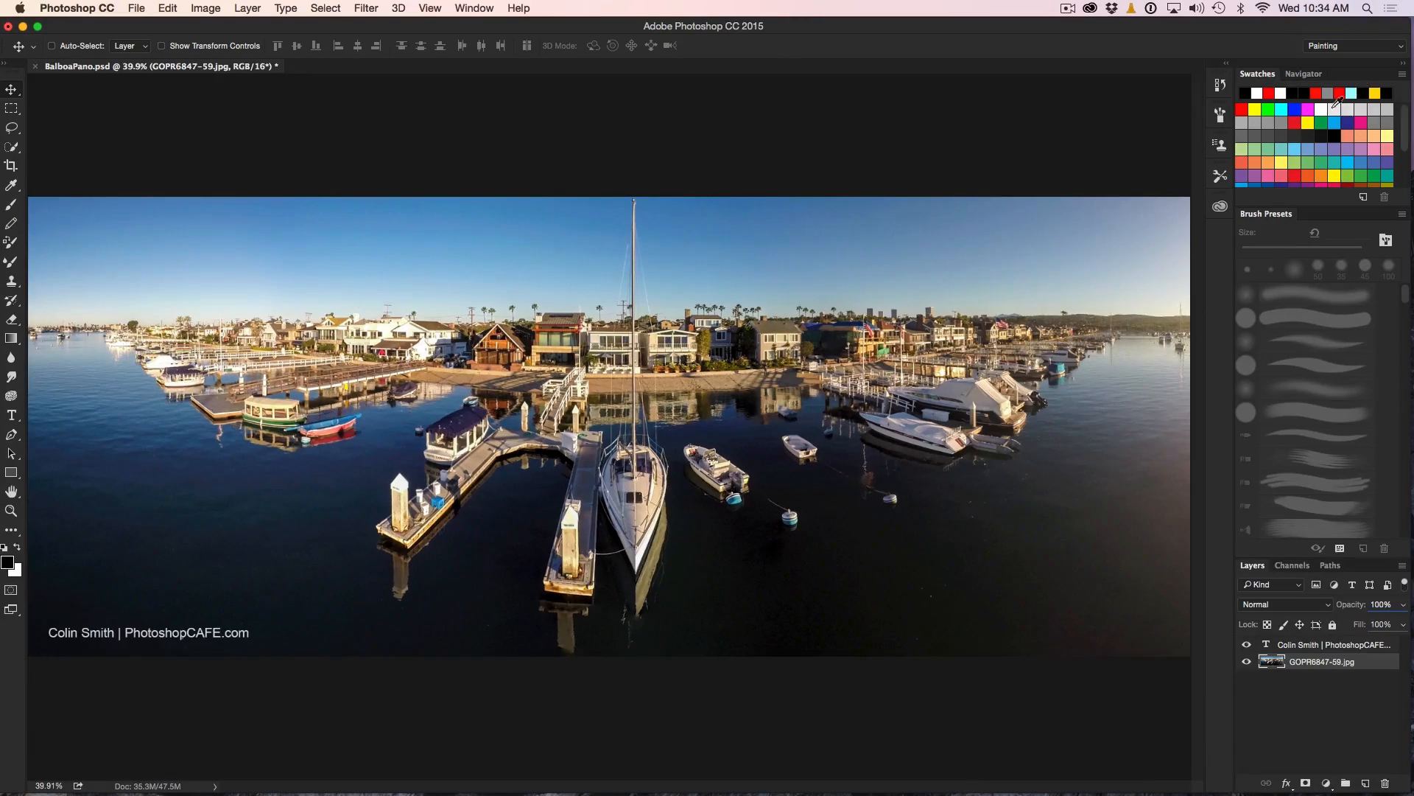
{"action": "mouse_move", "coordinate": [59, 145]}
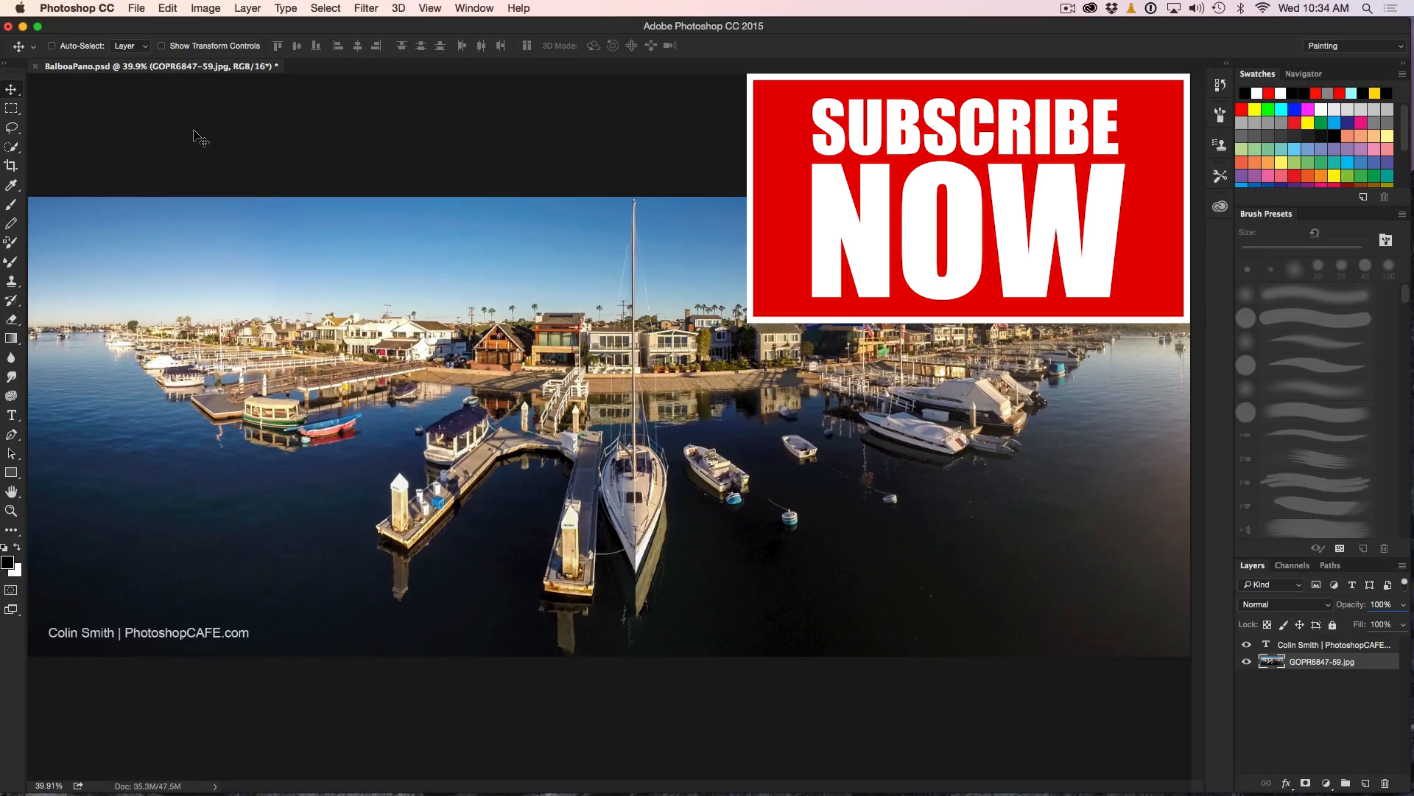
{"action": "mouse_move", "coordinate": [1292, 64]}
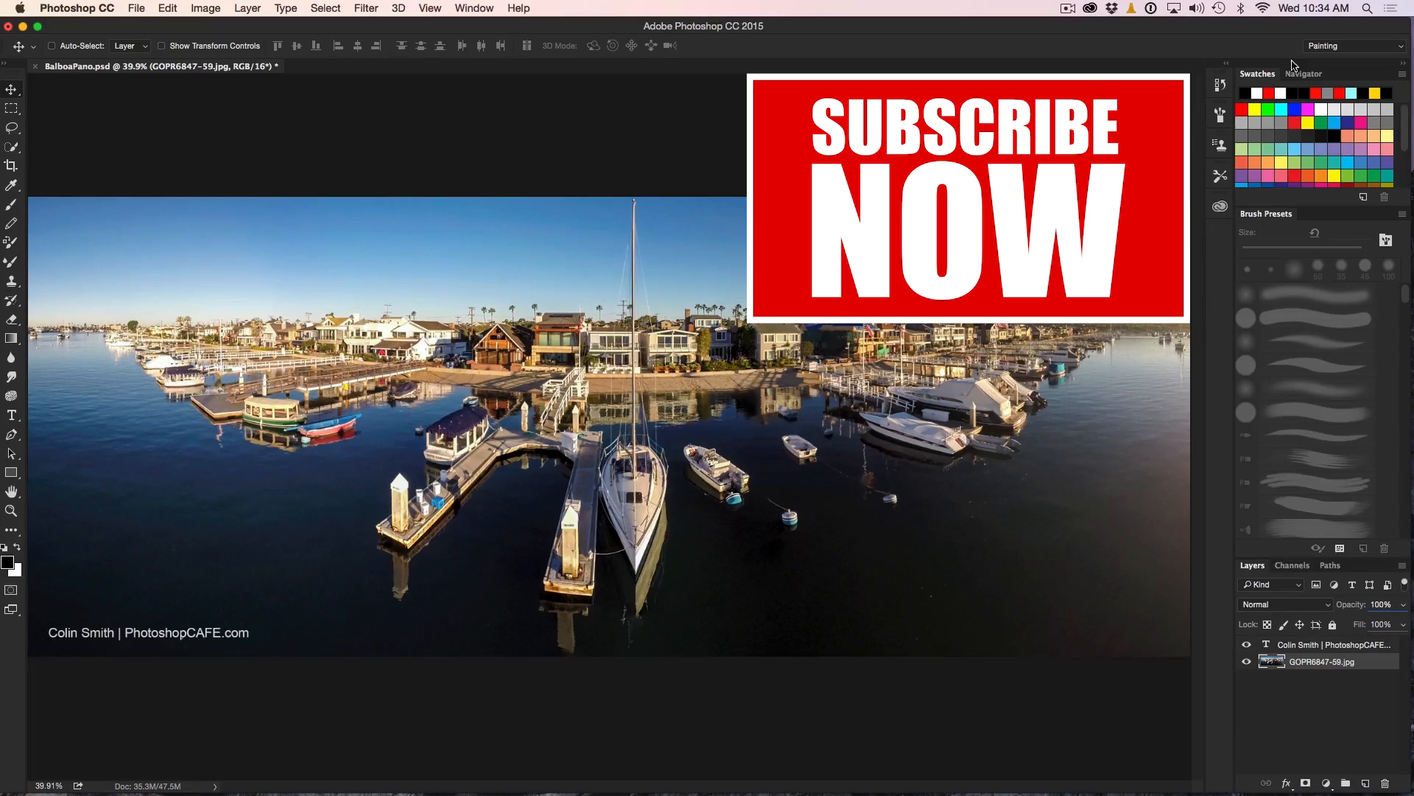
{"action": "left_click", "coordinate": [1352, 45]}
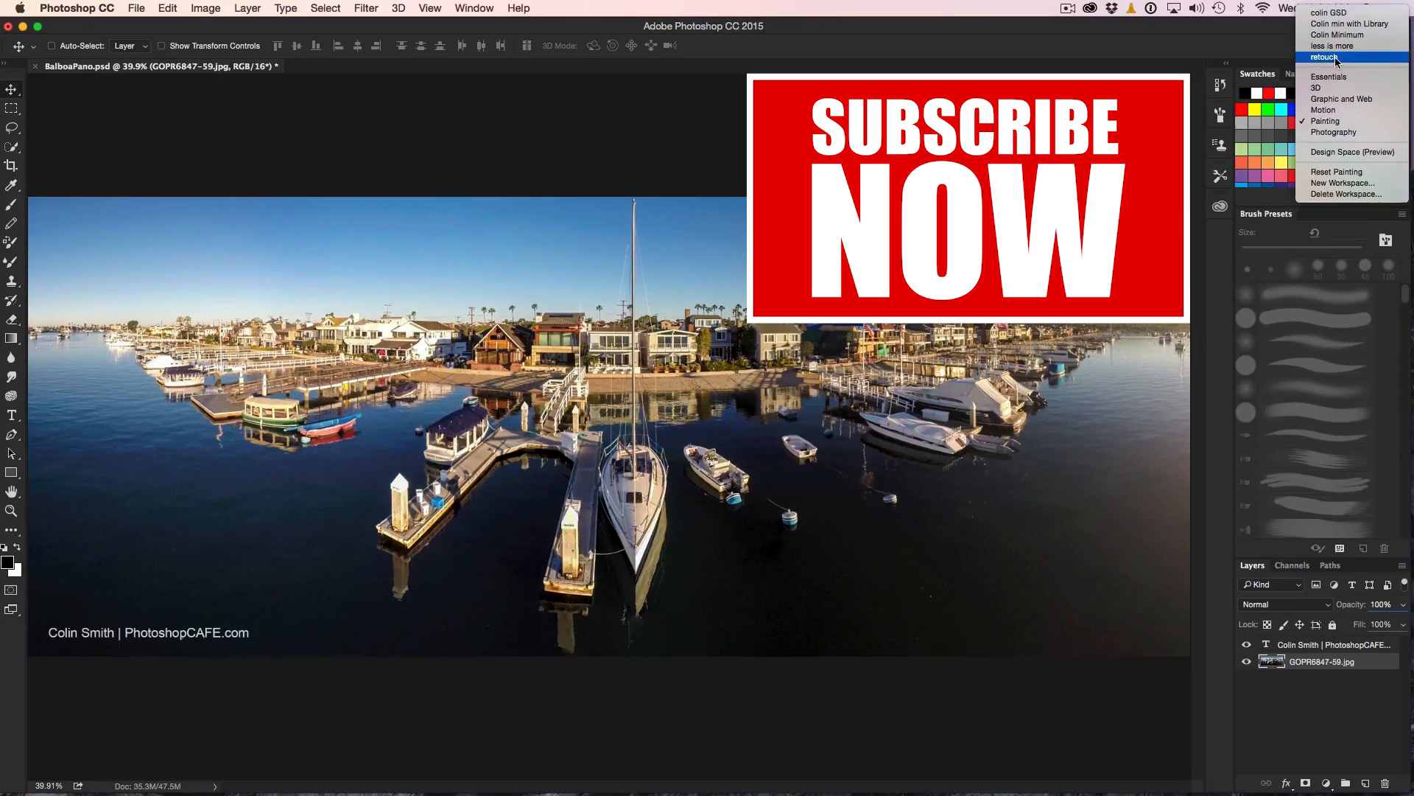
Switch back to the custom retouch workspace with its trimmed toolbar.
{"action": "left_click", "coordinate": [1323, 58]}
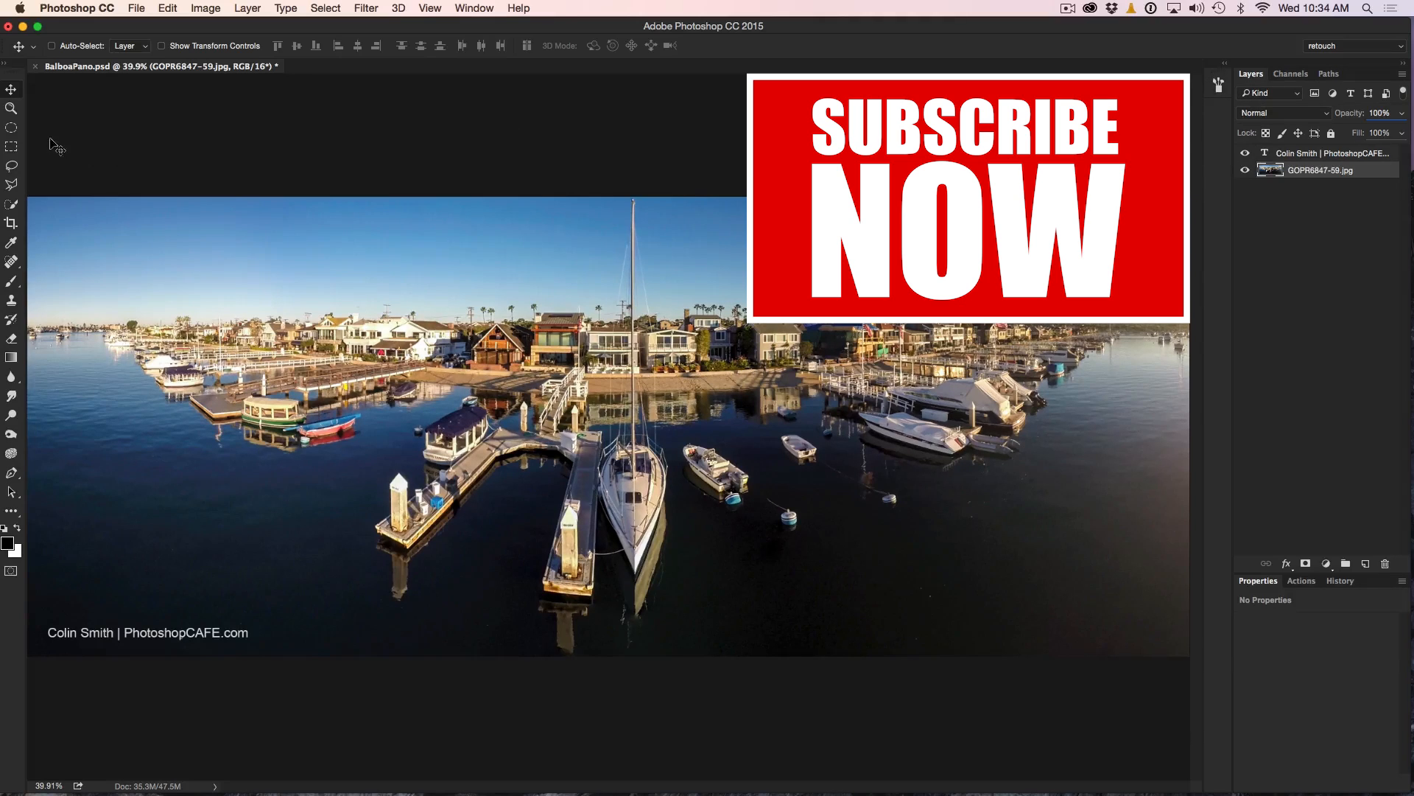
{"action": "mouse_move", "coordinate": [532, 165]}
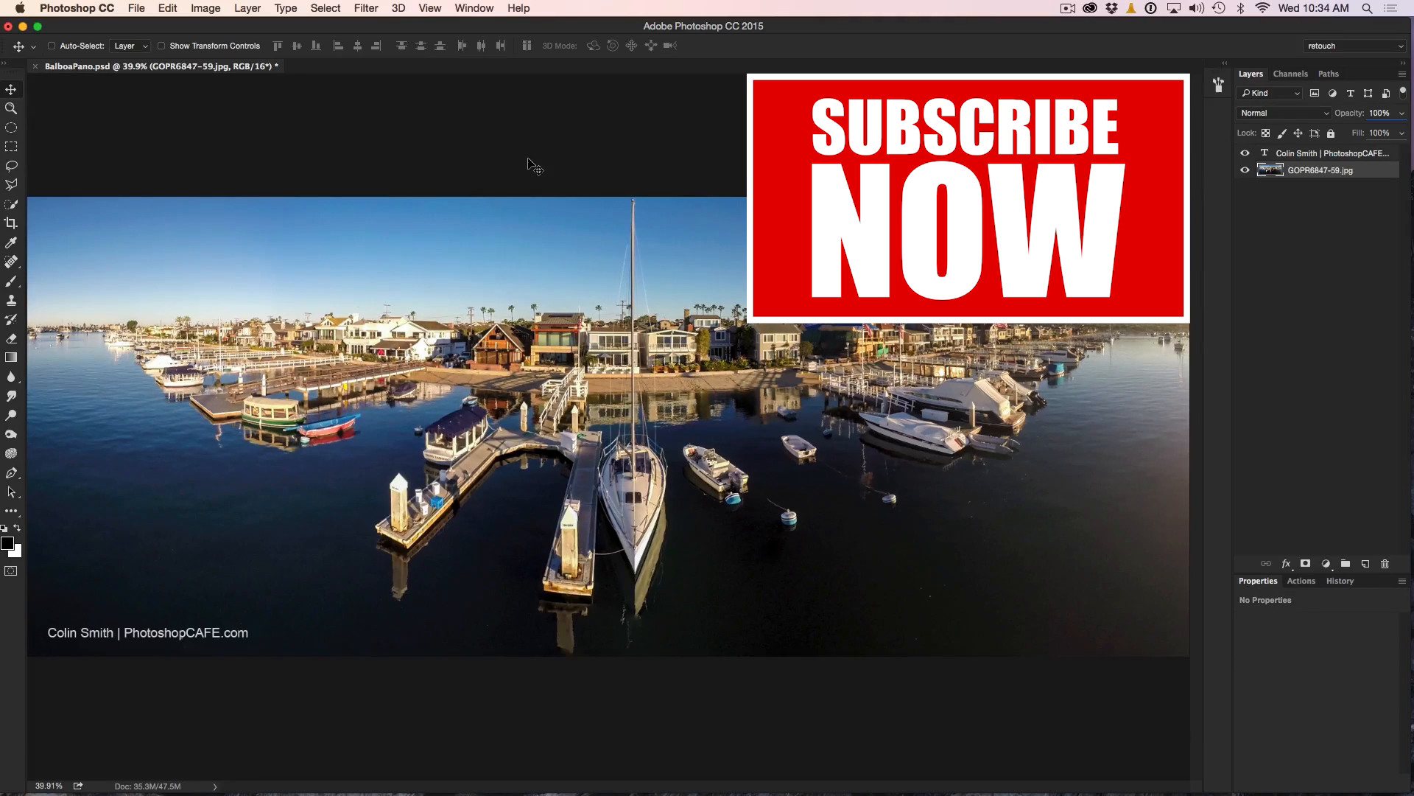
{"action": "mouse_move", "coordinate": [483, 199]}
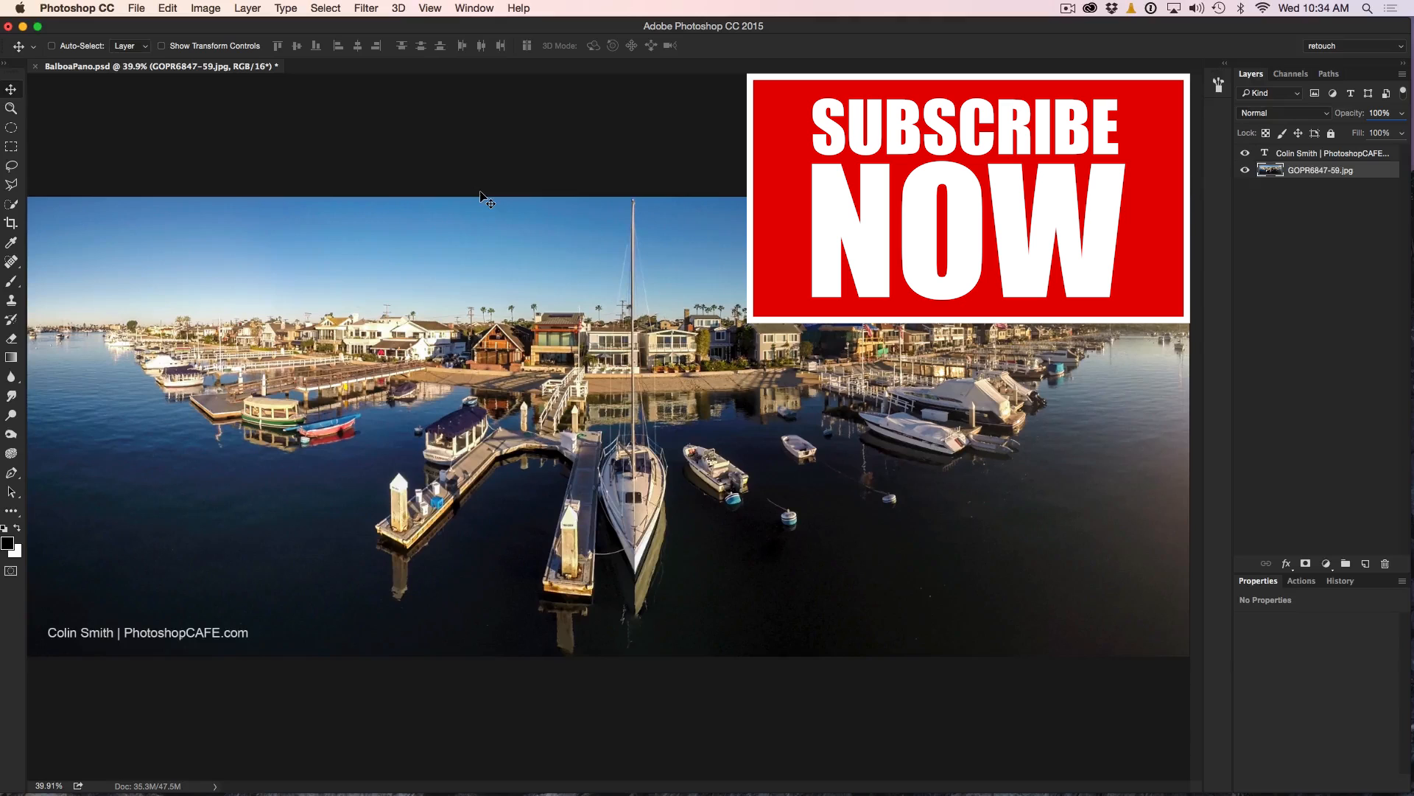
{"action": "mouse_move", "coordinate": [14, 496]}
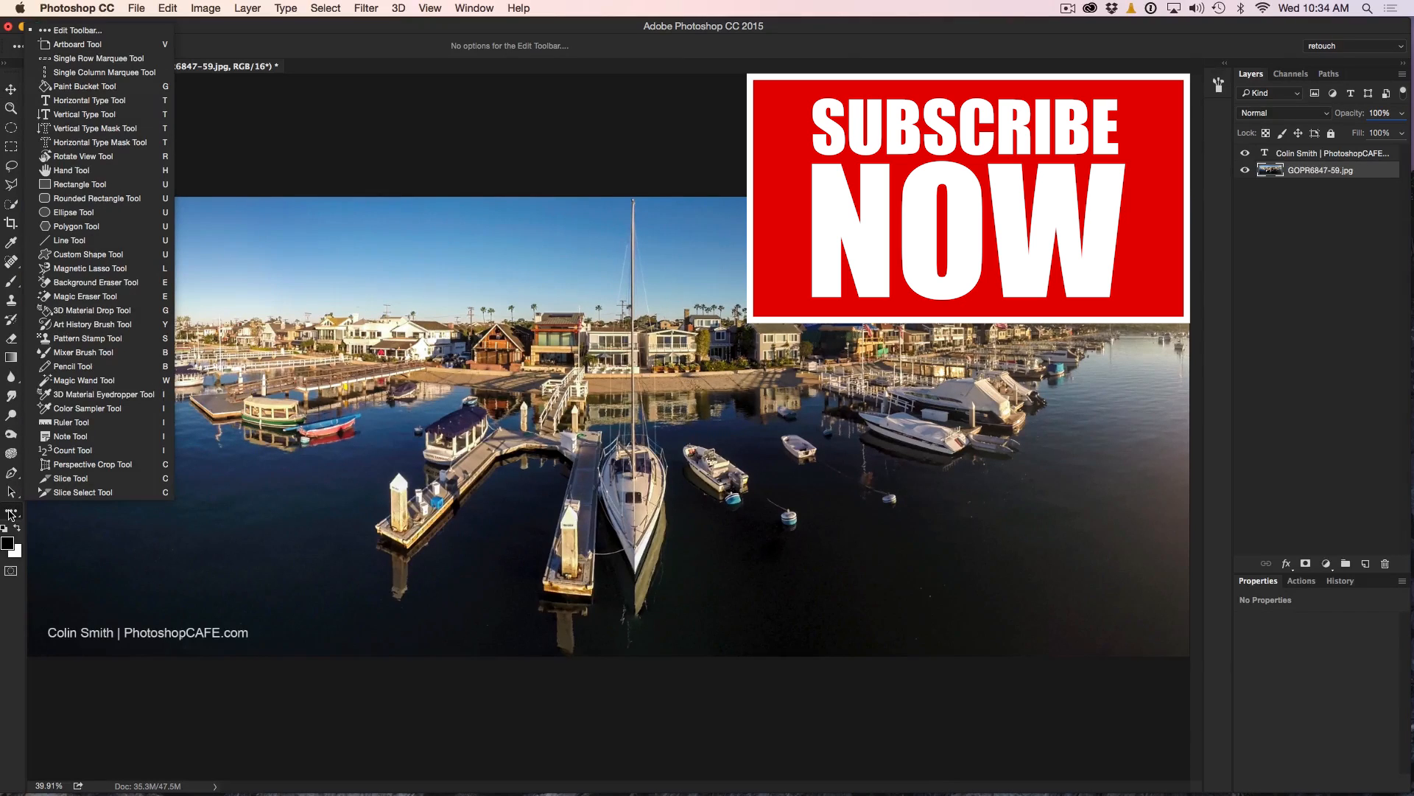
{"action": "mouse_move", "coordinate": [100, 40]}
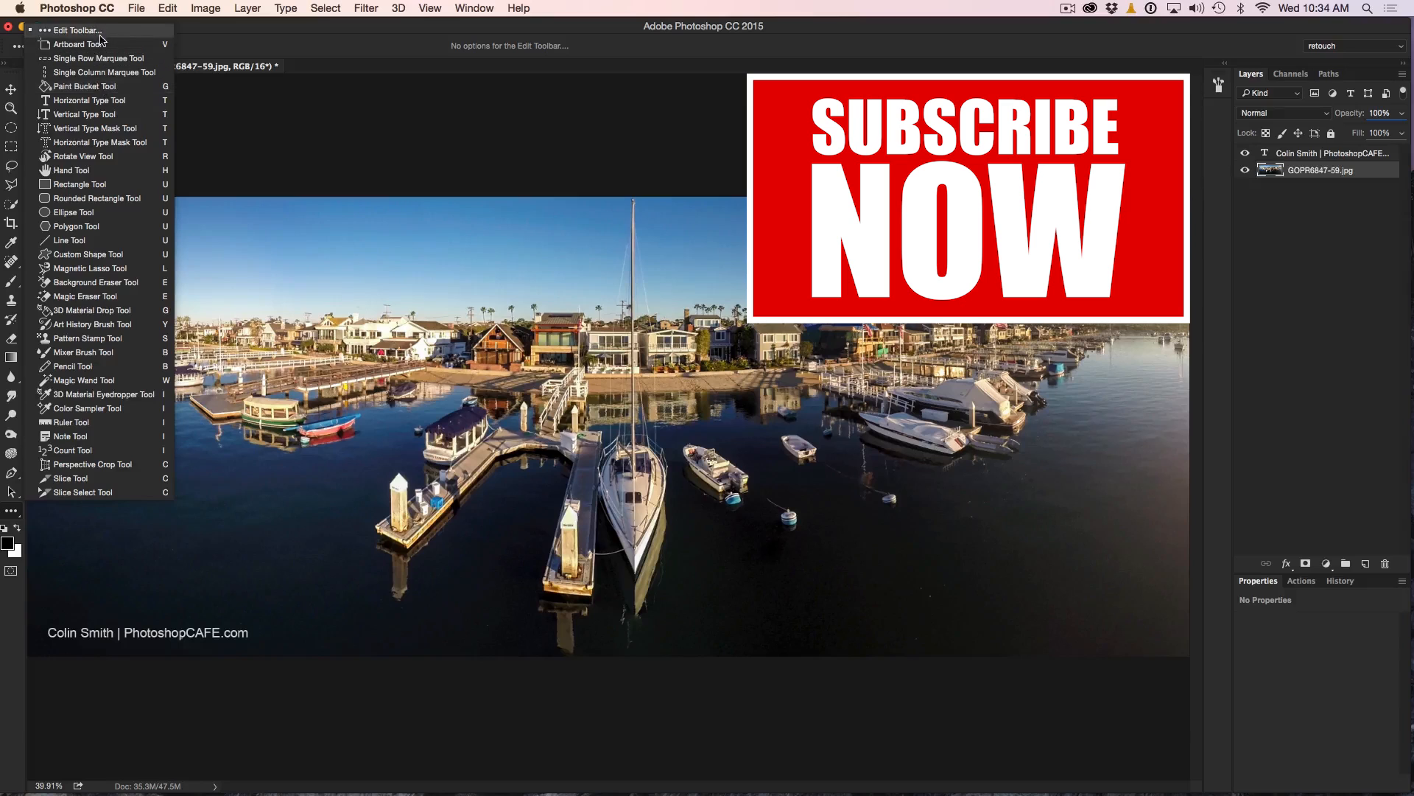
In Customize Toolbar, restore defaults, then clear all tools from the toolbar.
{"action": "left_click", "coordinate": [76, 30]}
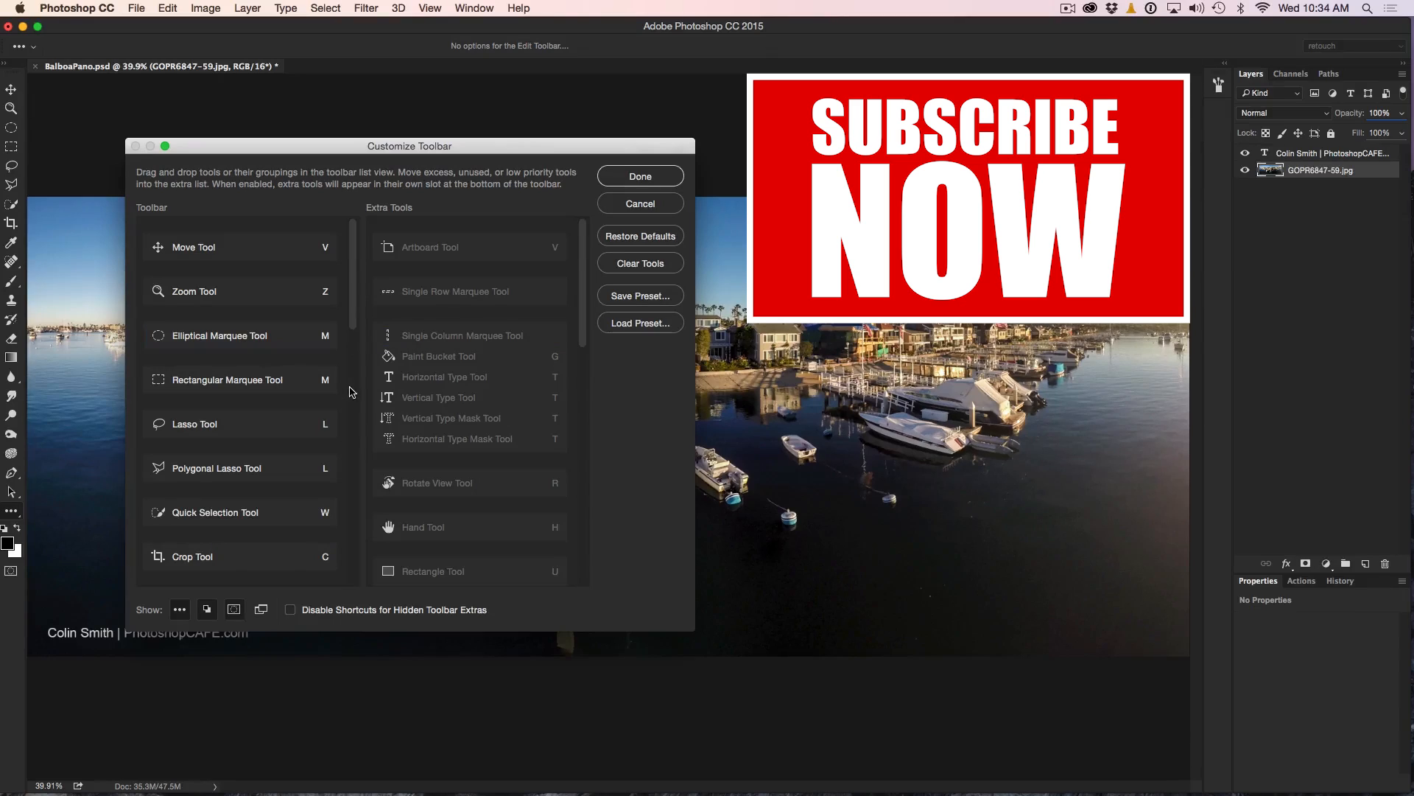
{"action": "mouse_move", "coordinate": [17, 97]}
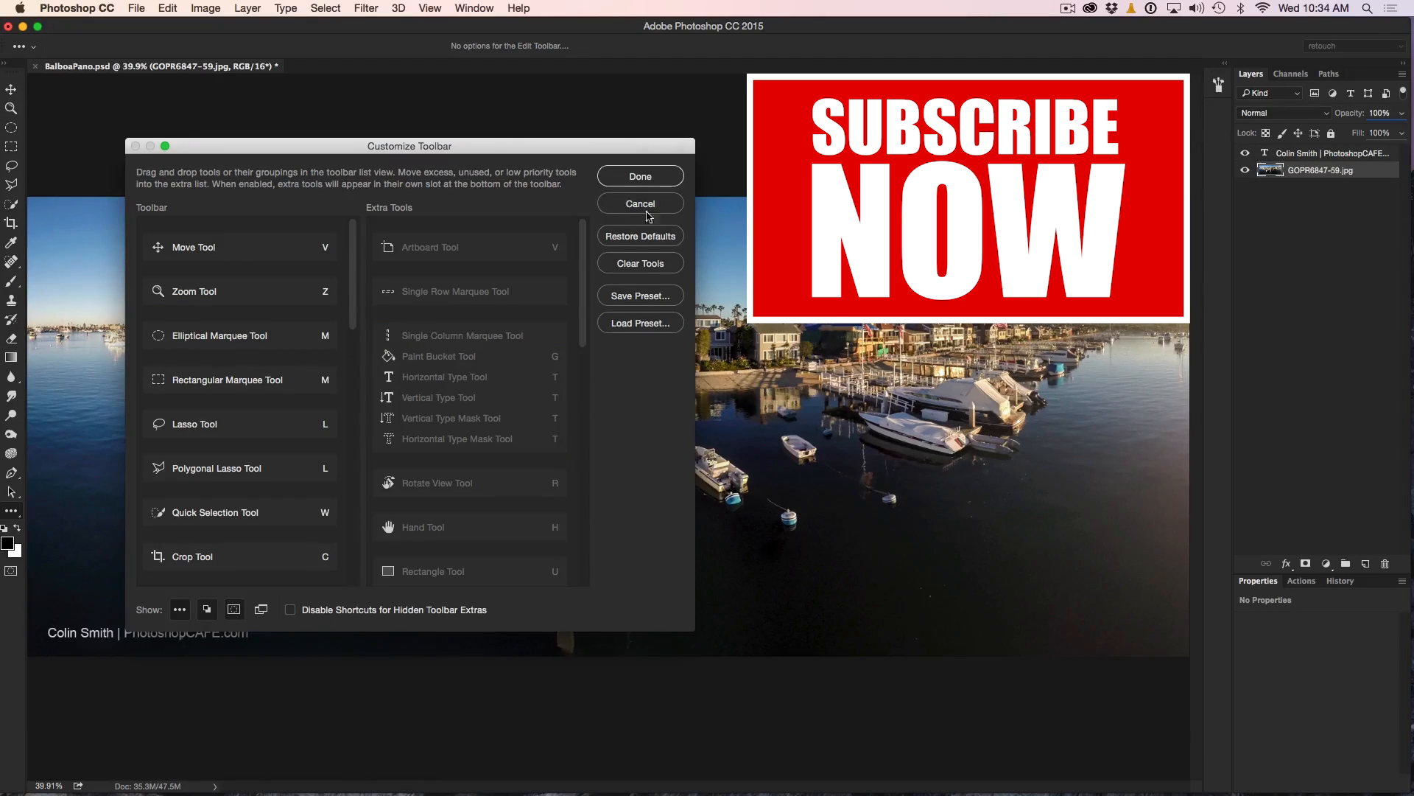
{"action": "mouse_move", "coordinate": [639, 236]}
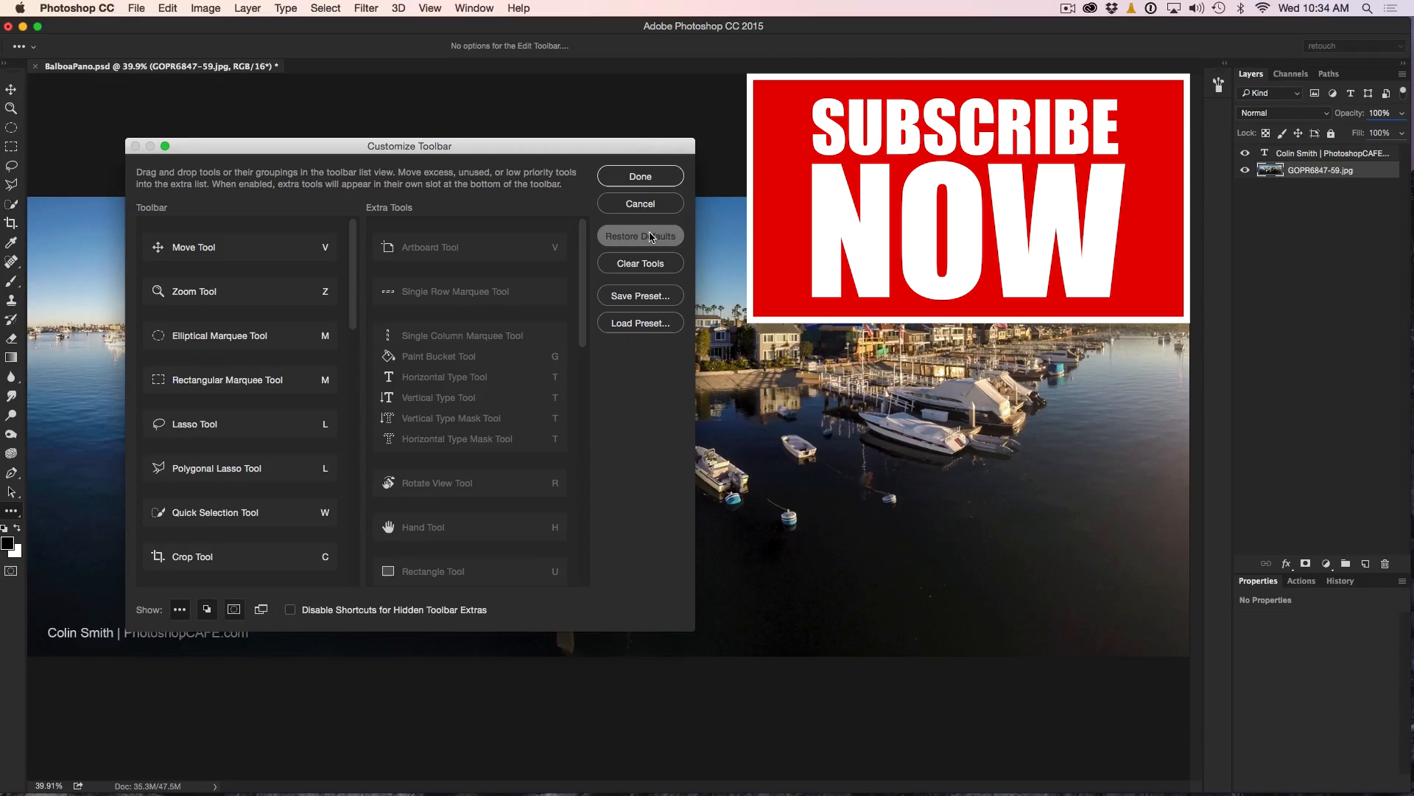
{"action": "left_click", "coordinate": [639, 236]}
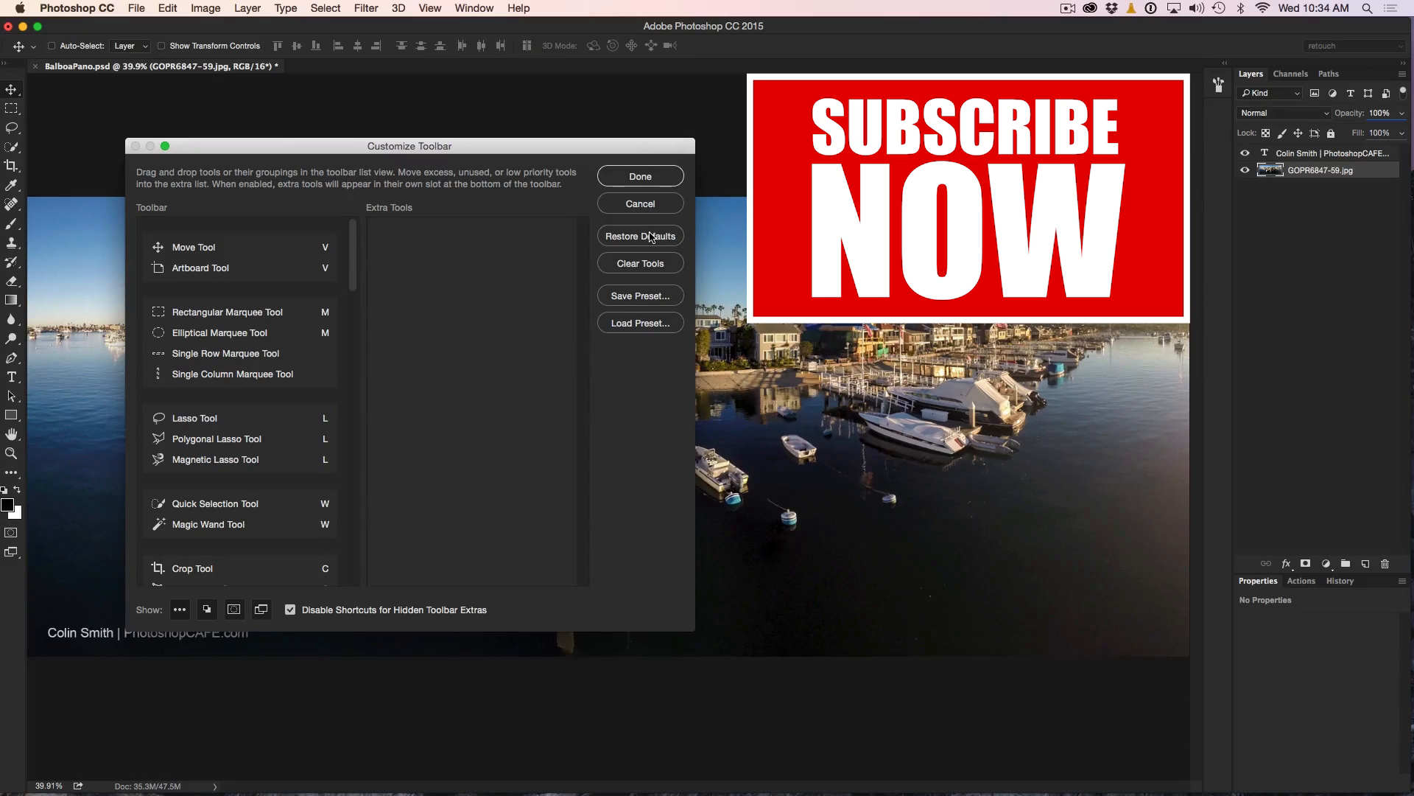
{"action": "mouse_move", "coordinate": [641, 262]}
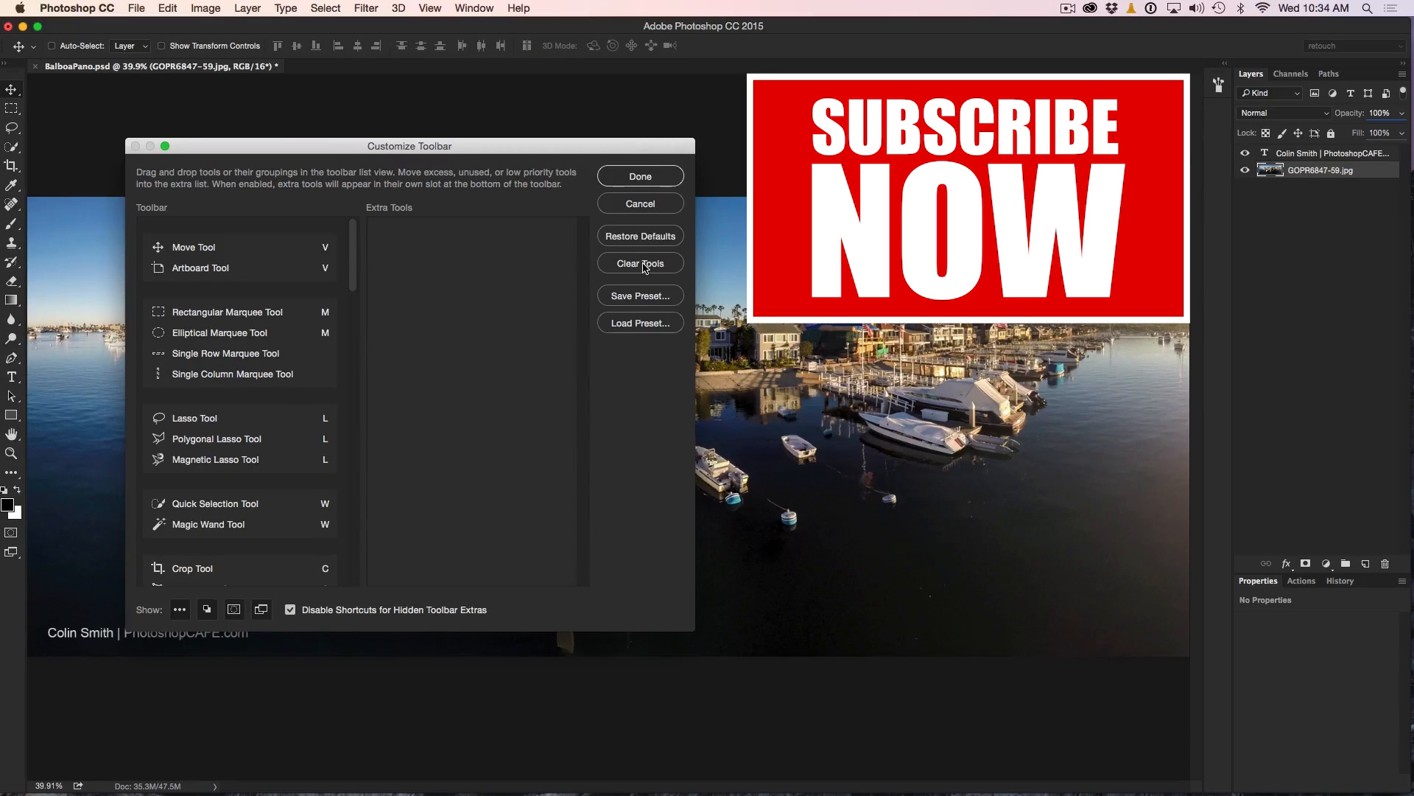
{"action": "left_click", "coordinate": [640, 262]}
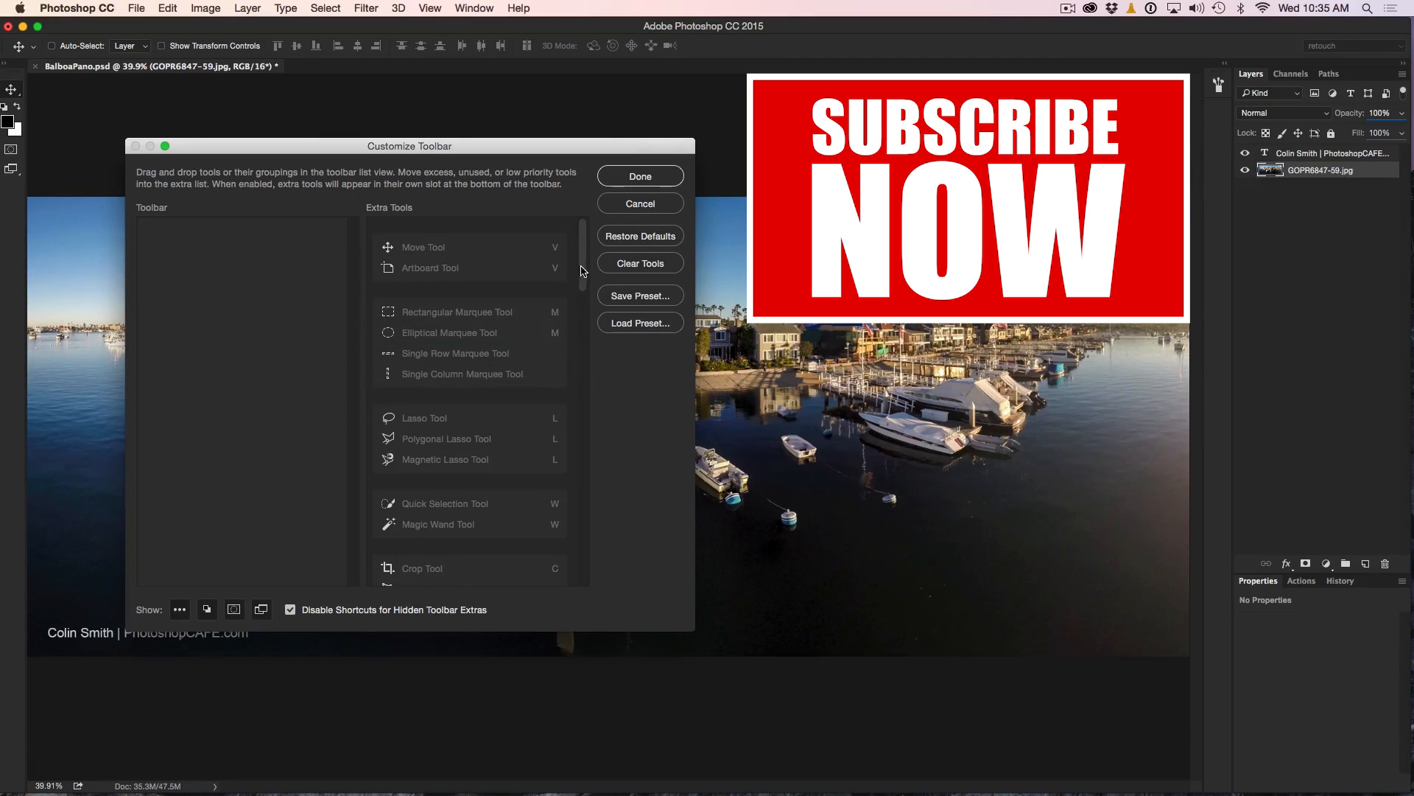
{"action": "scroll", "scroll_direction": "down", "scroll_amount": 3}
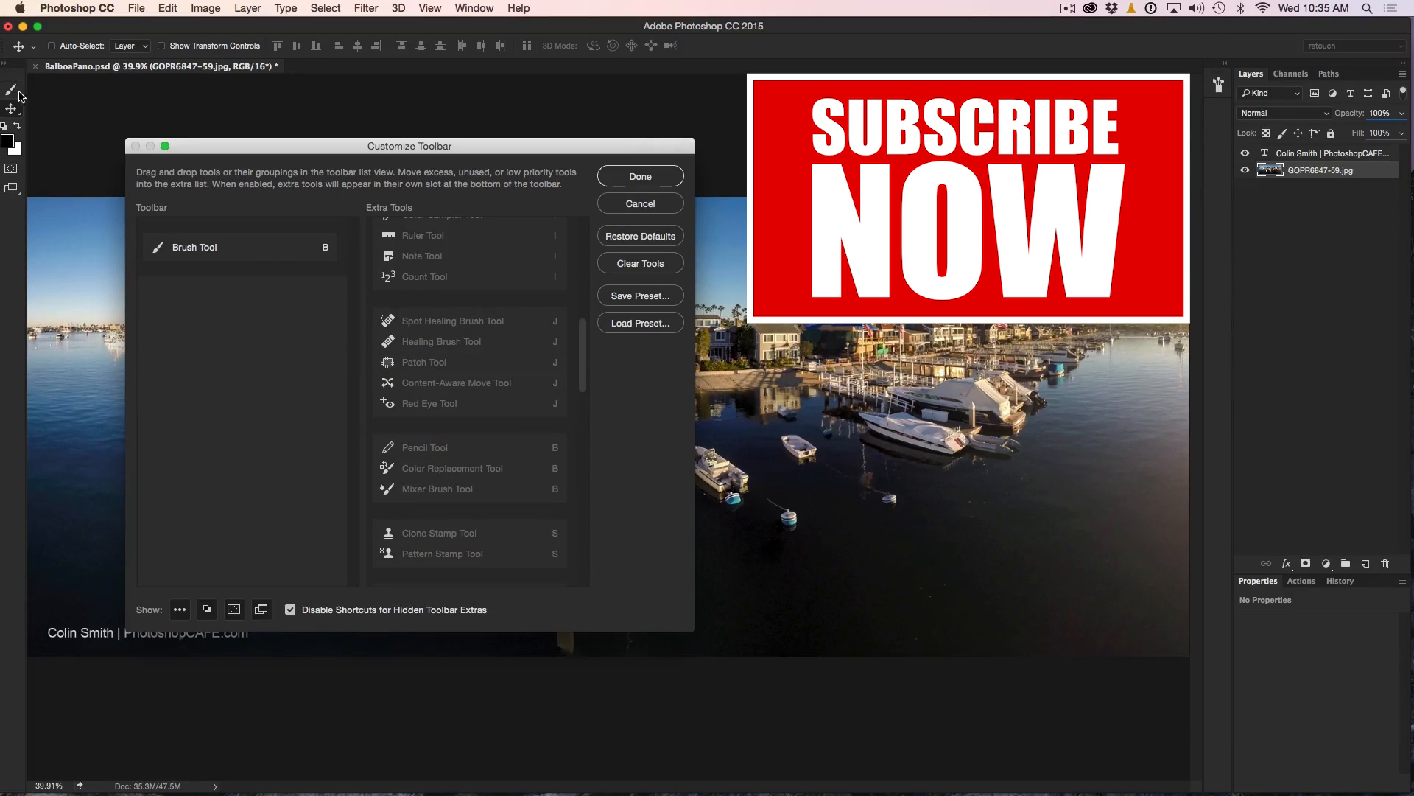
{"action": "mouse_move", "coordinate": [260, 303]}
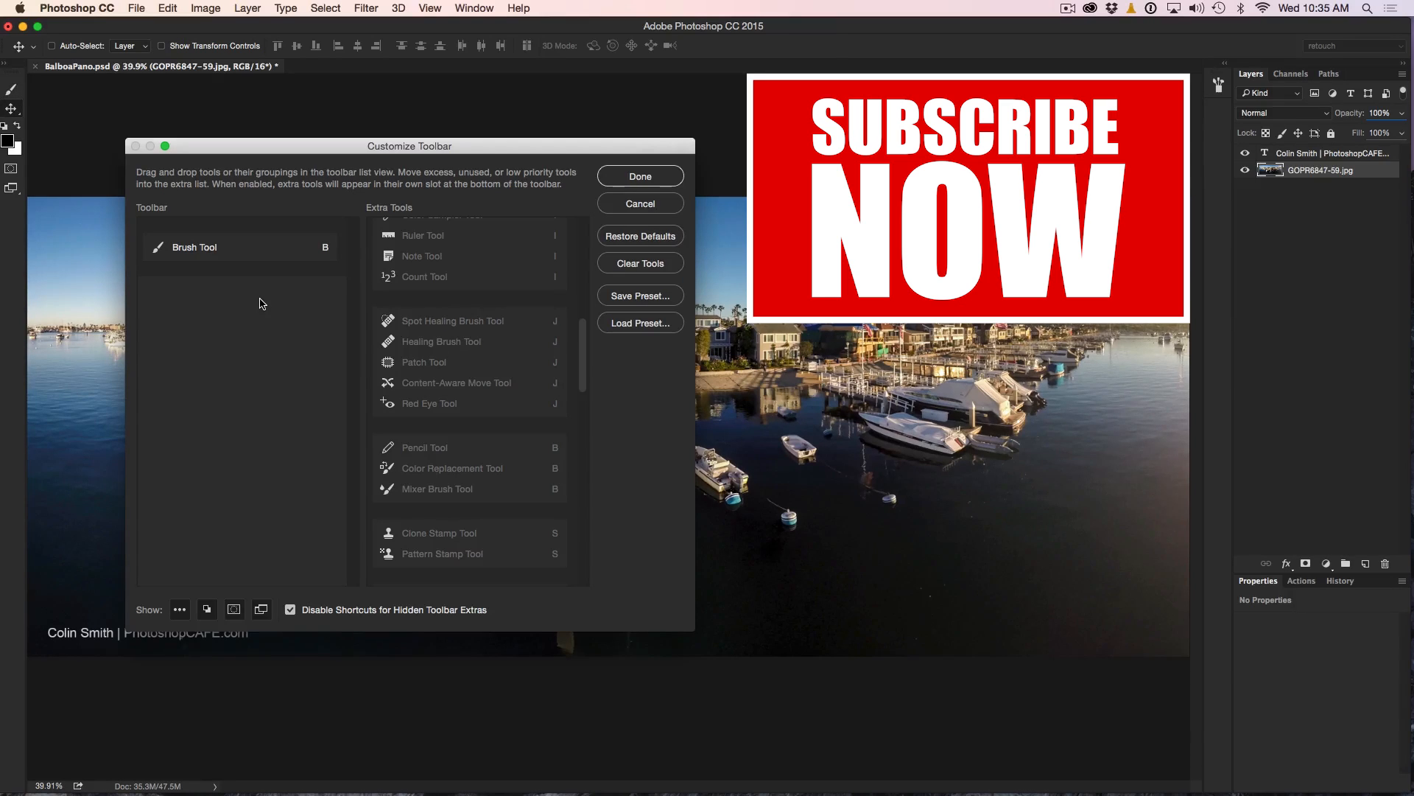
Restore the default toolbar tools again and confirm with Done.
{"action": "left_click", "coordinate": [639, 236]}
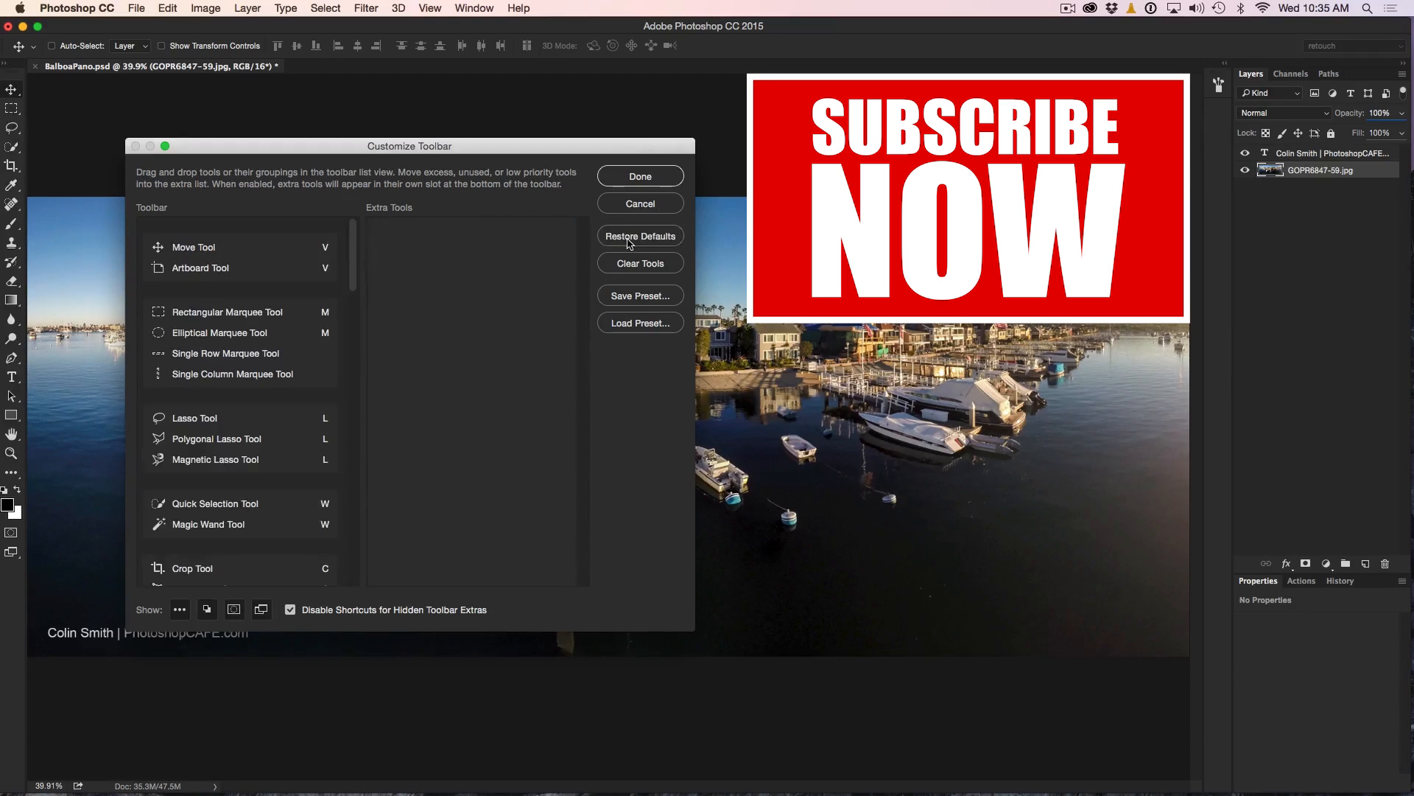
{"action": "mouse_move", "coordinate": [179, 150]}
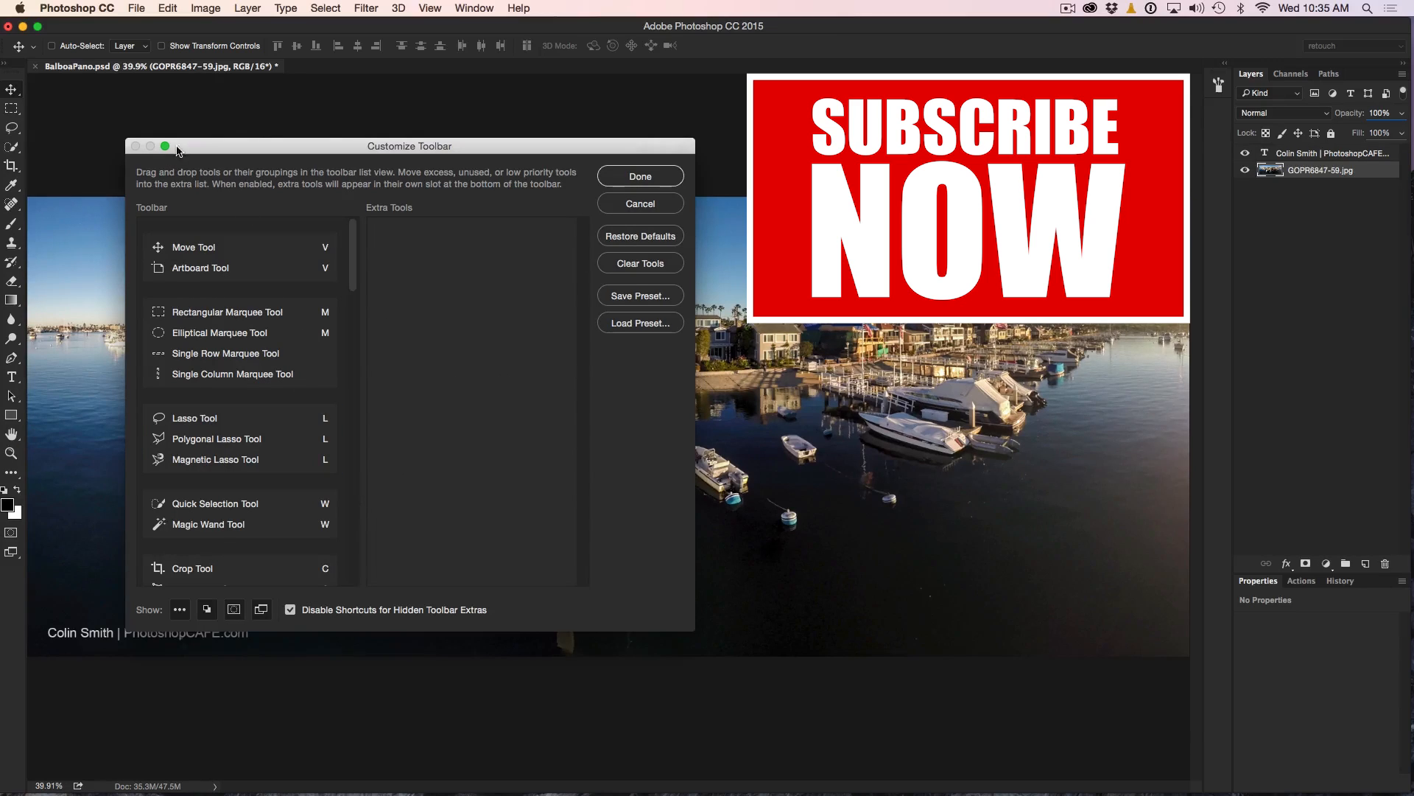
{"action": "left_click", "coordinate": [638, 175]}
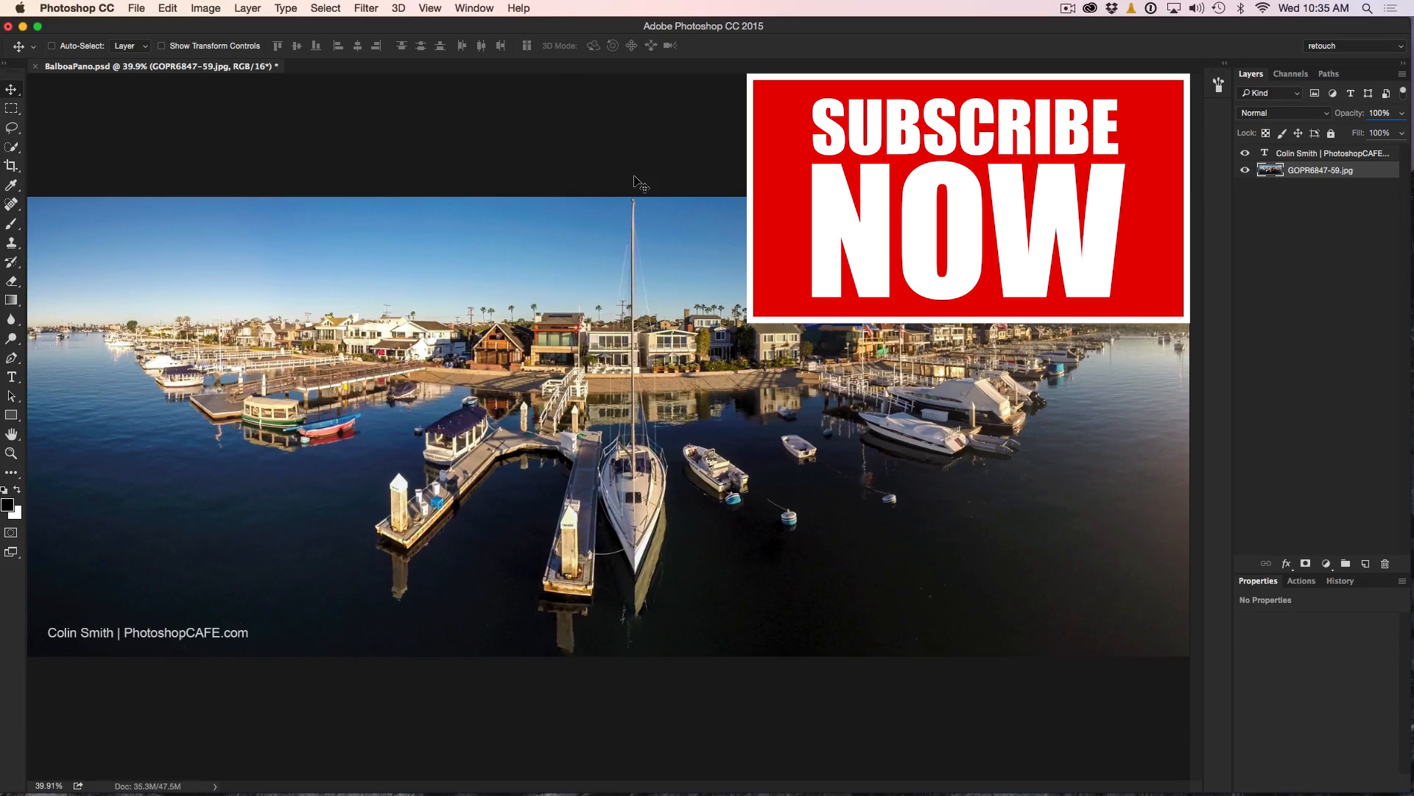
{"action": "mouse_move", "coordinate": [621, 178]}
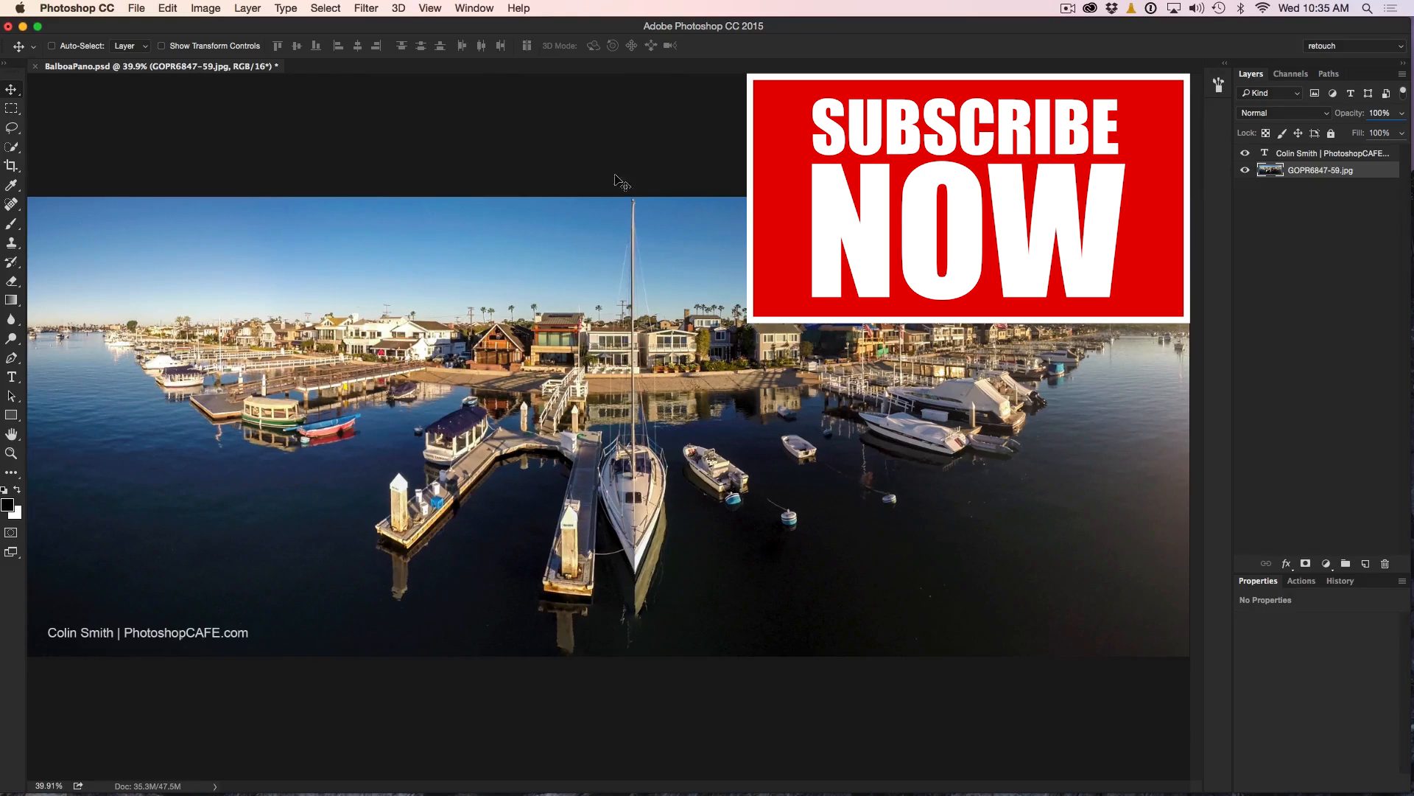
{"action": "mouse_move", "coordinate": [460, 107]}
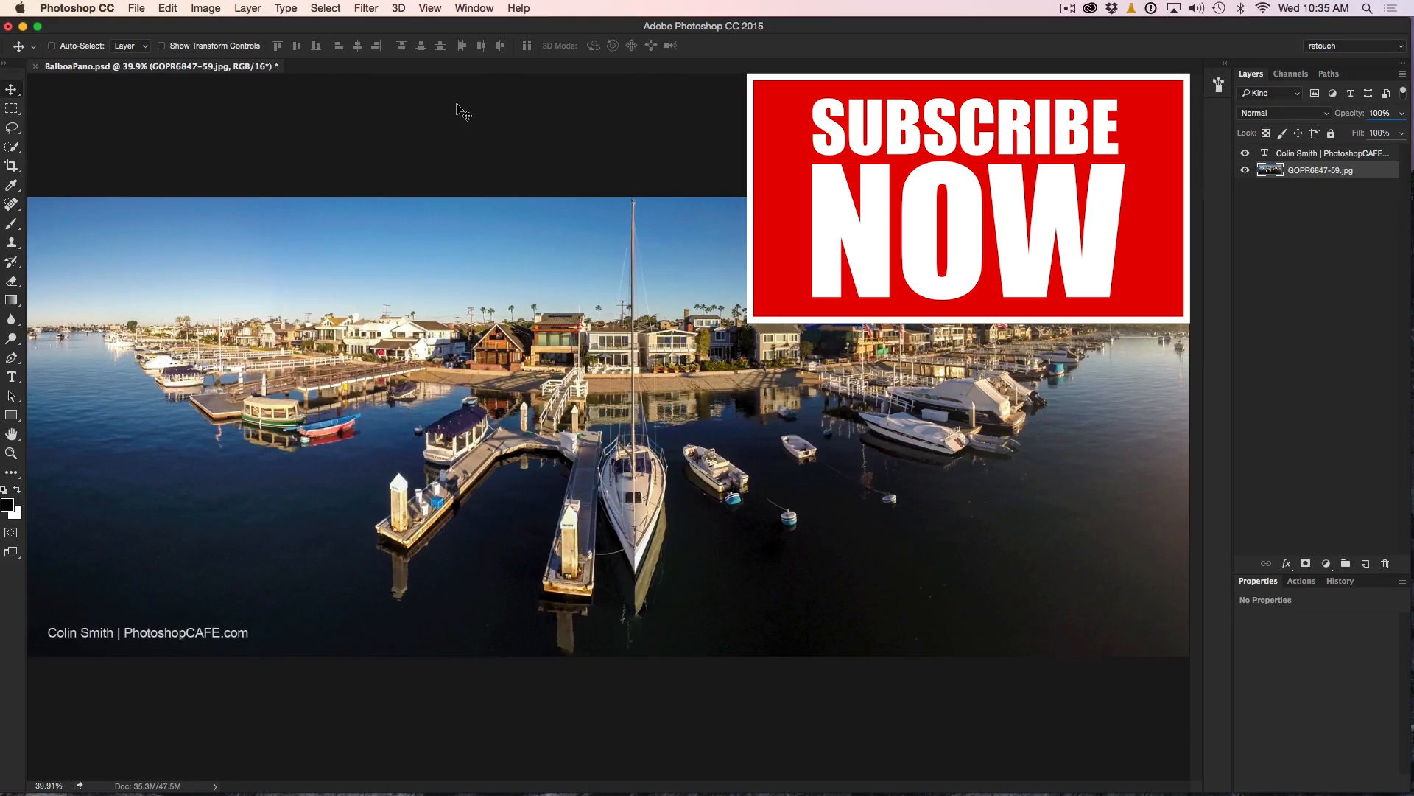